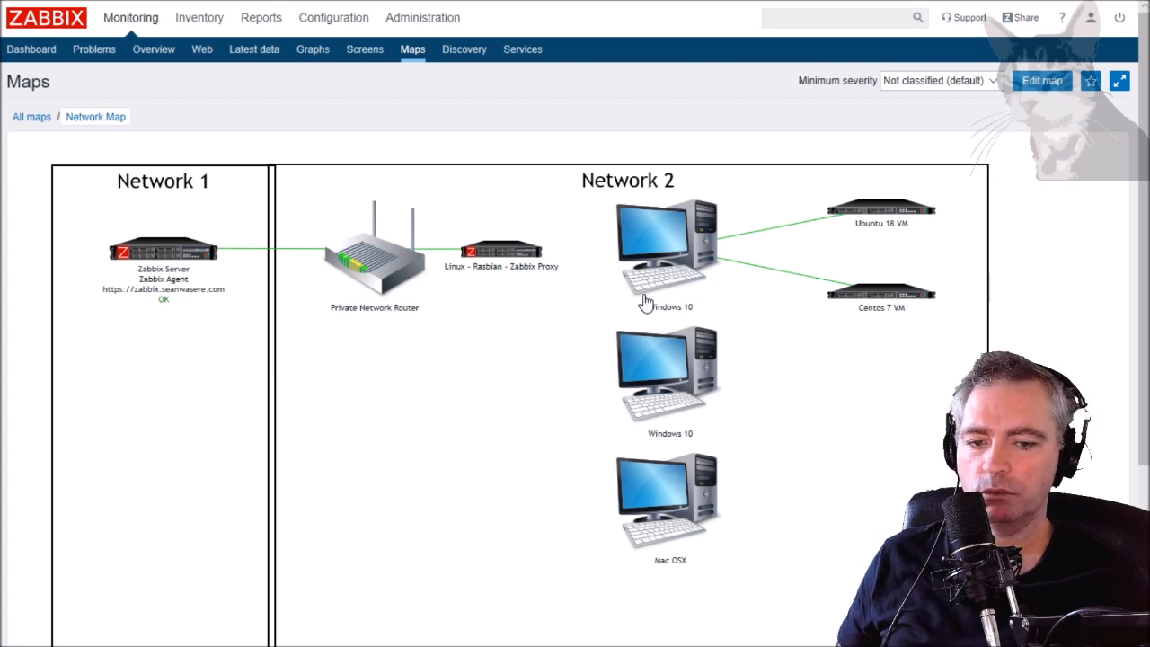
{"action": "mouse_move", "coordinate": [672, 295]}
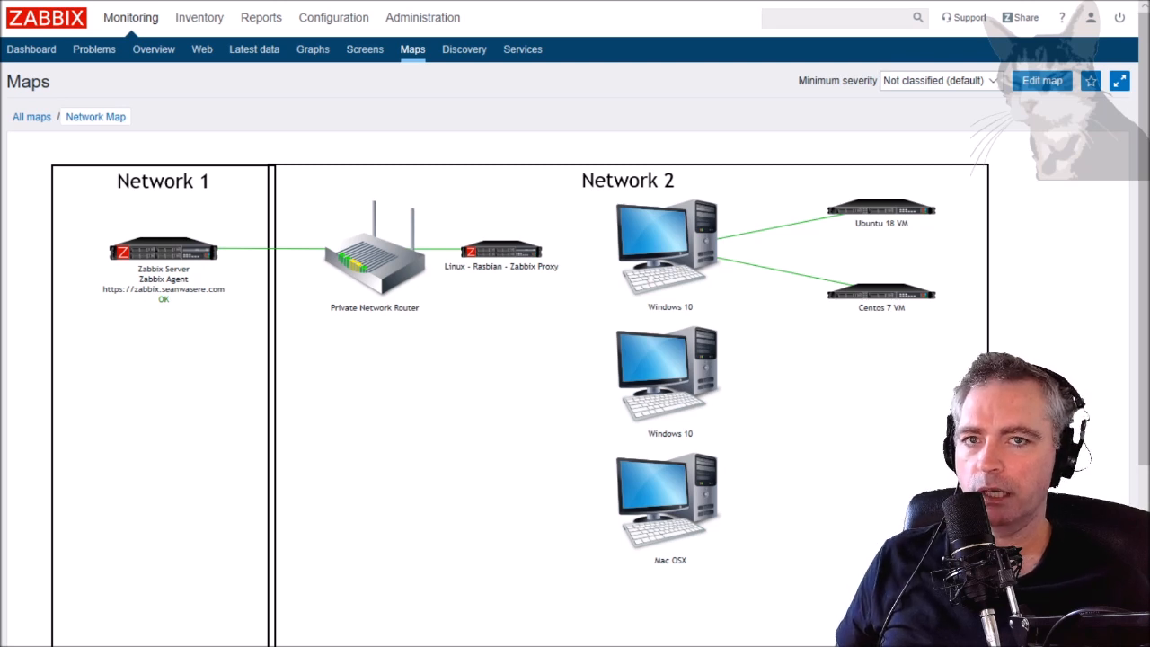
{"action": "mouse_move", "coordinate": [672, 262]}
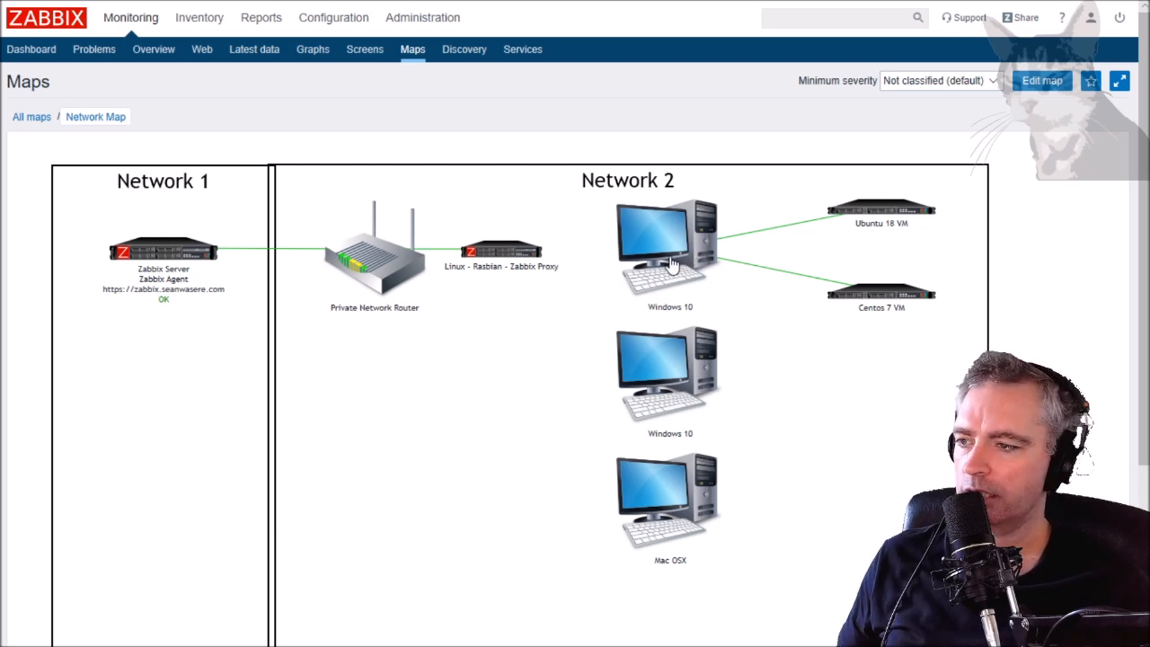
{"action": "mouse_move", "coordinate": [510, 283]}
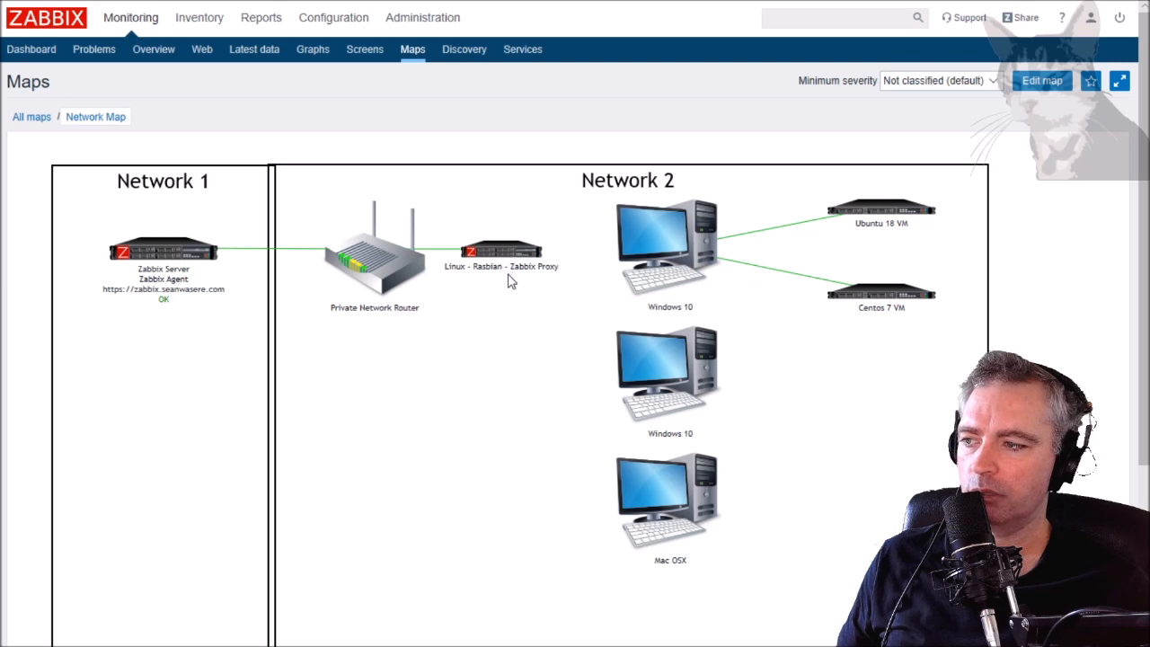
{"action": "mouse_move", "coordinate": [911, 236]}
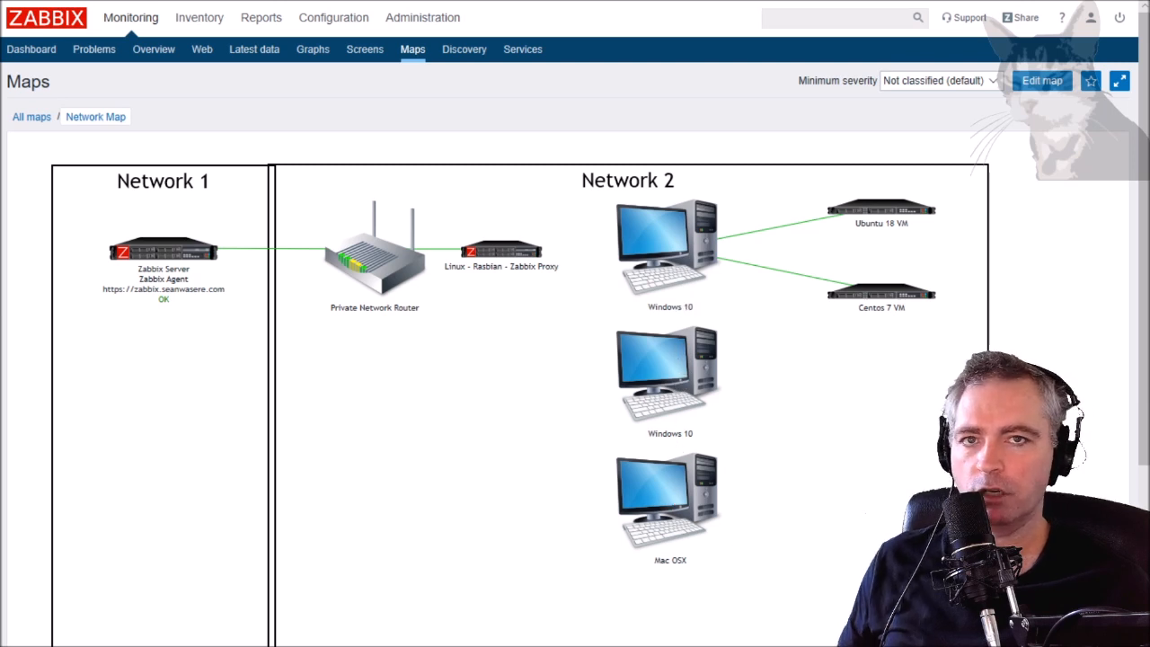
{"action": "mouse_move", "coordinate": [510, 264]}
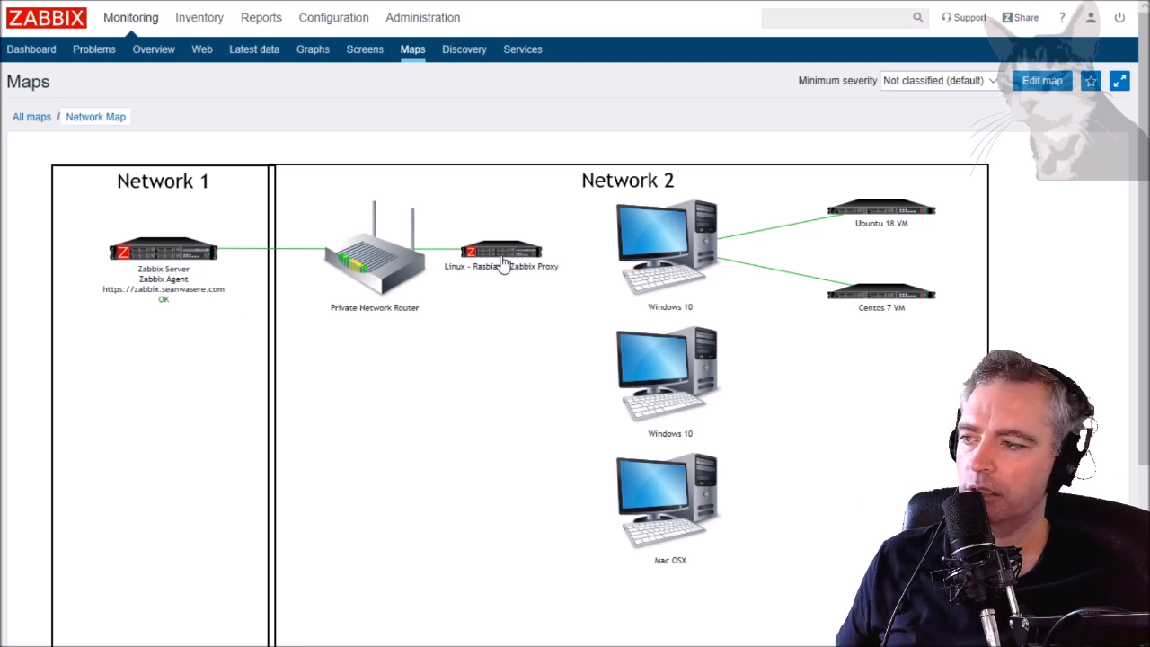
{"action": "mouse_move", "coordinate": [843, 231]}
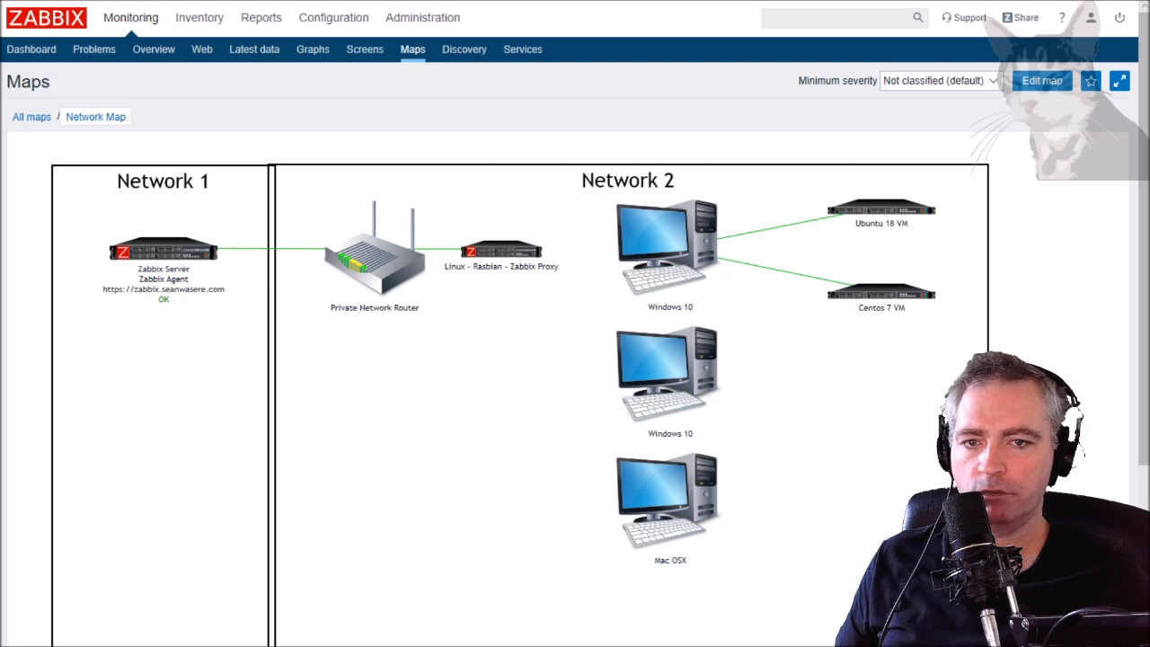
{"action": "mouse_move", "coordinate": [516, 259]}
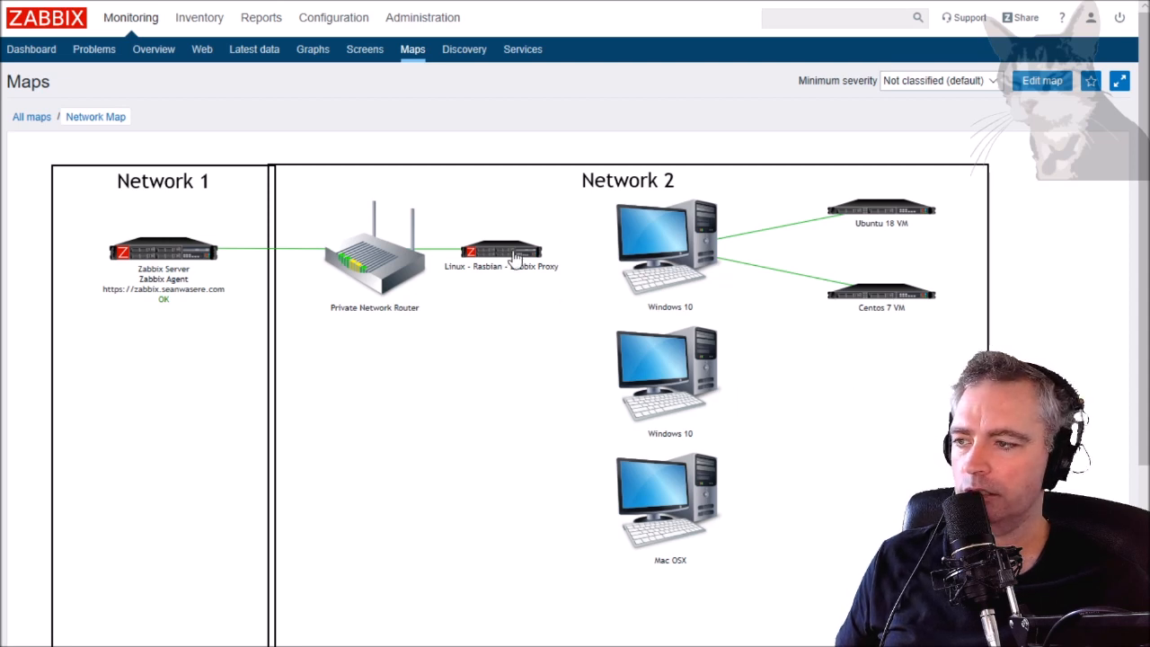
{"action": "mouse_move", "coordinate": [908, 436]}
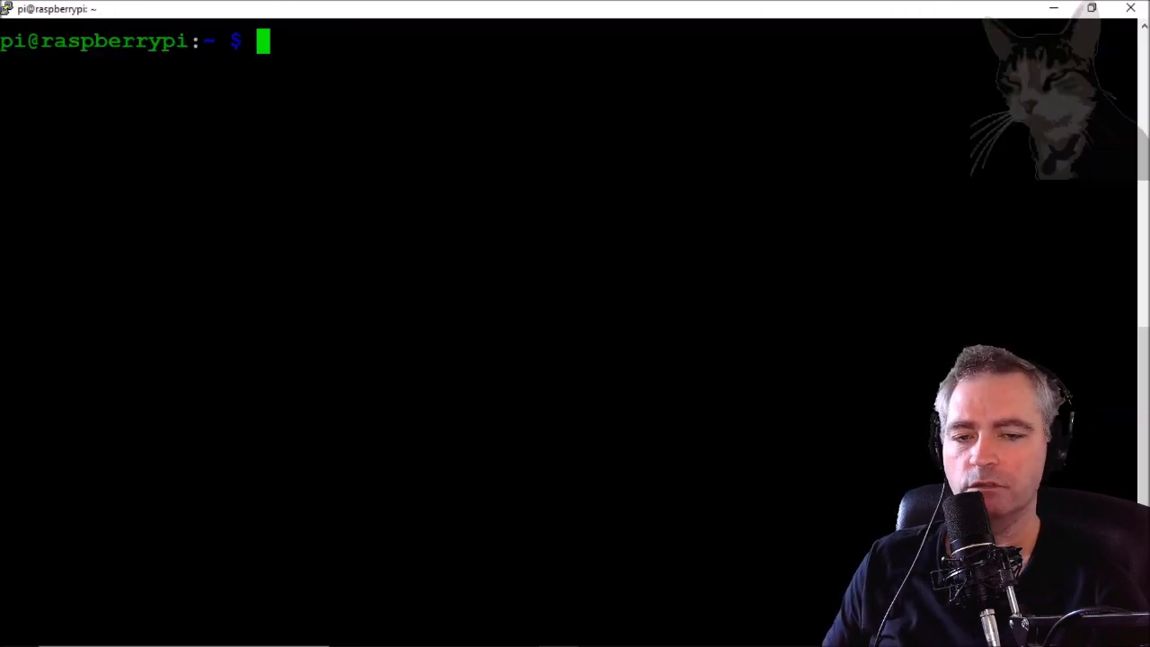
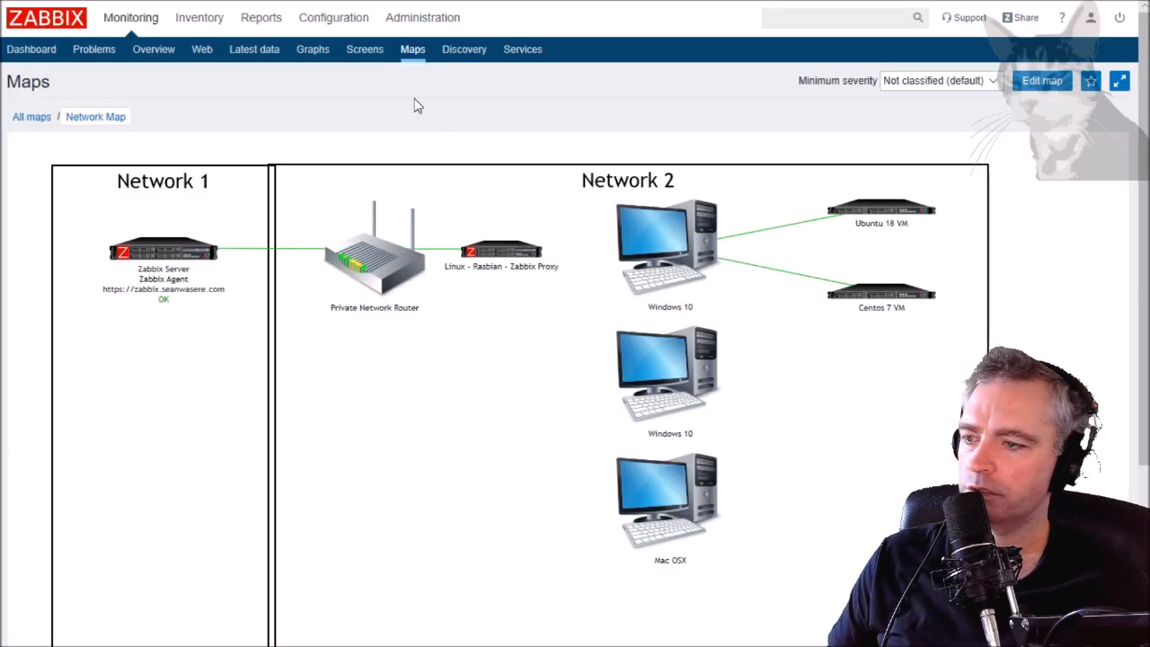
{"action": "mouse_move", "coordinate": [333, 17]}
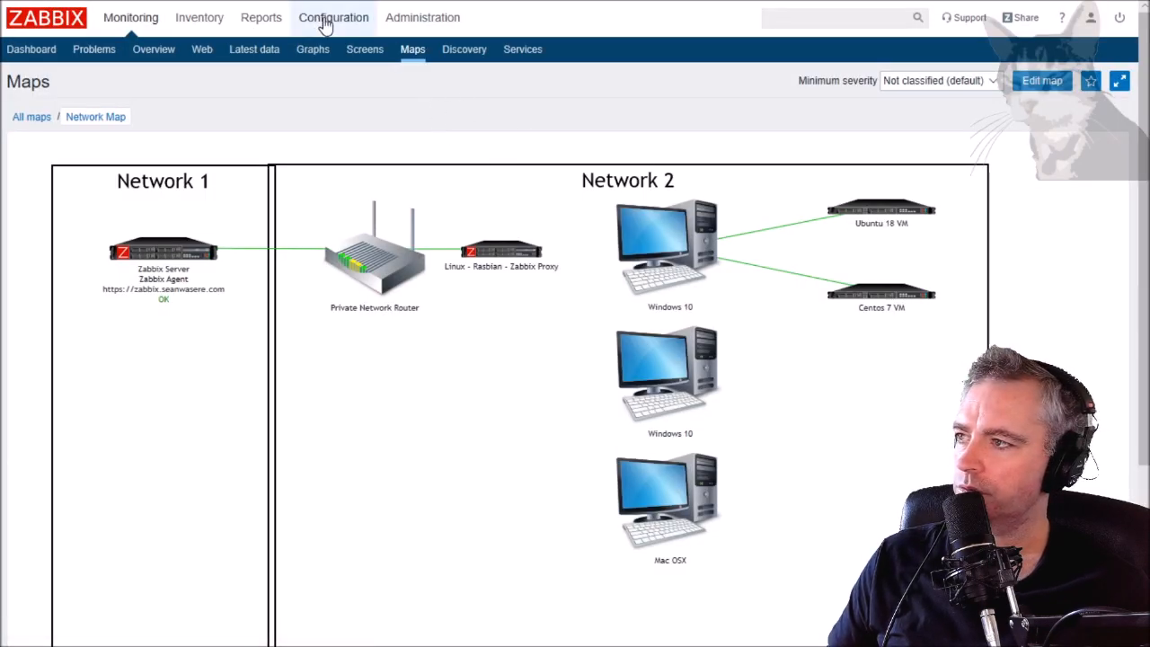
Step: Create discovery rule 'SNMP Discovery' via raspberrypi proxy, editing the 192.168.1.1-254 range
{"action": "left_click", "coordinate": [333, 17]}
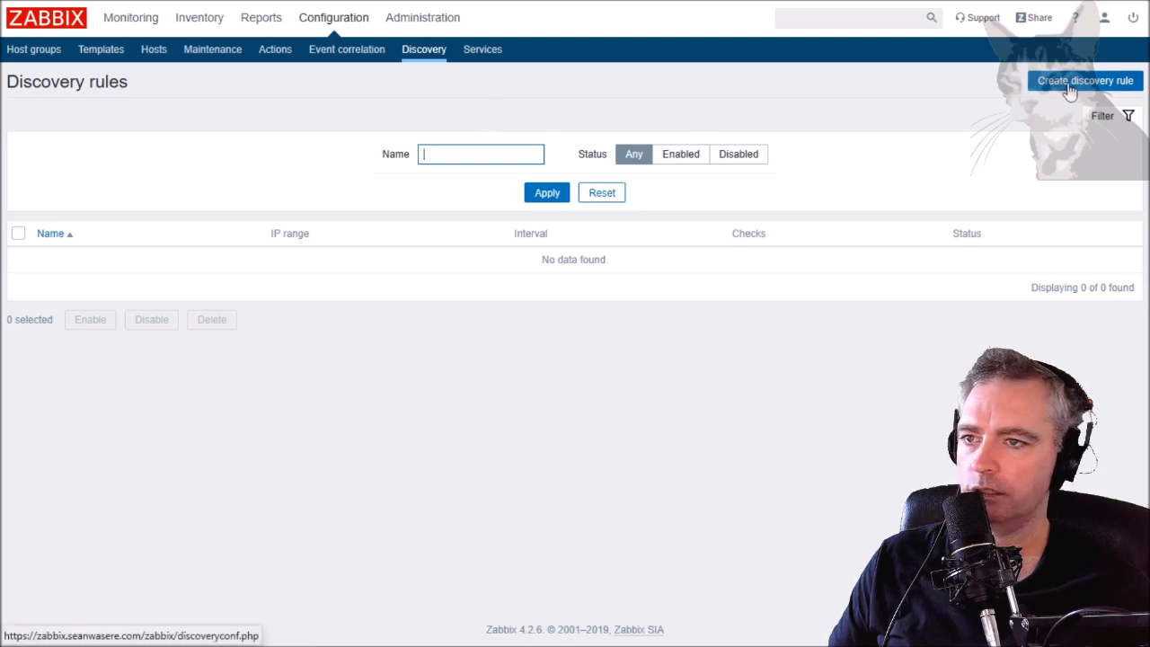
{"action": "left_click", "coordinate": [1085, 81]}
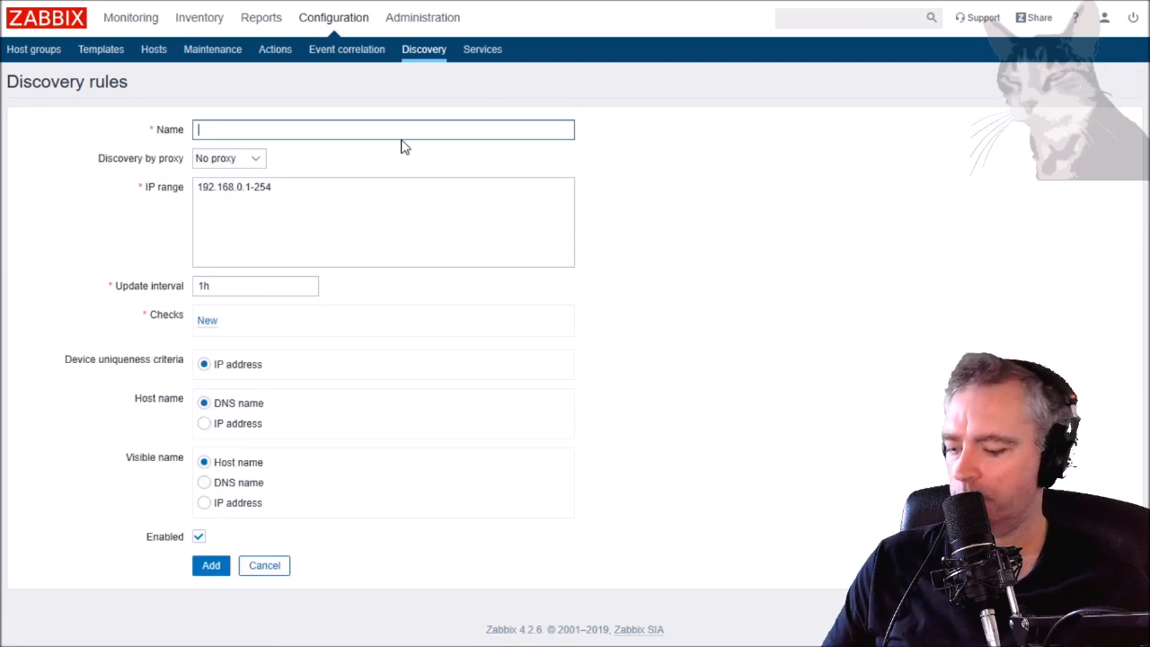
{"action": "type", "text": "SNMP Discovery"}
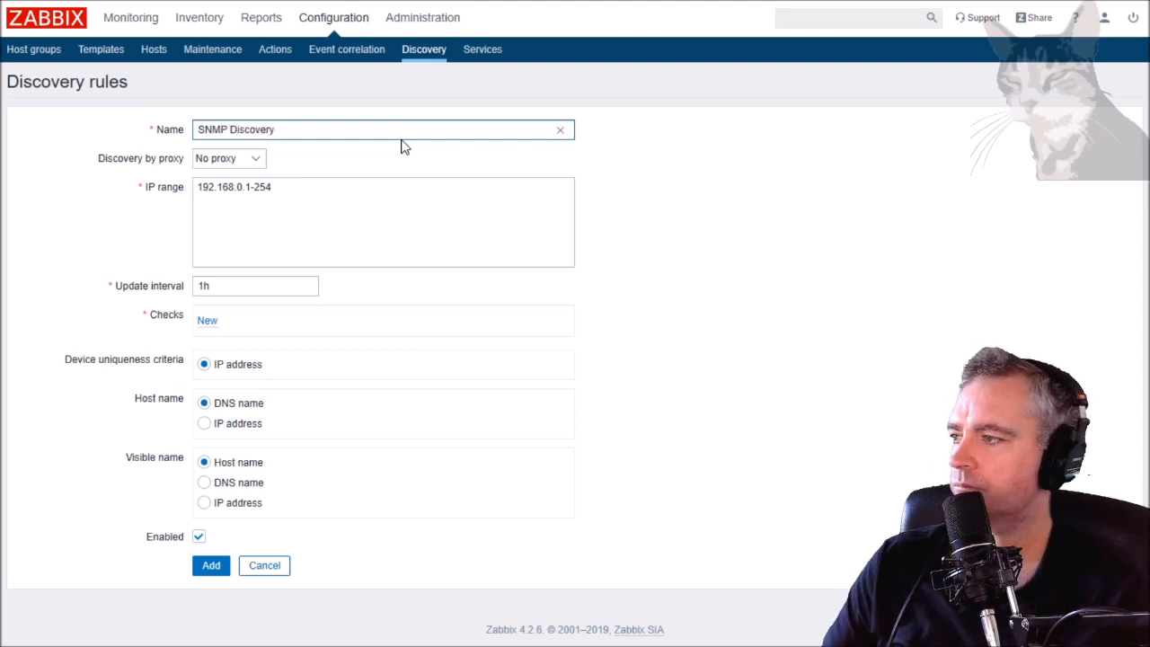
{"action": "left_click", "coordinate": [228, 158]}
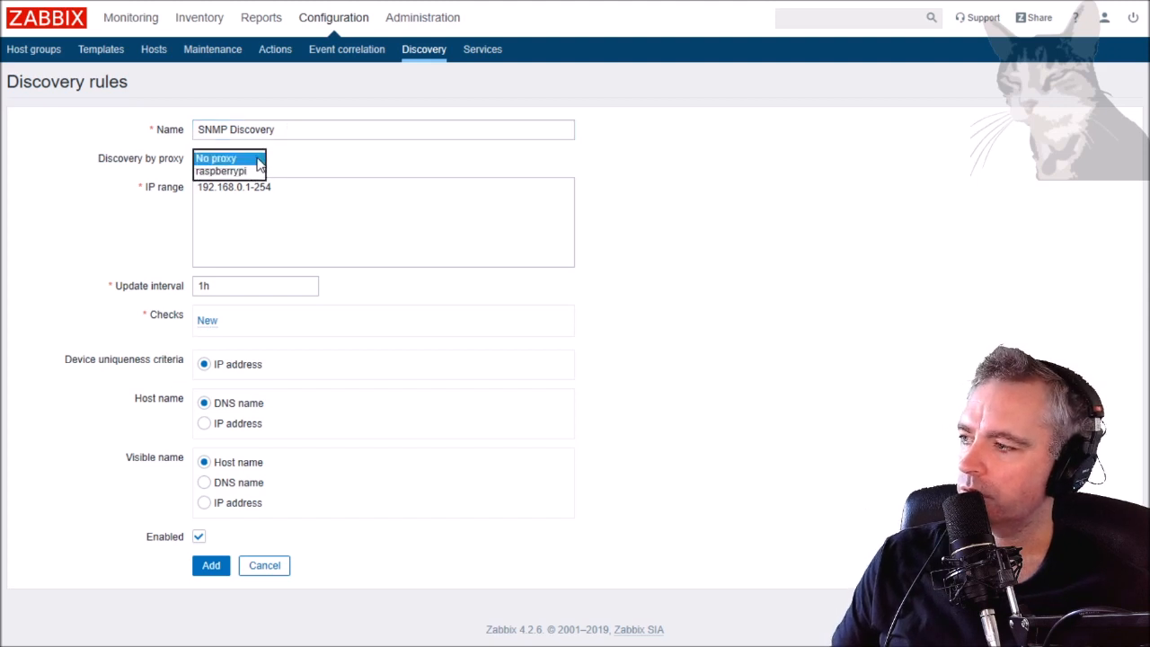
{"action": "left_click", "coordinate": [220, 171]}
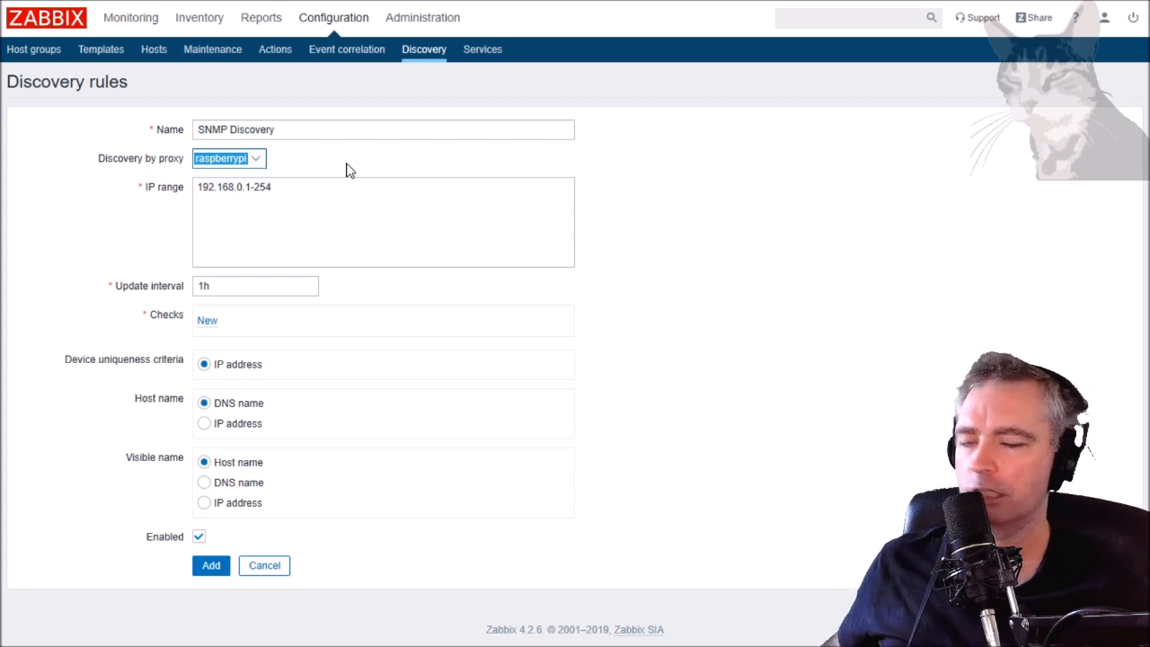
{"action": "left_click", "coordinate": [349, 196]}
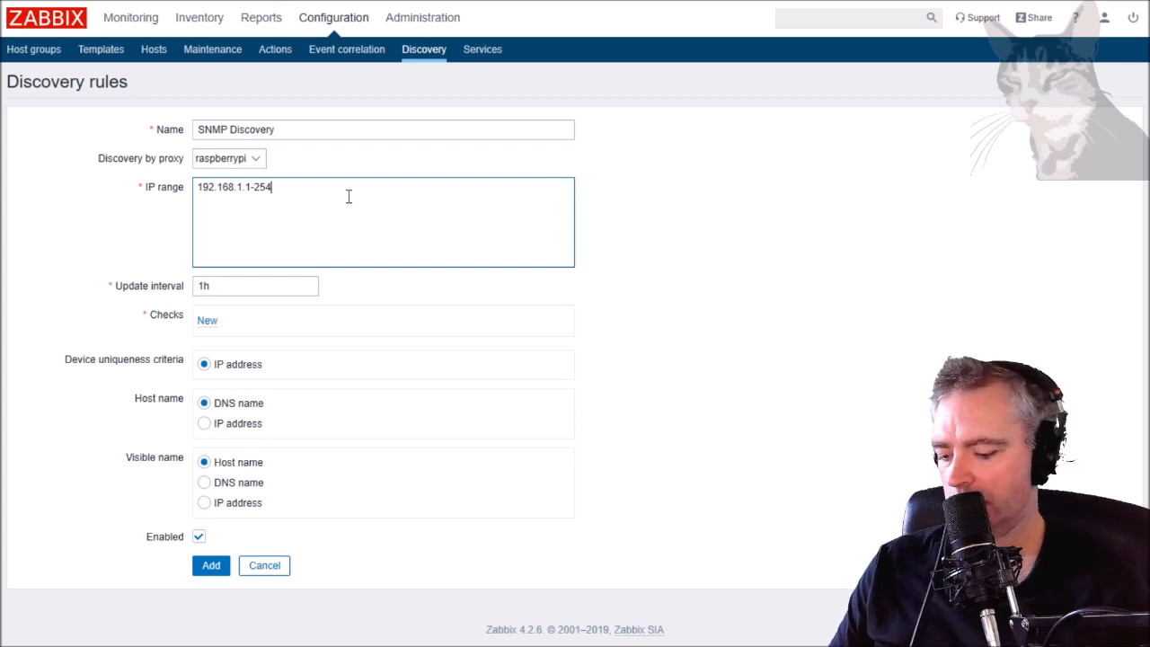
{"action": "type", "text": ",127"}
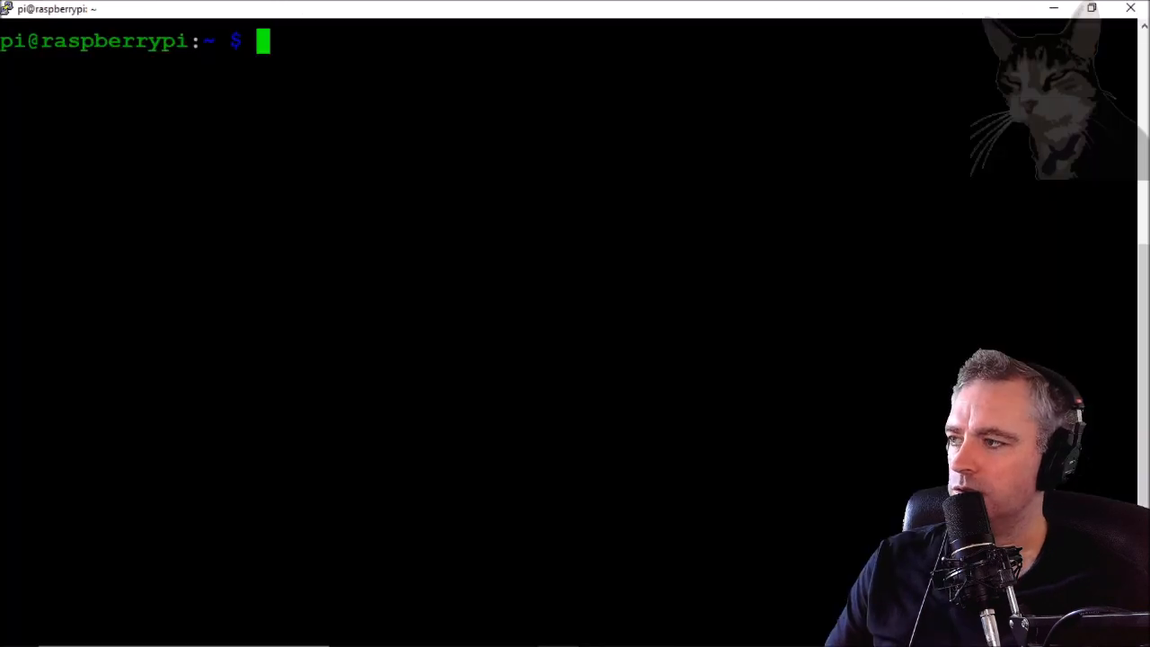
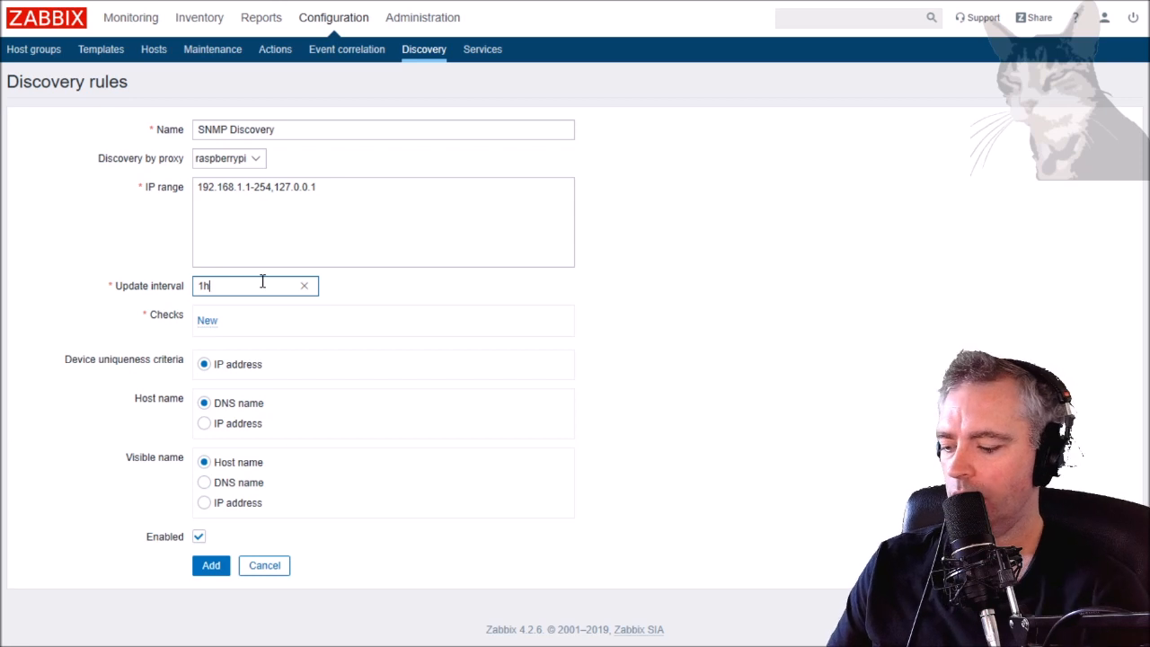
{"action": "type", "text": "30m"}
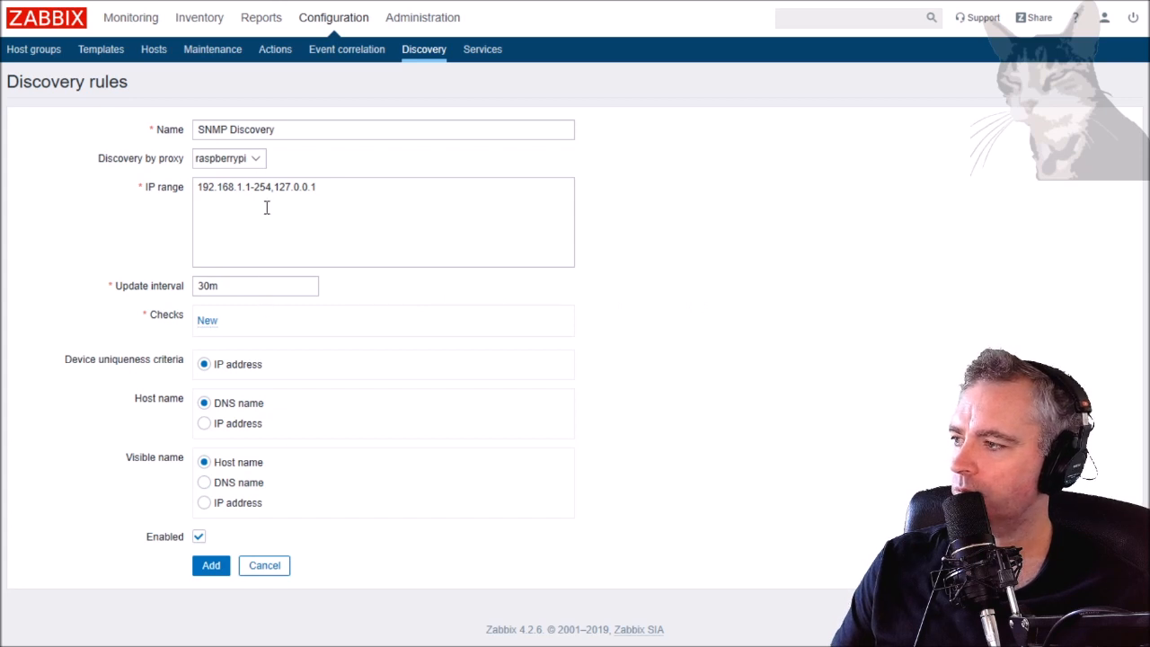
{"action": "mouse_move", "coordinate": [235, 319]}
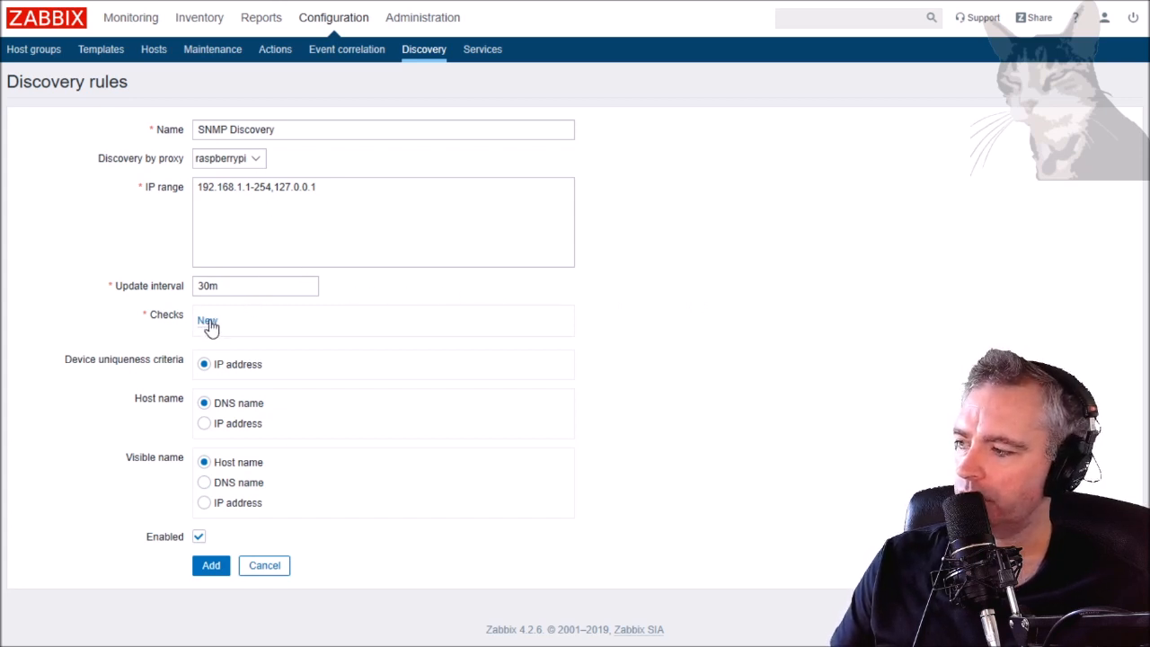
{"action": "left_click", "coordinate": [205, 321]}
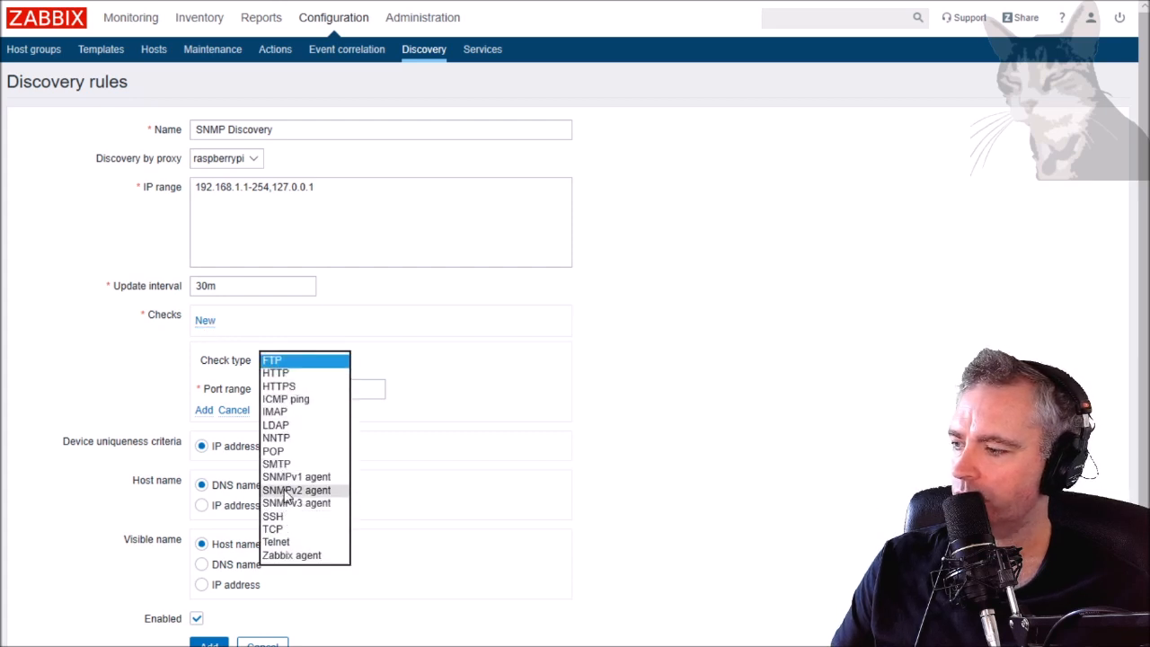
{"action": "left_click", "coordinate": [297, 490]}
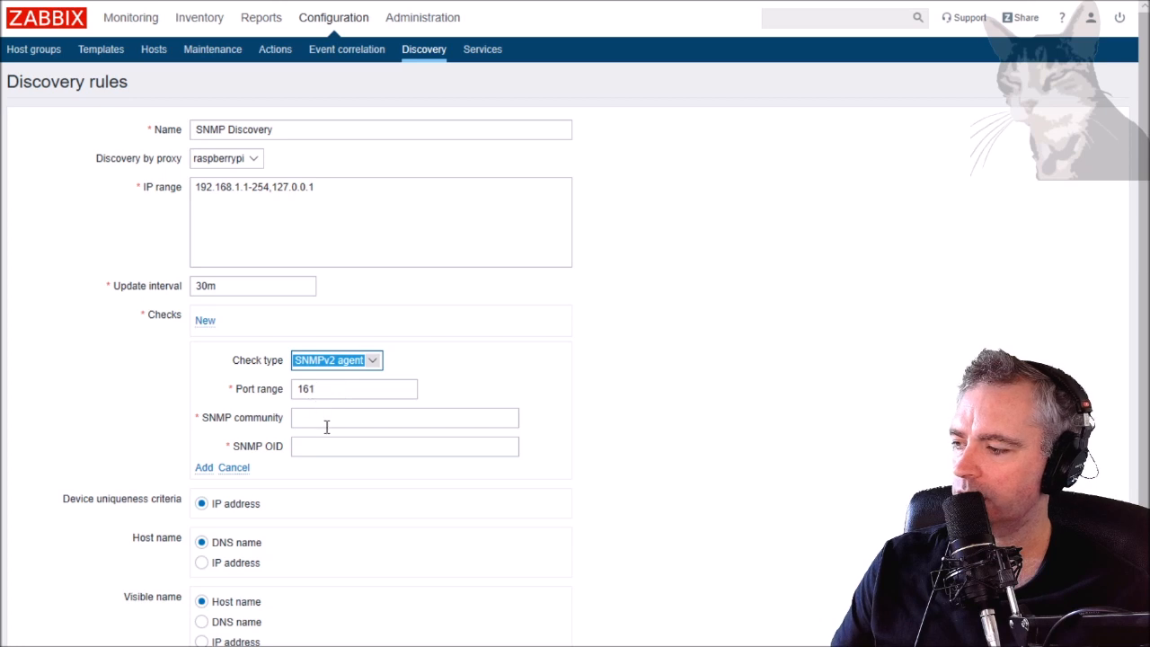
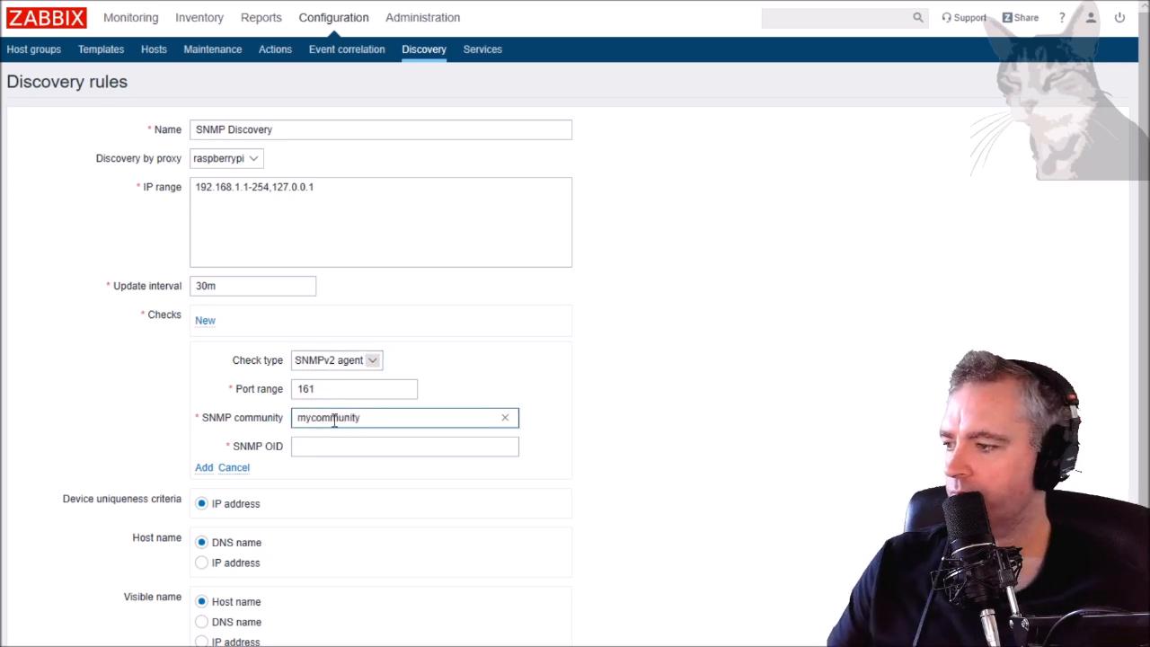
{"action": "left_click", "coordinate": [404, 446]}
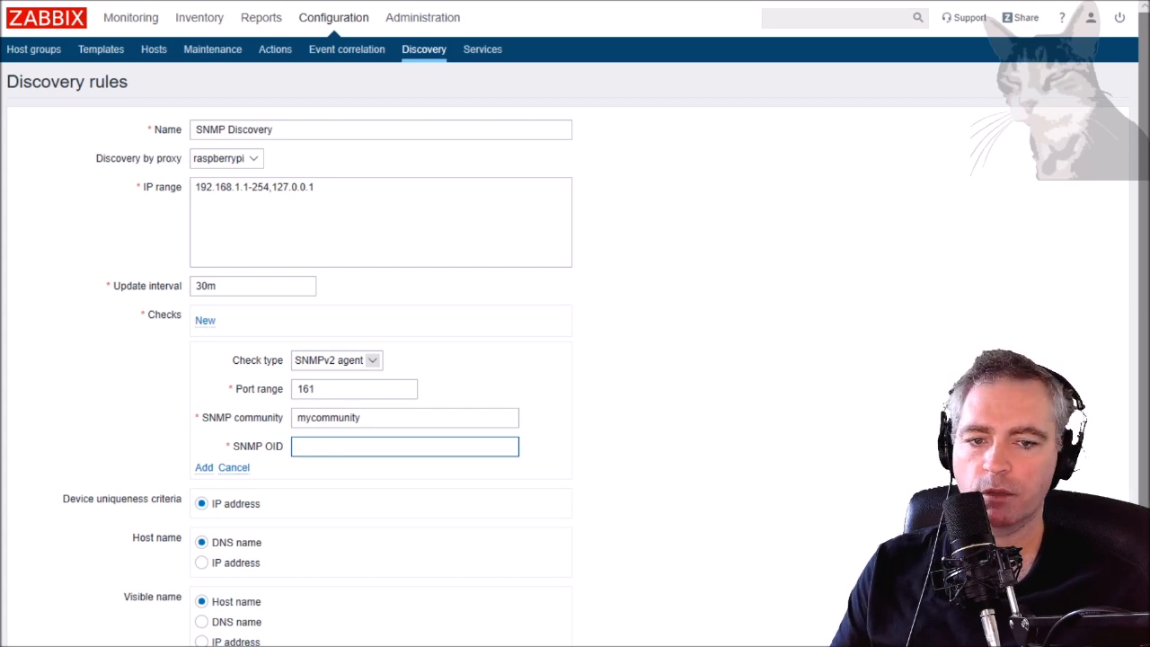
{"action": "type", "text": "1.3.6.1.2.1.1.1"}
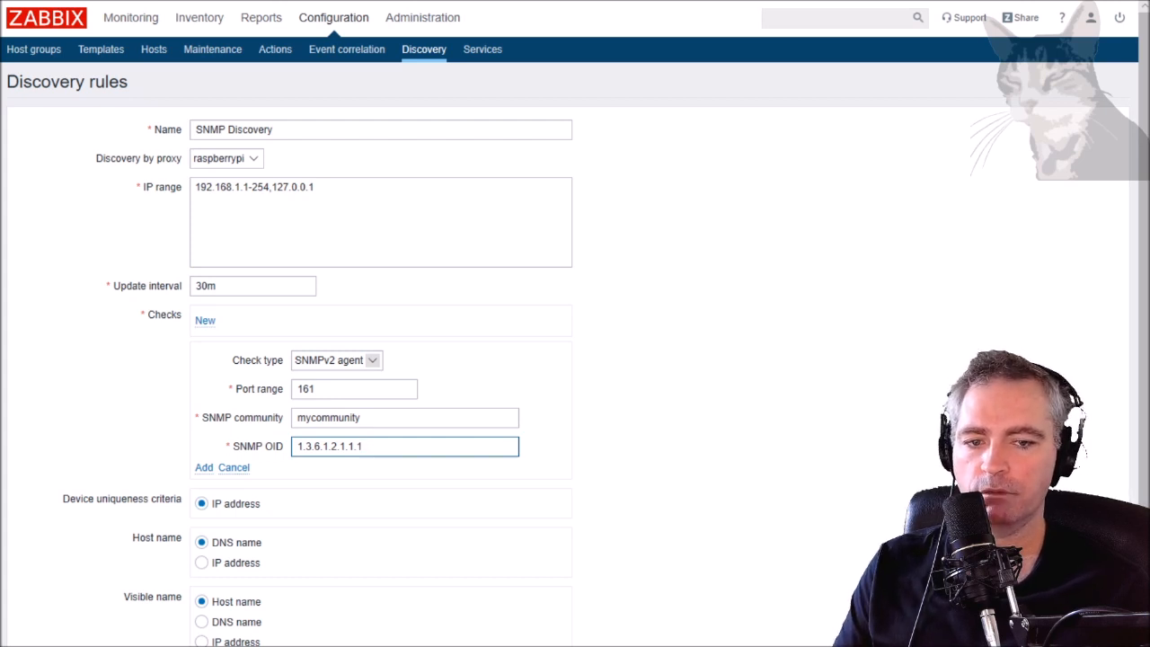
{"action": "type", "text": "SNMPv2-MIB::sysDescr.0"}
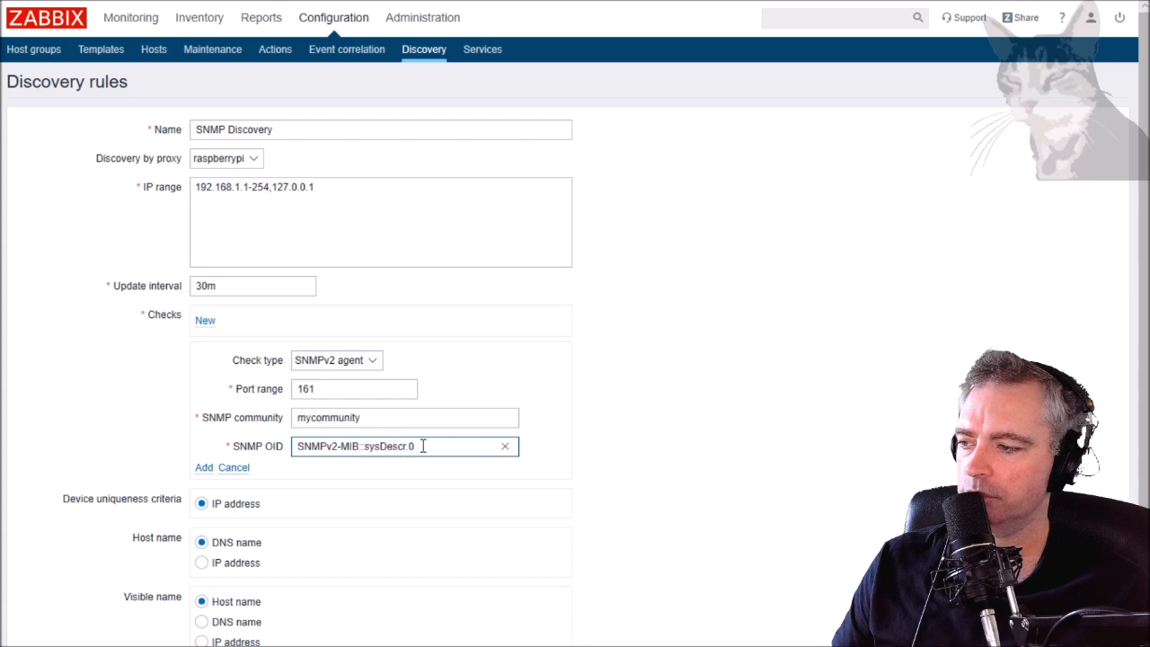
{"action": "triple_click", "coordinate": [378, 446]}
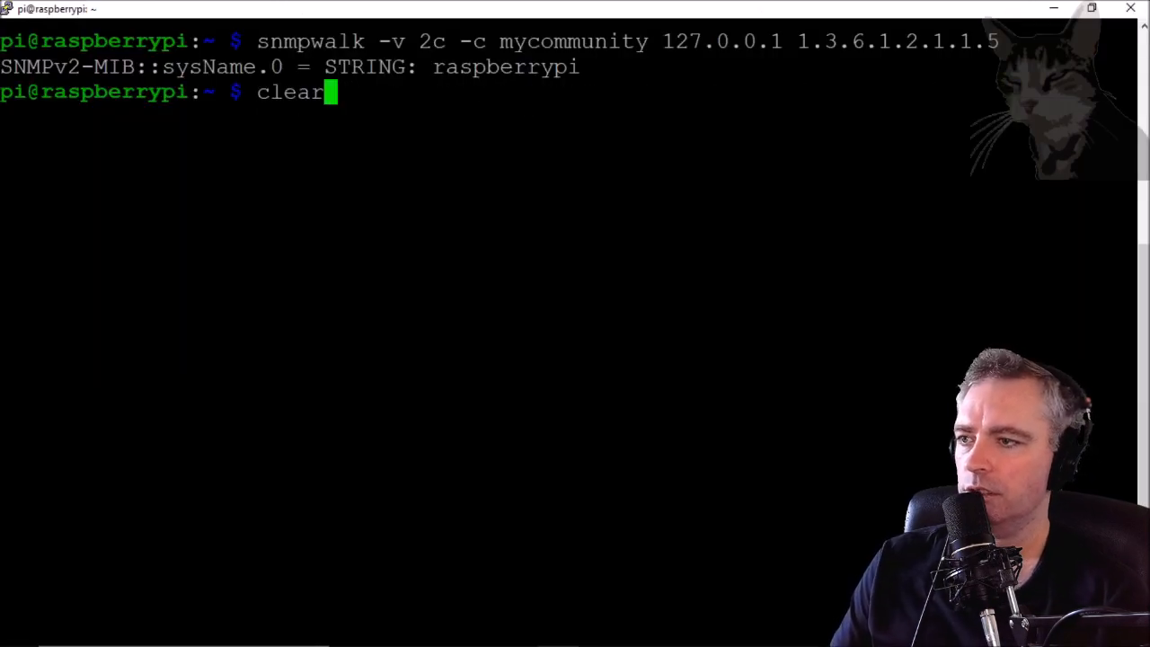
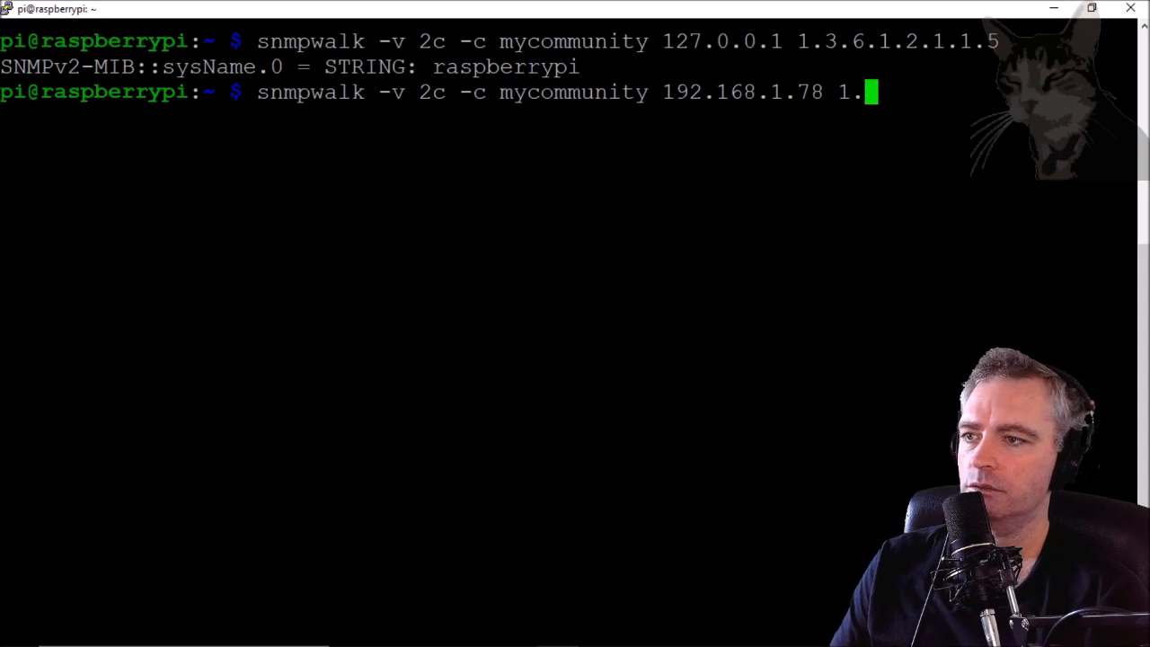
{"action": "type", "text": "SNMPv2-MIB::sysDescr.0"}
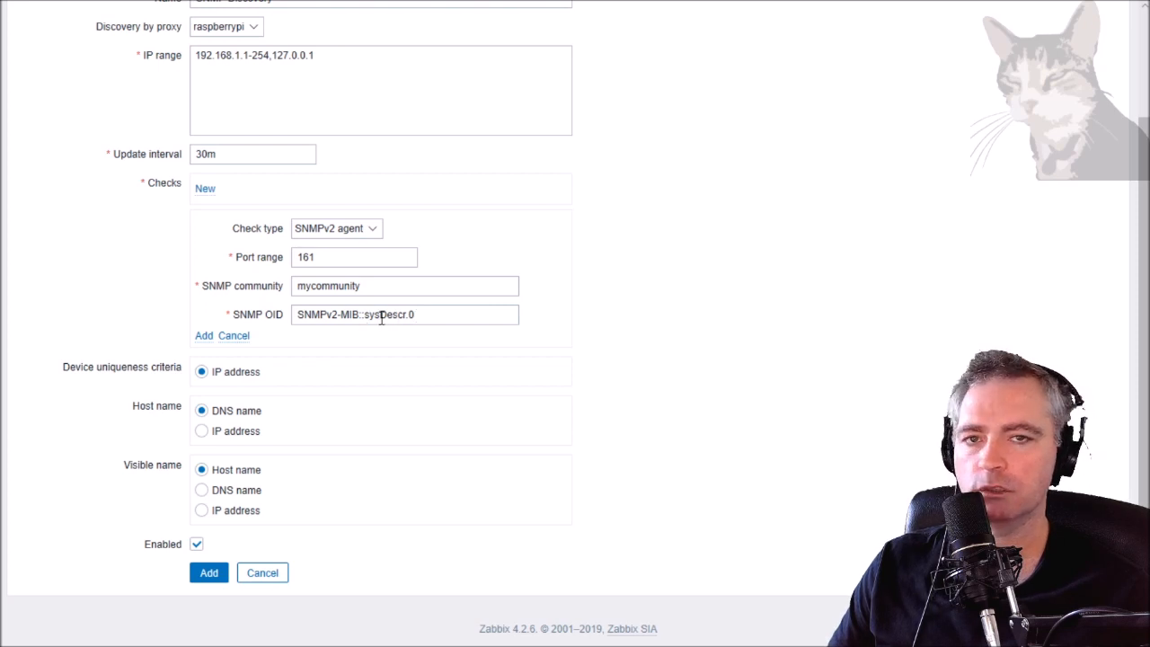
Step: Add the SNMPv2 check to the rule and save the SNMP Discovery rule
{"action": "left_click", "coordinate": [203, 335]}
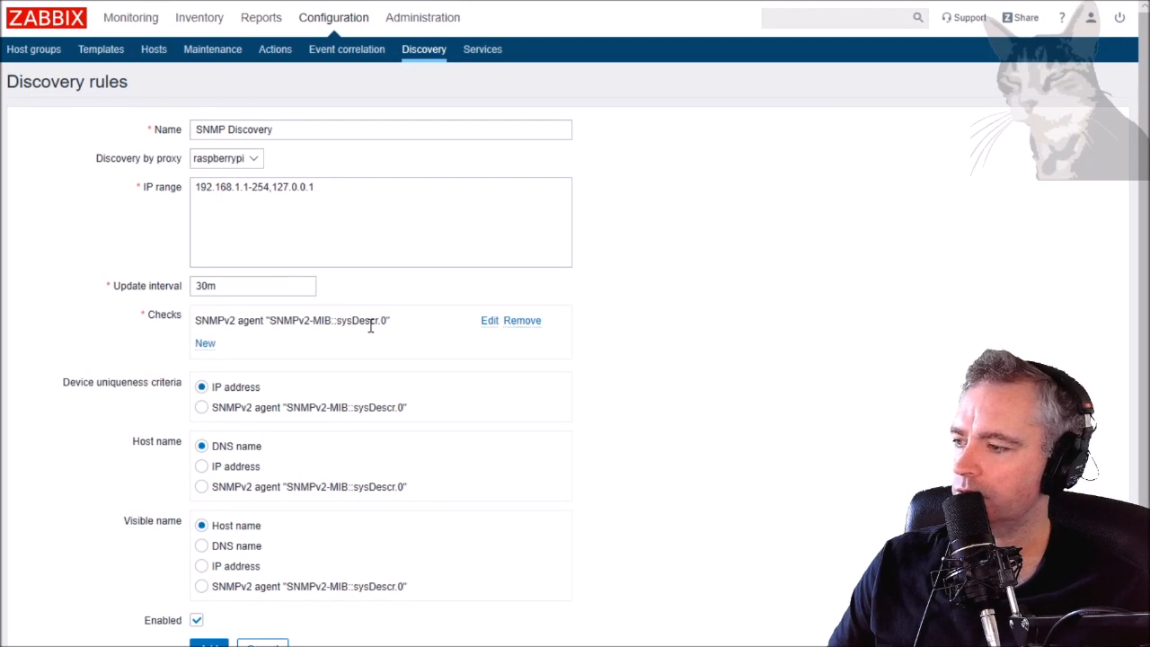
{"action": "scroll", "scroll_direction": "down", "scroll_amount": 3}
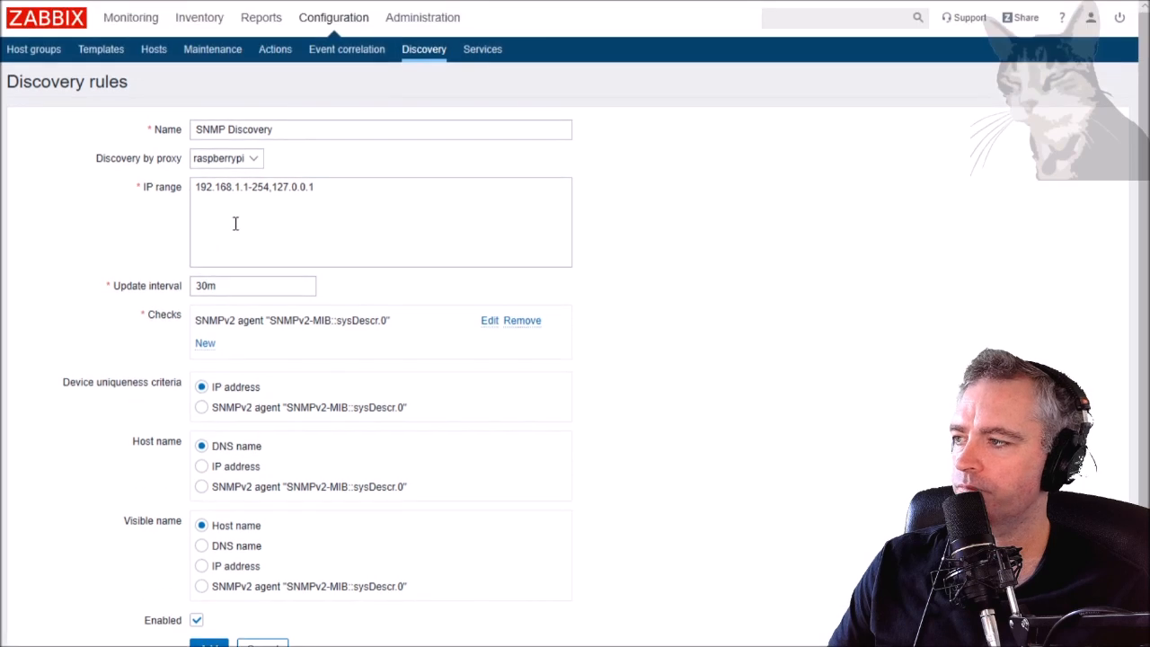
{"action": "scroll", "scroll_direction": "down", "scroll_amount": 3}
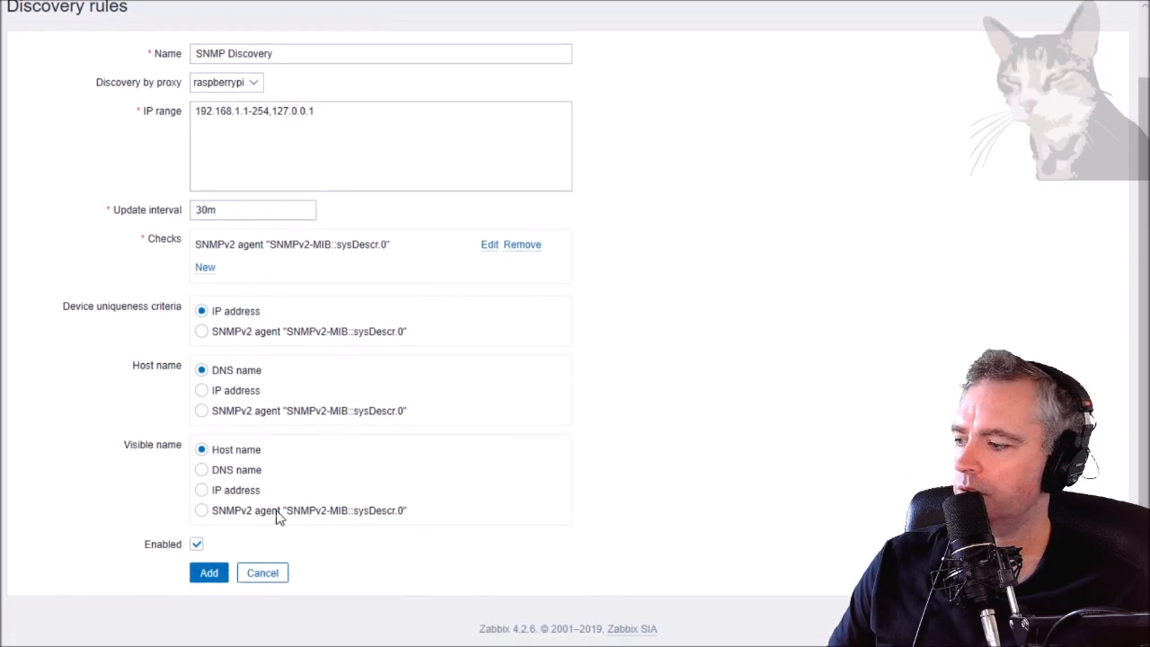
{"action": "left_click", "coordinate": [209, 573]}
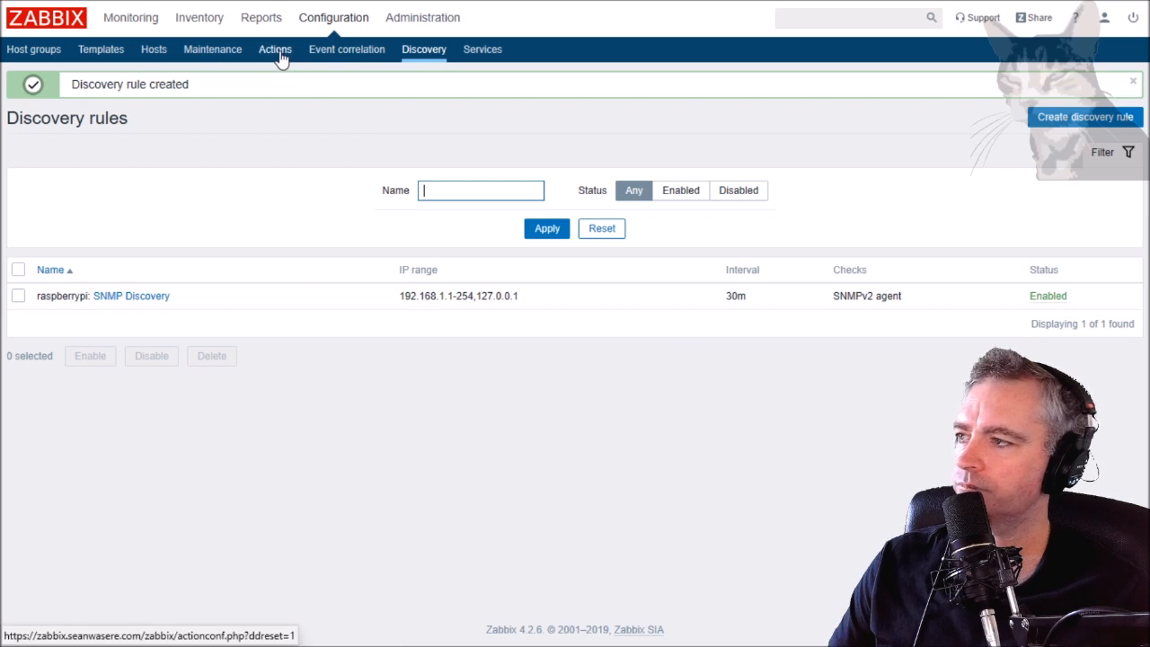
Step: Start a new Discovery-source action named 'Add Linux SNMP Host'
{"action": "left_click", "coordinate": [275, 50]}
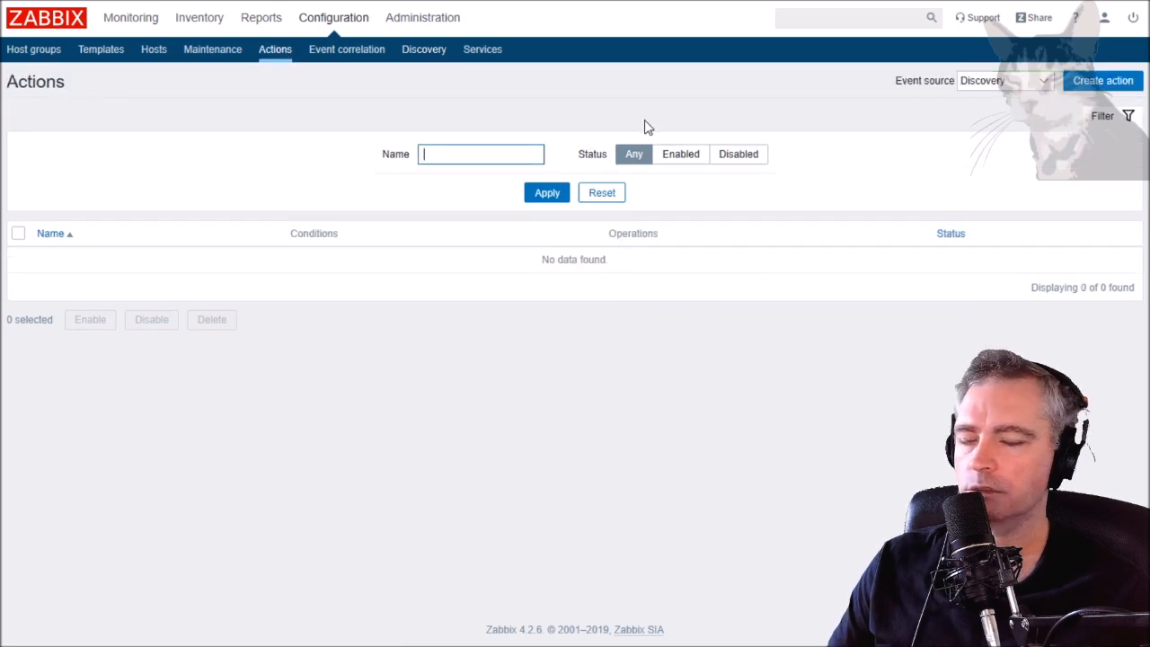
{"action": "mouse_move", "coordinate": [806, 158]}
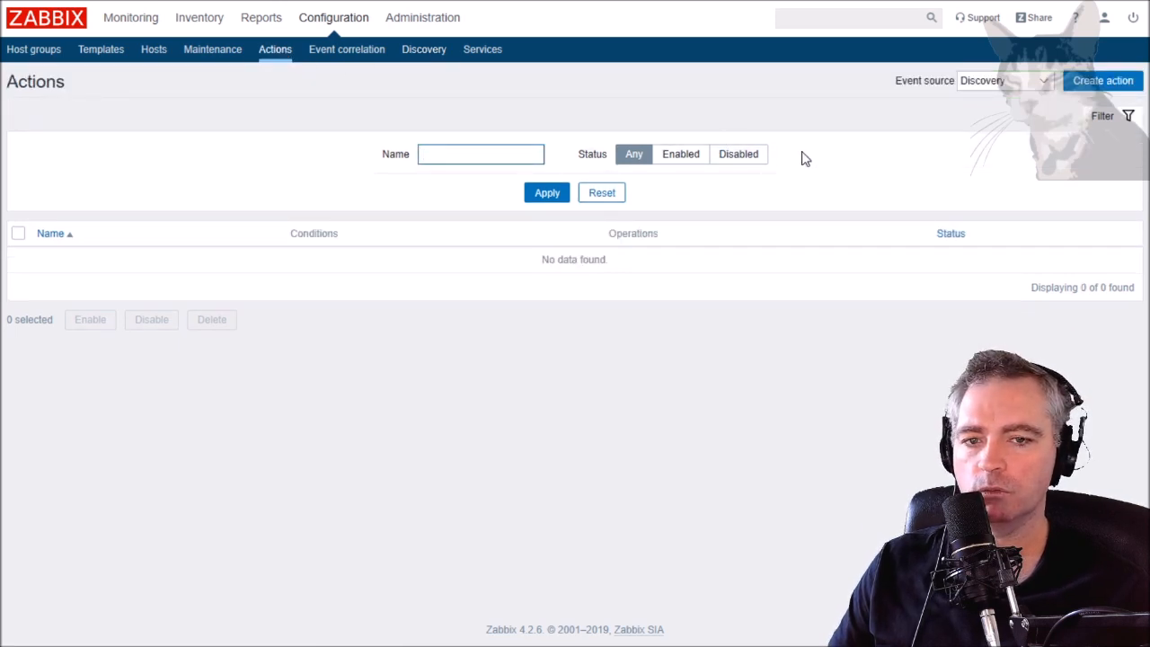
{"action": "mouse_move", "coordinate": [826, 170]}
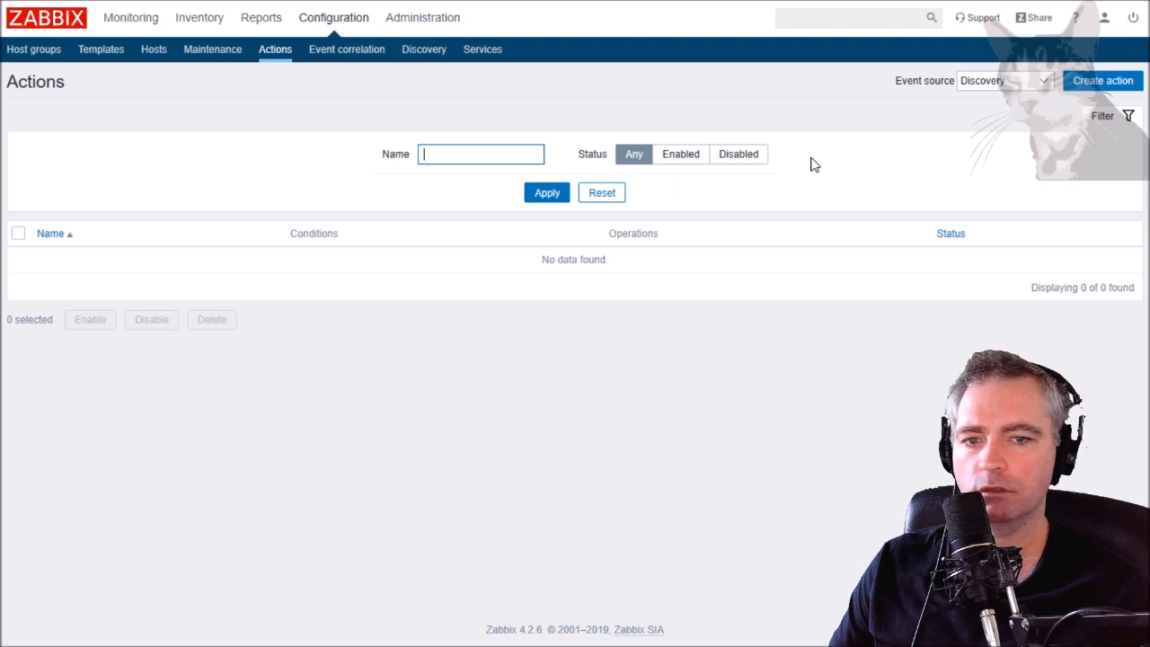
{"action": "left_click", "coordinate": [1004, 80]}
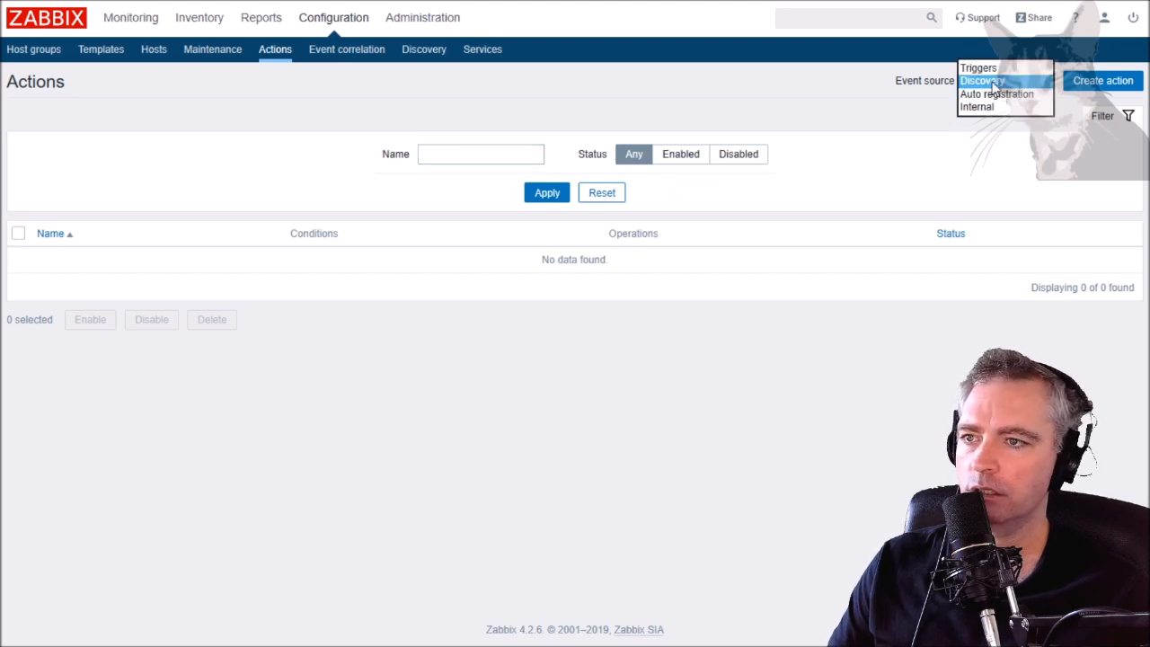
{"action": "left_click", "coordinate": [983, 80]}
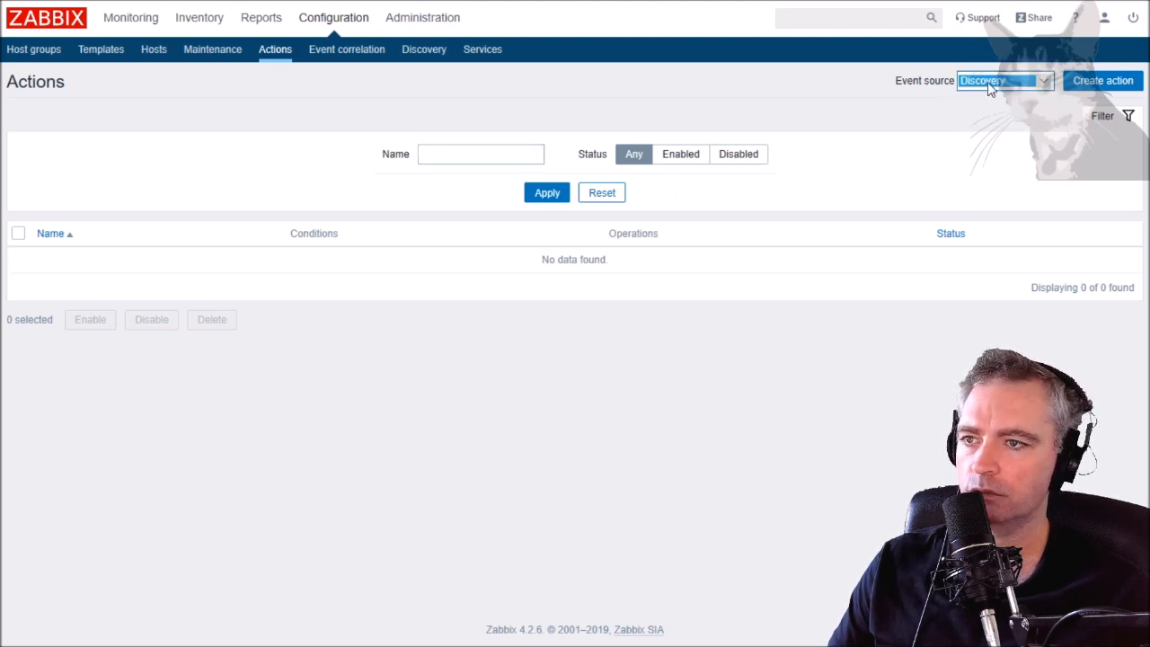
{"action": "left_click", "coordinate": [1103, 81]}
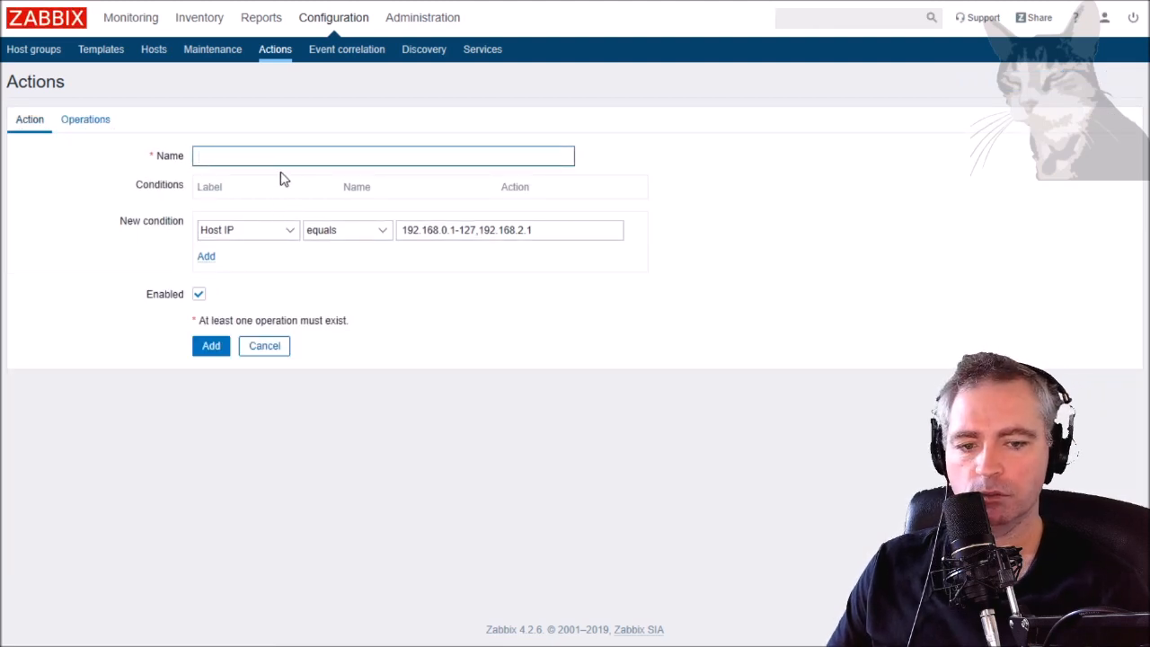
{"action": "type", "text": "Add Linux SNMP Host"}
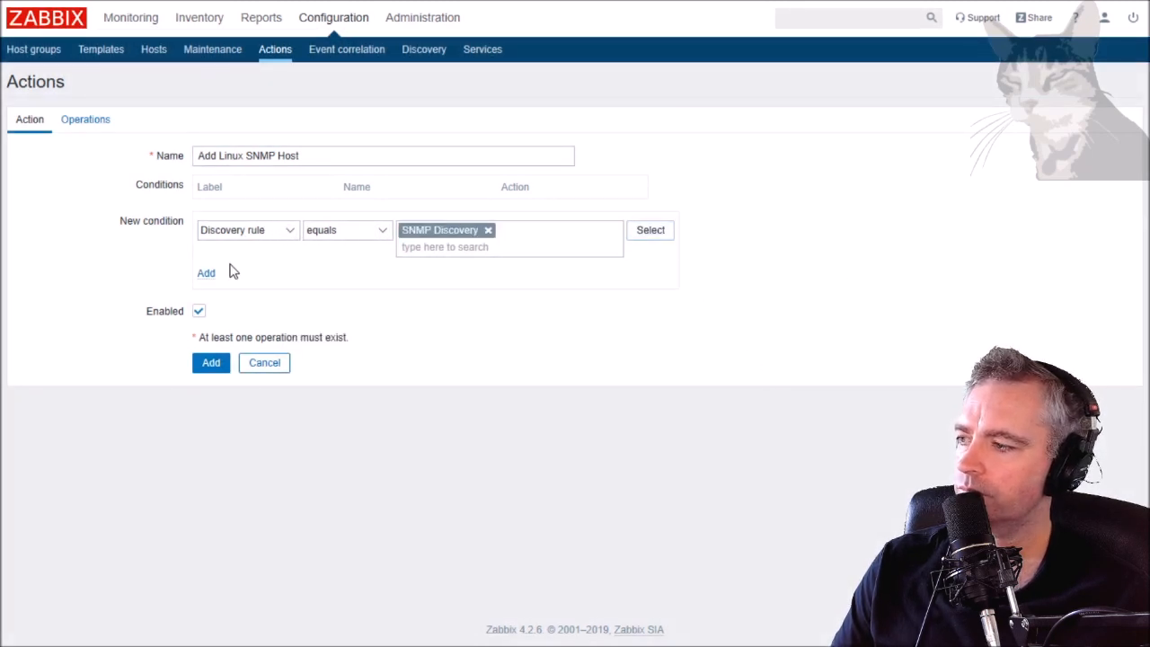
Step: Add conditions SNMP Discovery rule and received value contains Linux, combined with And
{"action": "left_click", "coordinate": [206, 272]}
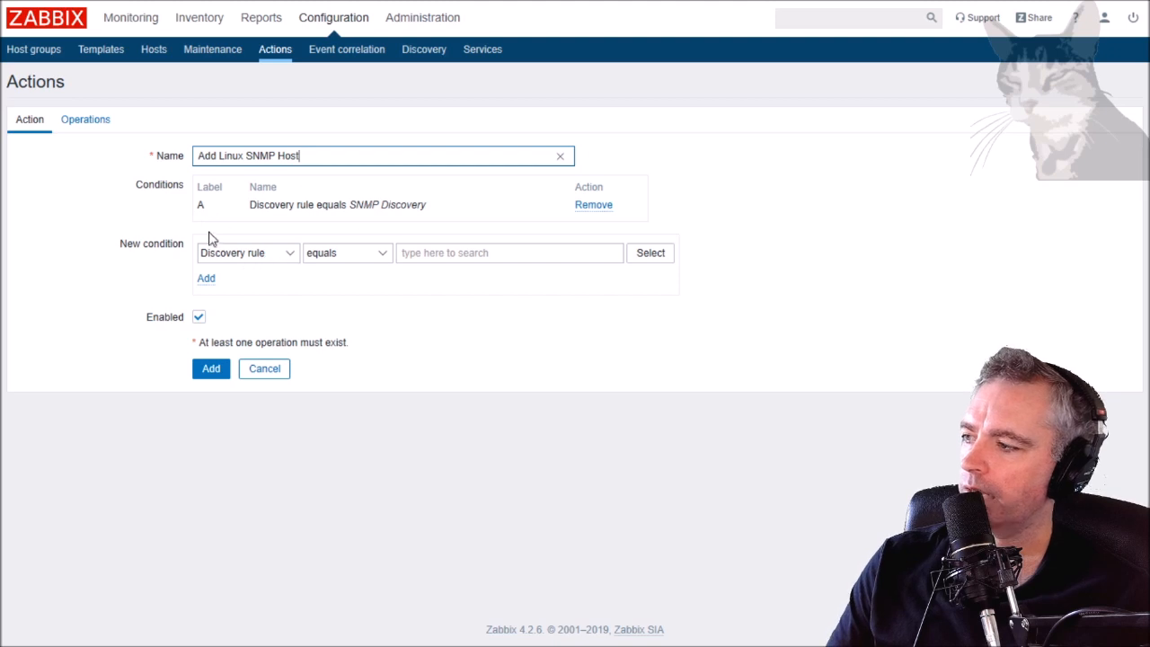
{"action": "left_click", "coordinate": [247, 253]}
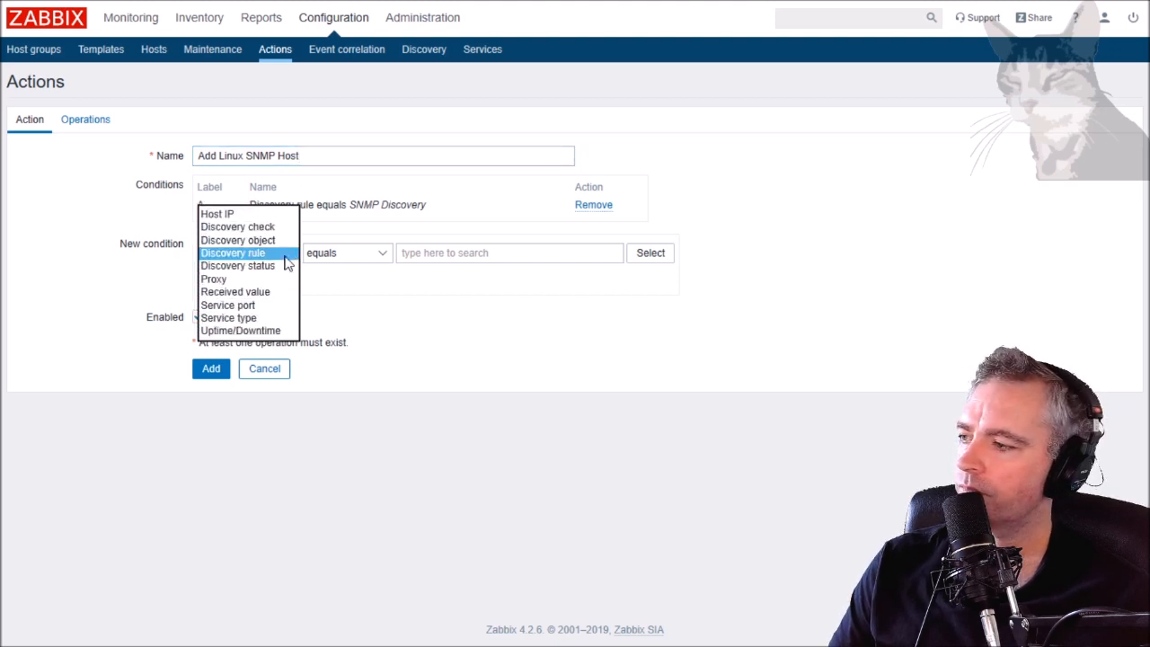
{"action": "left_click", "coordinate": [235, 291]}
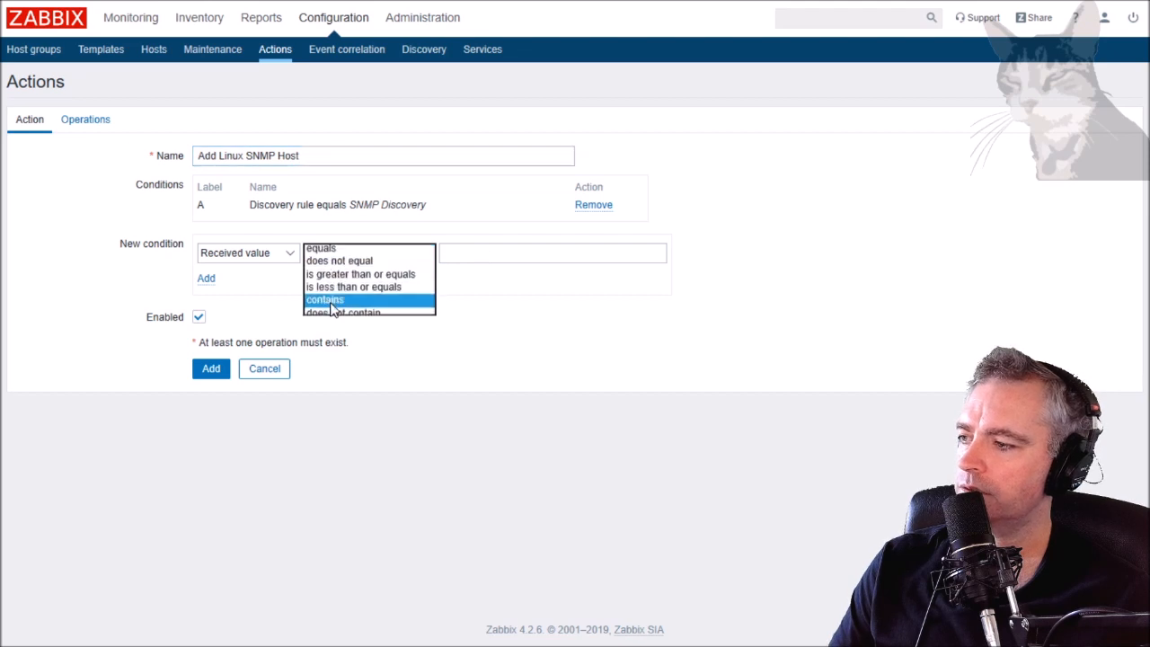
{"action": "type", "text": "Linux"}
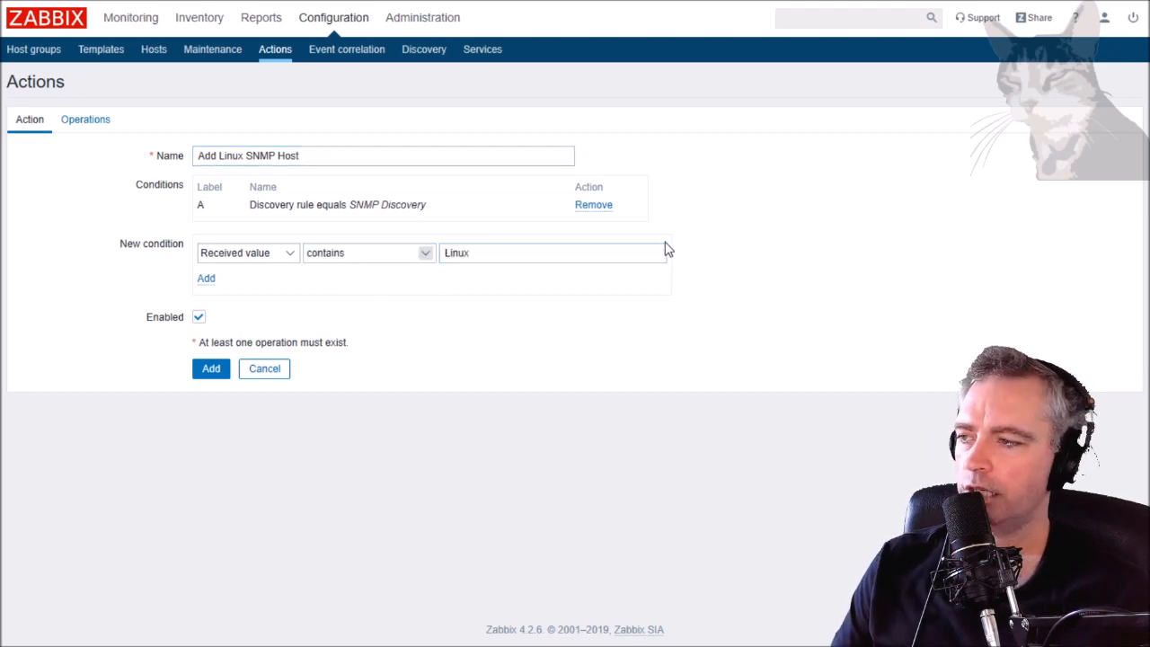
{"action": "mouse_move", "coordinate": [424, 49]}
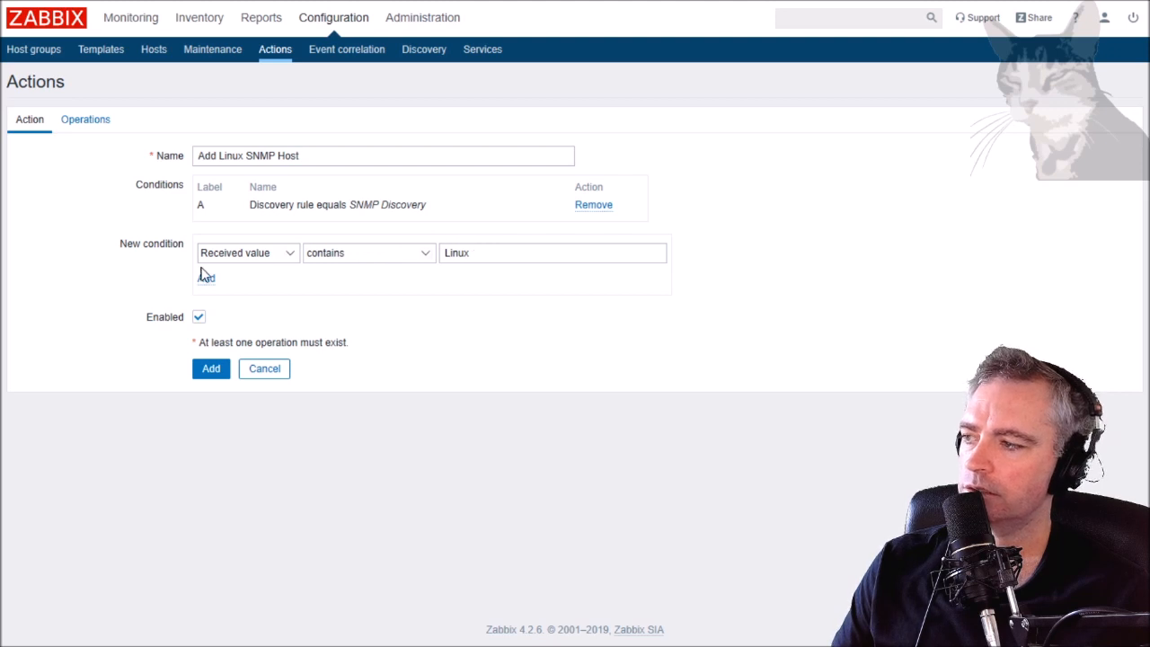
{"action": "left_click", "coordinate": [206, 276]}
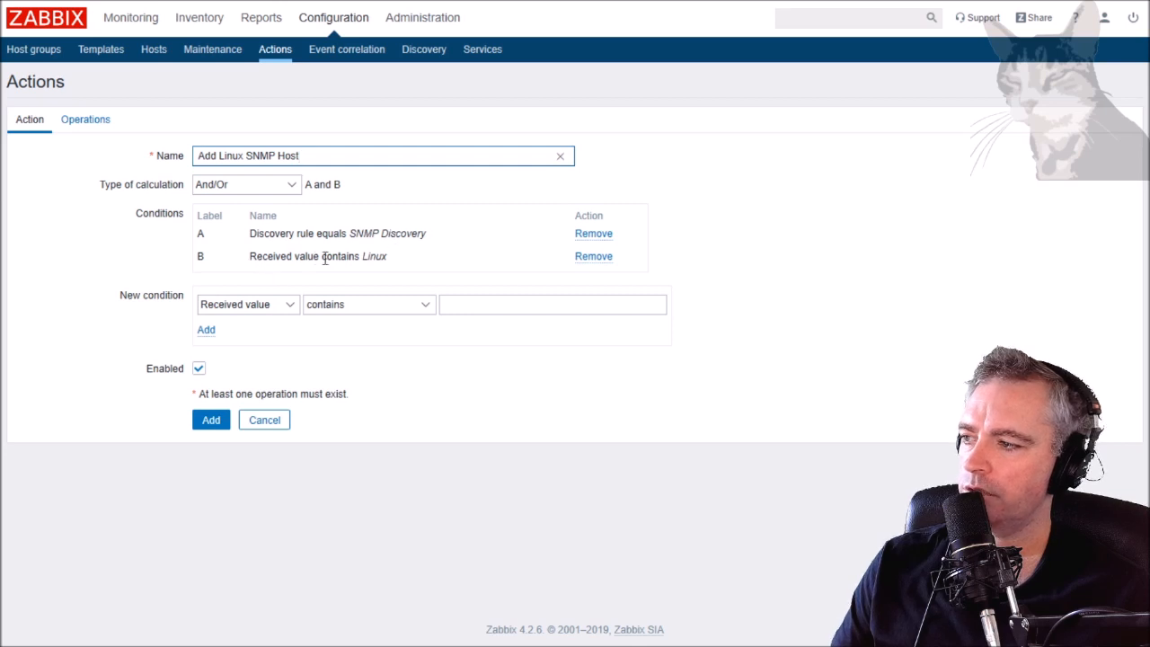
{"action": "left_click", "coordinate": [246, 184]}
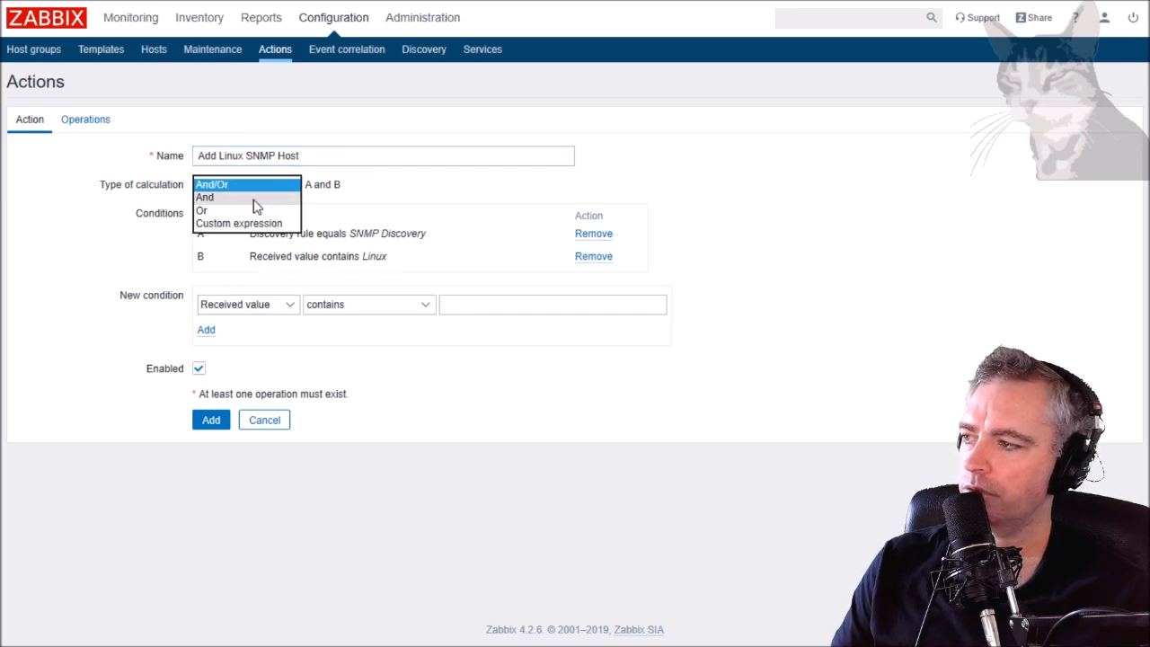
{"action": "left_click", "coordinate": [204, 197]}
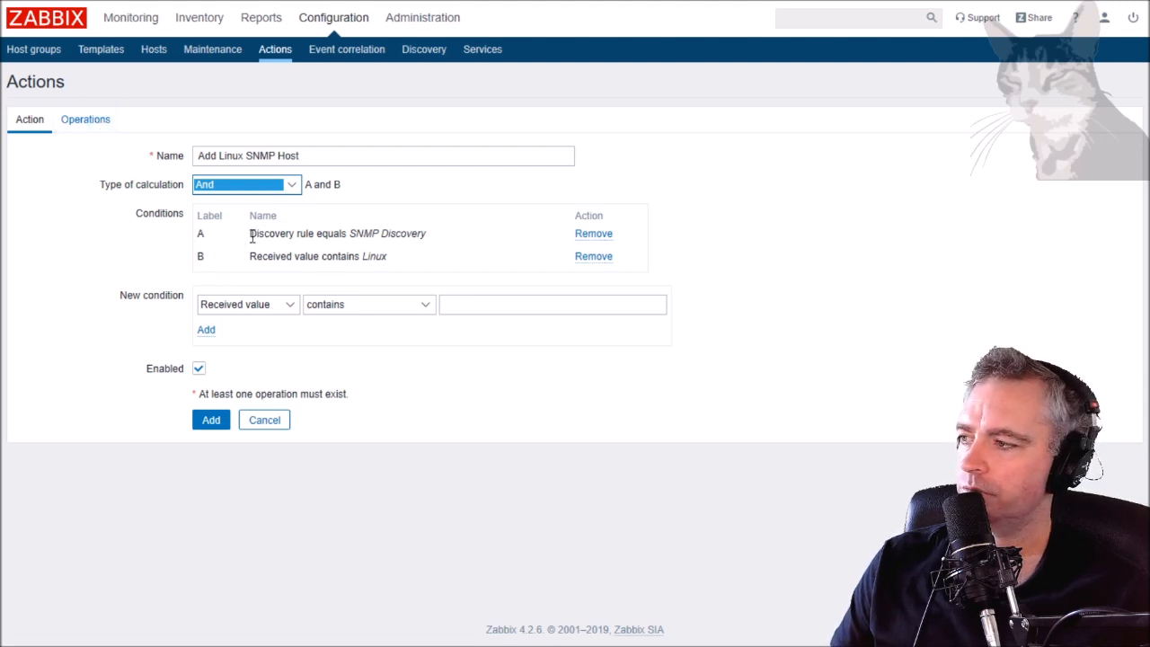
Step: Add an operation sending an email-only message to Admin
{"action": "left_click", "coordinate": [84, 119]}
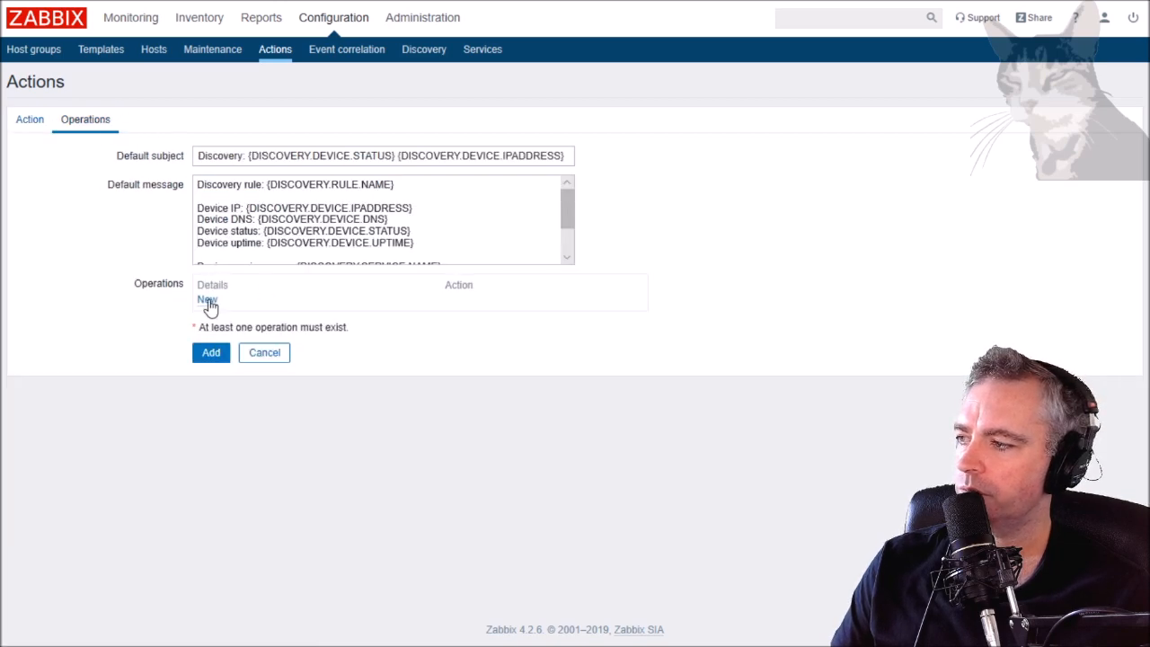
{"action": "left_click", "coordinate": [207, 299]}
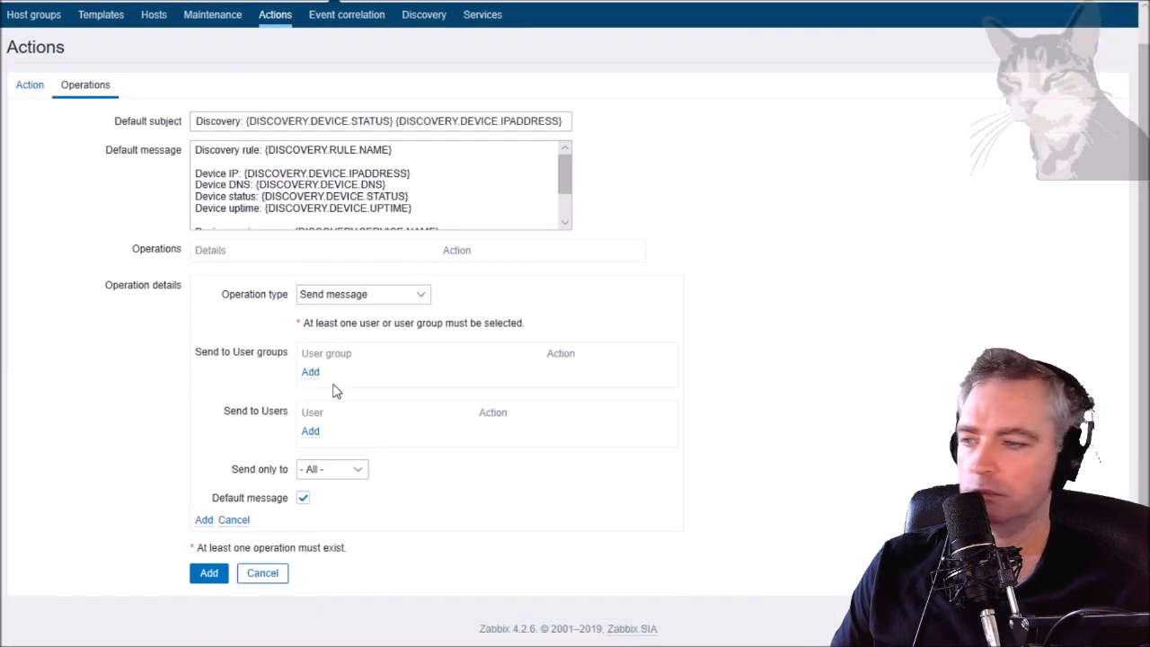
{"action": "left_click", "coordinate": [310, 430]}
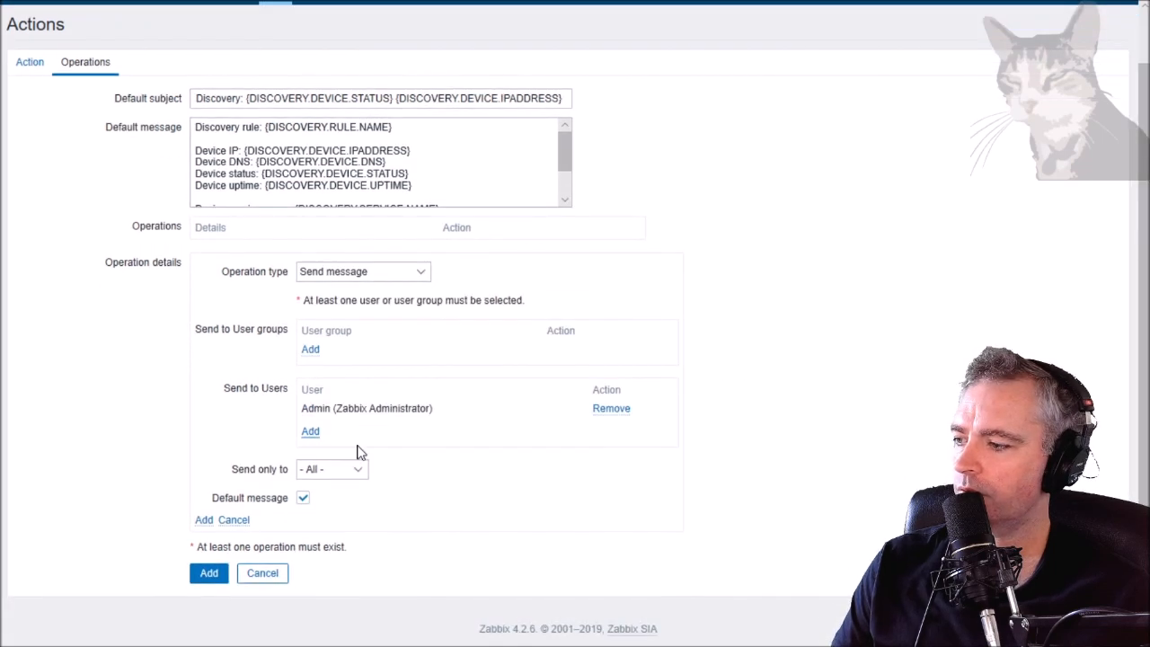
{"action": "left_click", "coordinate": [332, 469]}
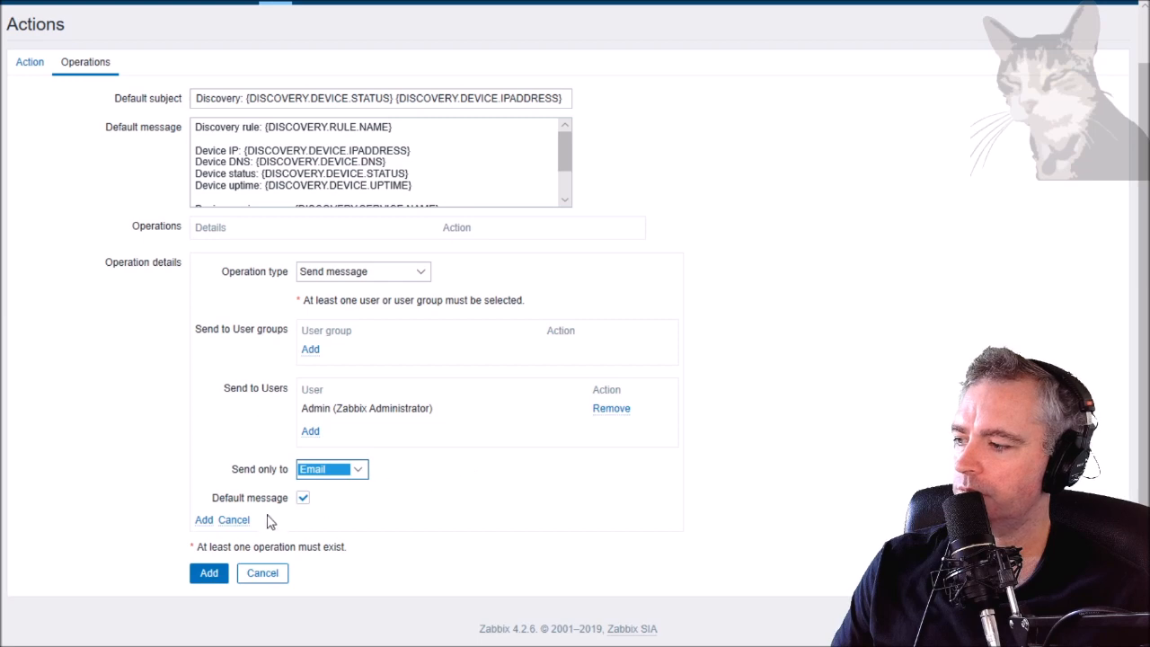
{"action": "left_click", "coordinate": [204, 520]}
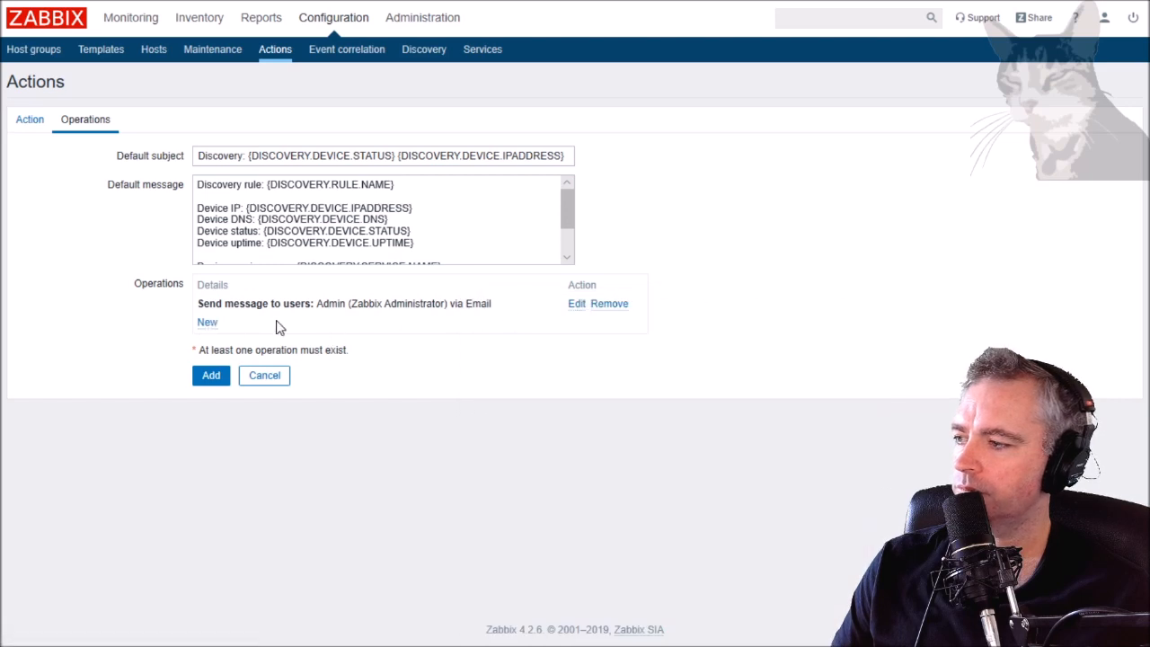
Step: Add an operation adding discovered hosts to the Linux servers host group
{"action": "left_click", "coordinate": [207, 321]}
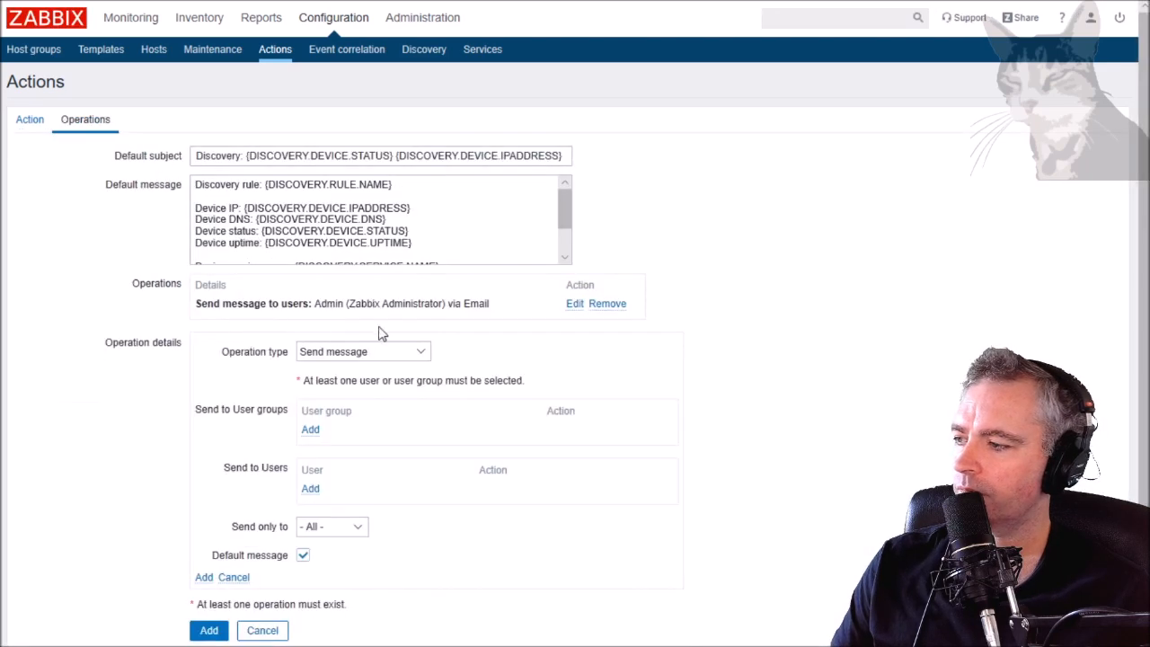
{"action": "left_click", "coordinate": [363, 352]}
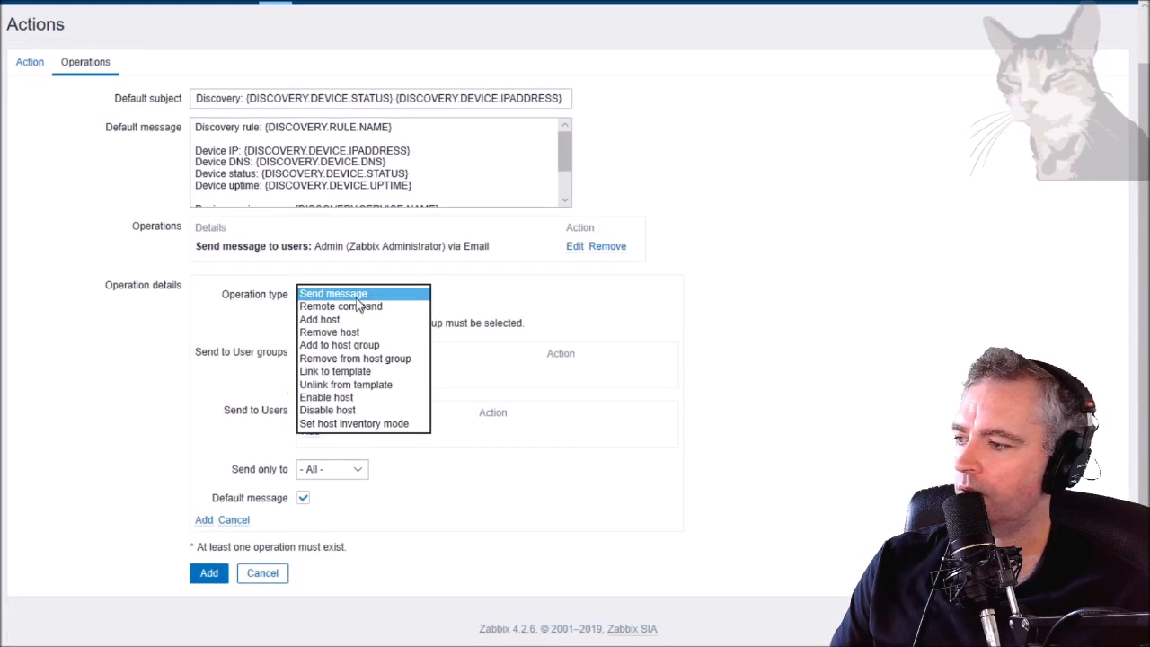
{"action": "left_click", "coordinate": [339, 345]}
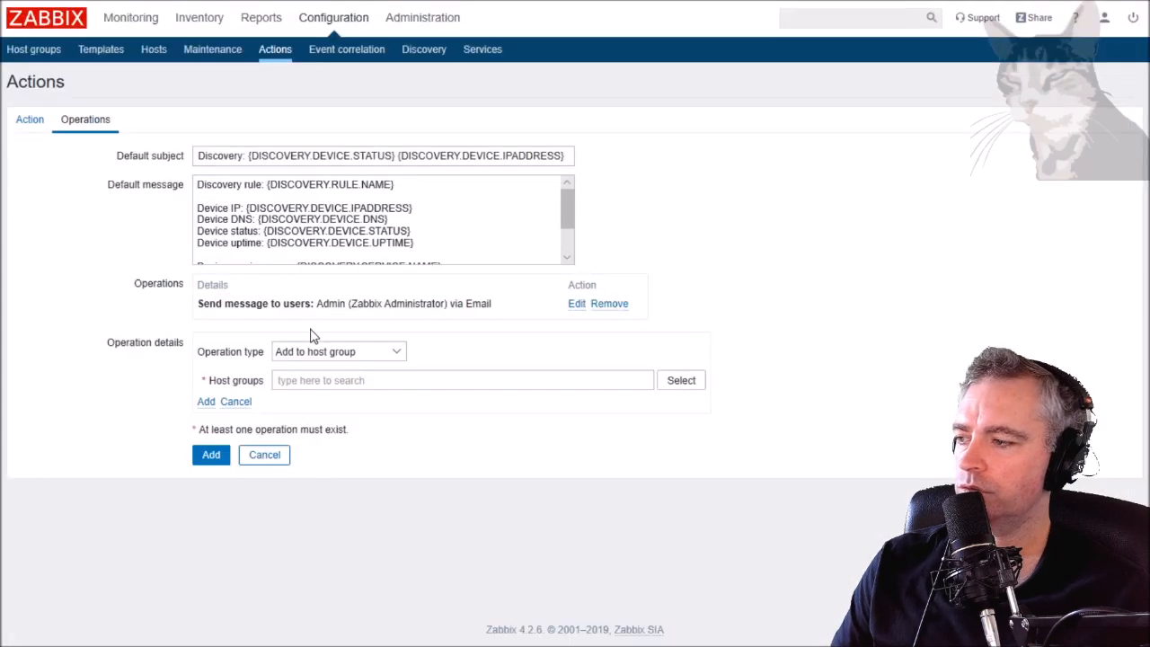
{"action": "left_click", "coordinate": [680, 380]}
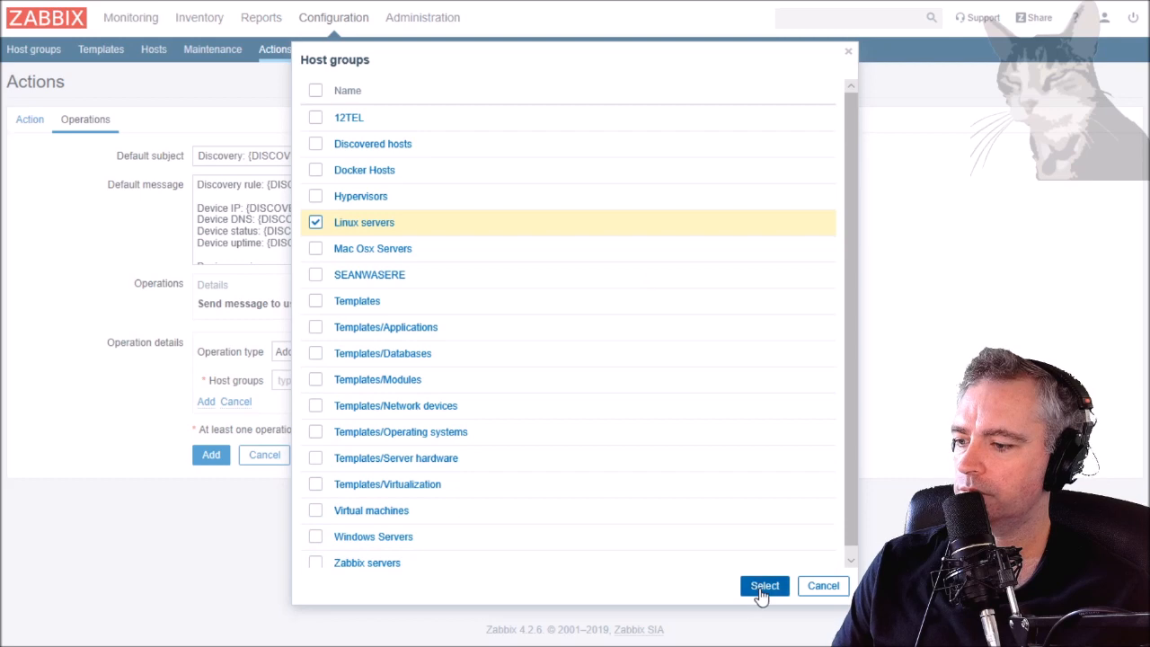
{"action": "left_click", "coordinate": [765, 586]}
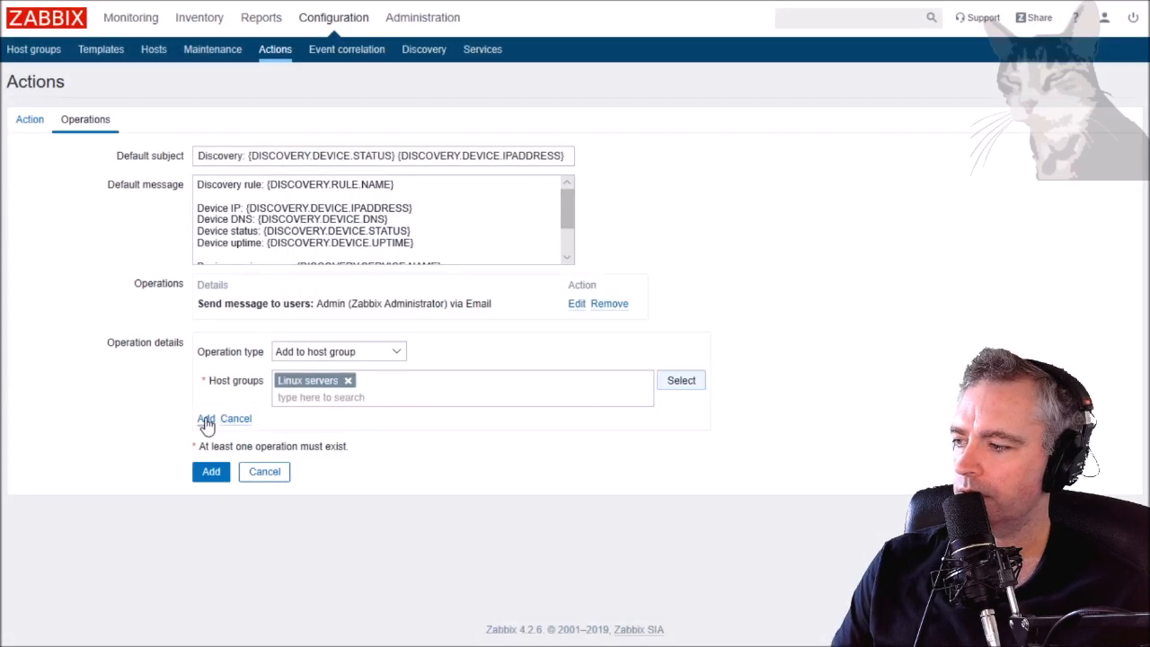
{"action": "left_click", "coordinate": [206, 419]}
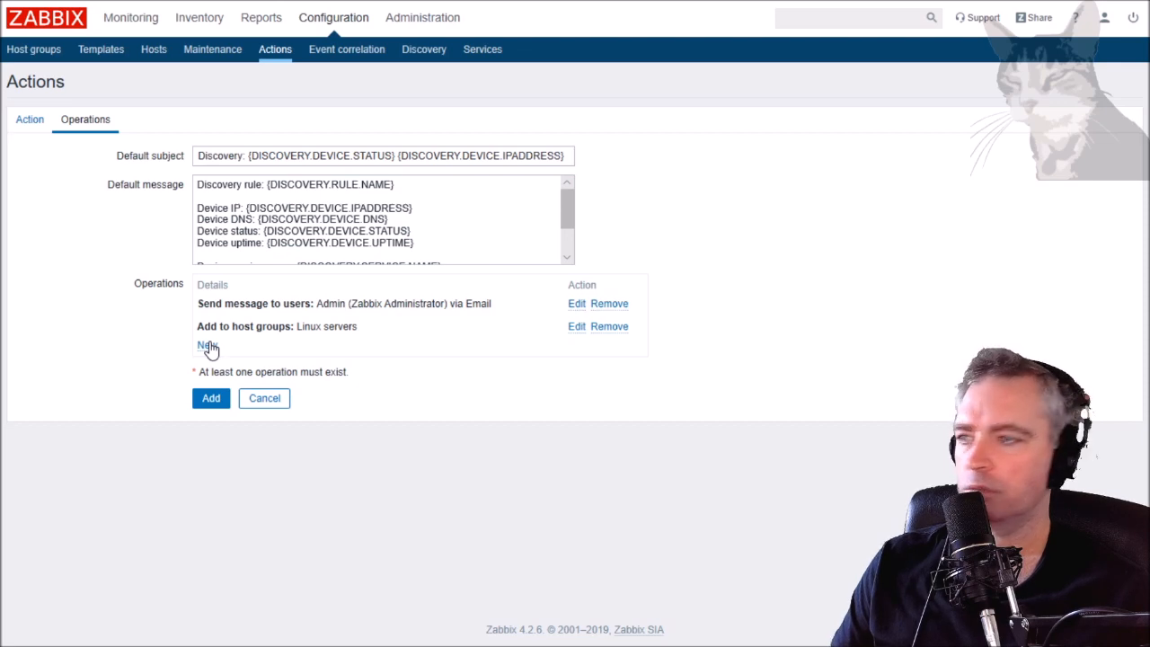
Step: Add an operation linking Template OS Linux SNMPv2
{"action": "left_click", "coordinate": [206, 346]}
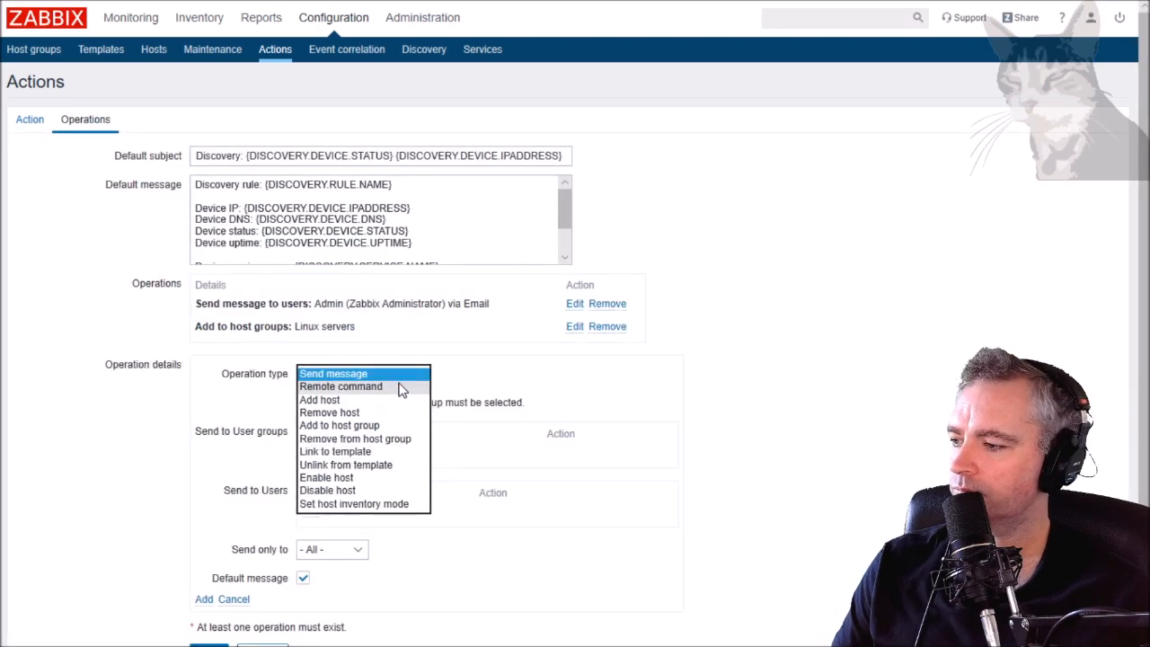
{"action": "left_click", "coordinate": [334, 451]}
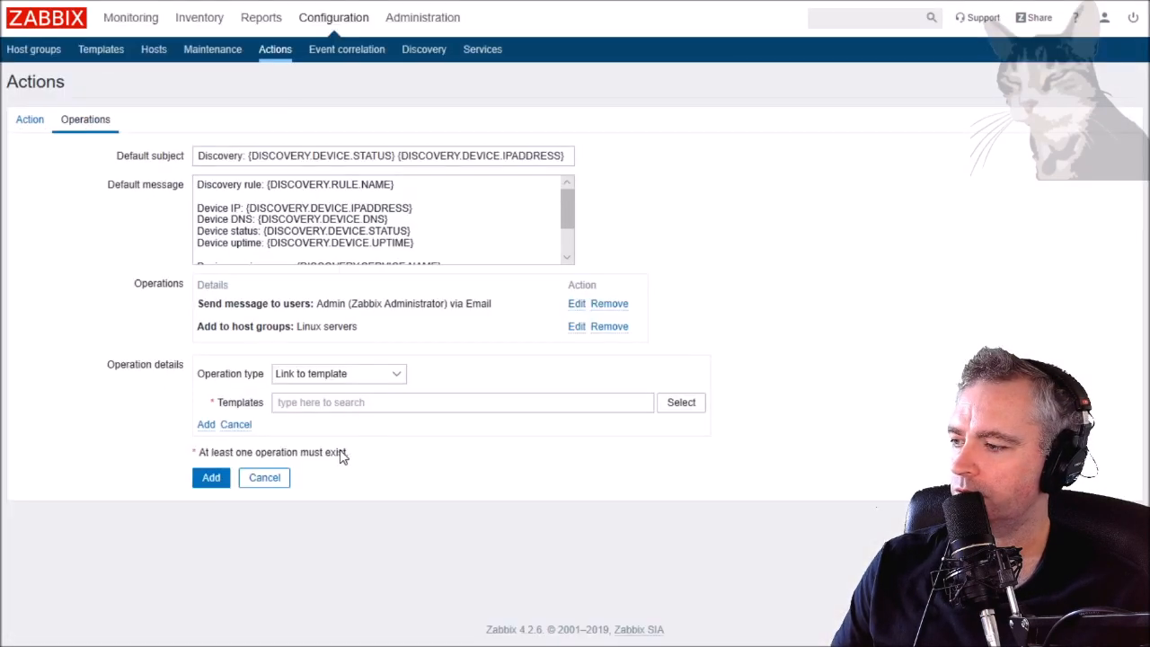
{"action": "mouse_move", "coordinate": [634, 400]}
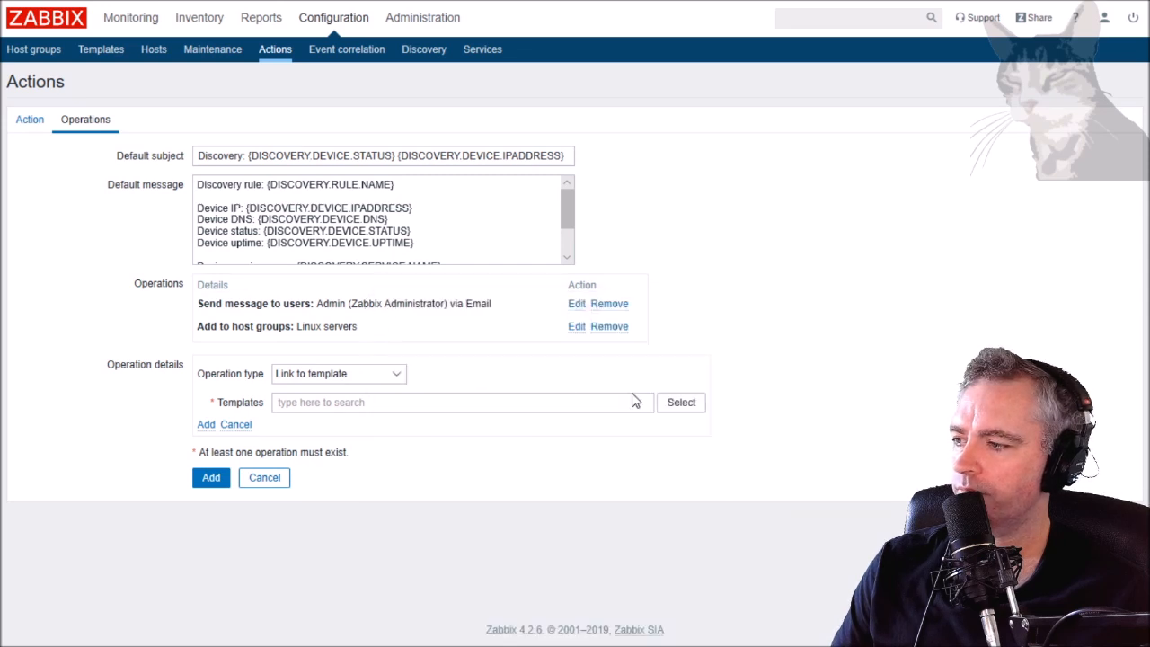
{"action": "left_click", "coordinate": [681, 402]}
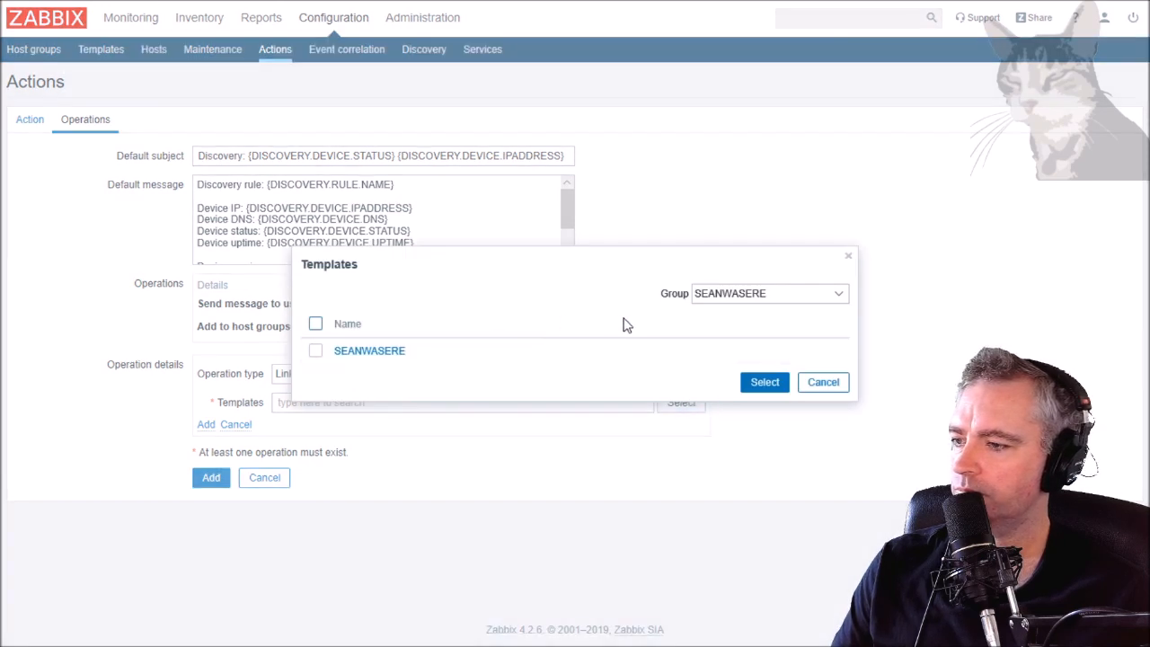
{"action": "left_click", "coordinate": [768, 293]}
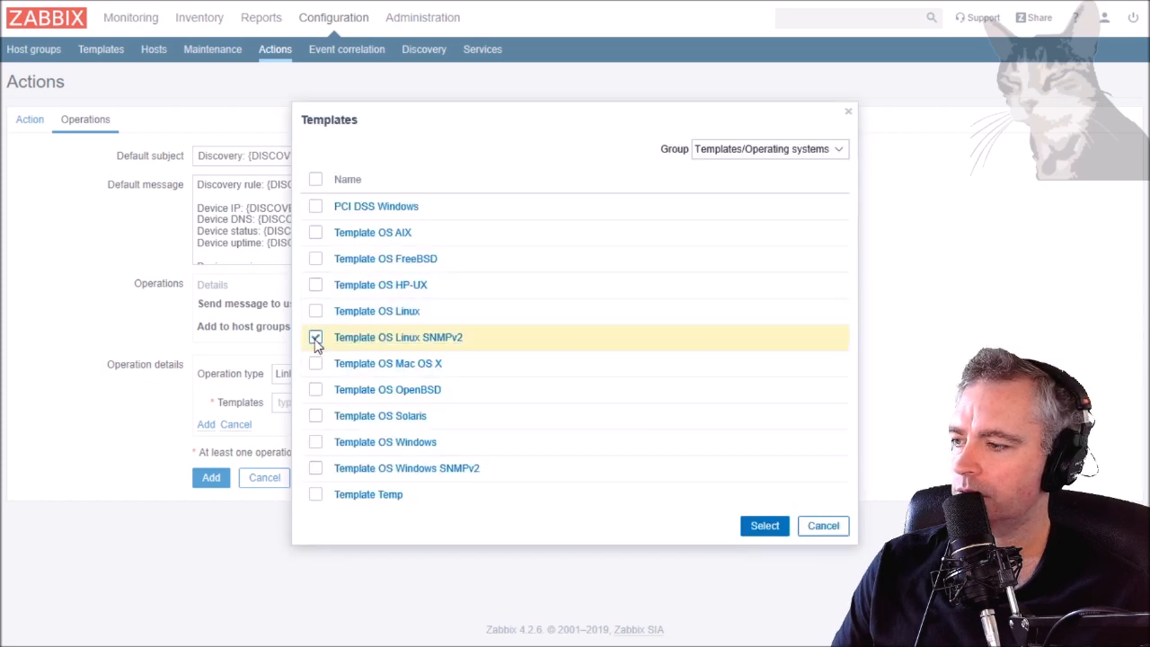
{"action": "left_click", "coordinate": [315, 337]}
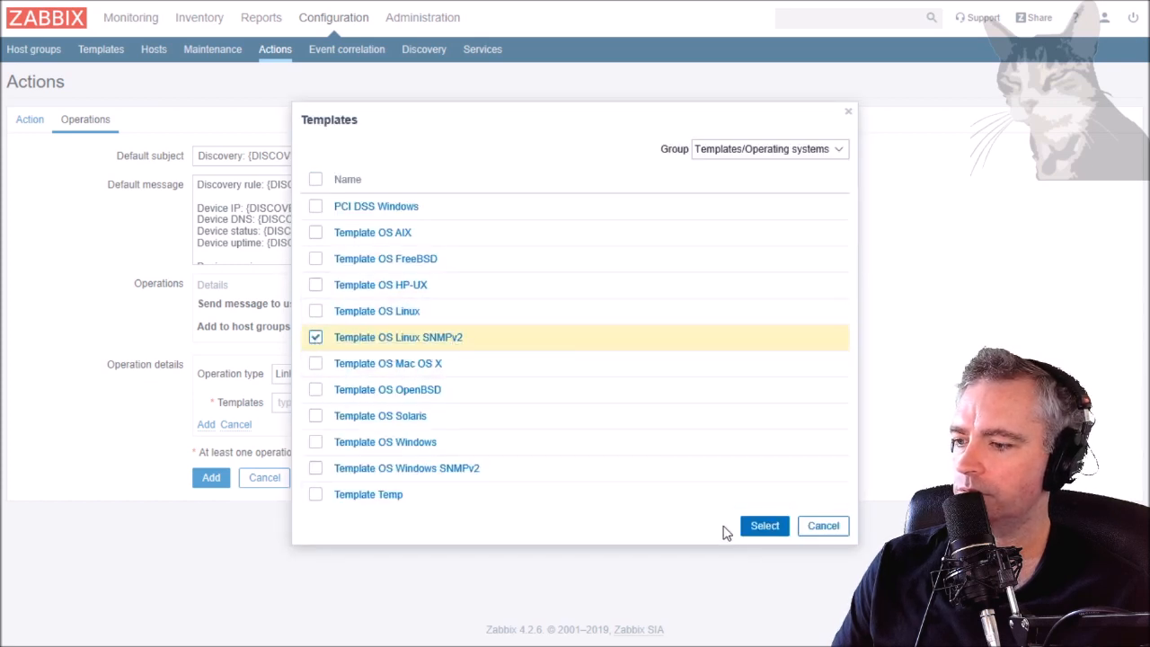
{"action": "left_click", "coordinate": [765, 526]}
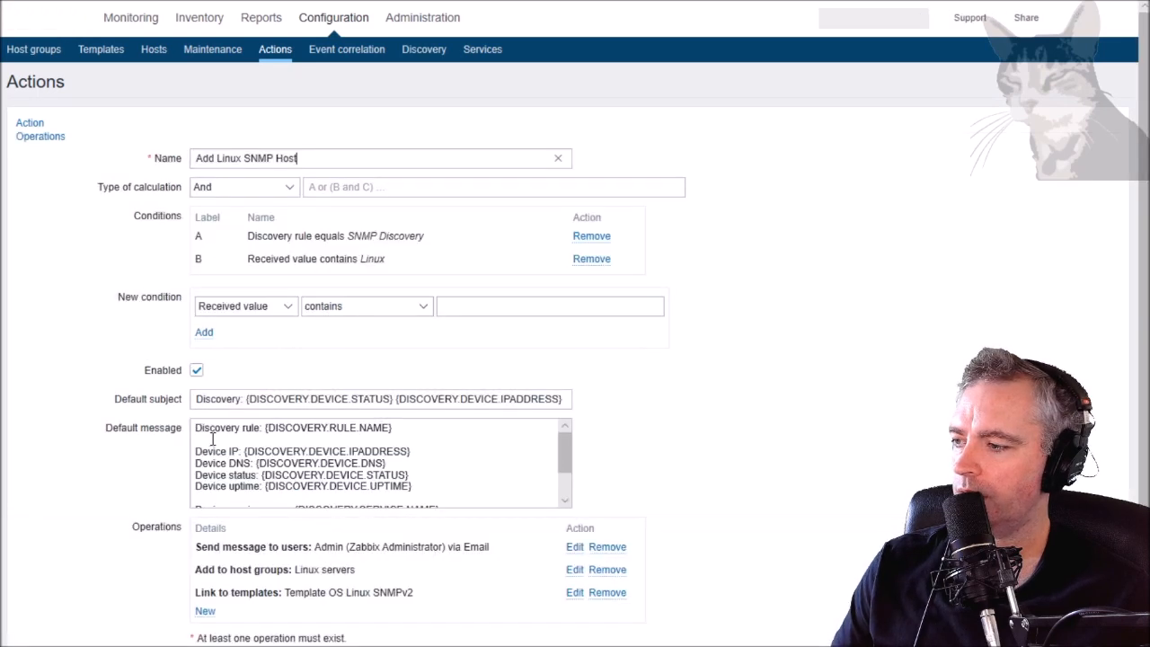
{"action": "left_click", "coordinate": [85, 119]}
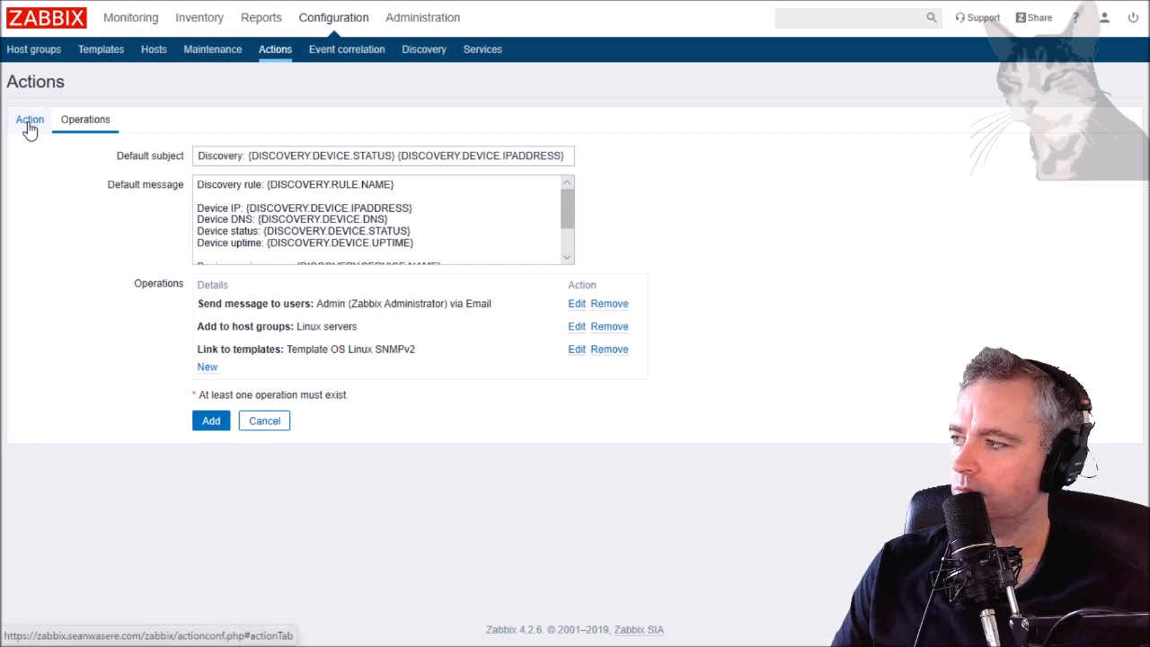
{"action": "left_click", "coordinate": [30, 119]}
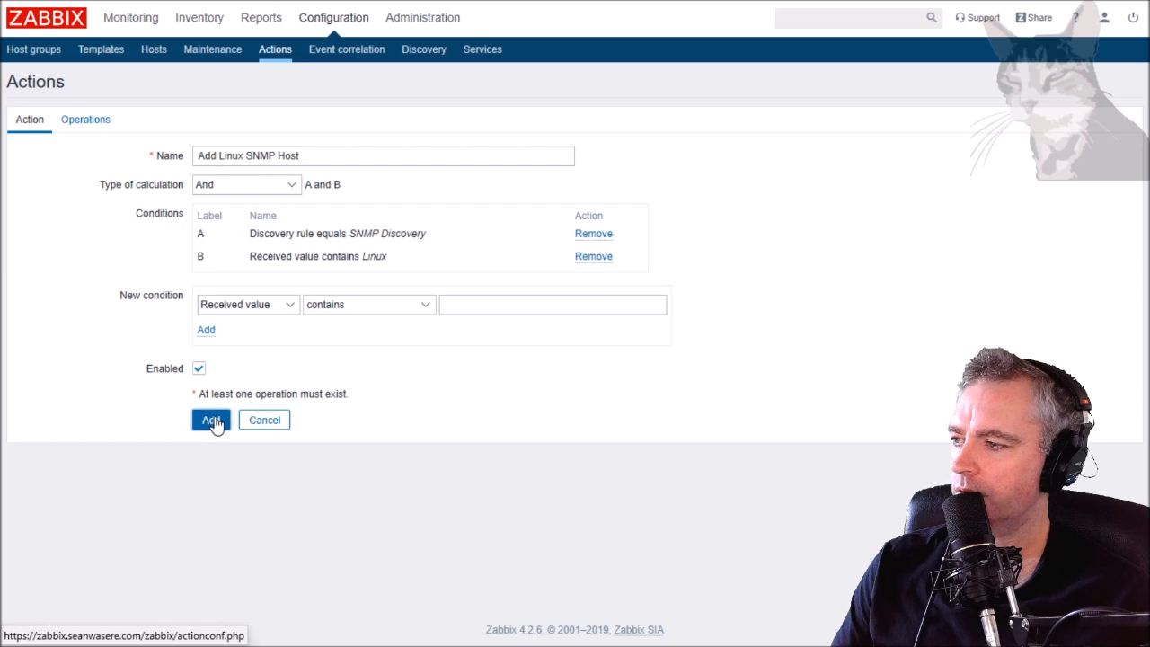
Step: Save the Add Linux SNMP Host action and view it in the Actions list
{"action": "left_click", "coordinate": [211, 420]}
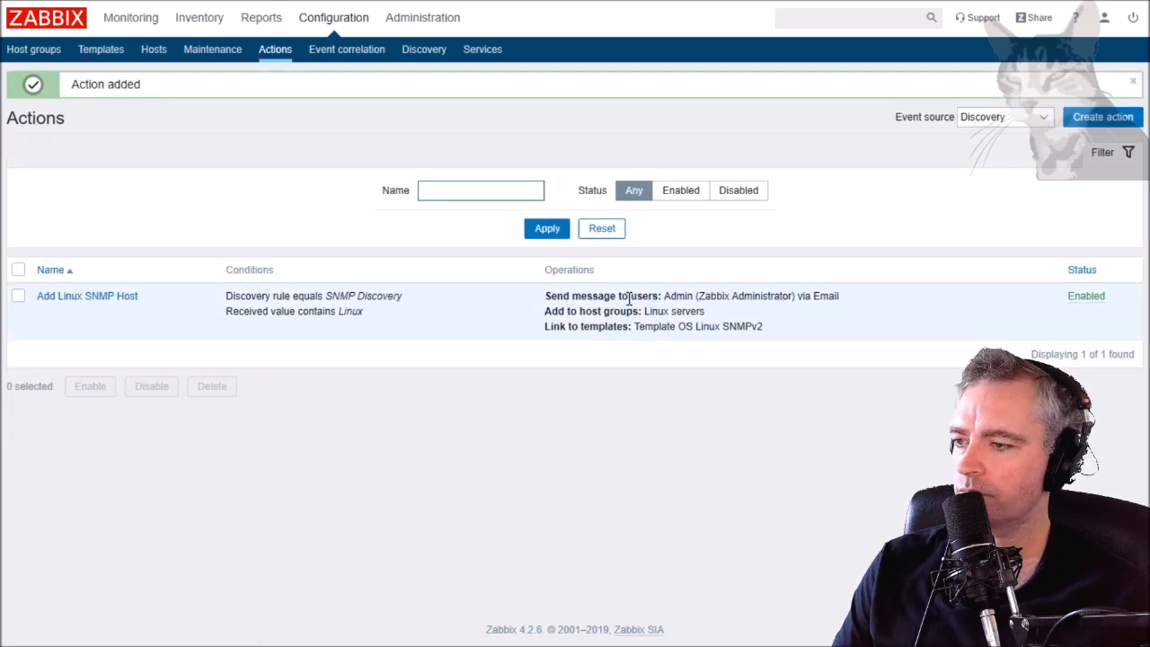
{"action": "left_click", "coordinate": [480, 190]}
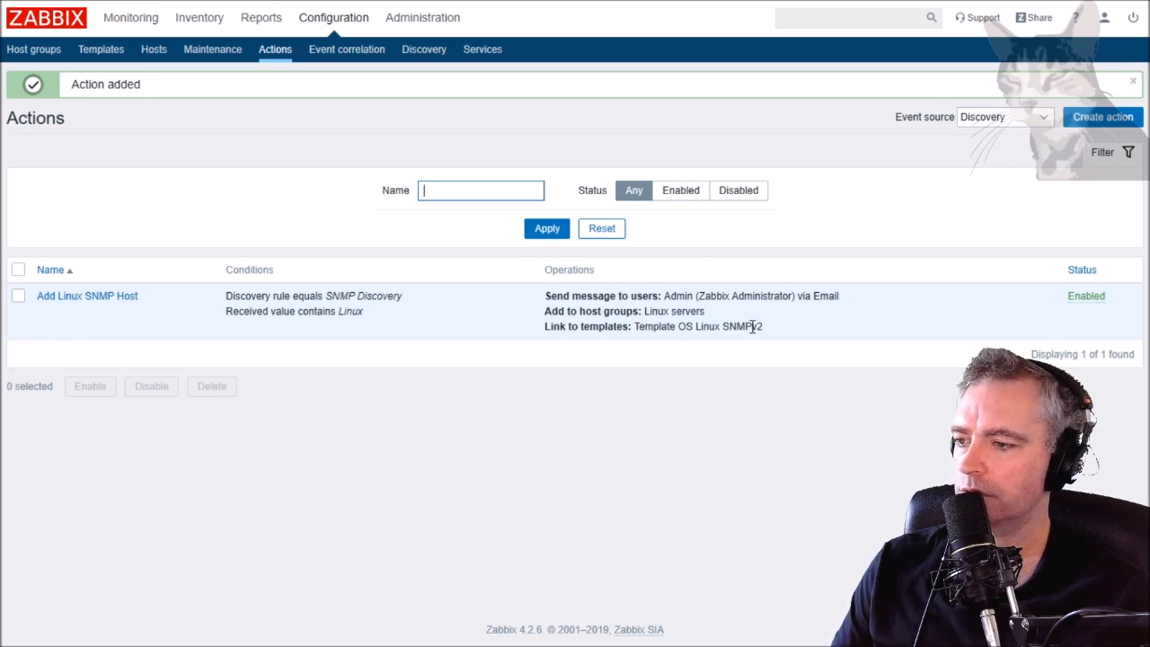
Step: Display the Network Map with the Zabbix server, Raspbian proxy and discovered hosts
{"action": "left_click", "coordinate": [130, 17]}
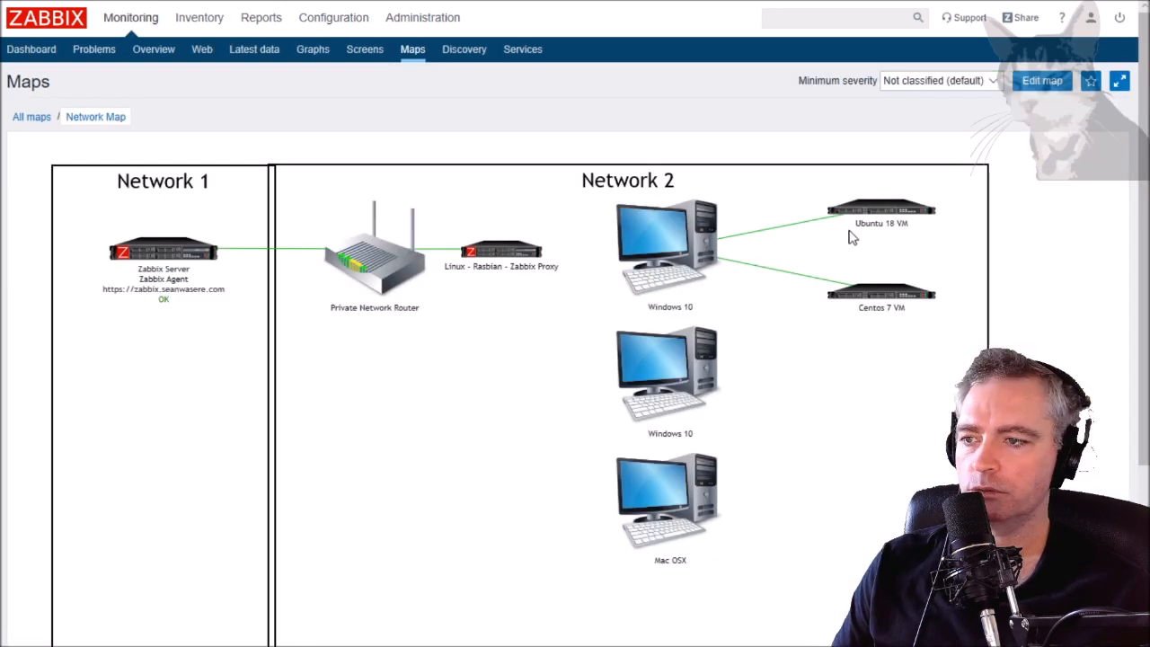
{"action": "mouse_move", "coordinate": [884, 228]}
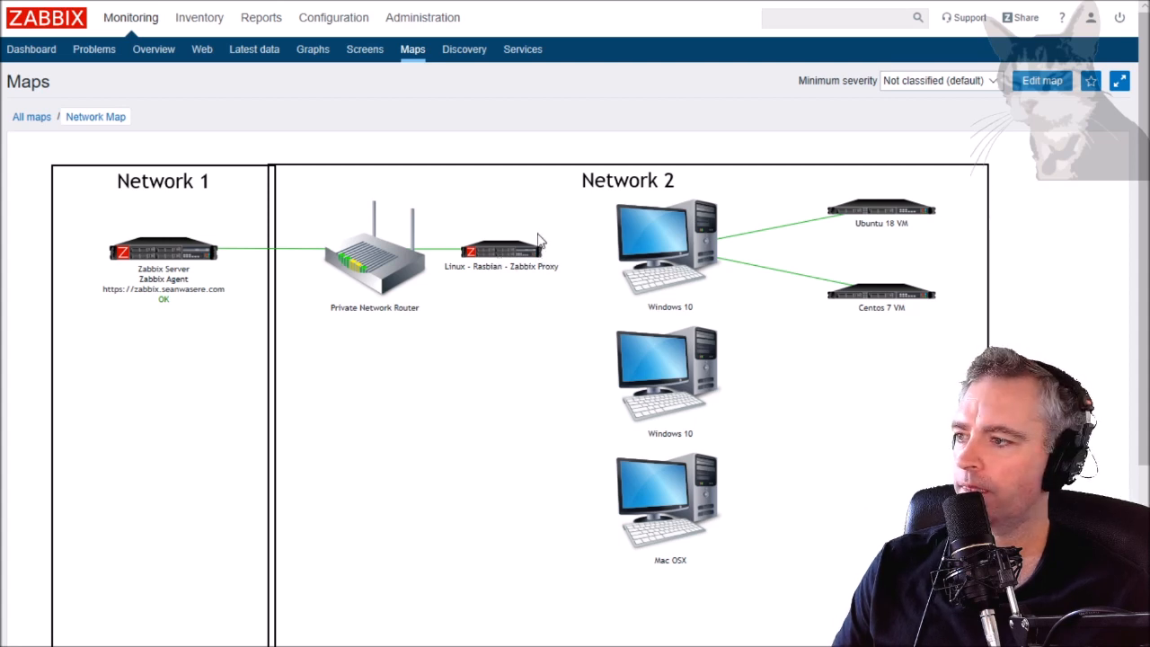
{"action": "mouse_move", "coordinate": [476, 255]}
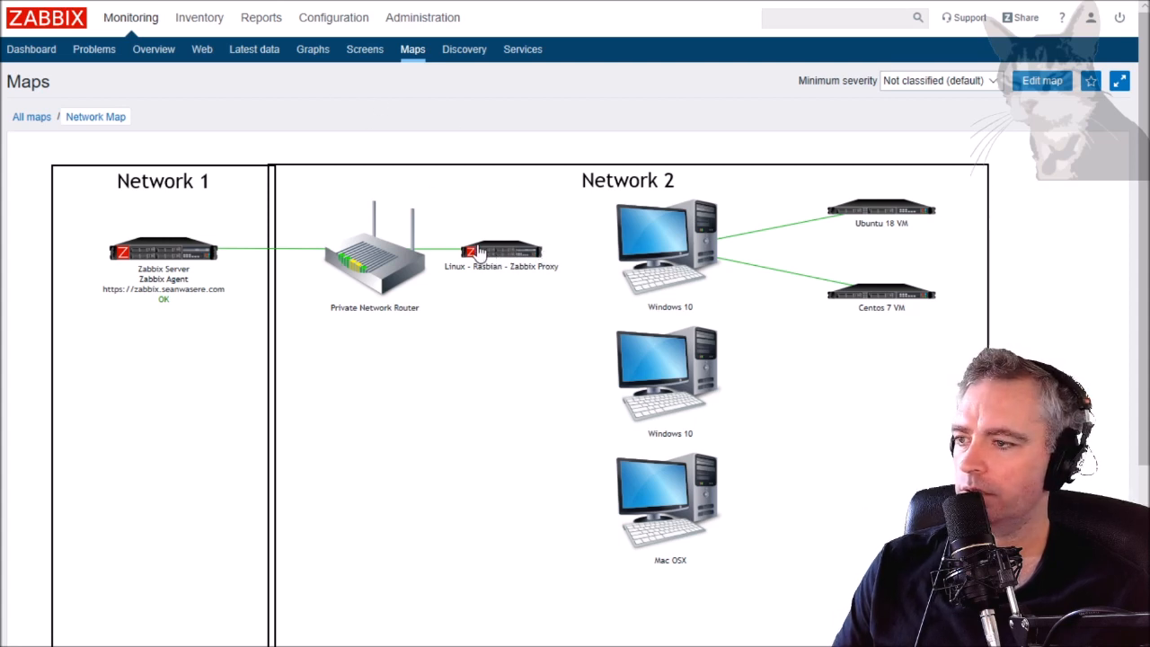
{"action": "mouse_move", "coordinate": [672, 283]}
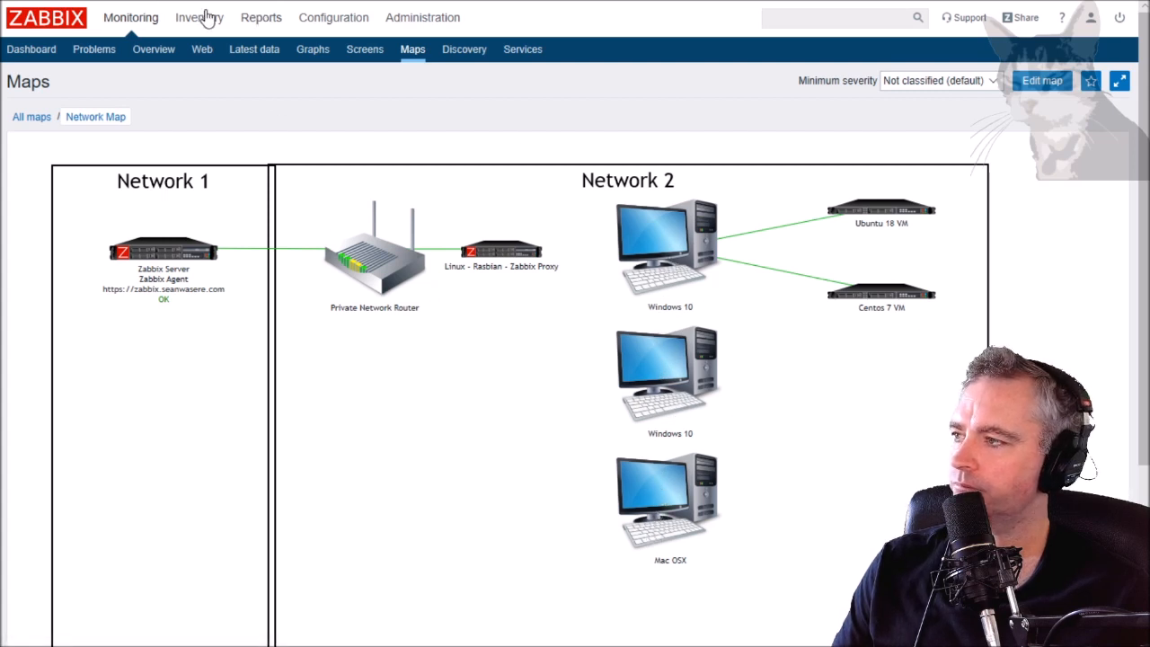
{"action": "mouse_move", "coordinate": [333, 17]}
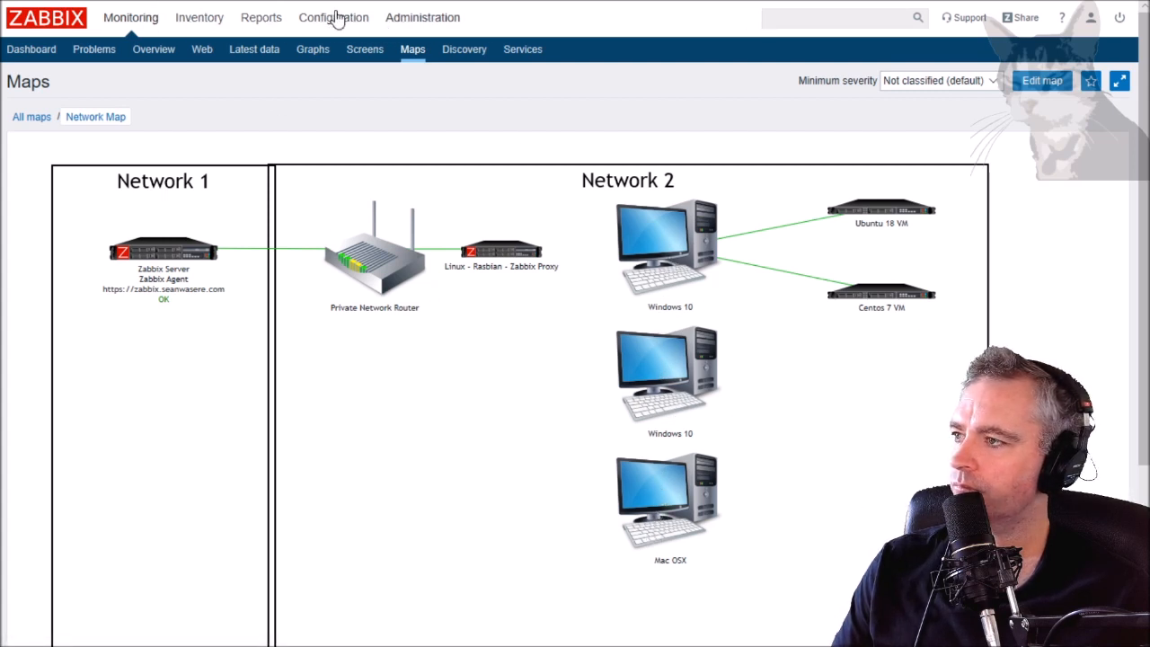
{"action": "left_click", "coordinate": [333, 17]}
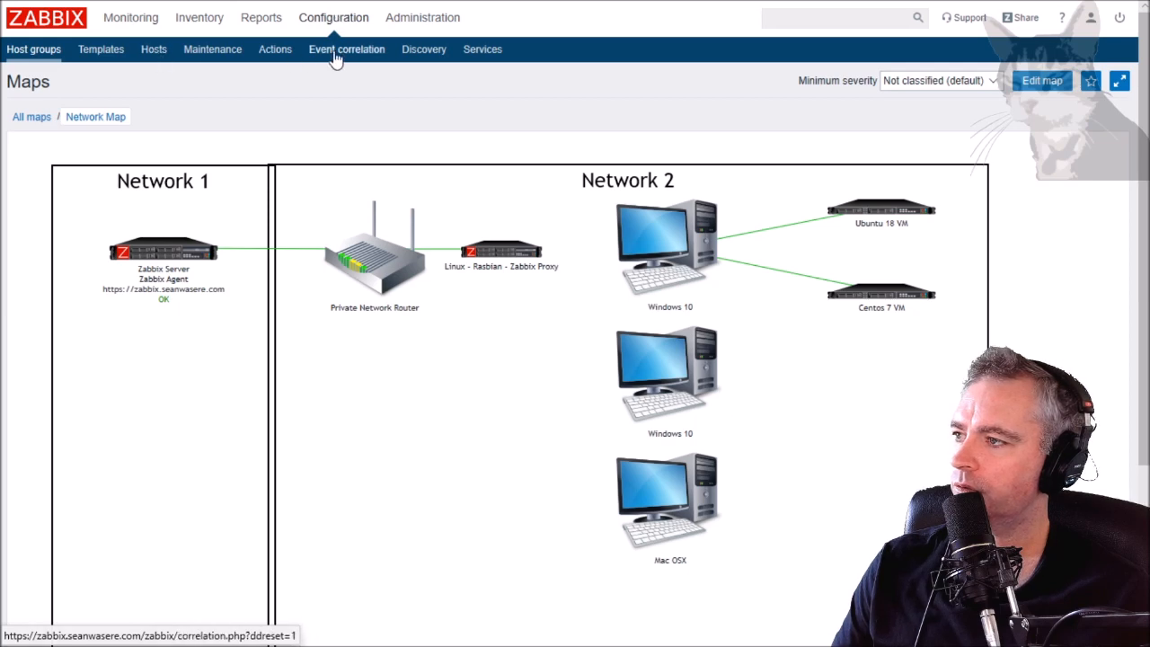
Step: Open the Add Linux SNMP Host action and rename it Add MacOSX SNMP Host
{"action": "left_click", "coordinate": [275, 48]}
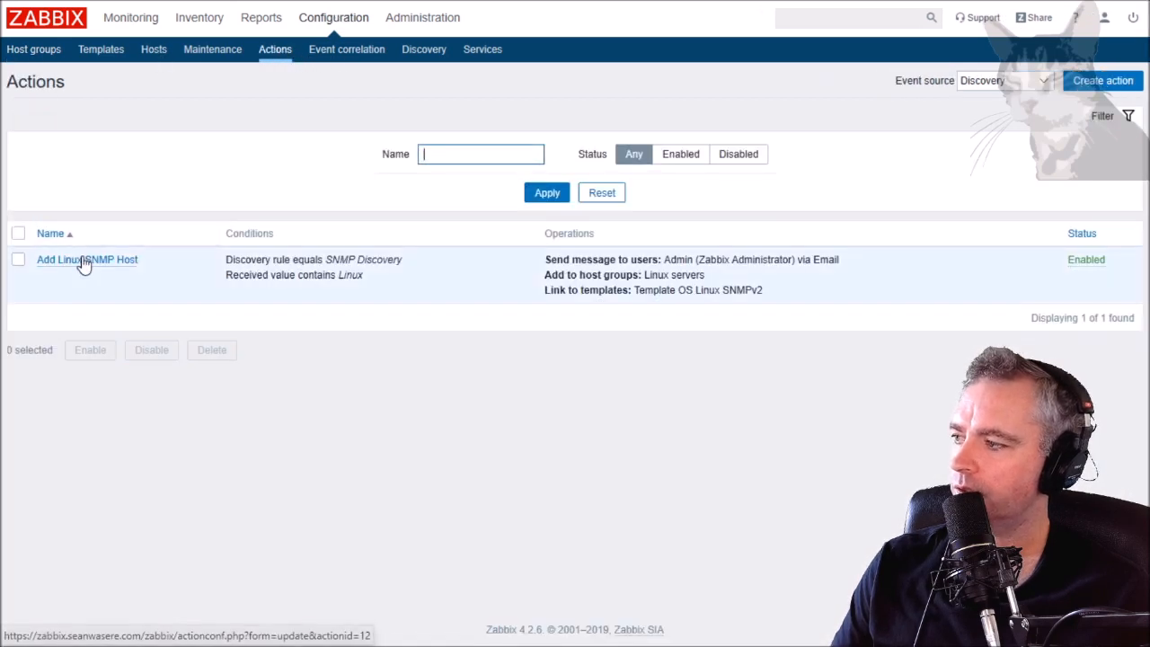
{"action": "left_click", "coordinate": [87, 259]}
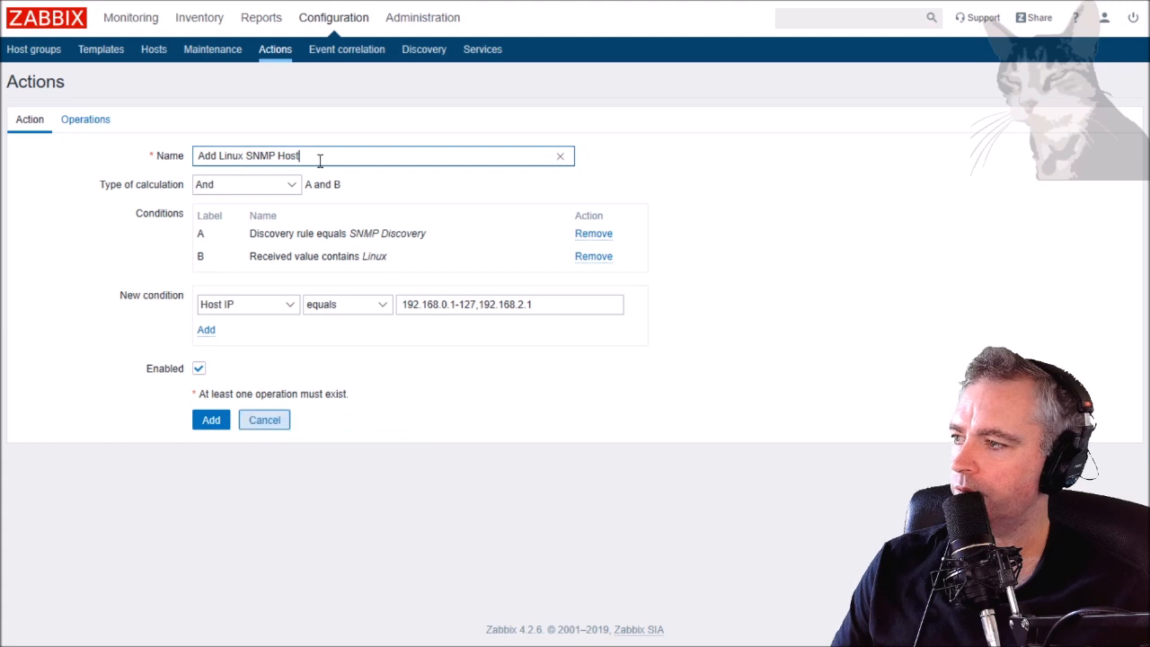
{"action": "double_click", "coordinate": [230, 156]}
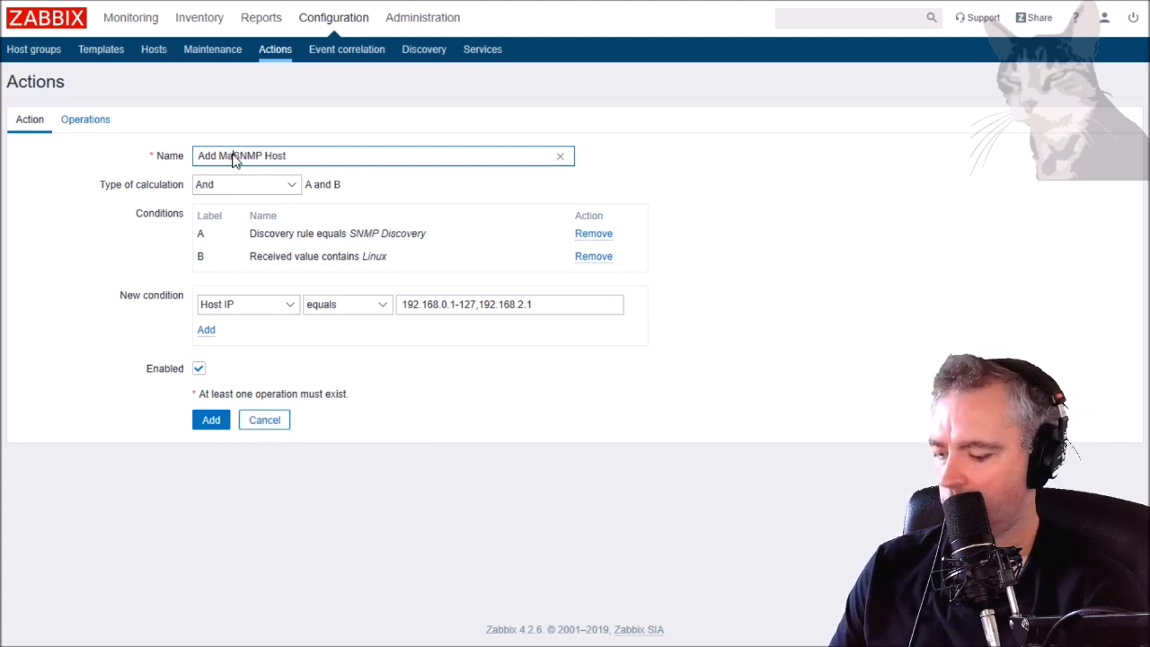
{"action": "type", "text": "cOSX"}
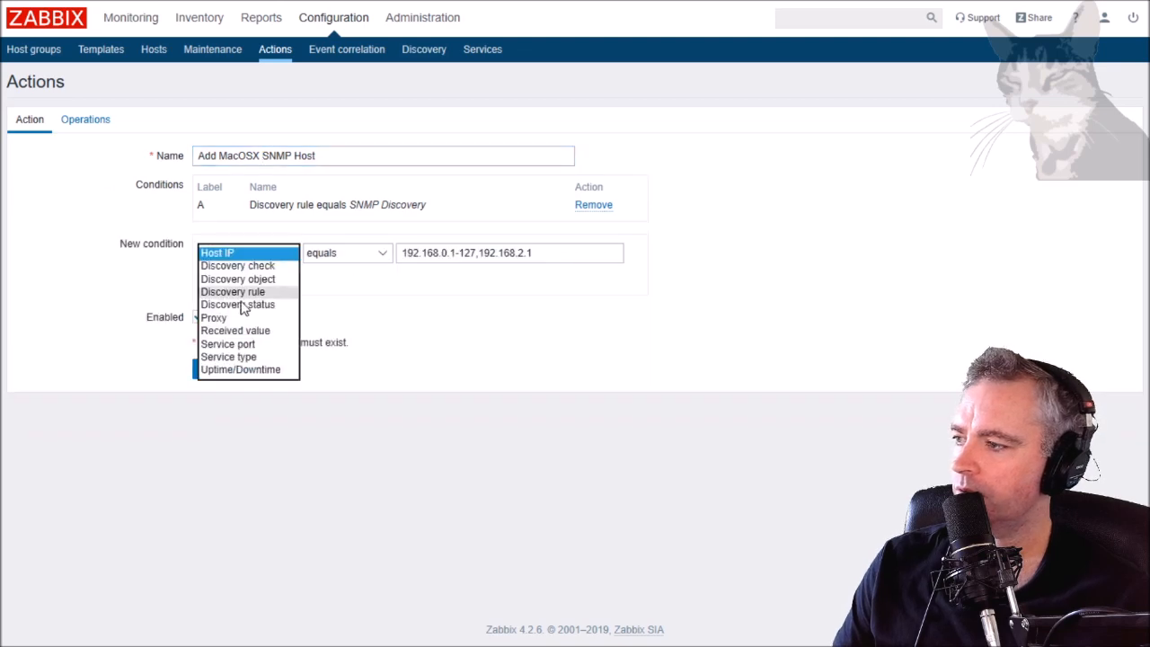
Step: Add a condition requiring the received value to contain Darwin
{"action": "left_click", "coordinate": [235, 331]}
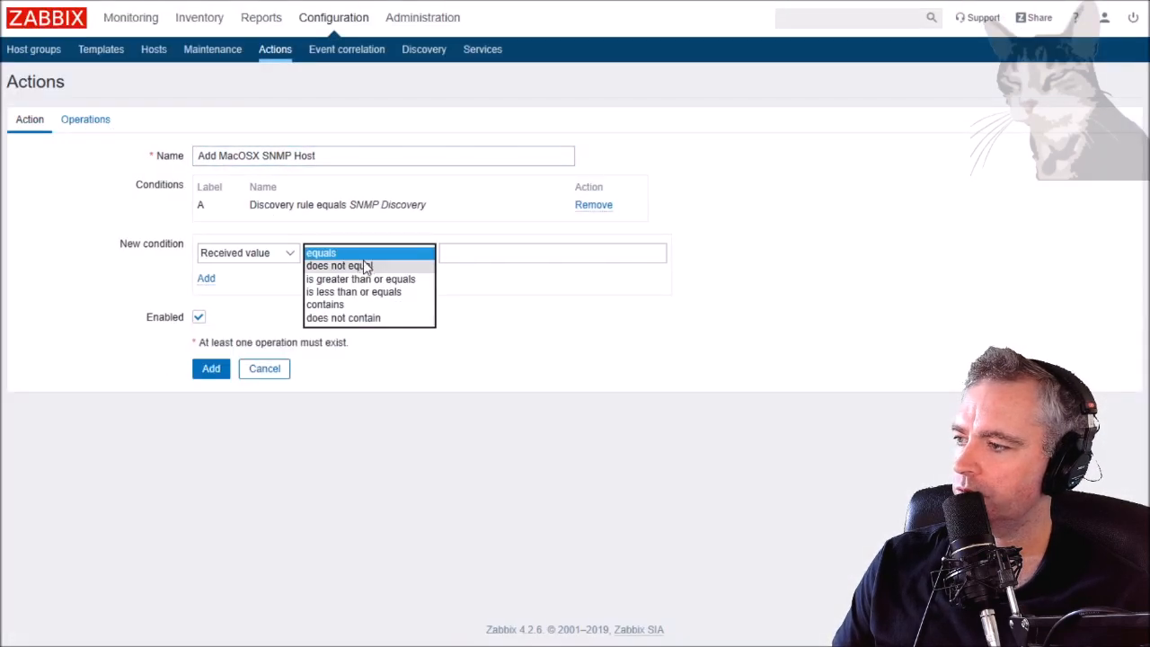
{"action": "left_click", "coordinate": [325, 304]}
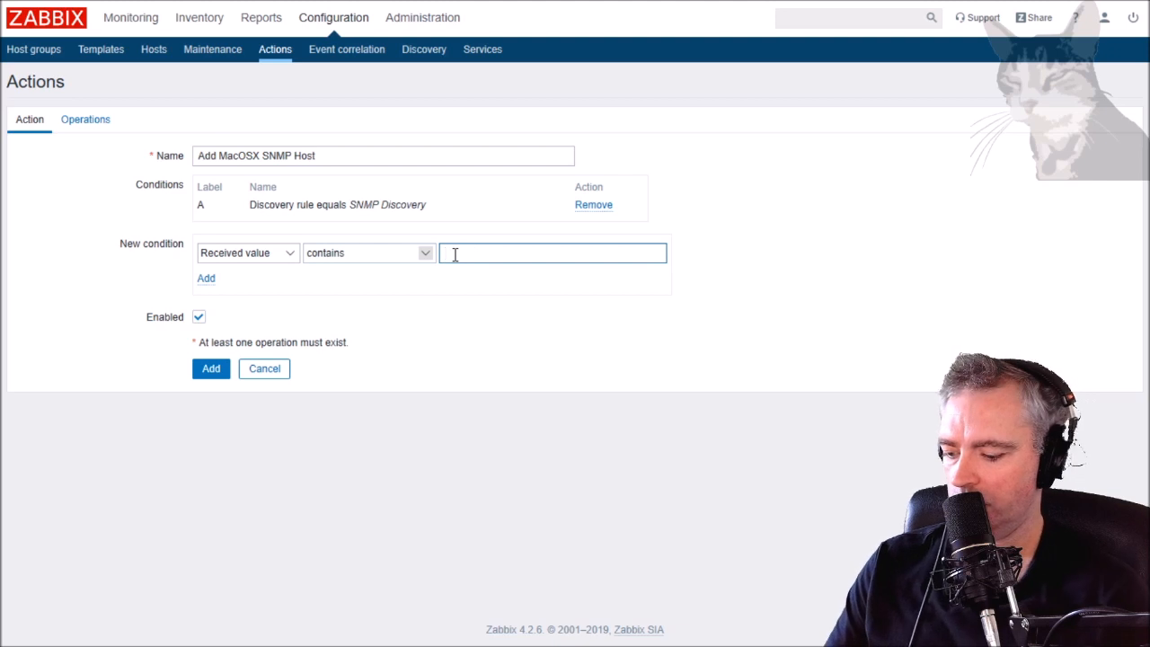
{"action": "type", "text": "Darwin"}
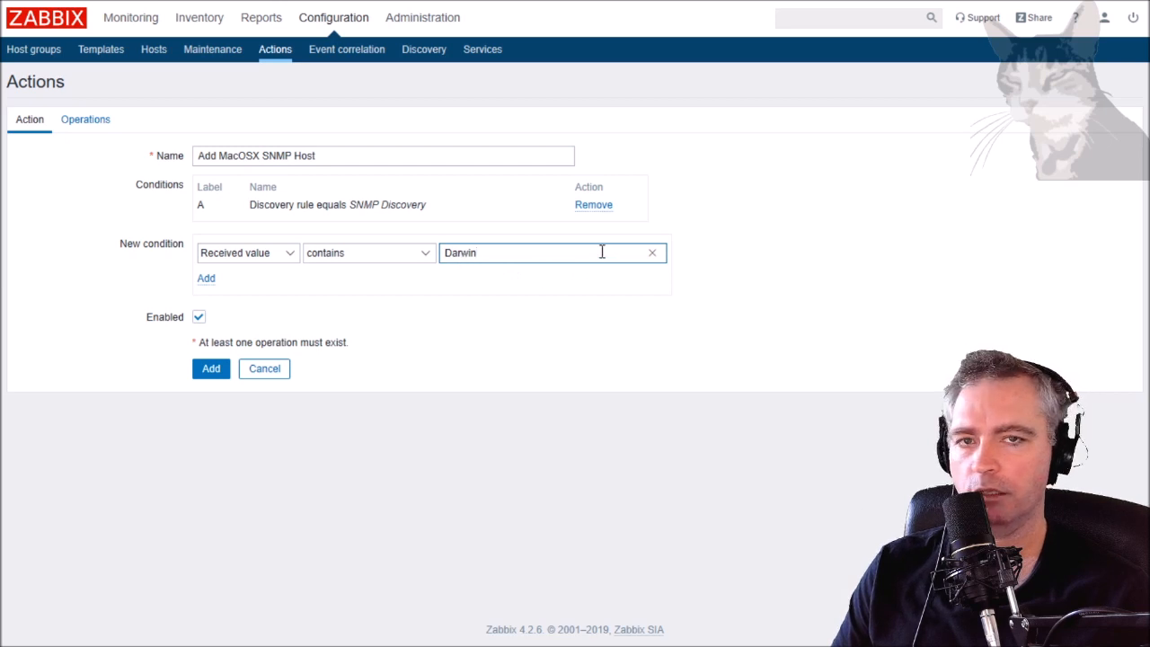
{"action": "left_click", "coordinate": [206, 278]}
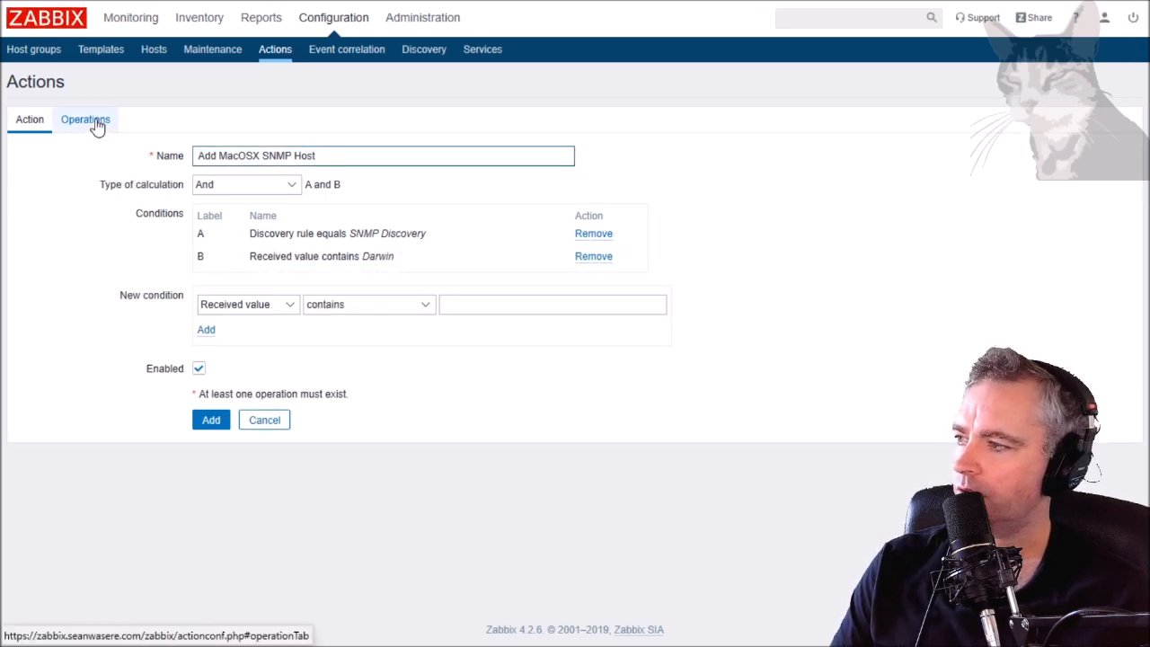
Step: Change the add-to-host-group operation from Linux servers to Mac Osx Servers
{"action": "left_click", "coordinate": [85, 118]}
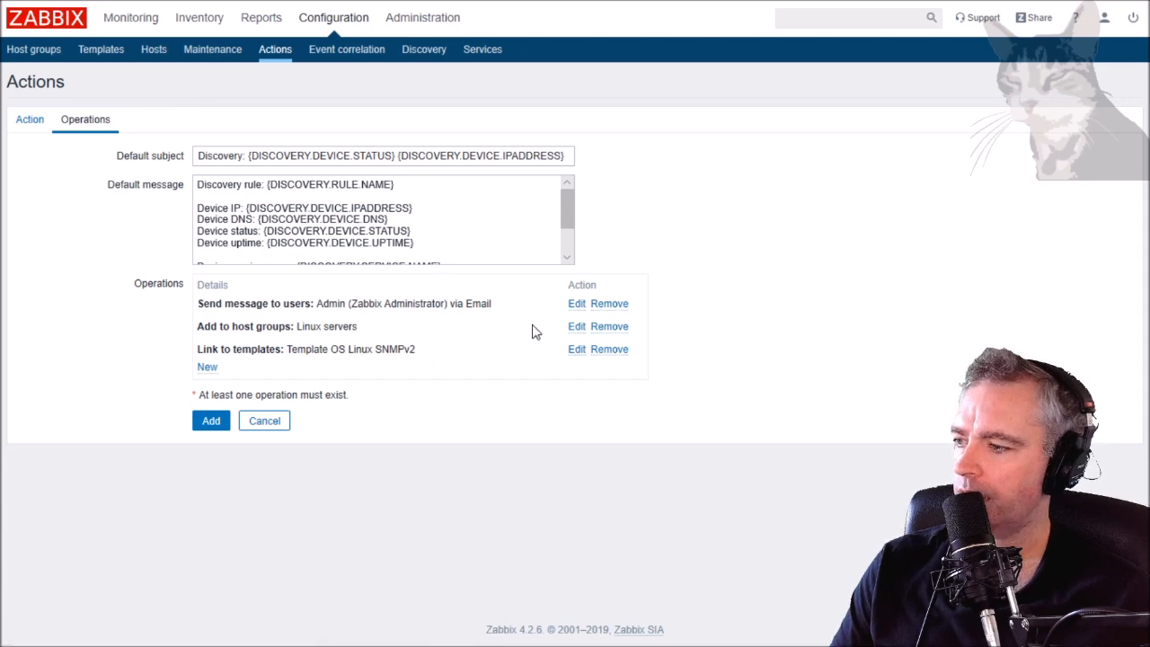
{"action": "left_click", "coordinate": [576, 326]}
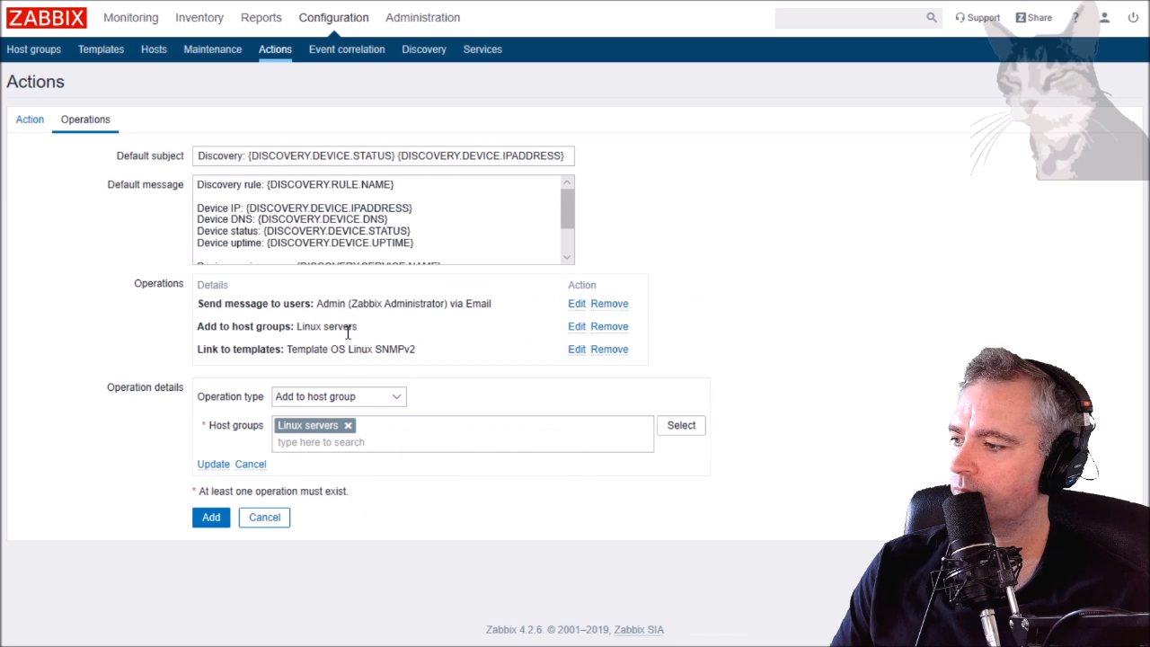
{"action": "left_click", "coordinate": [348, 425]}
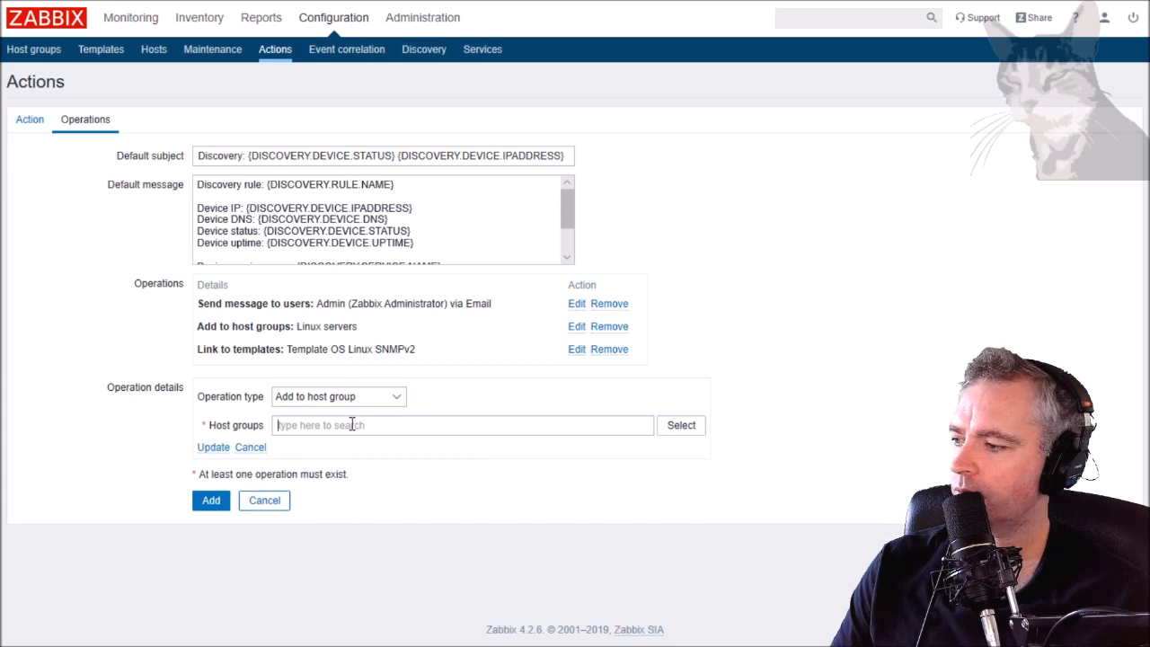
{"action": "left_click", "coordinate": [680, 425]}
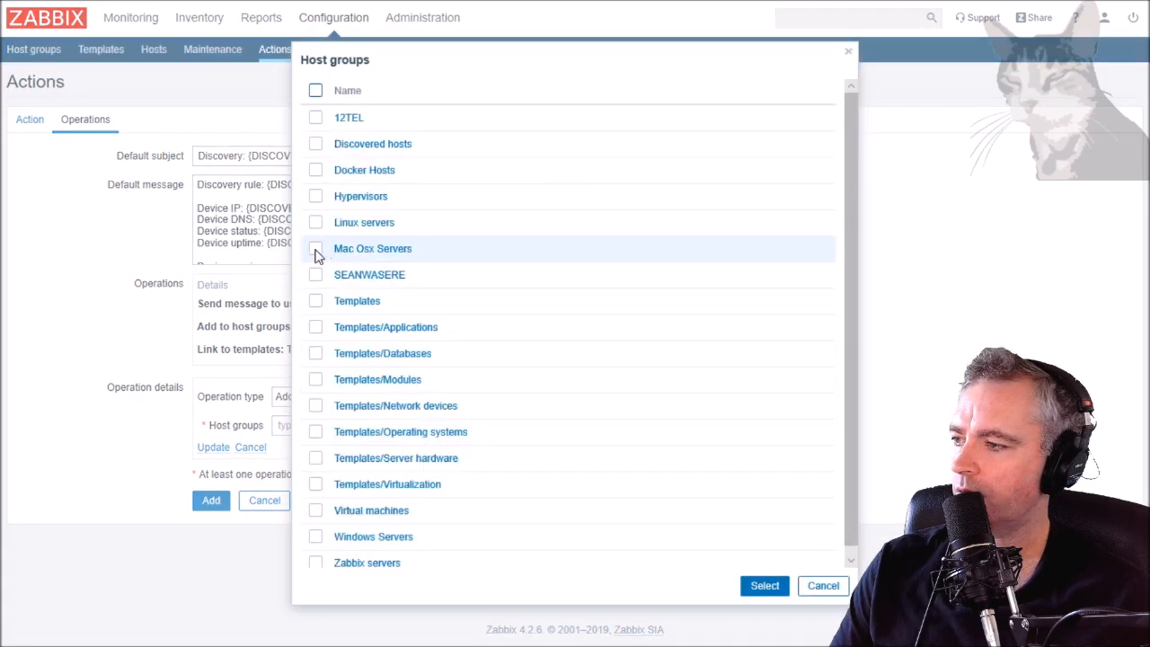
{"action": "left_click", "coordinate": [316, 248]}
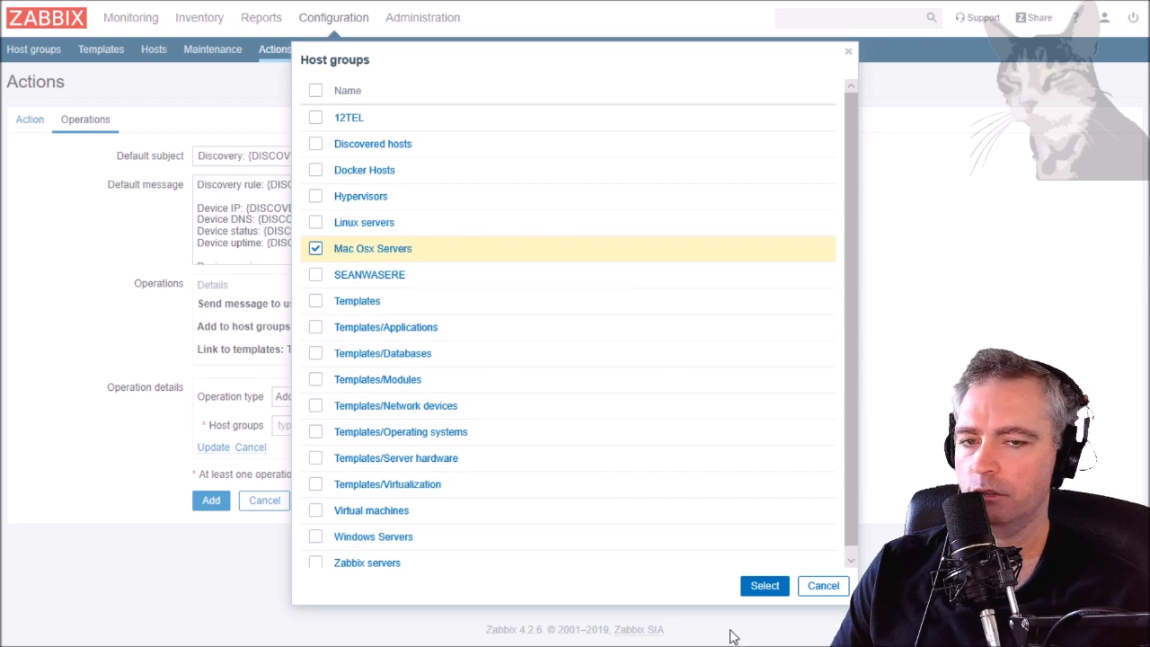
{"action": "left_click", "coordinate": [764, 586]}
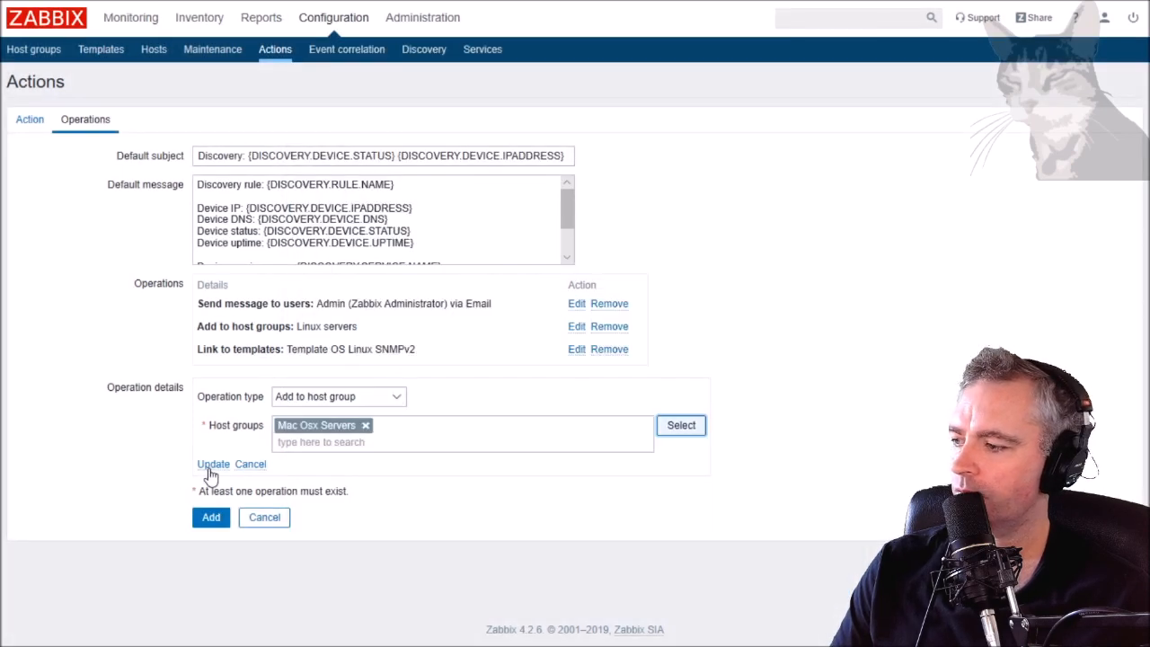
{"action": "left_click", "coordinate": [213, 463]}
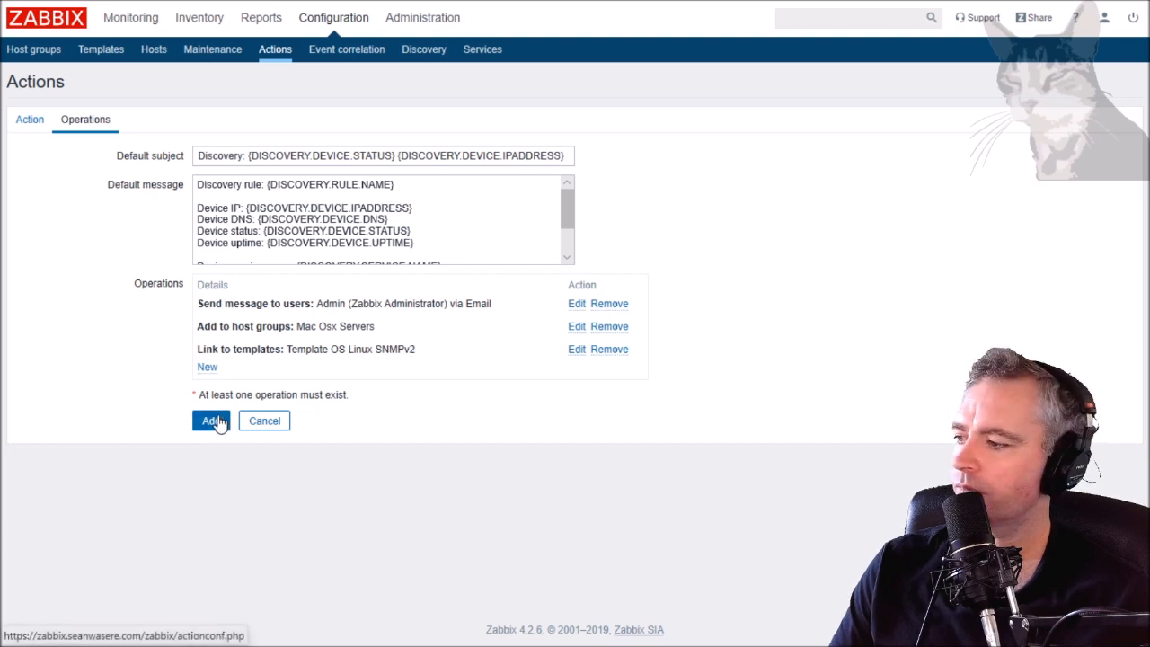
Step: Save the new Add MacOSX SNMP Host discovery action
{"action": "left_click", "coordinate": [211, 421]}
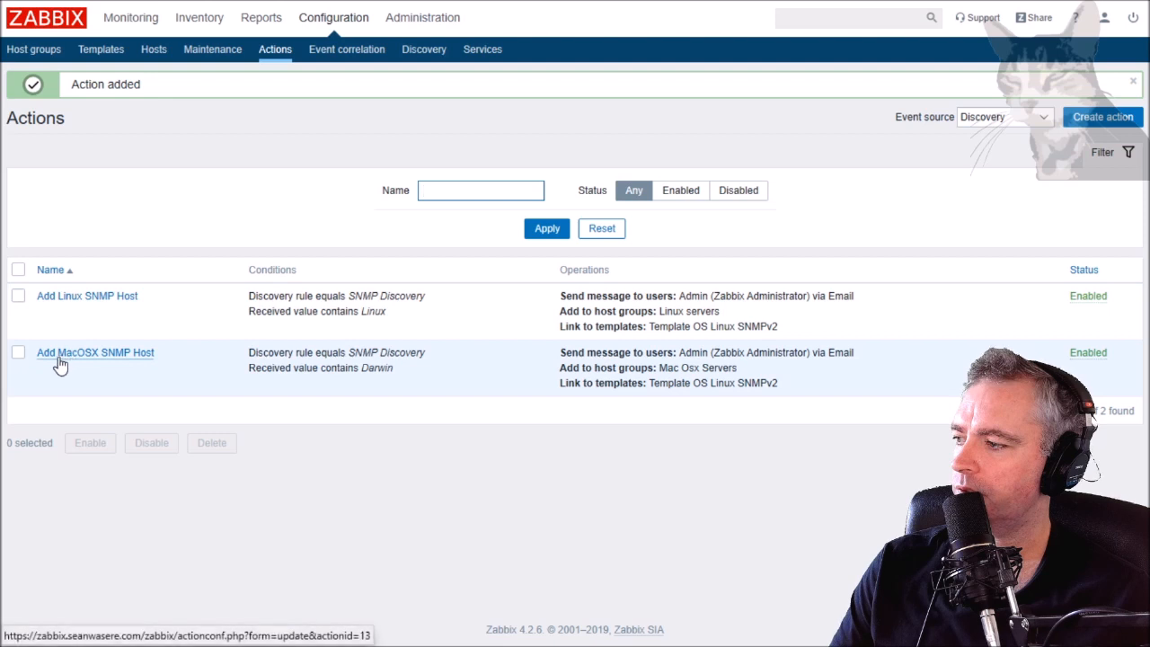
{"action": "mouse_move", "coordinate": [383, 384]}
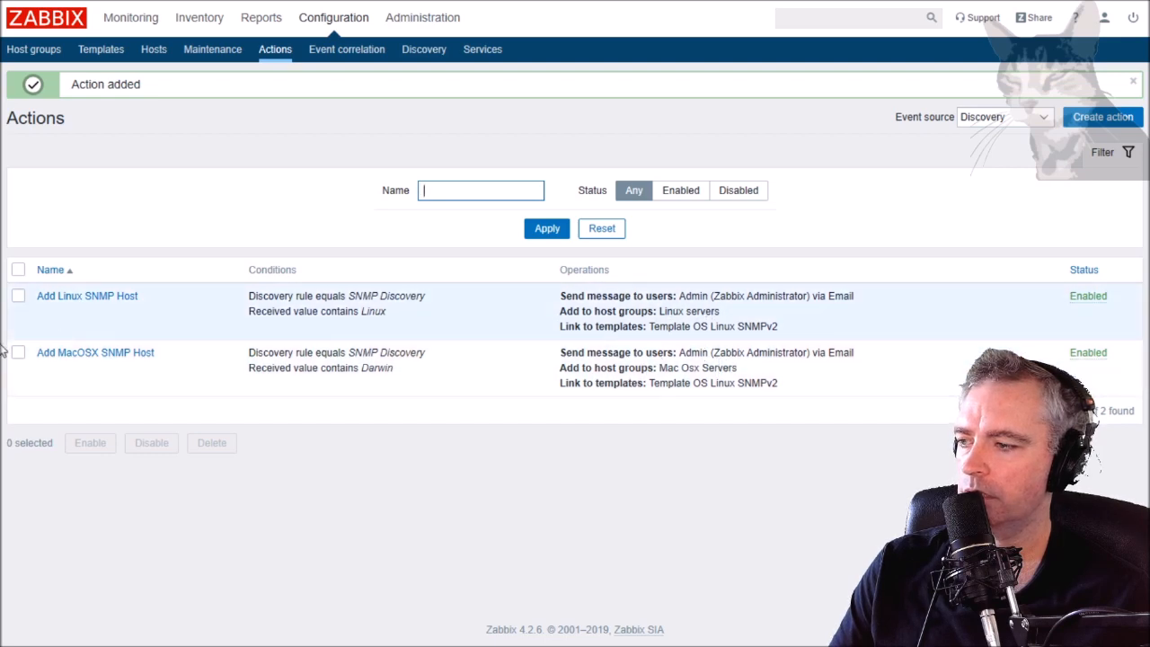
Step: Copy the Linux action as Add Windows SNMP Host with condition 'Received value contains Windows'
{"action": "left_click", "coordinate": [87, 296]}
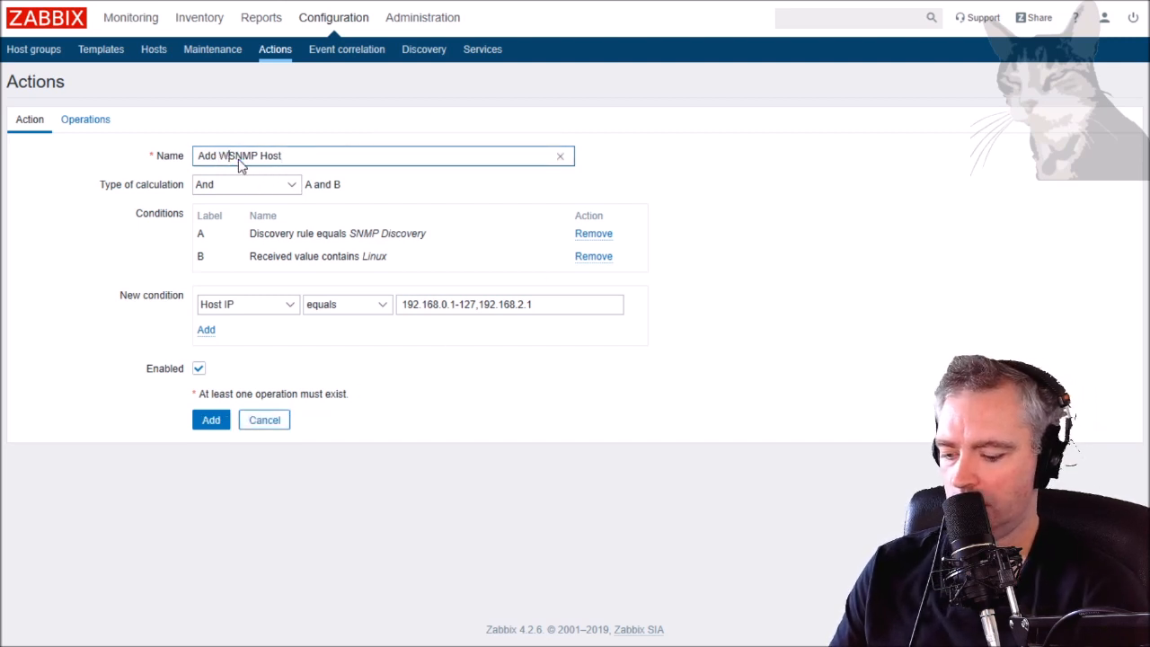
{"action": "type", "text": "indows"}
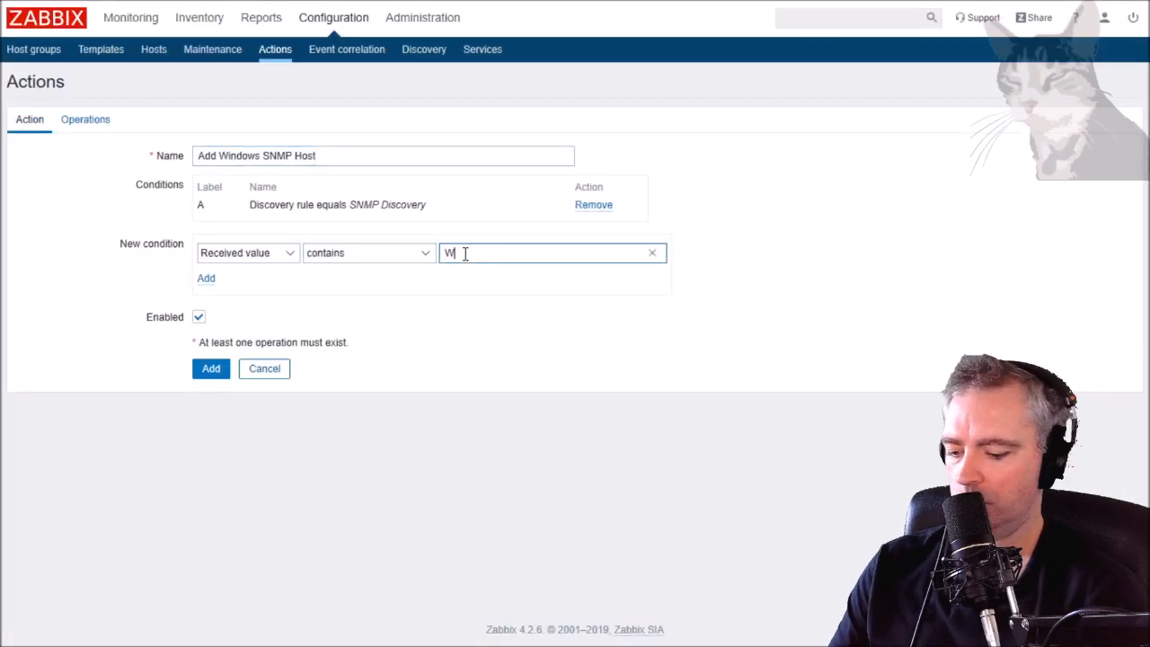
{"action": "type", "text": "indows"}
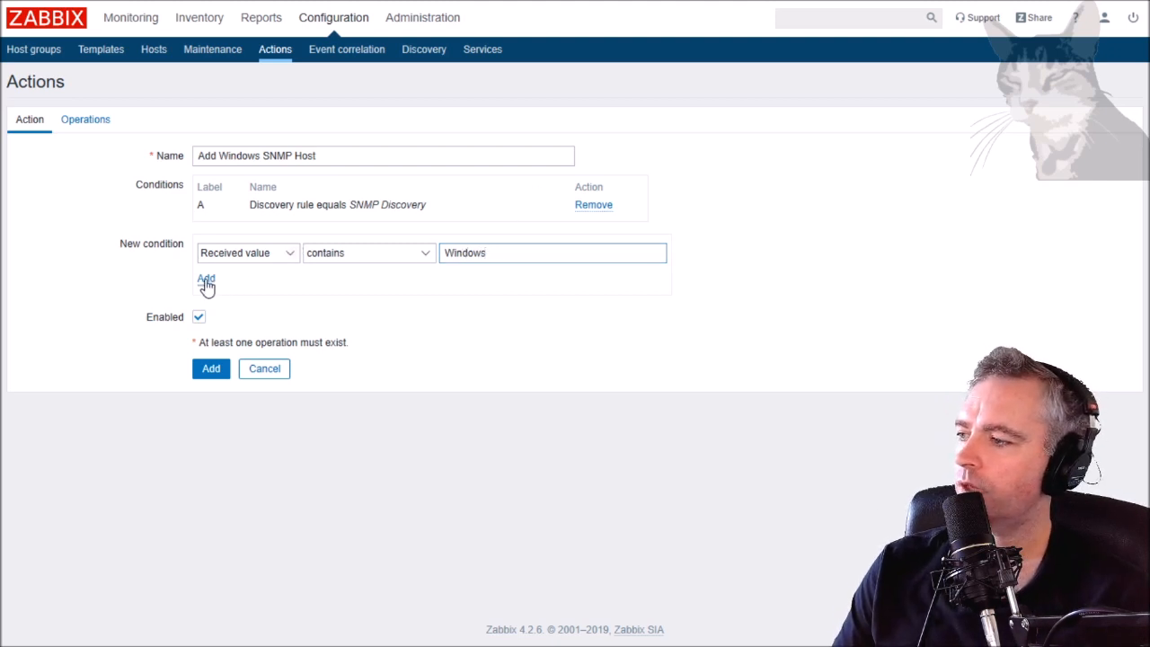
{"action": "left_click", "coordinate": [206, 277]}
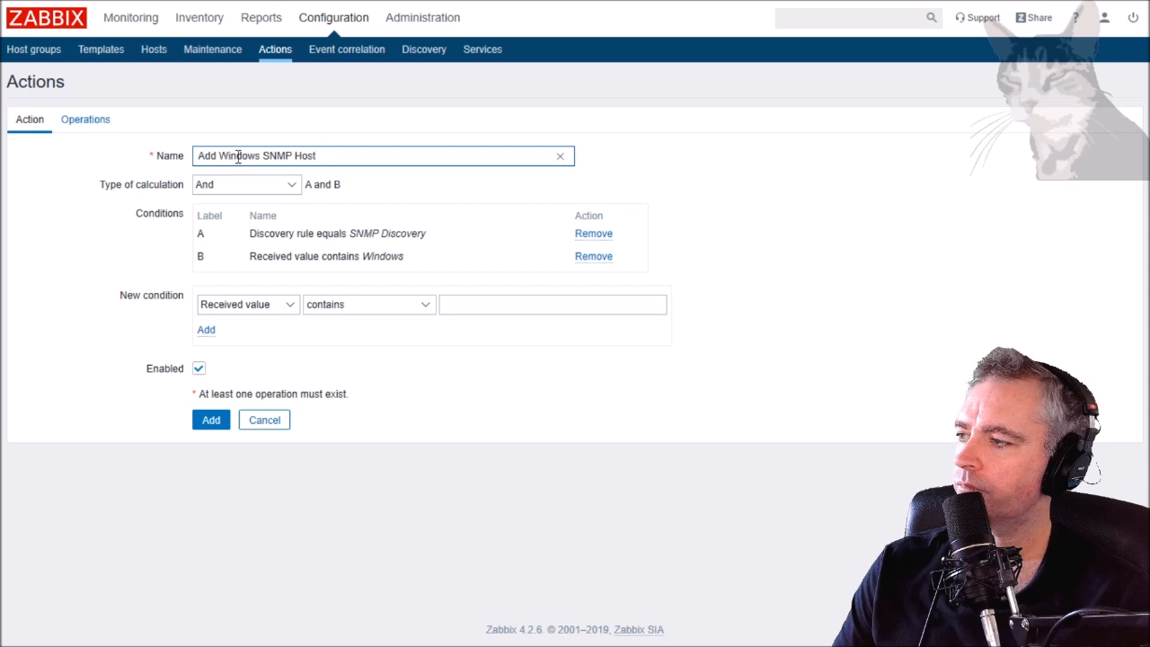
{"action": "mouse_move", "coordinate": [214, 200]}
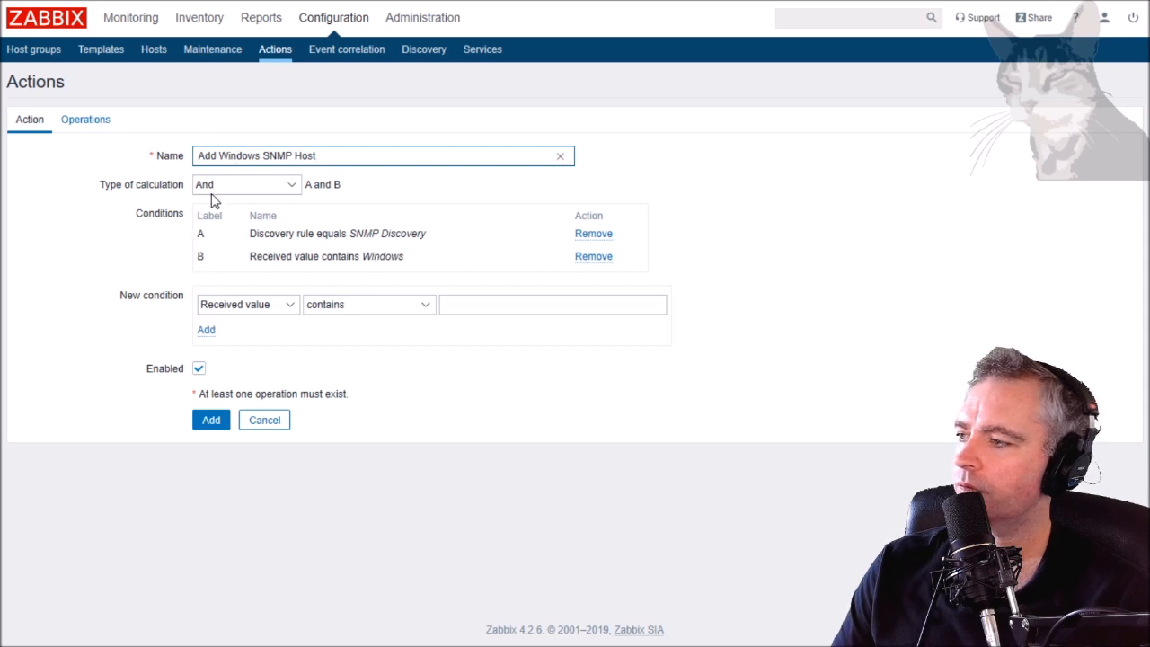
{"action": "mouse_move", "coordinate": [206, 330]}
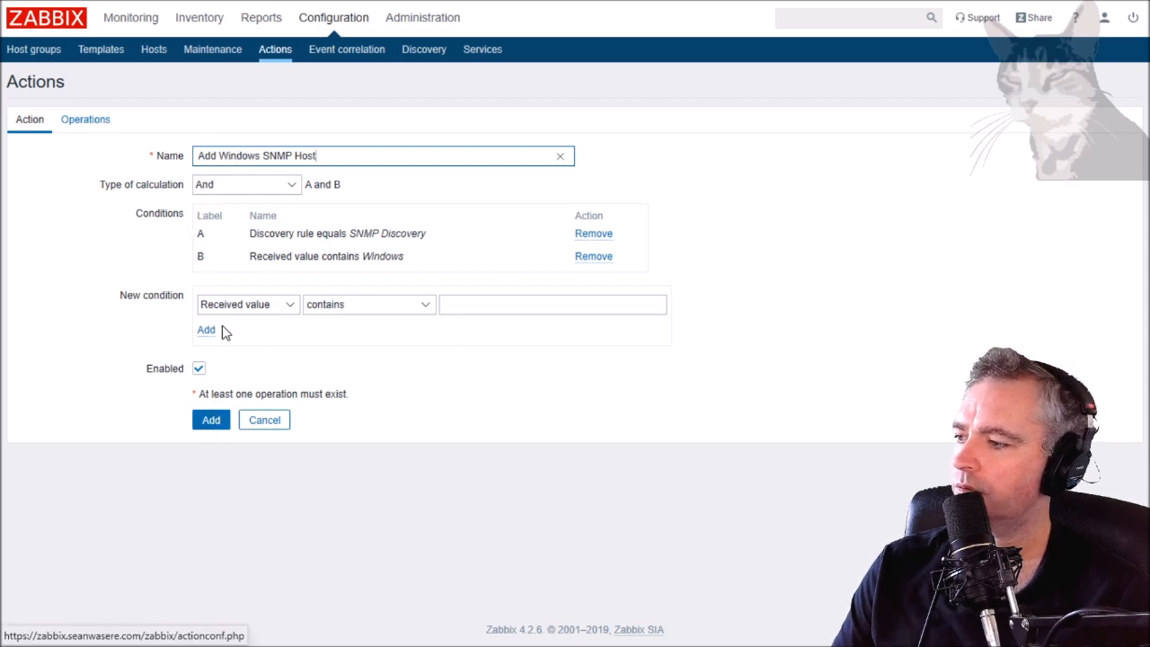
{"action": "left_click", "coordinate": [84, 119]}
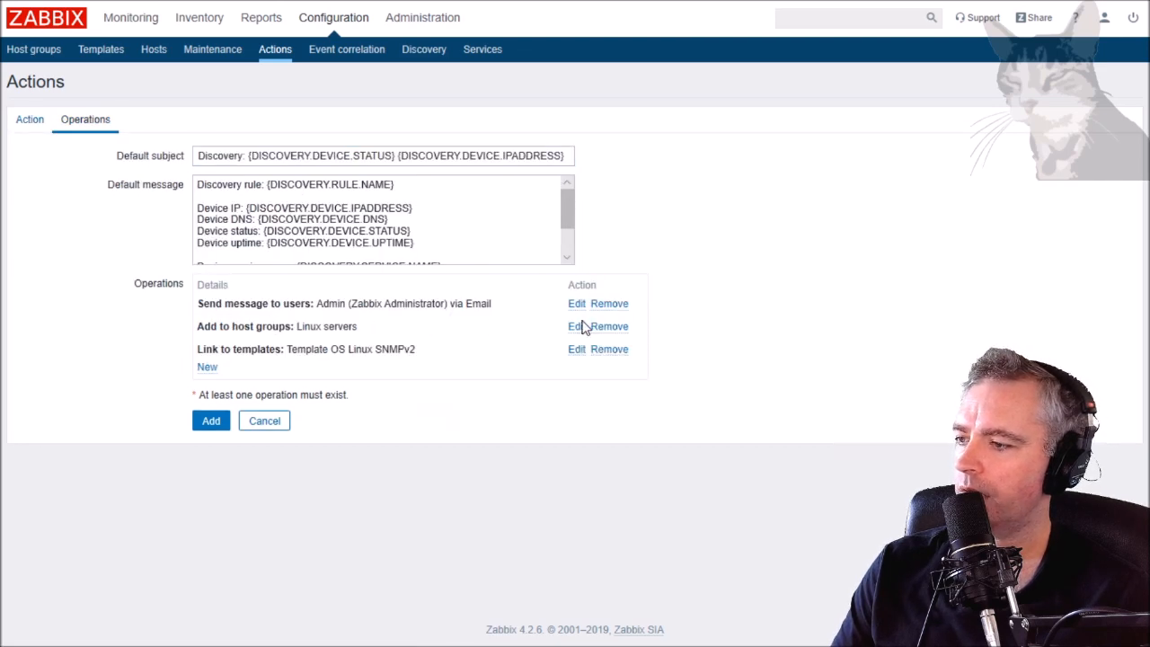
Step: Change the add-to-host-group operation to Windows Servers
{"action": "left_click", "coordinate": [576, 326]}
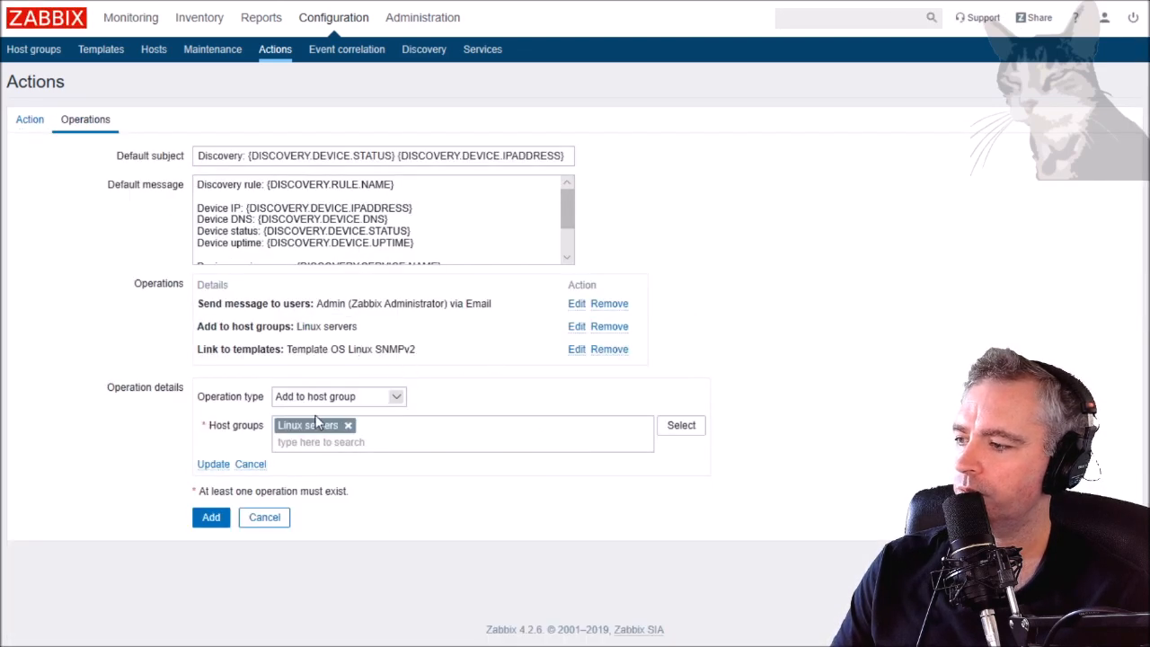
{"action": "left_click", "coordinate": [681, 425]}
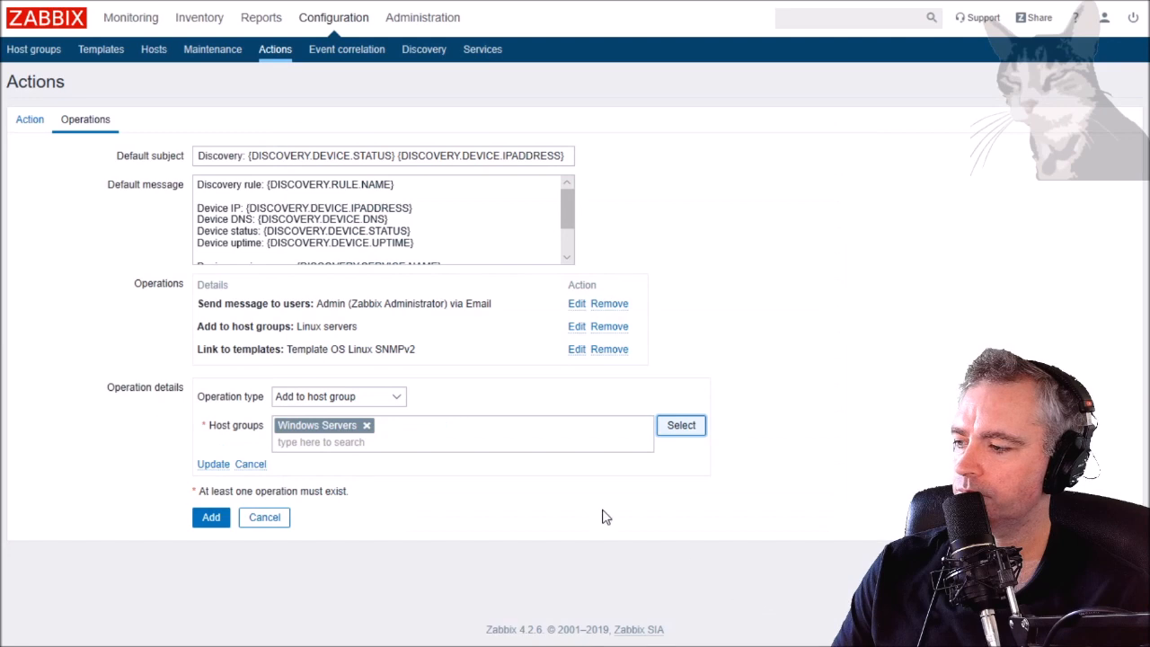
{"action": "left_click", "coordinate": [213, 463]}
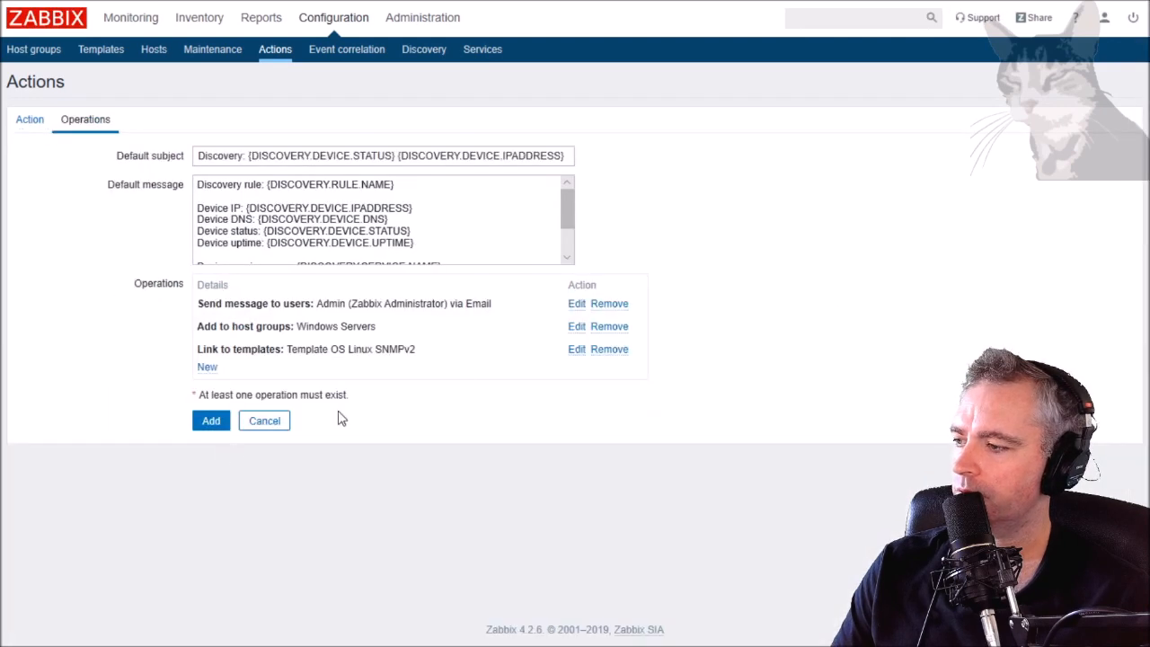
Step: Replace Template OS Linux SNMPv2 with Template OS Windows SNMPv2 and save the action
{"action": "left_click", "coordinate": [577, 348]}
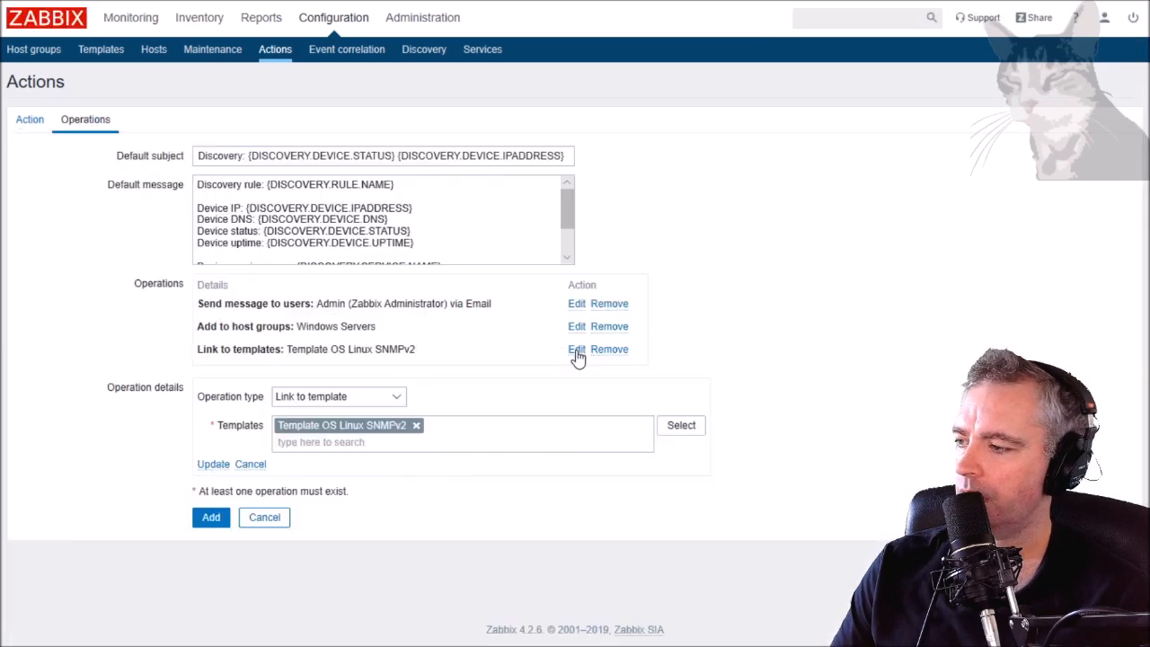
{"action": "left_click", "coordinate": [416, 425]}
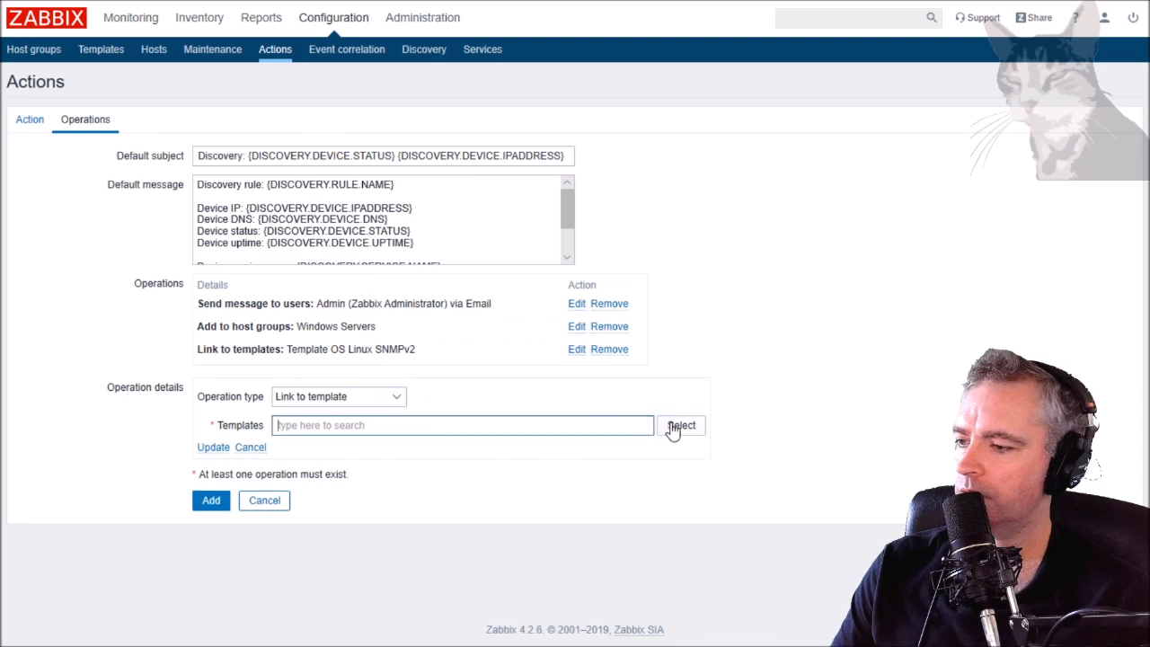
{"action": "left_click", "coordinate": [681, 426]}
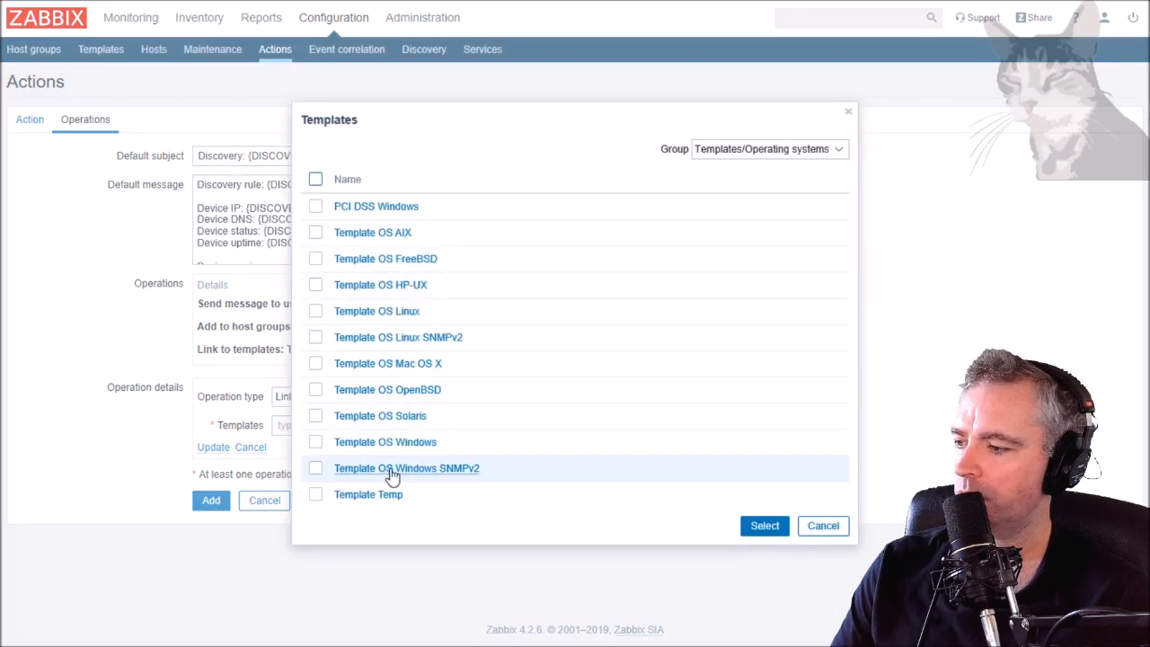
{"action": "left_click", "coordinate": [315, 468]}
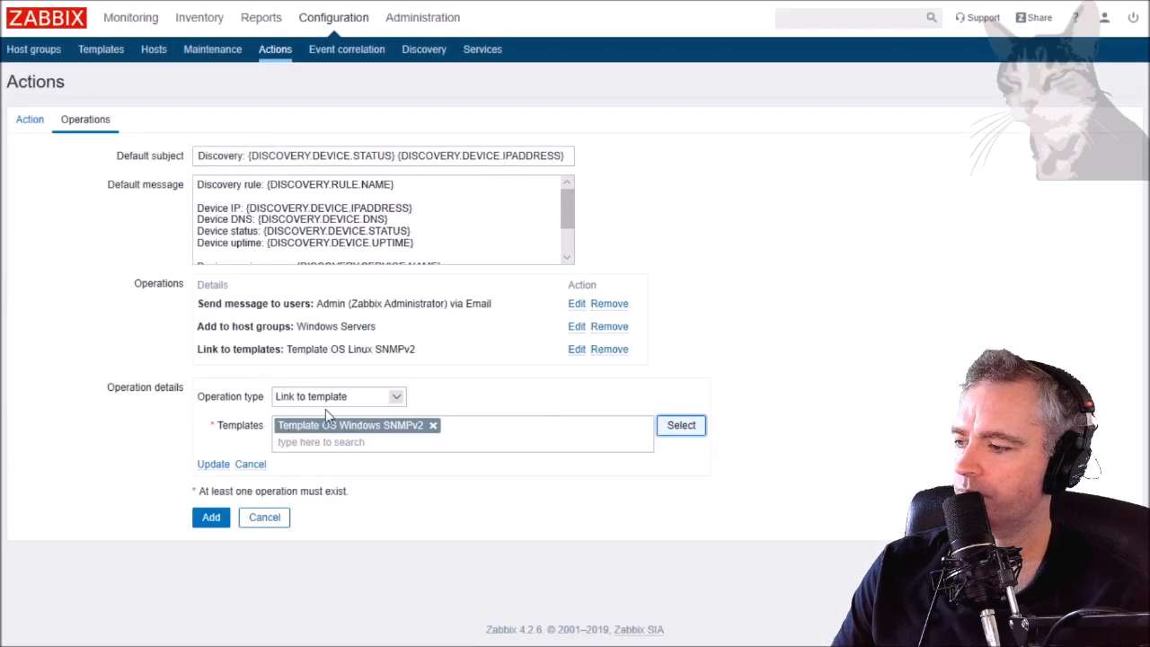
{"action": "left_click", "coordinate": [213, 463]}
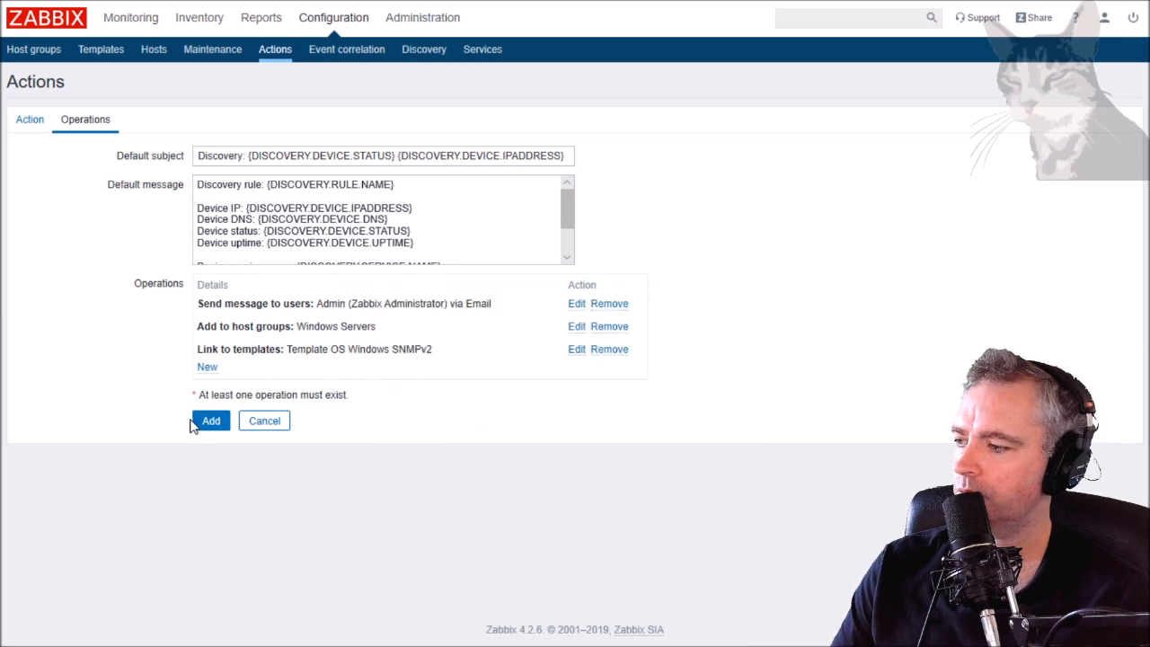
{"action": "left_click", "coordinate": [210, 421]}
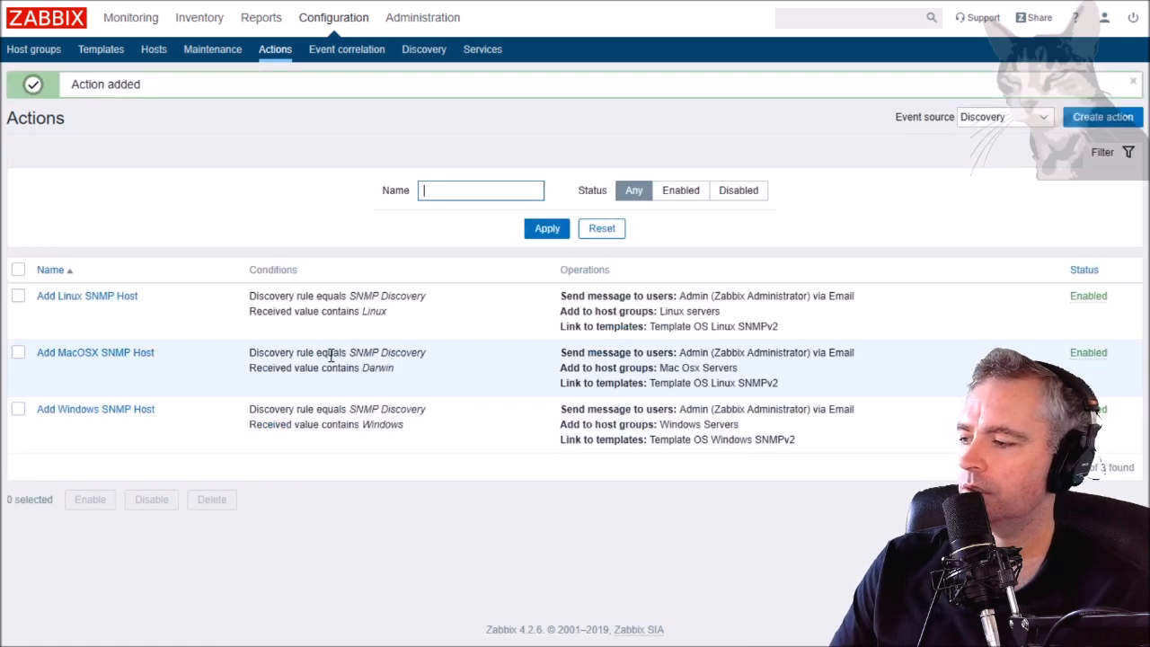
{"action": "mouse_move", "coordinate": [319, 423]}
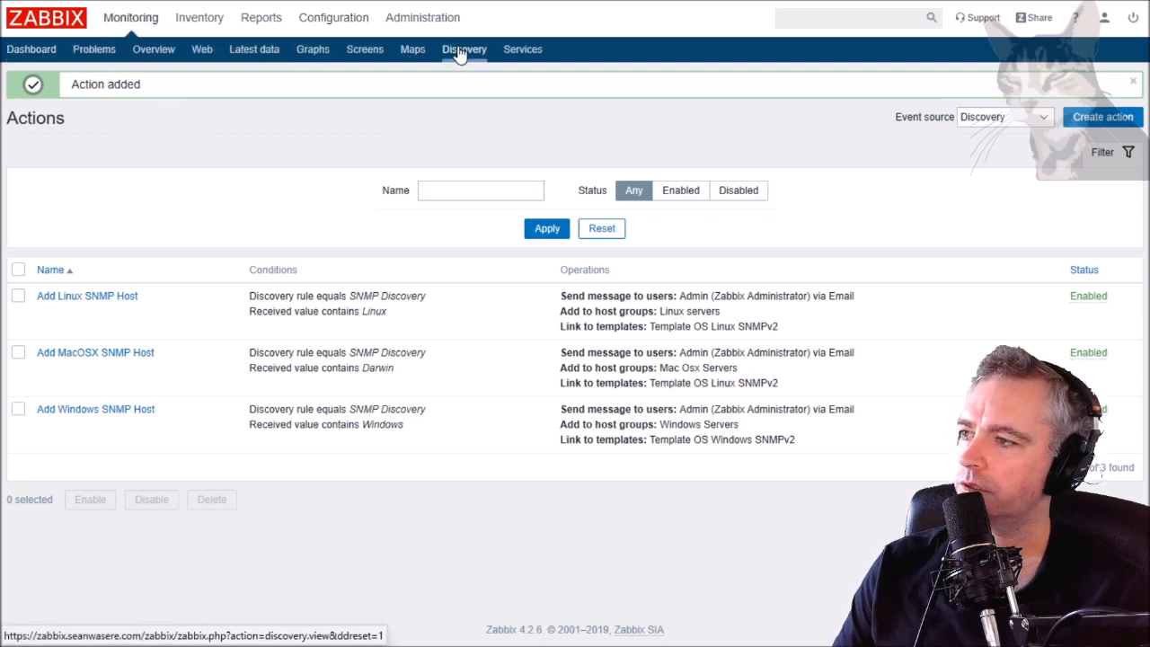
Step: Open Monitoring > Discovery to check discovered device status
{"action": "left_click", "coordinate": [463, 50]}
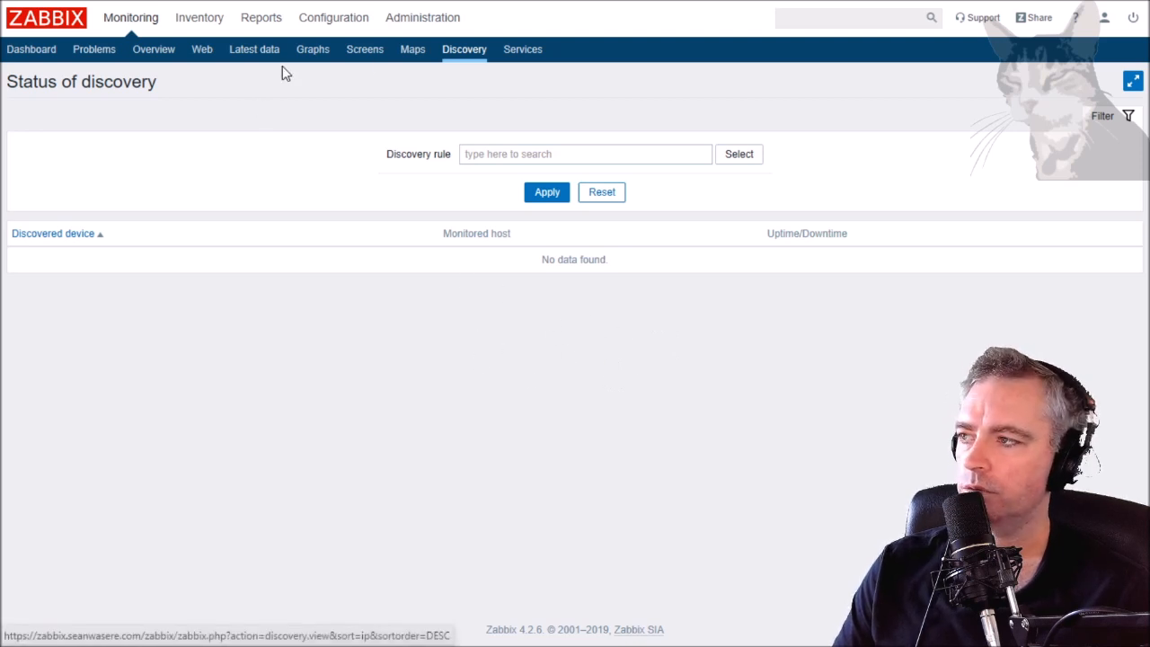
Step: Open Configuration > Hosts, which still lists only the Zabbix server
{"action": "left_click", "coordinate": [334, 17]}
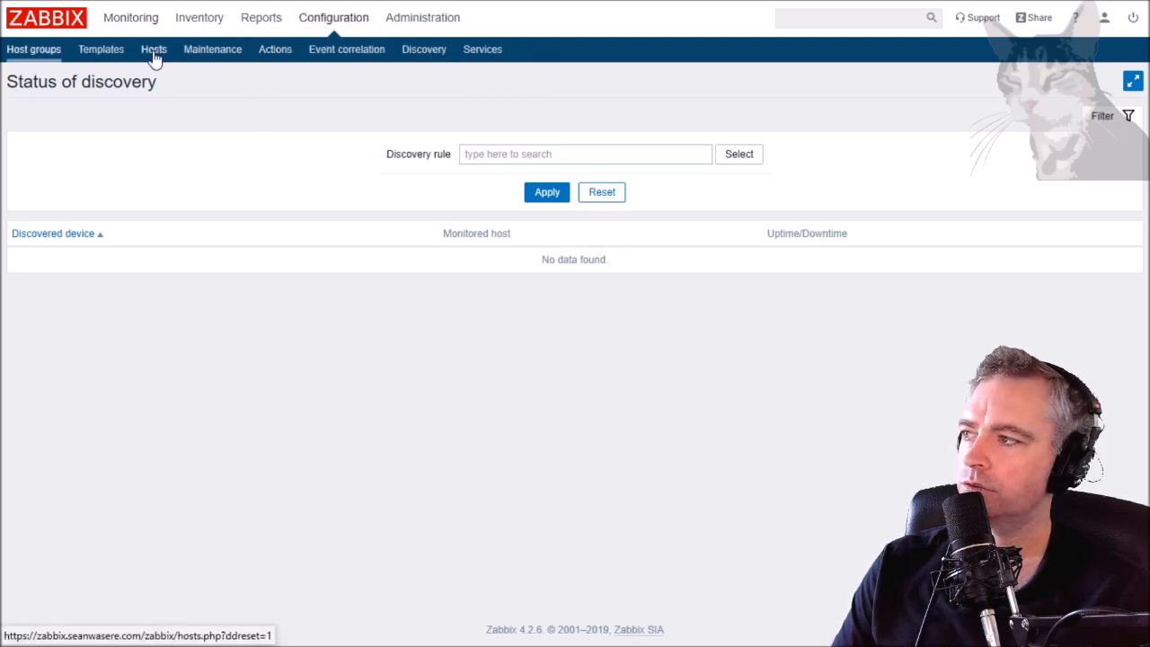
{"action": "left_click", "coordinate": [154, 50]}
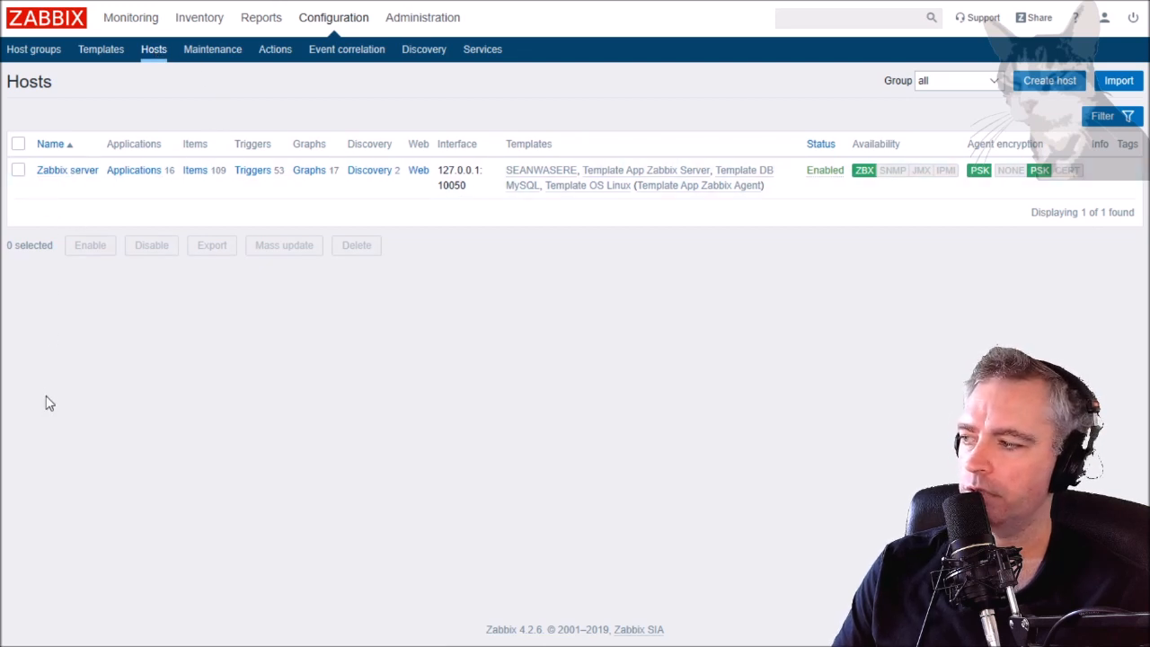
{"action": "mouse_move", "coordinate": [81, 380]}
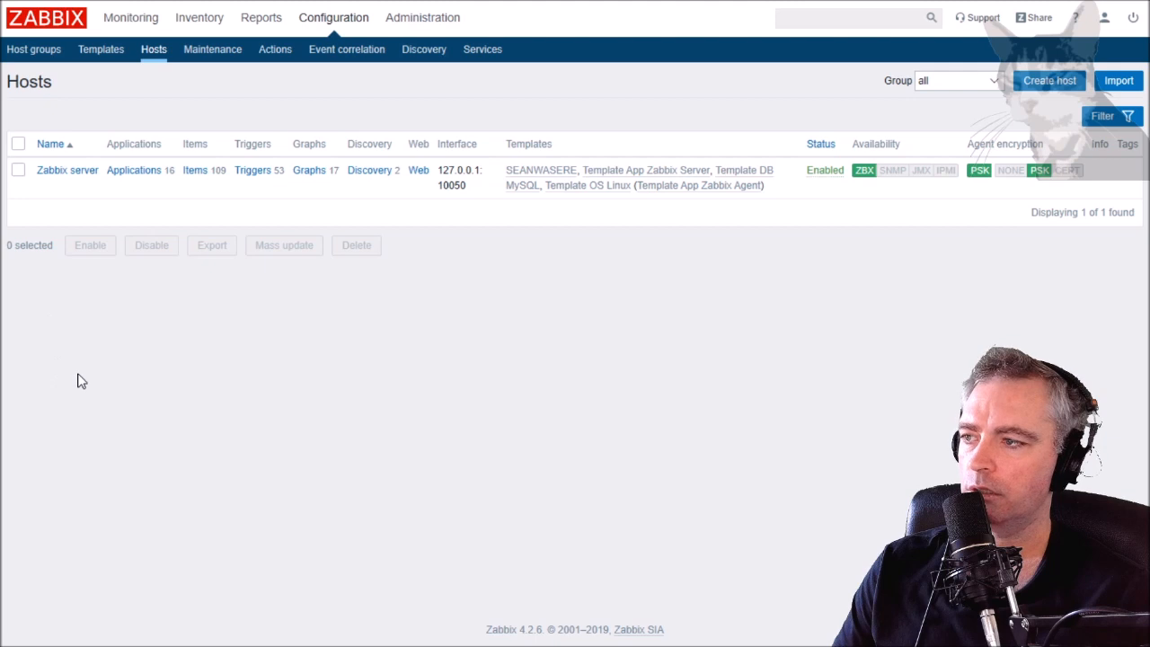
{"action": "mouse_move", "coordinate": [433, 365]}
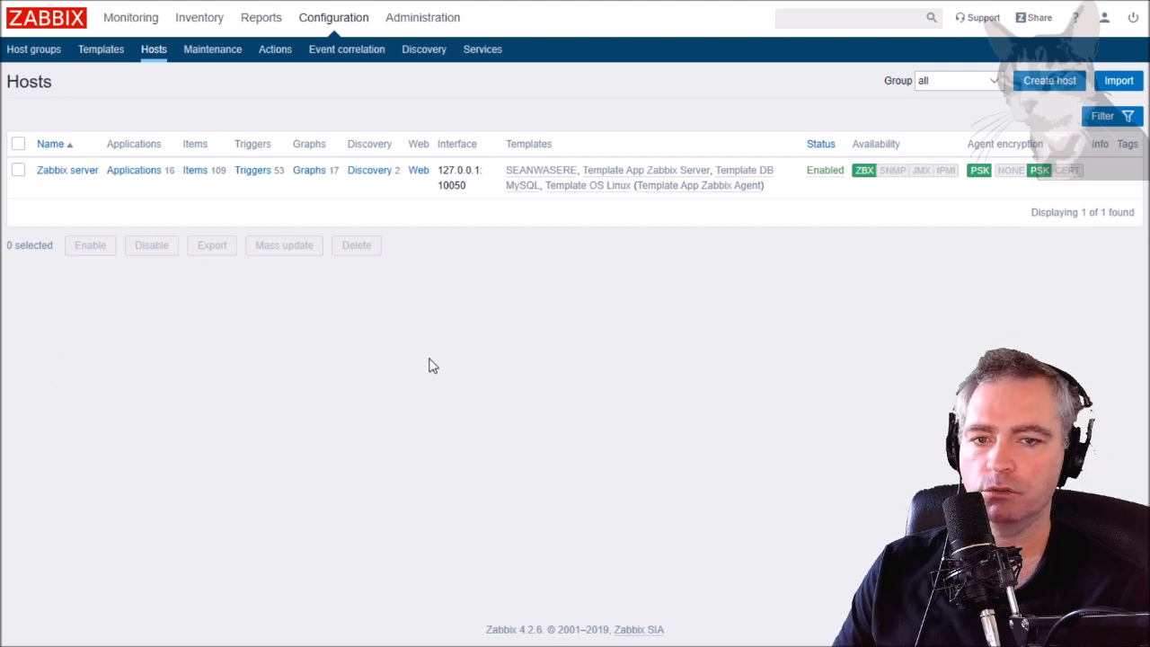
{"action": "mouse_move", "coordinate": [555, 185]}
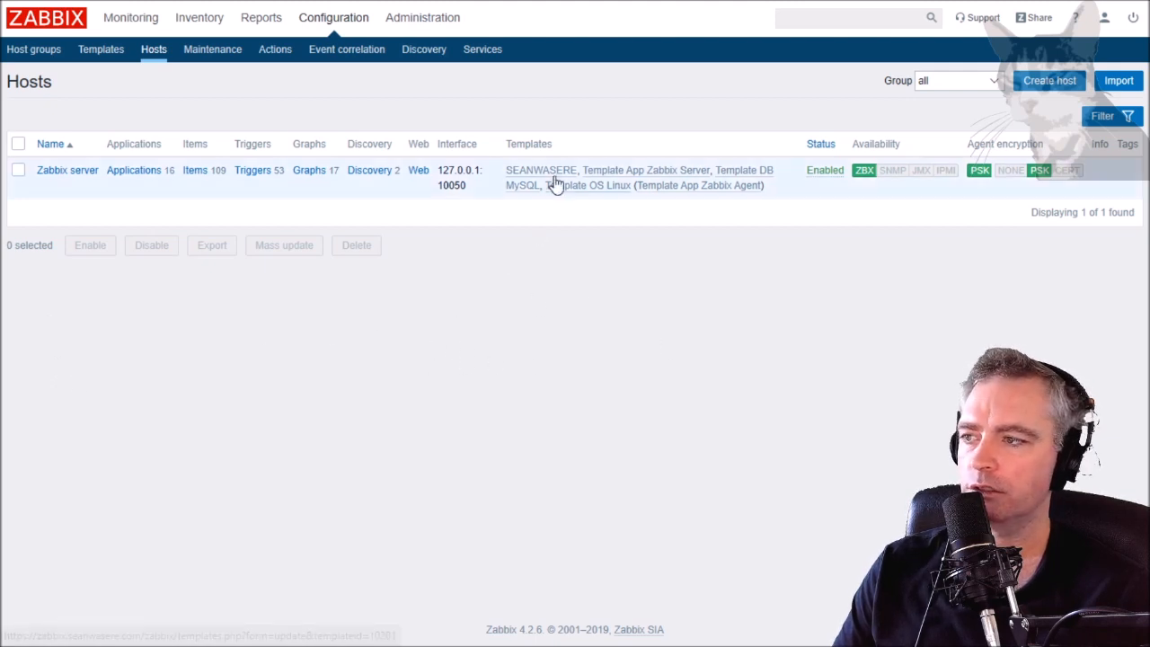
{"action": "mouse_move", "coordinate": [246, 323]}
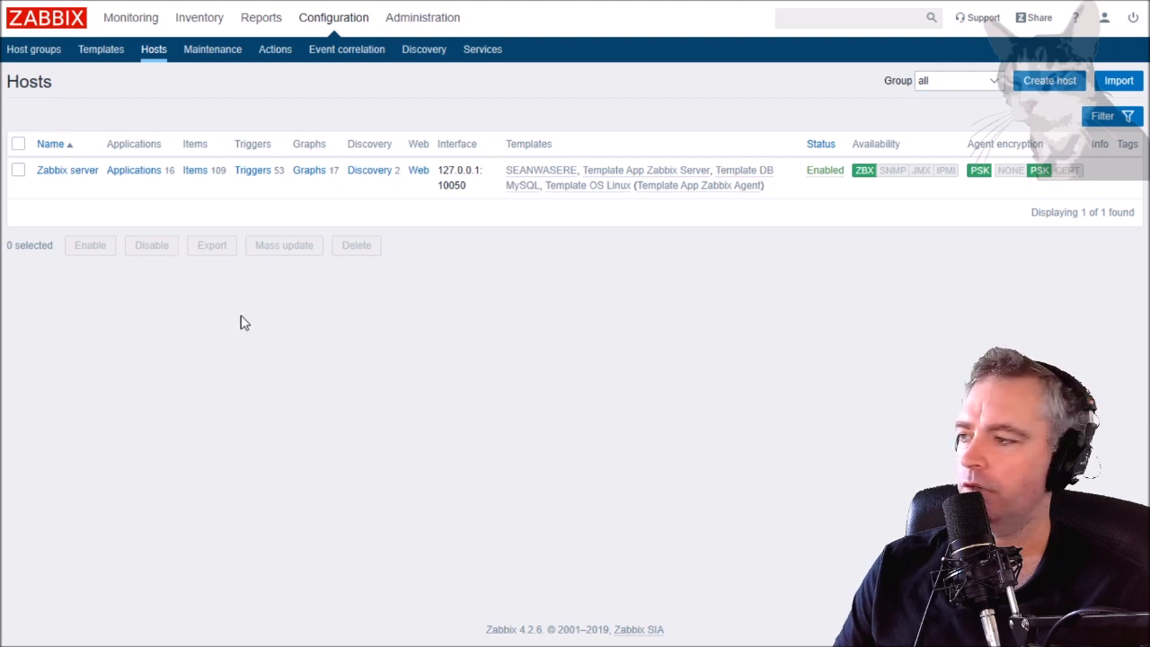
{"action": "mouse_move", "coordinate": [549, 336]}
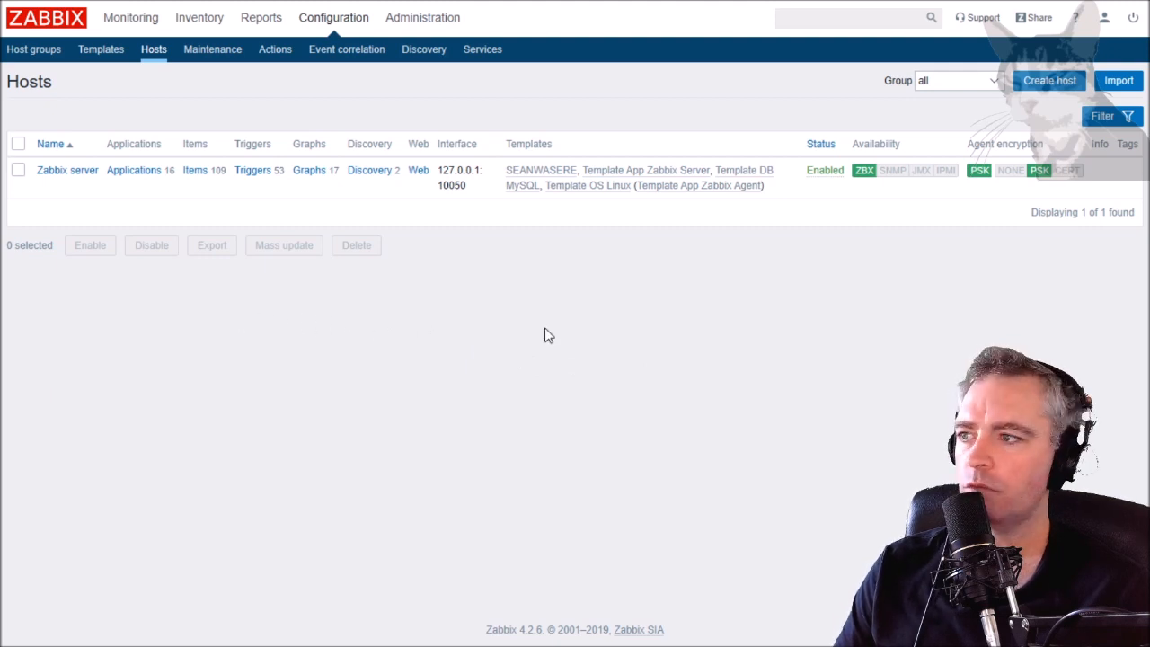
{"action": "mouse_move", "coordinate": [401, 344]}
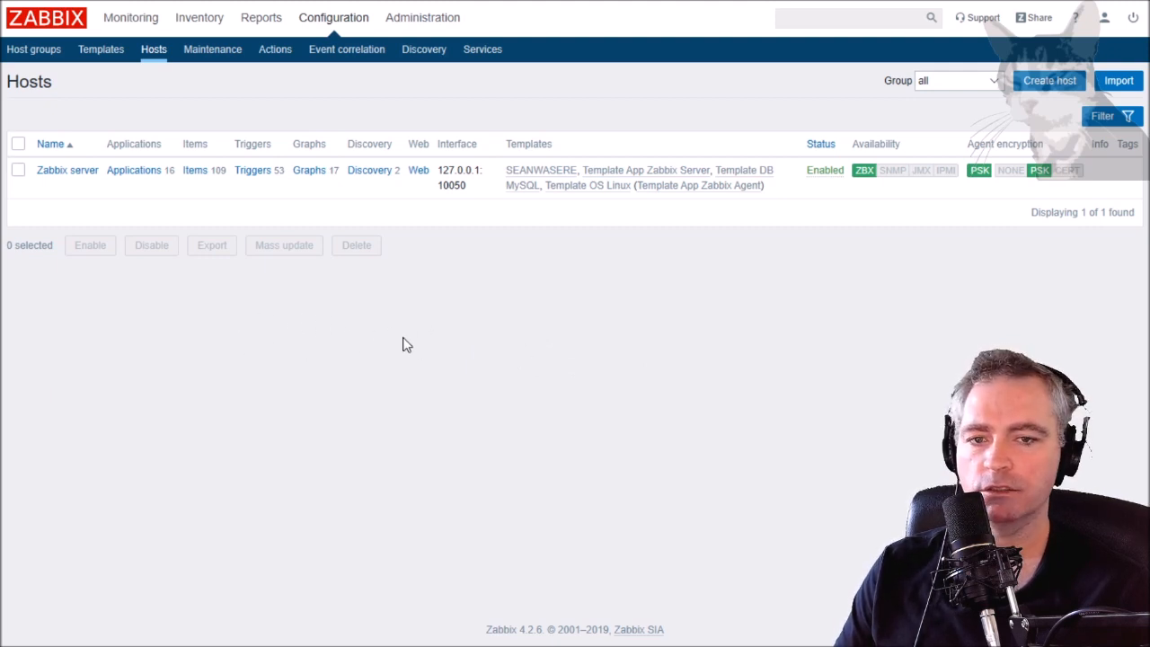
{"action": "mouse_move", "coordinate": [412, 345]}
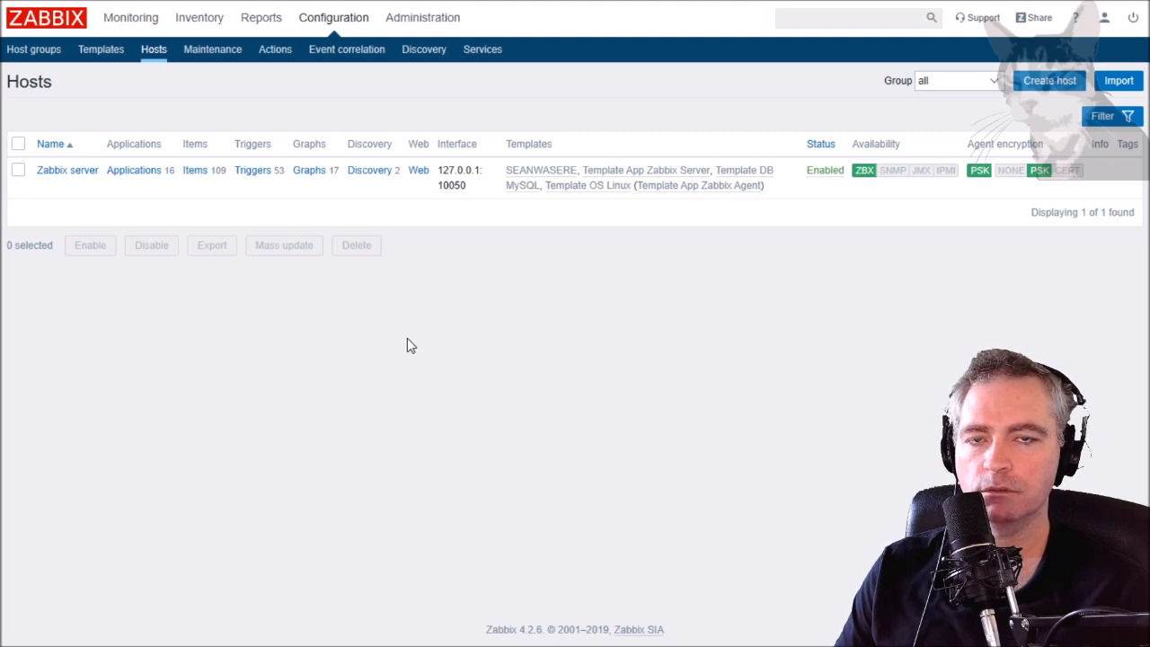
{"action": "mouse_move", "coordinate": [385, 352]}
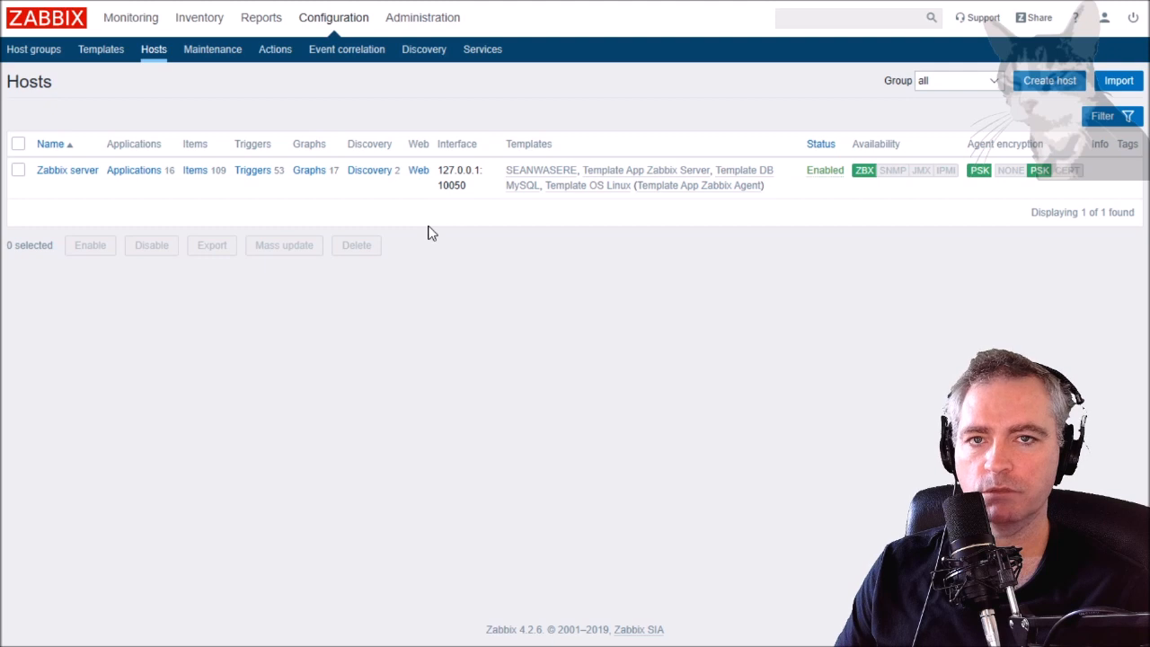
{"action": "mouse_move", "coordinate": [696, 346]}
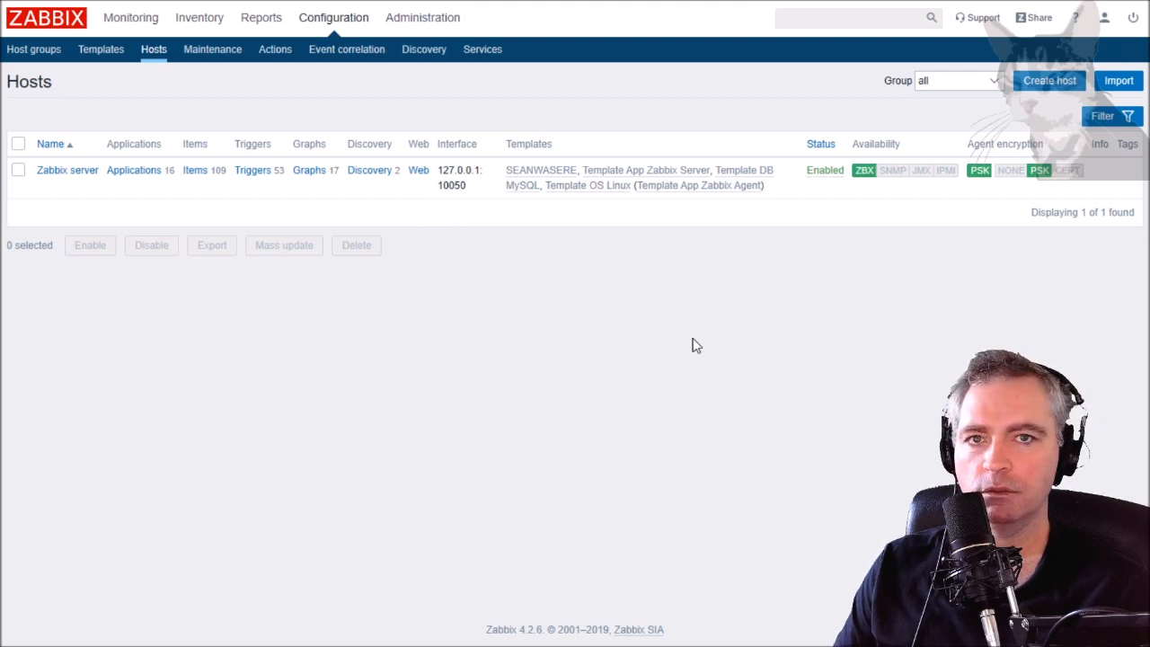
{"action": "mouse_move", "coordinate": [680, 351]}
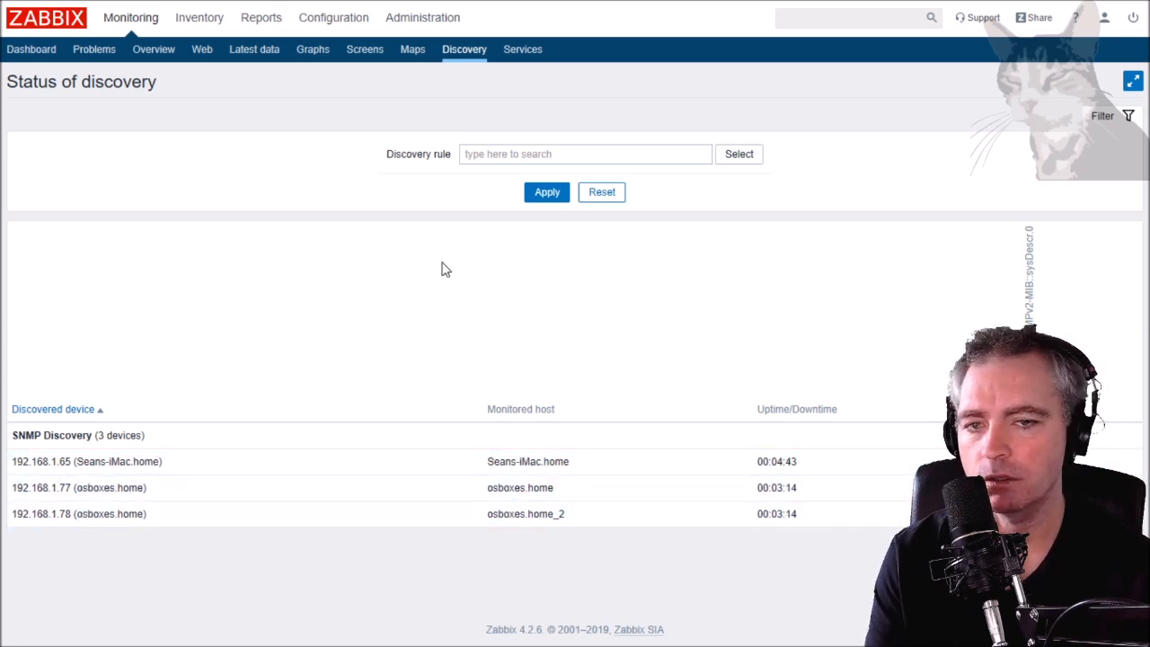
Step: Inspect the discovered hosts in Configuration, then return to Monitoring > Discovery
{"action": "left_click", "coordinate": [333, 17]}
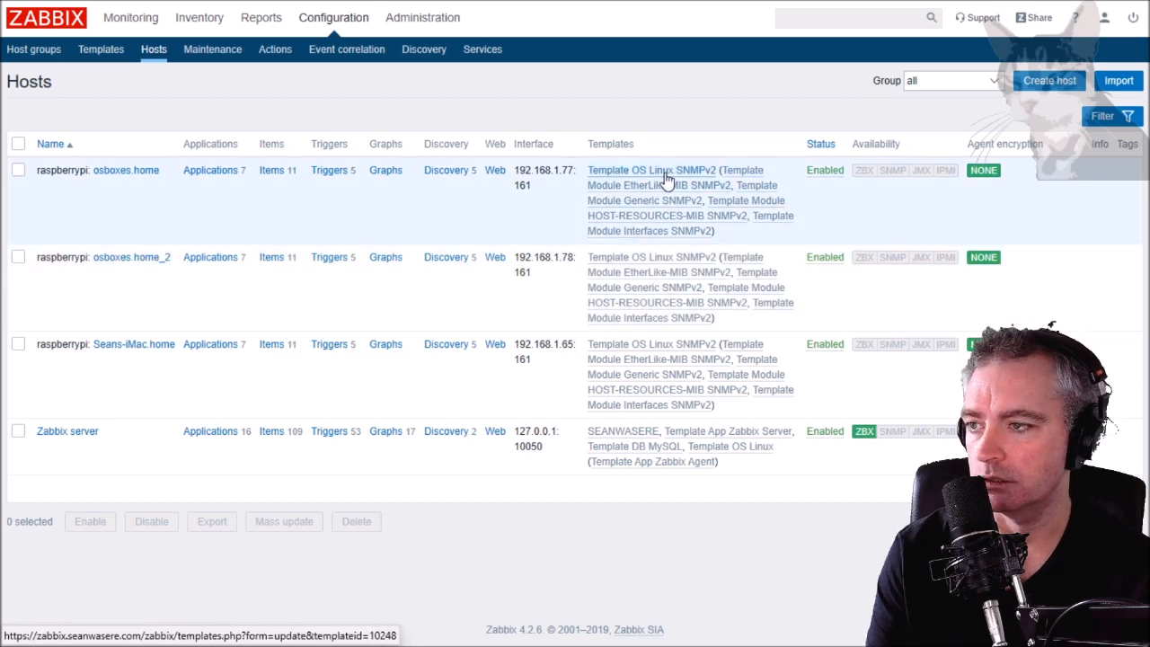
{"action": "mouse_move", "coordinate": [710, 350]}
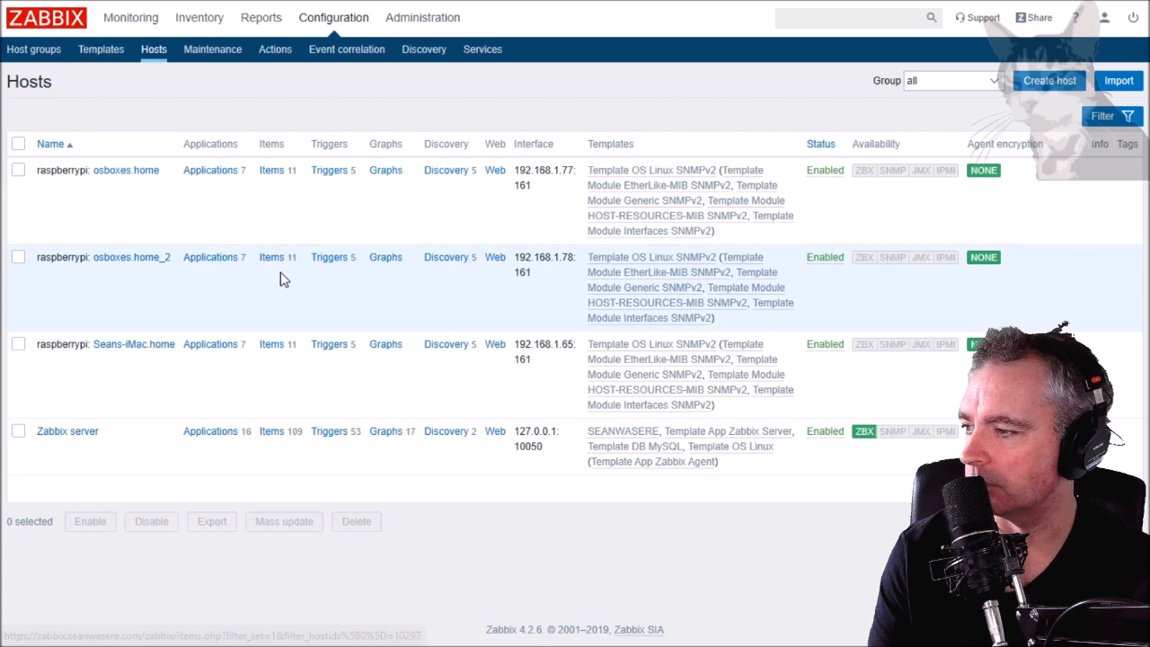
{"action": "mouse_move", "coordinate": [334, 220]}
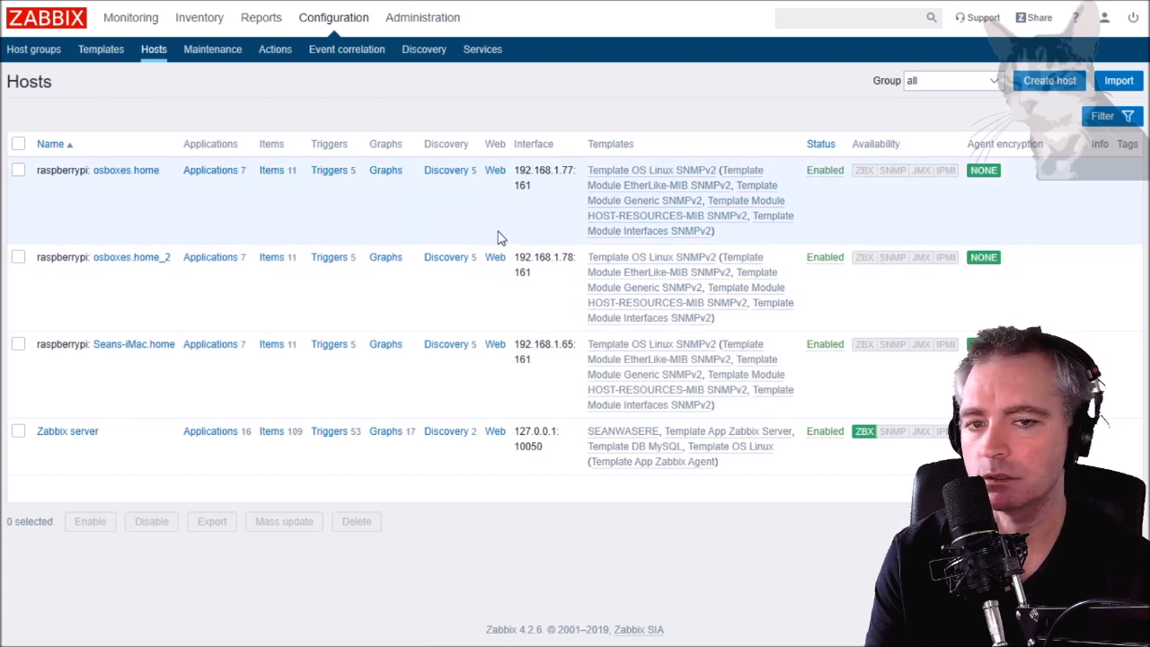
{"action": "left_click", "coordinate": [463, 48]}
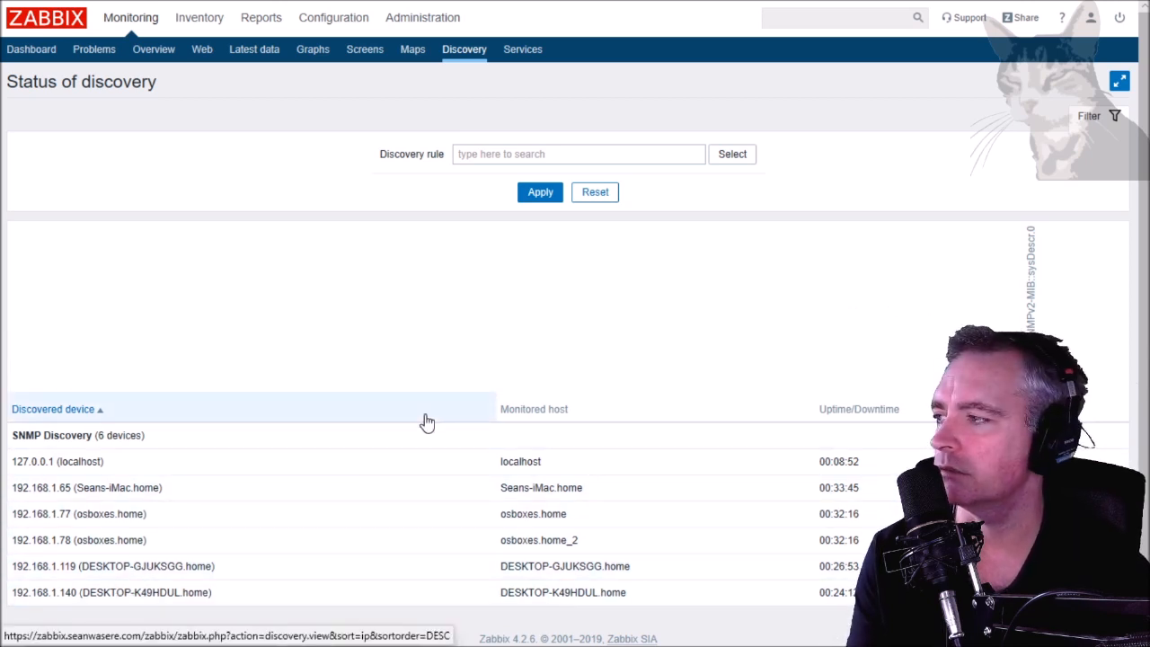
{"action": "left_click", "coordinate": [333, 17]}
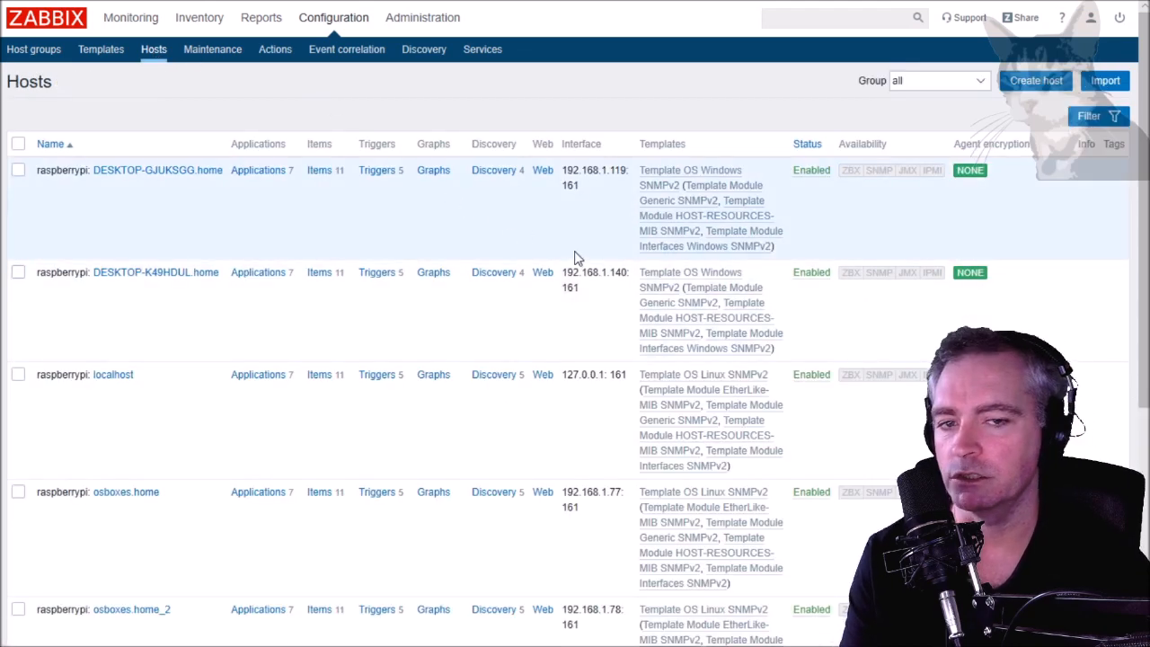
{"action": "mouse_move", "coordinate": [883, 298]}
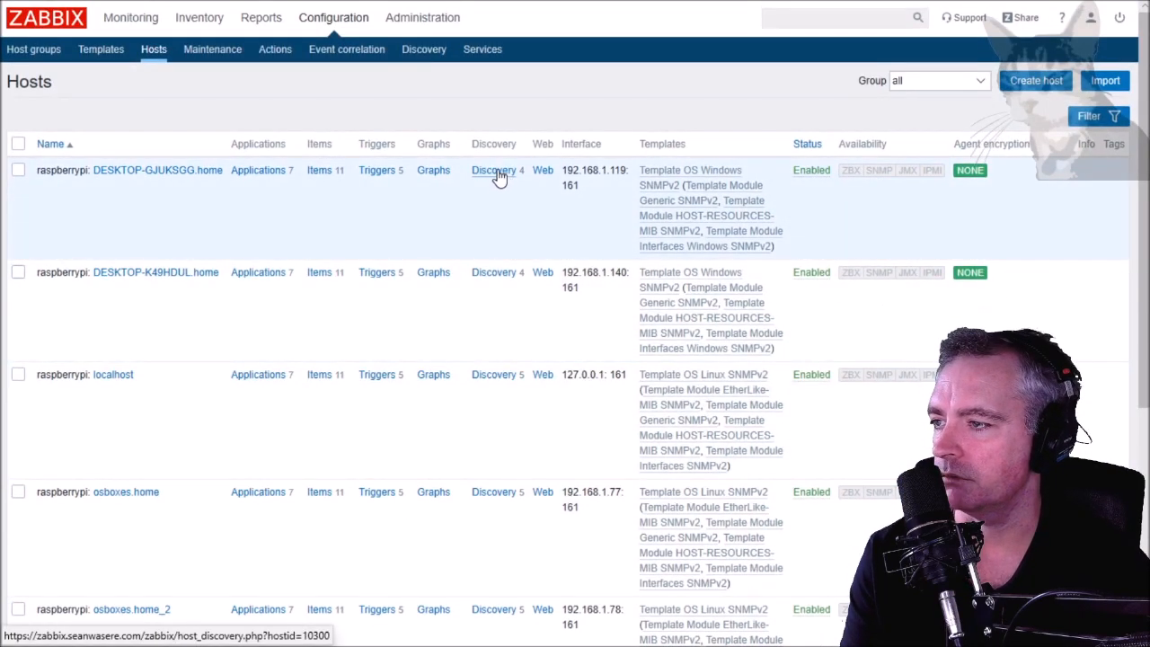
{"action": "scroll", "scroll_direction": "down", "scroll_amount": 3}
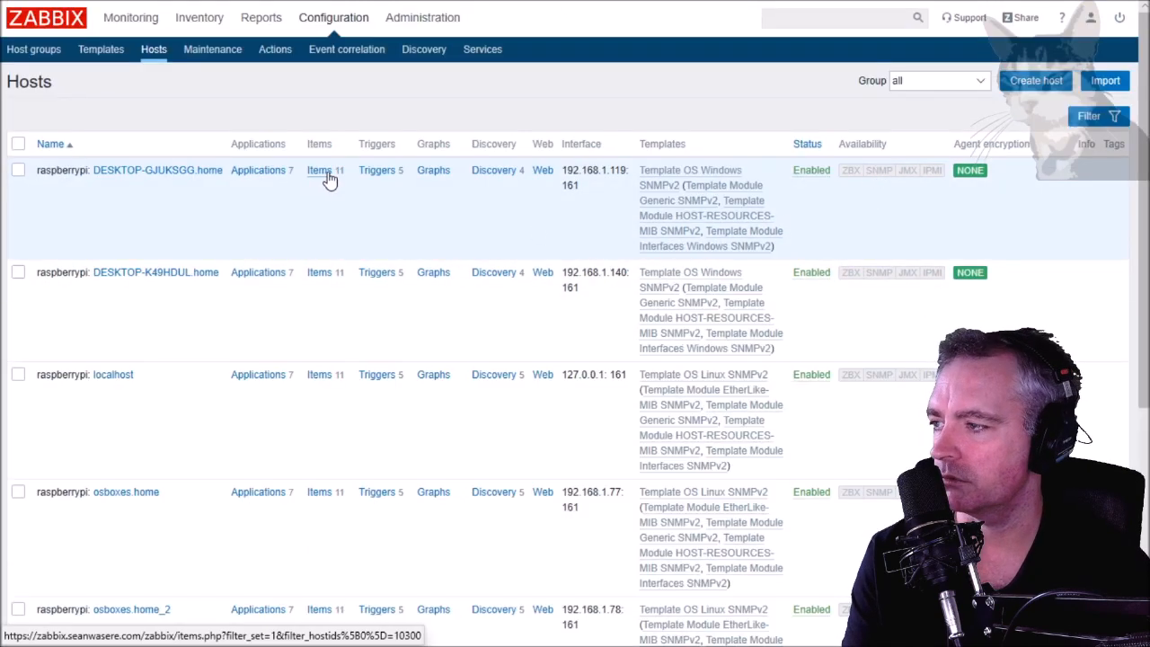
{"action": "scroll", "scroll_direction": "down", "scroll_amount": 3}
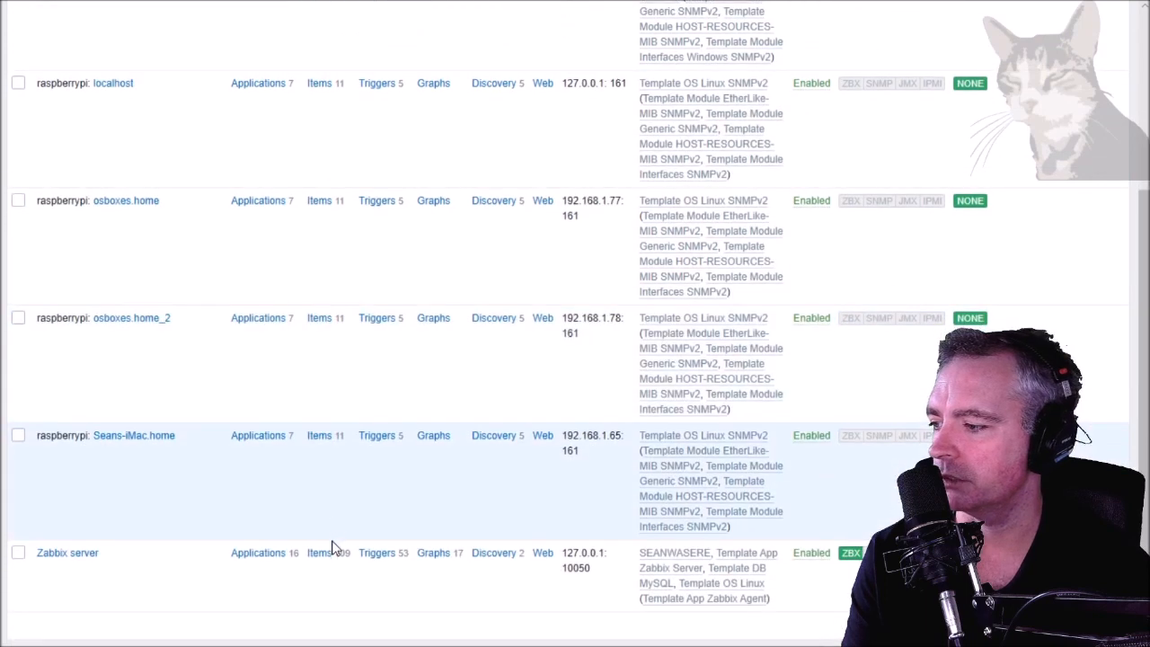
{"action": "scroll", "scroll_direction": "up", "scroll_amount": 3}
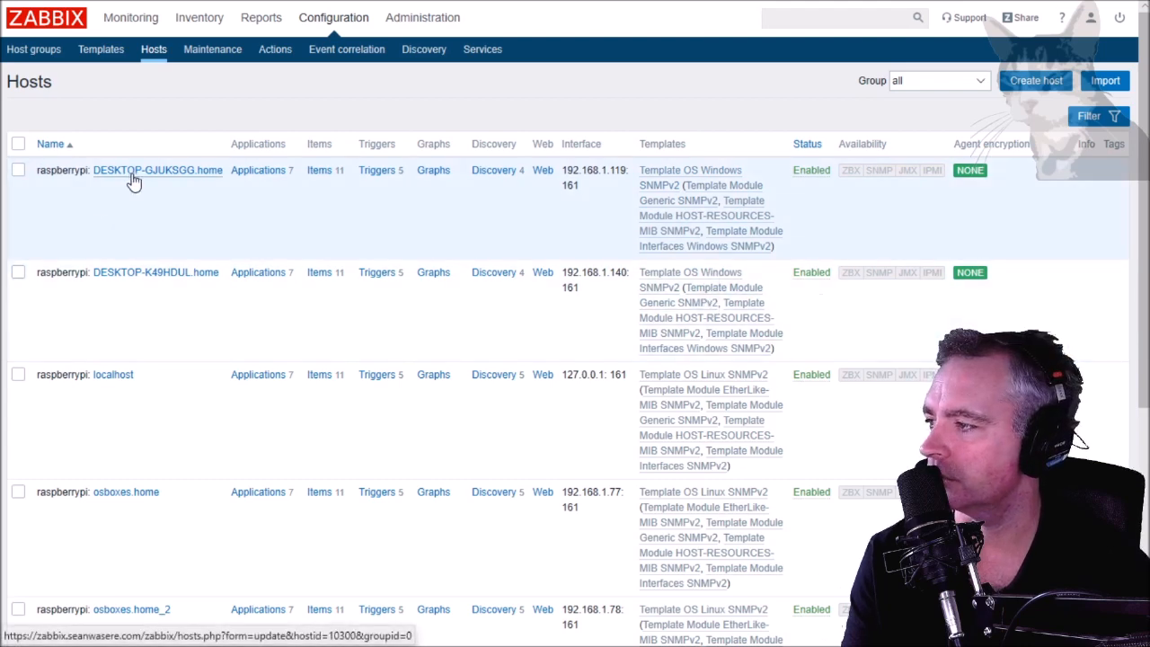
{"action": "mouse_move", "coordinate": [690, 169]}
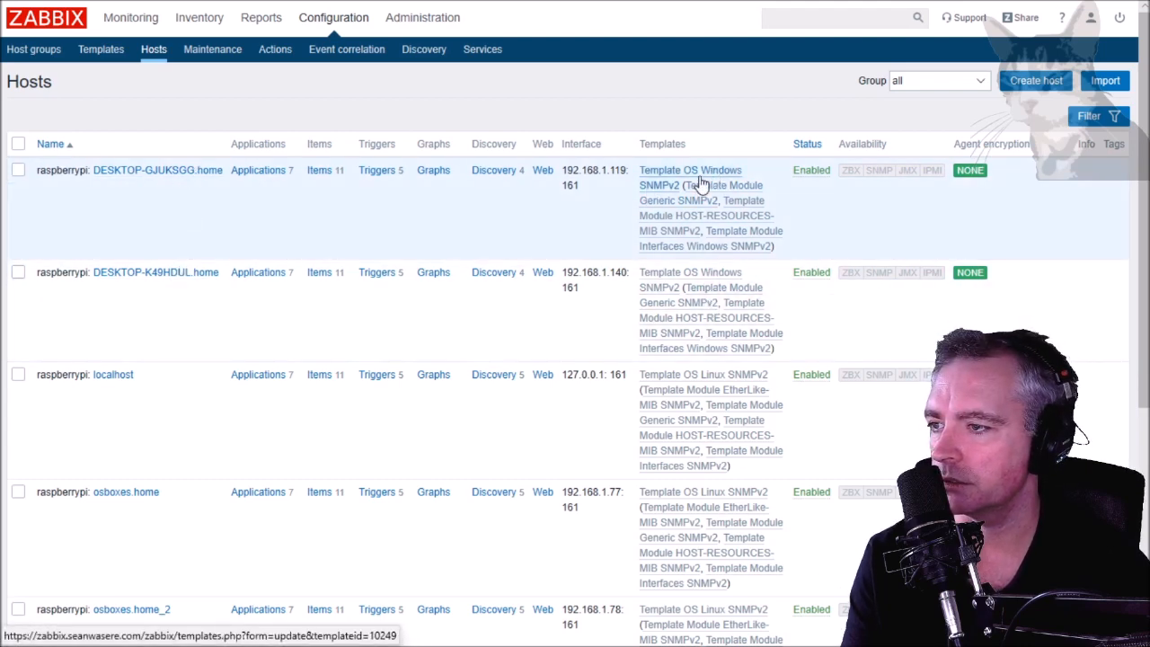
{"action": "mouse_move", "coordinate": [611, 336]}
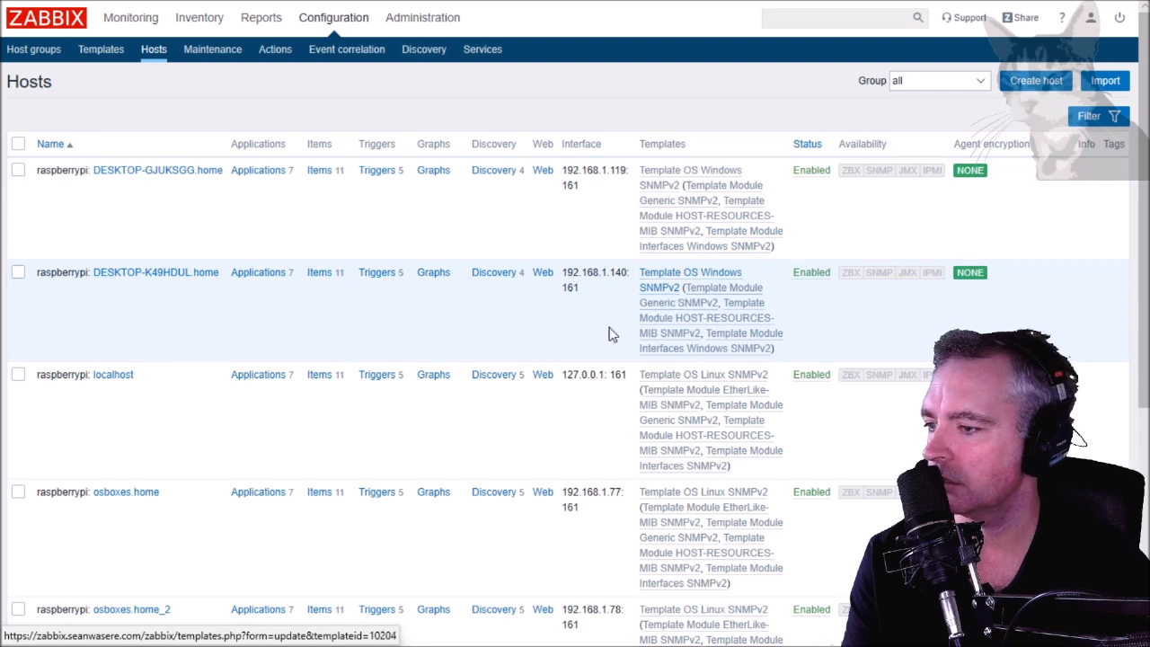
{"action": "scroll", "scroll_direction": "down", "scroll_amount": 3}
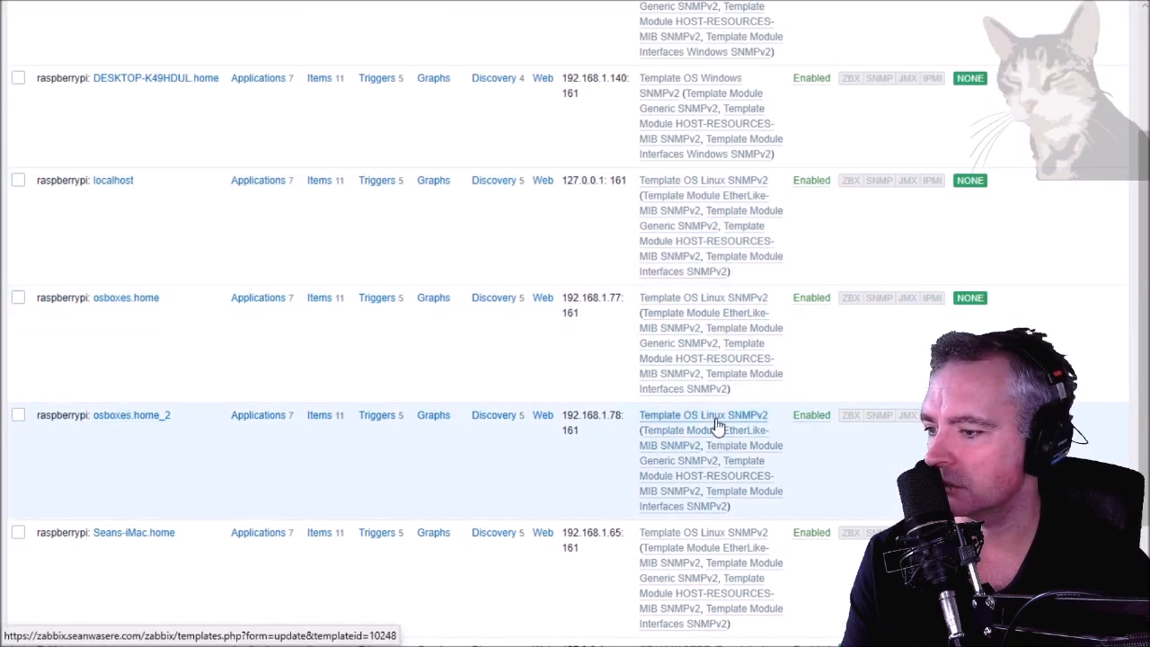
{"action": "scroll", "scroll_direction": "down", "scroll_amount": 3}
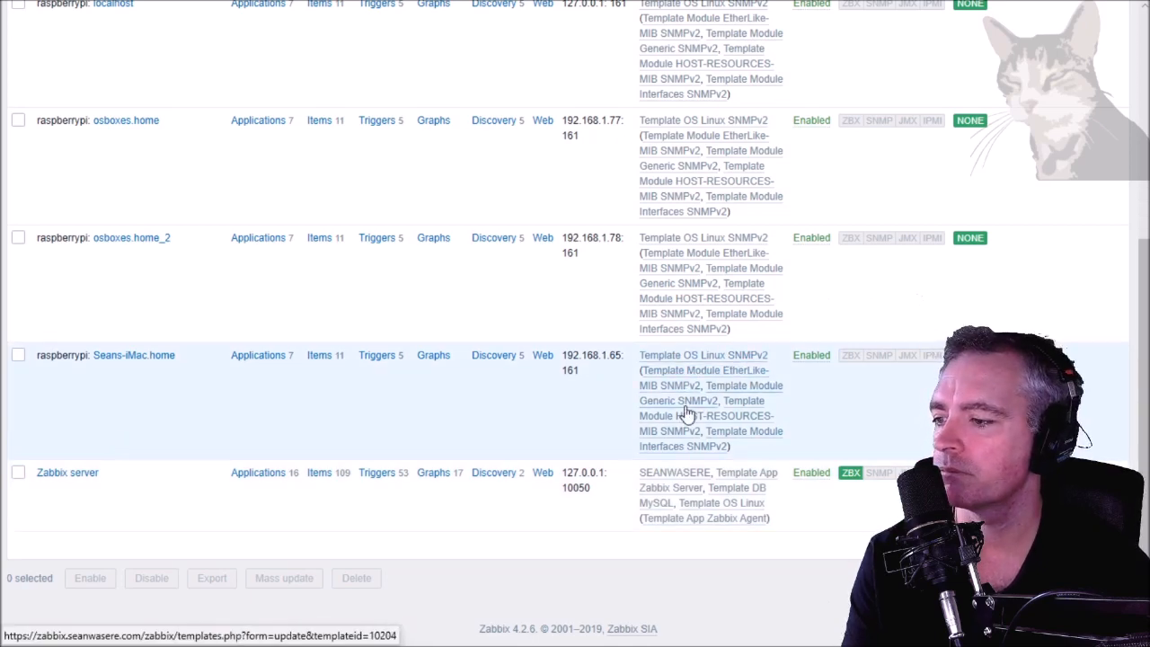
{"action": "scroll", "scroll_direction": "up", "scroll_amount": 3}
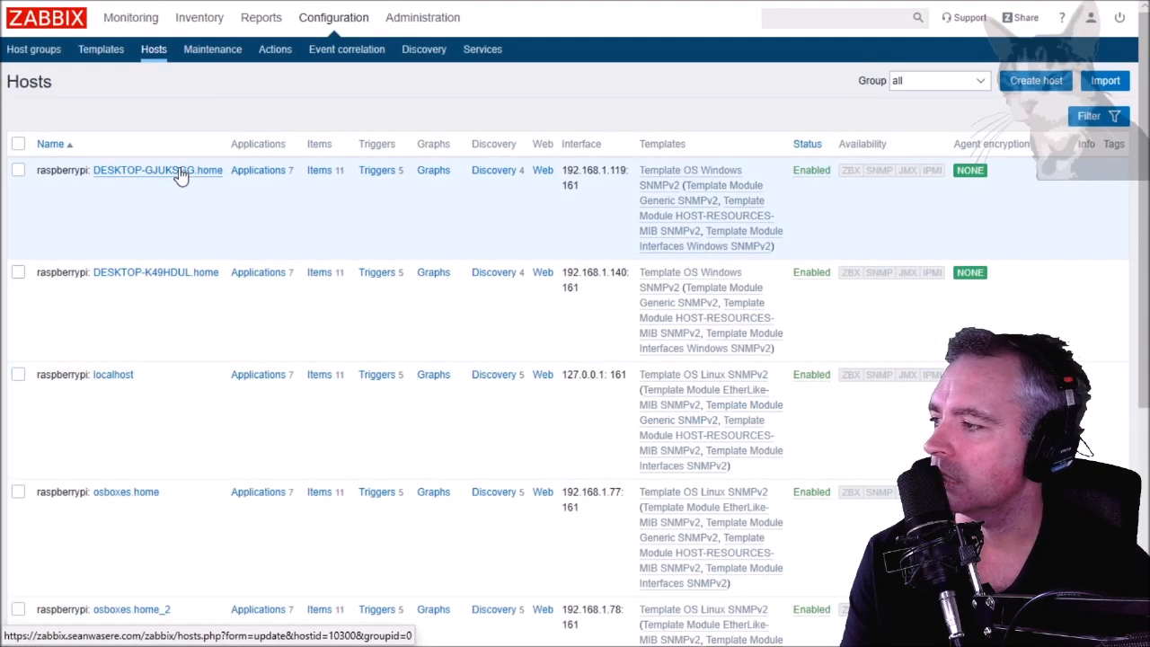
{"action": "left_click", "coordinate": [157, 170]}
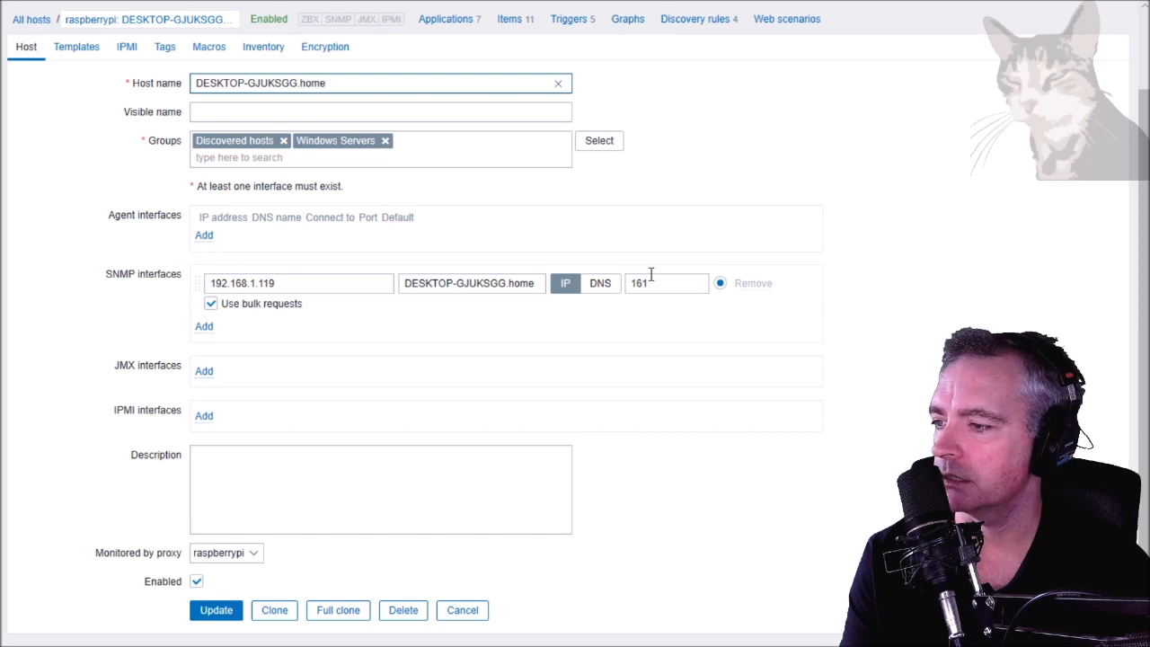
{"action": "mouse_move", "coordinate": [188, 562]}
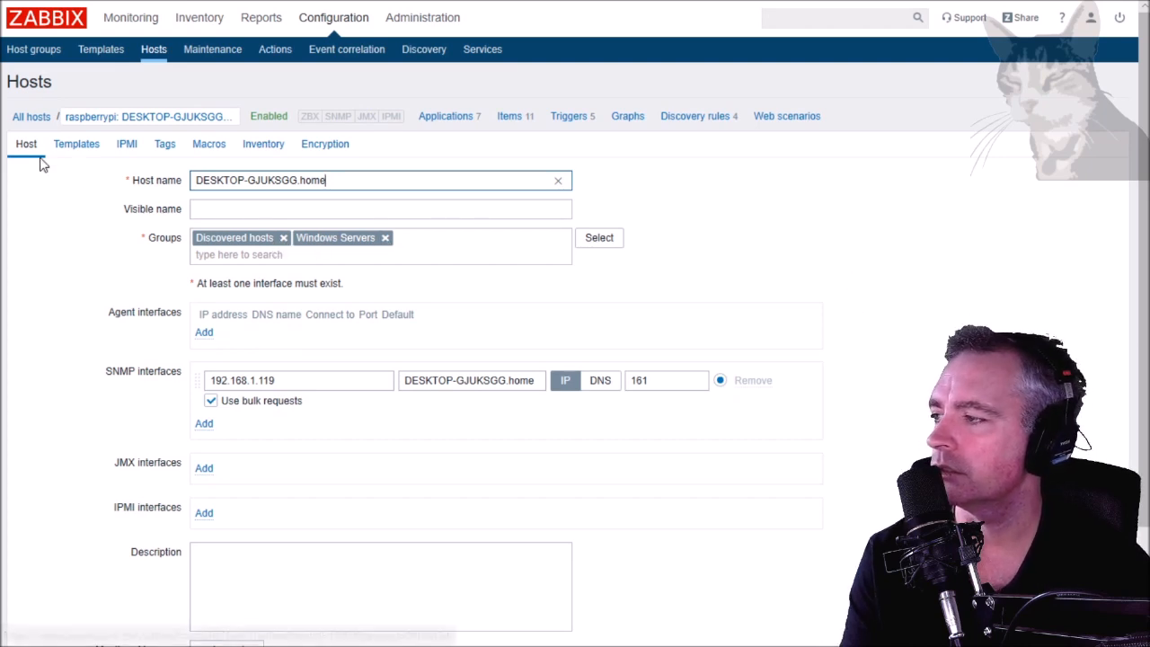
{"action": "mouse_move", "coordinate": [209, 144]}
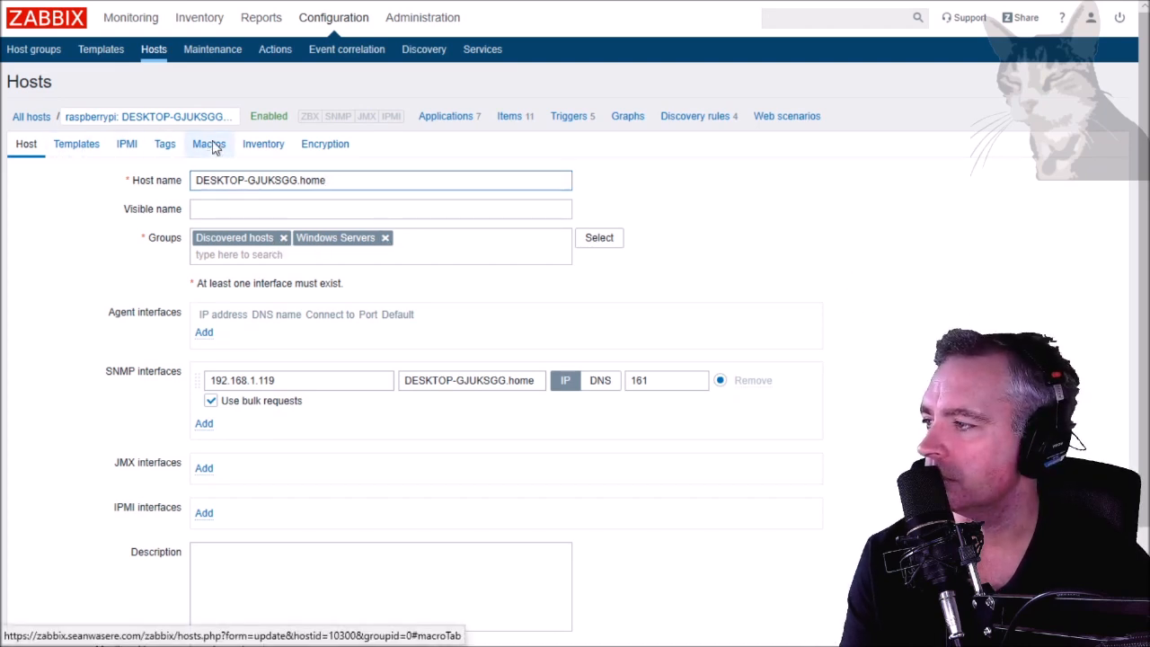
{"action": "left_click", "coordinate": [209, 144]}
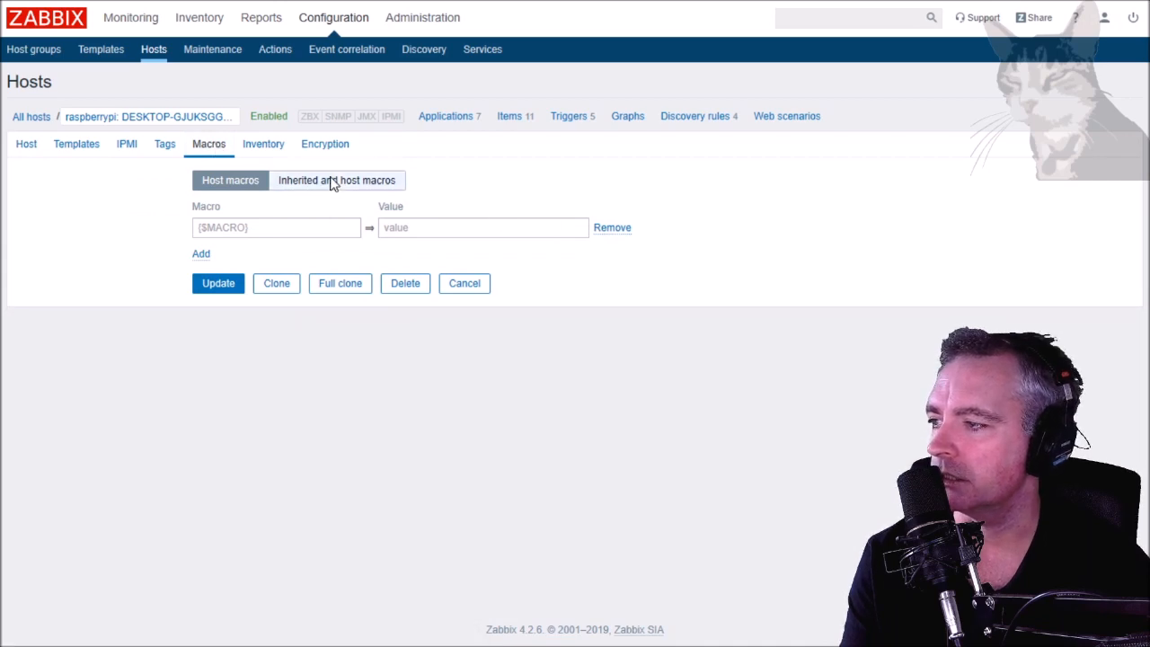
{"action": "left_click", "coordinate": [338, 180]}
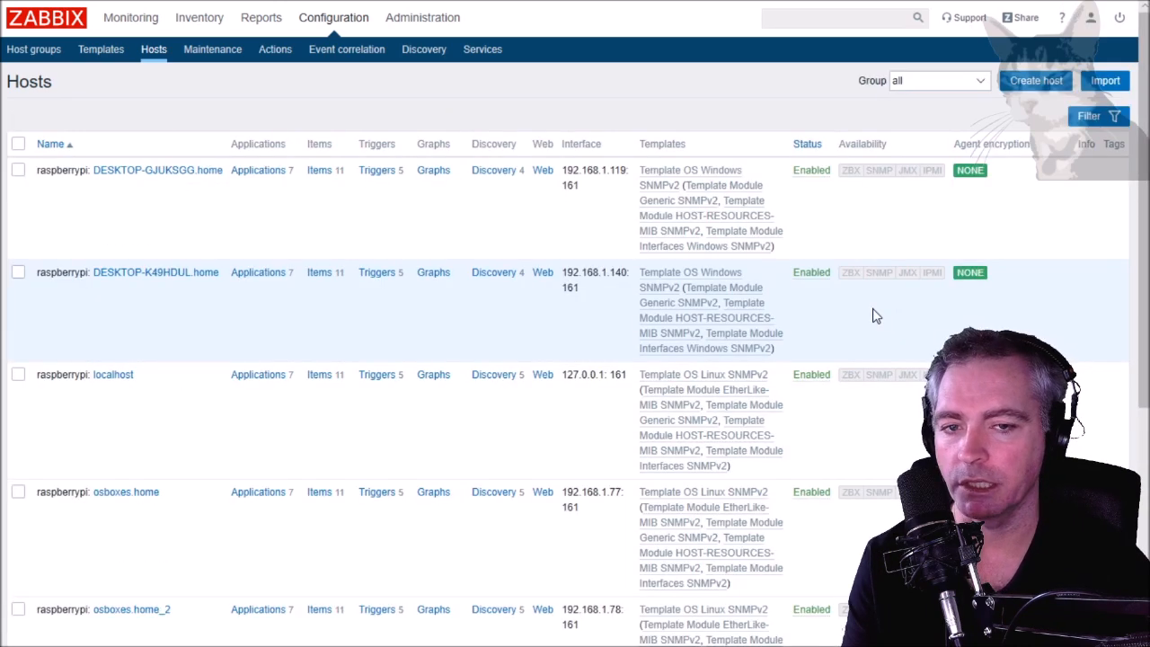
{"action": "scroll", "scroll_direction": "down", "scroll_amount": 3}
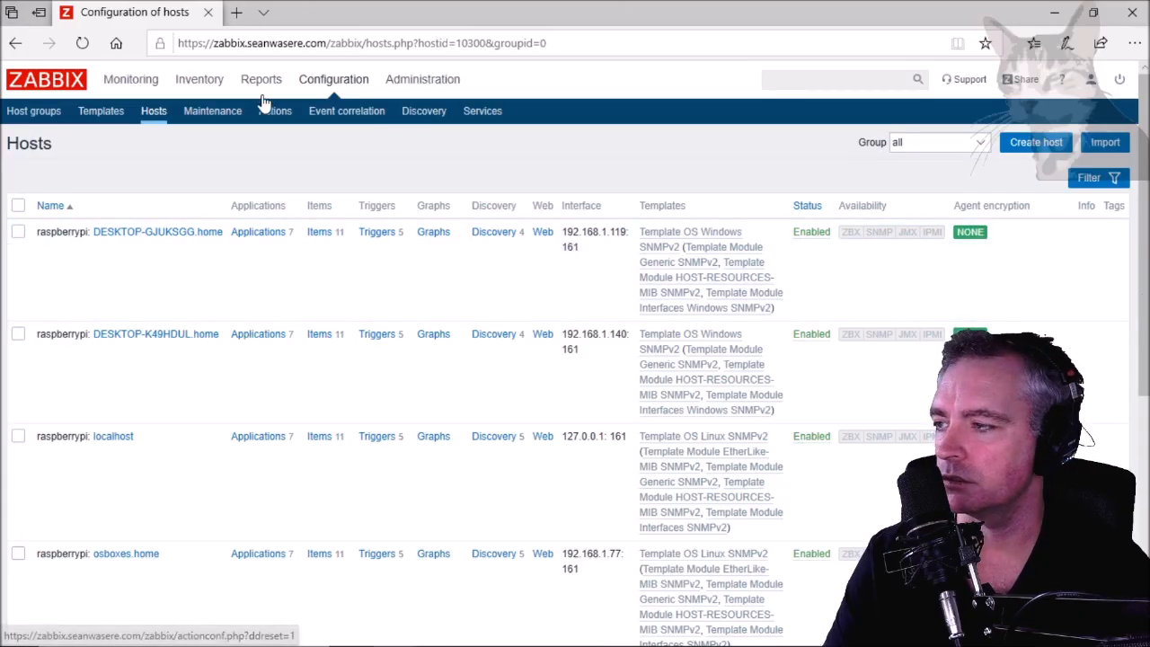
Step: Inspect the SNMP Discovery rule's 127.0.0.1 IP range, then return to the Hosts list
{"action": "left_click", "coordinate": [423, 111]}
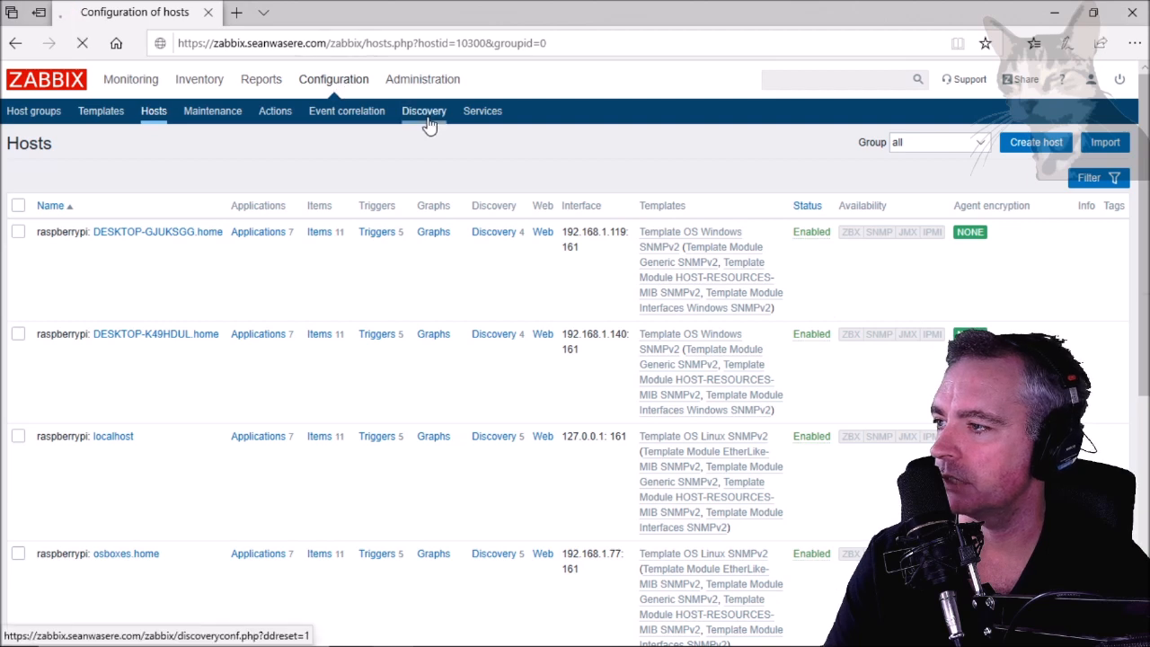
{"action": "left_click", "coordinate": [424, 111]}
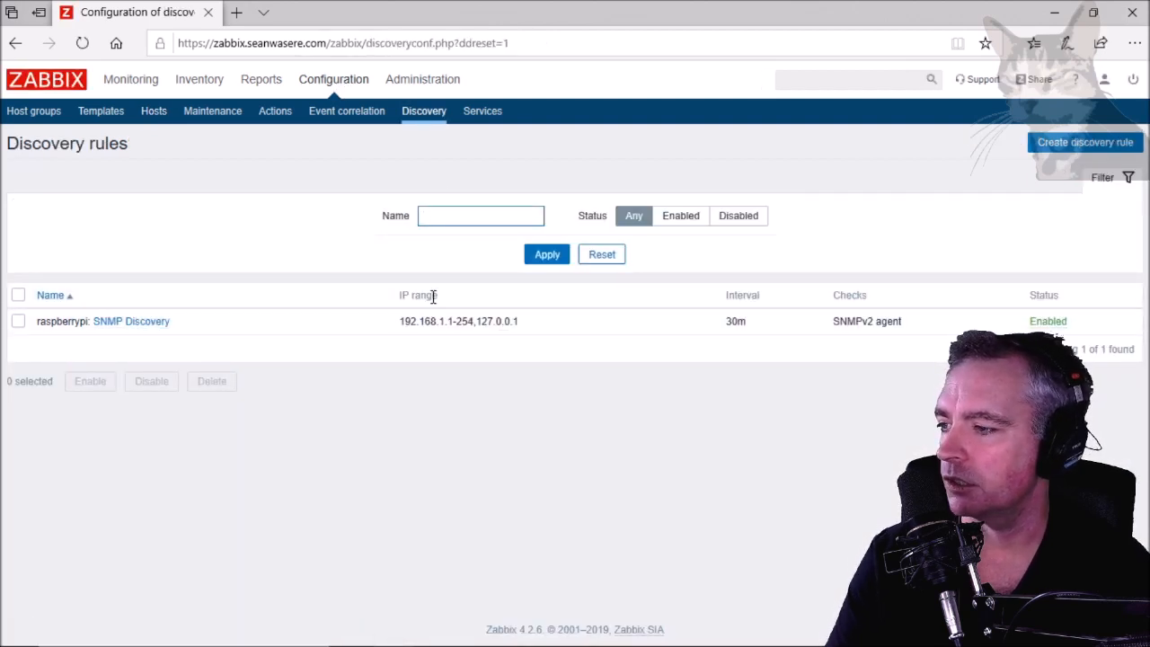
{"action": "double_click", "coordinate": [498, 321]}
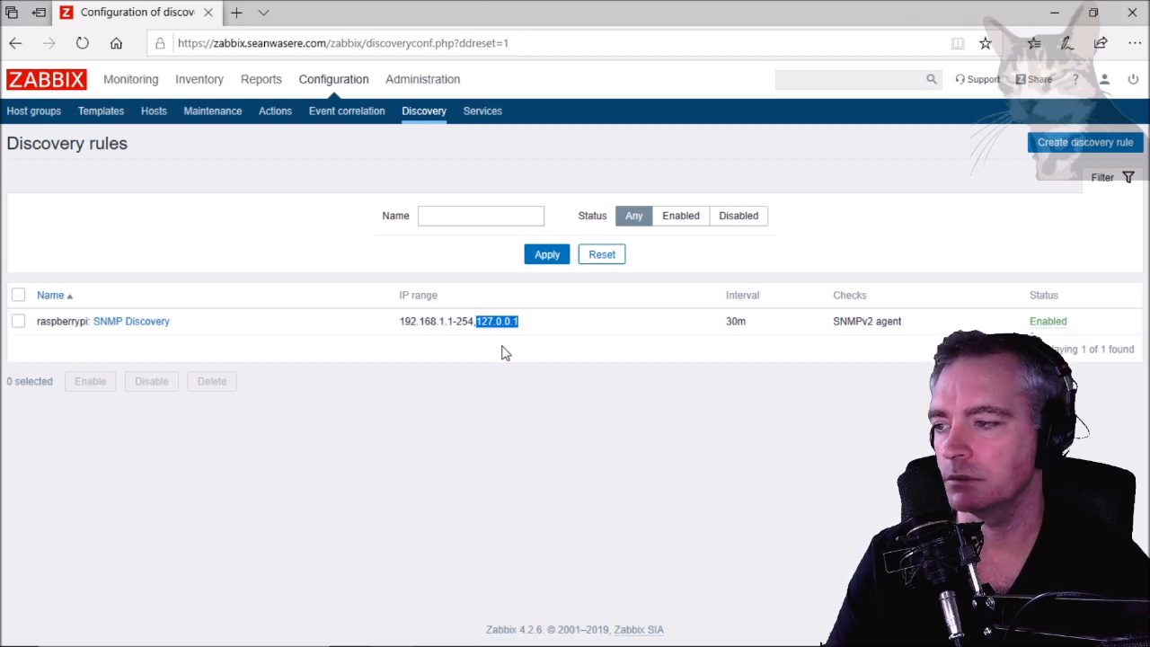
{"action": "left_click", "coordinate": [154, 111]}
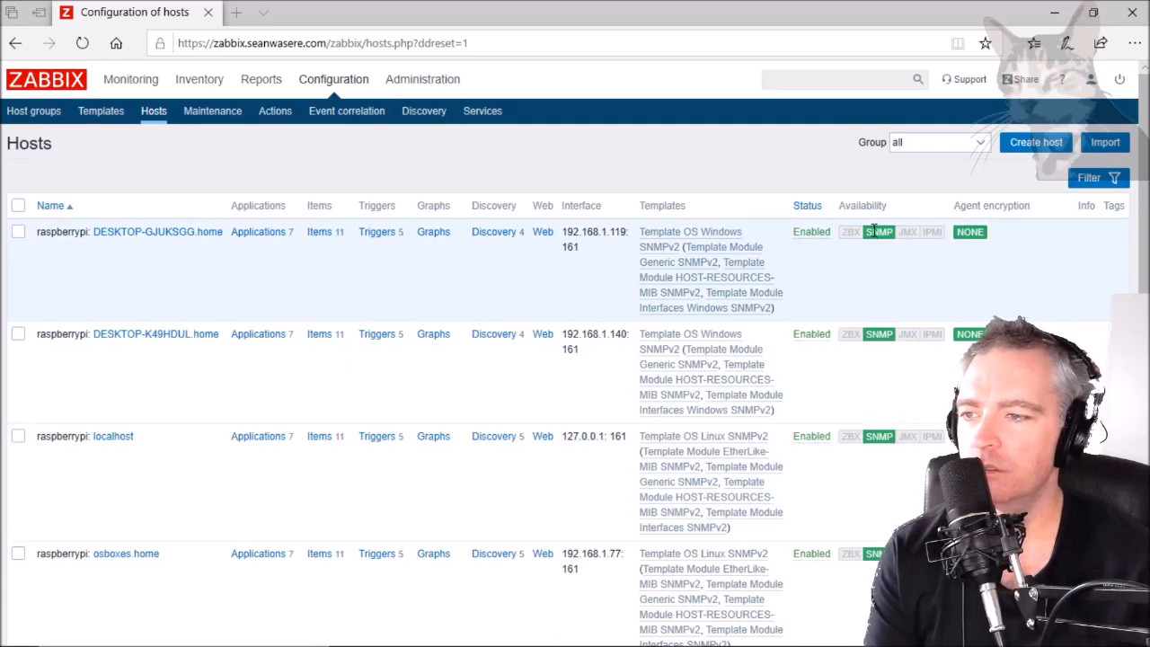
{"action": "scroll", "scroll_direction": "down", "scroll_amount": 3}
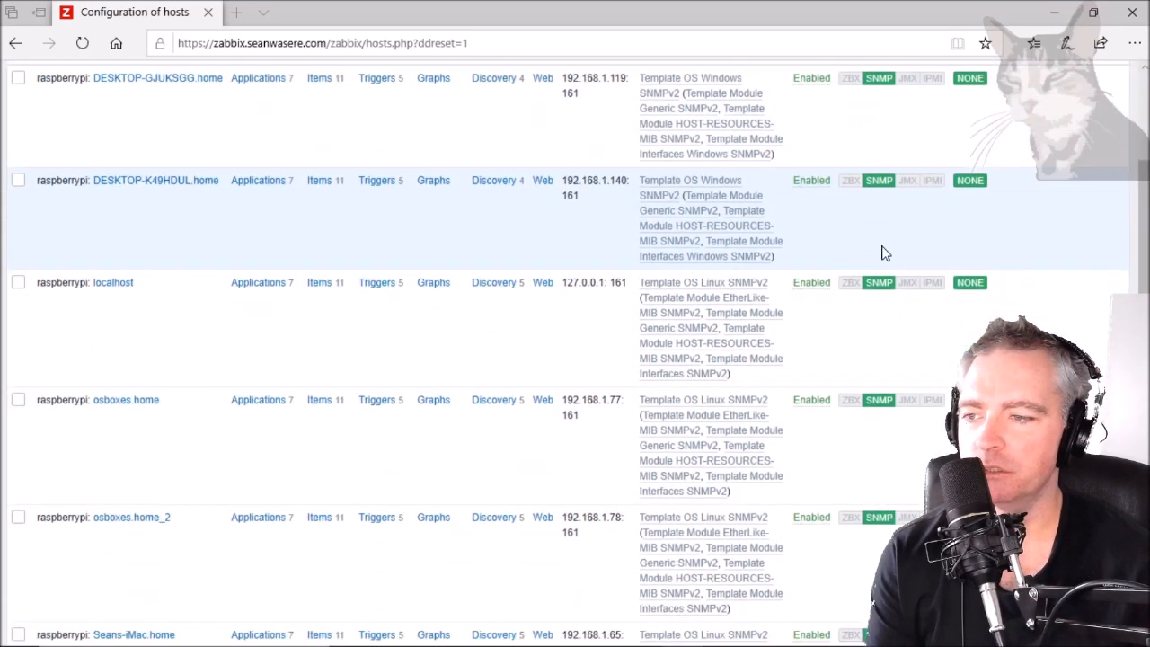
{"action": "scroll", "scroll_direction": "down", "scroll_amount": 3}
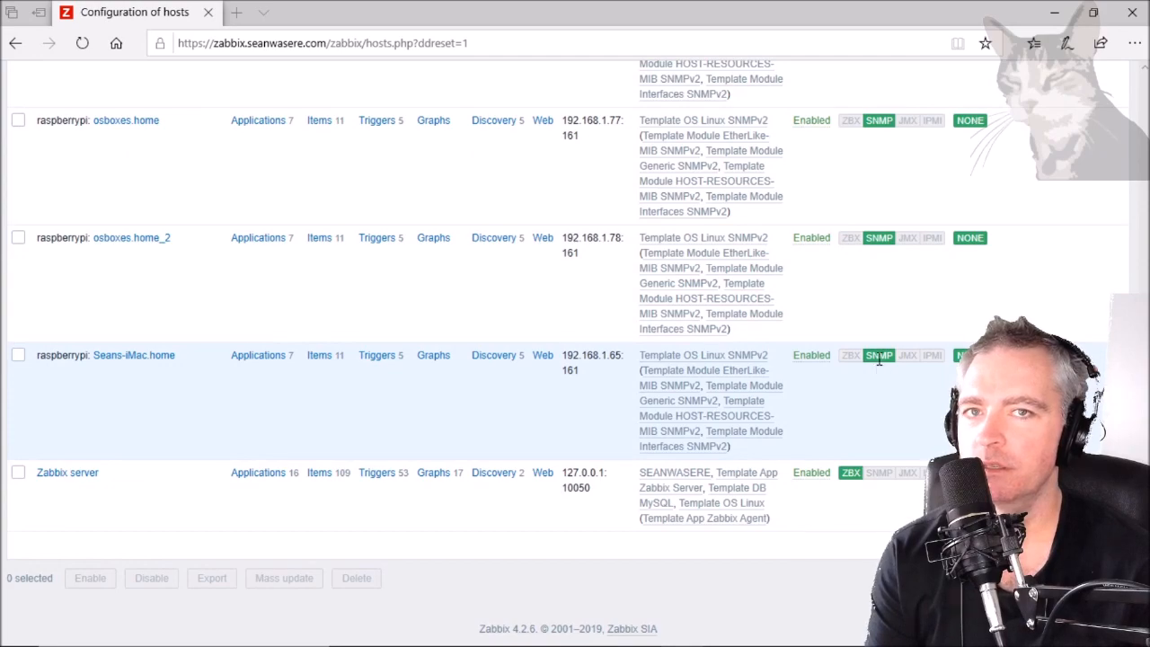
{"action": "scroll", "scroll_direction": "up", "scroll_amount": 3}
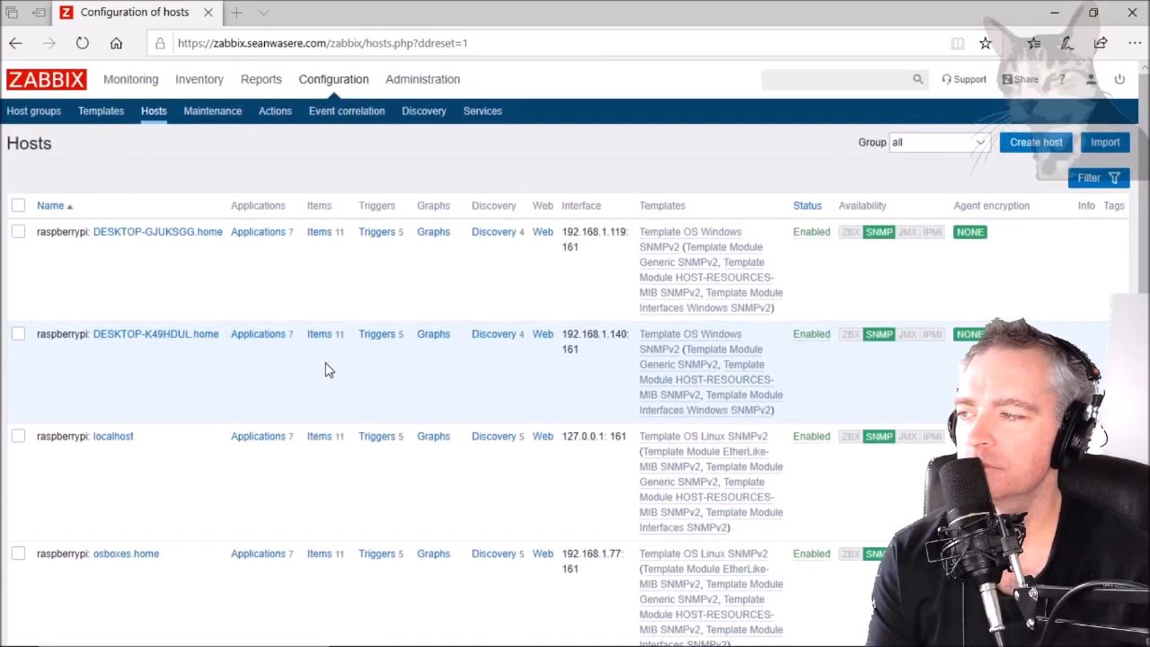
{"action": "mouse_move", "coordinate": [381, 276]}
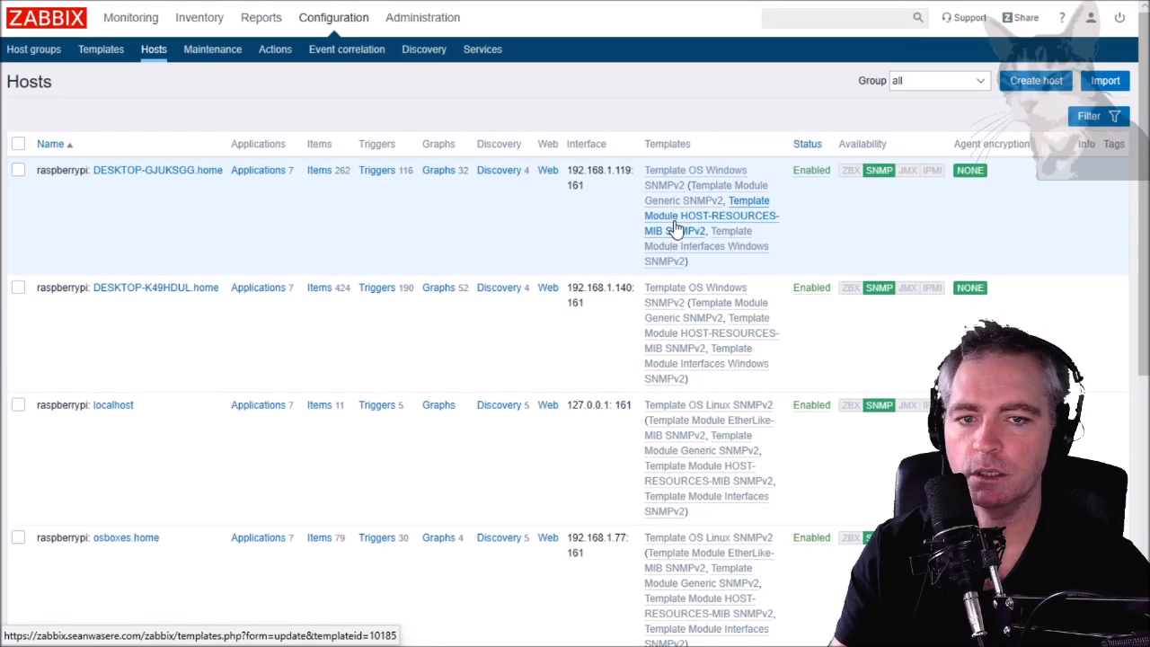
{"action": "mouse_move", "coordinate": [429, 223]}
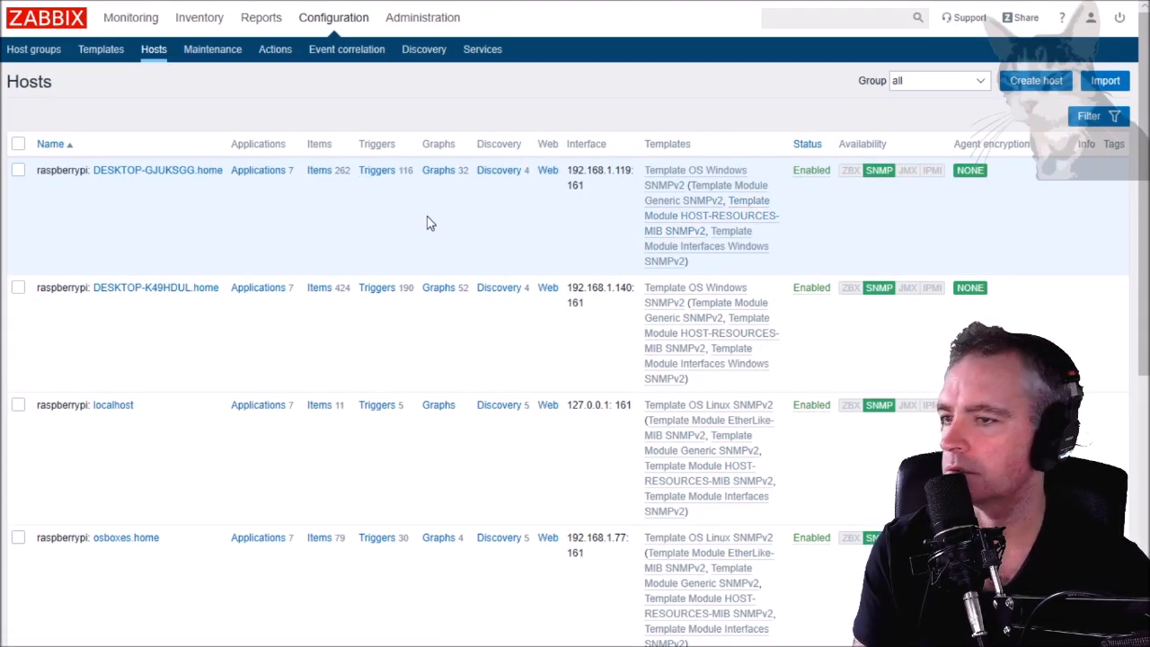
Step: Scroll the Hosts list to review discovered hosts' item, trigger and graph counts
{"action": "scroll", "scroll_direction": "down", "scroll_amount": 3}
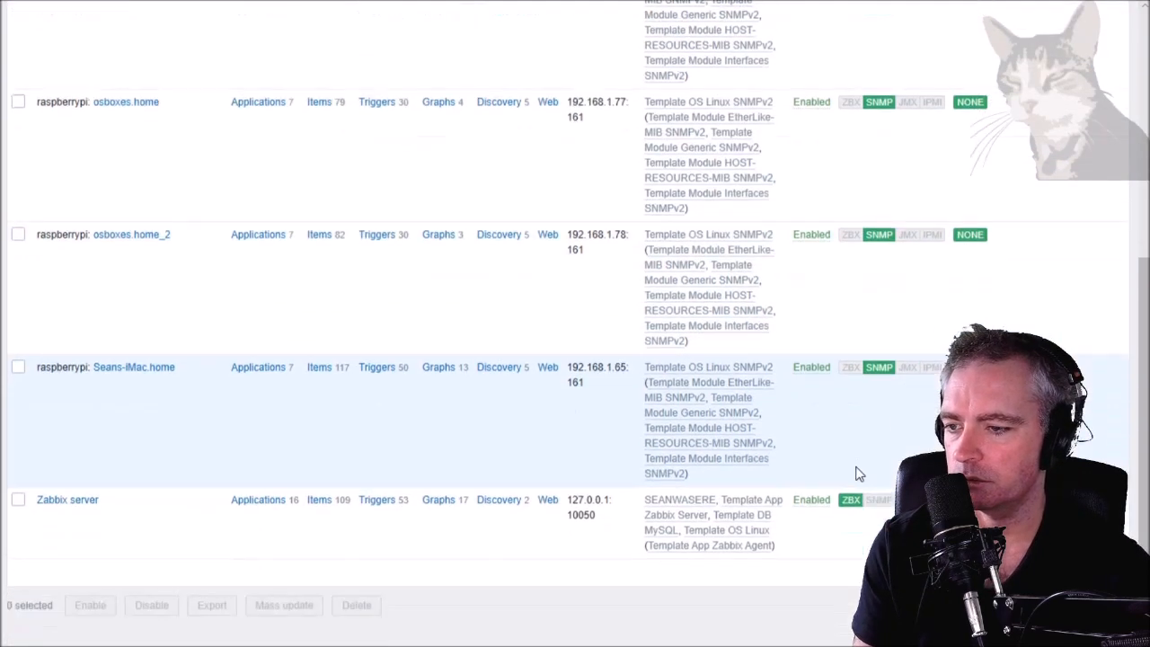
{"action": "scroll", "scroll_direction": "up", "scroll_amount": 3}
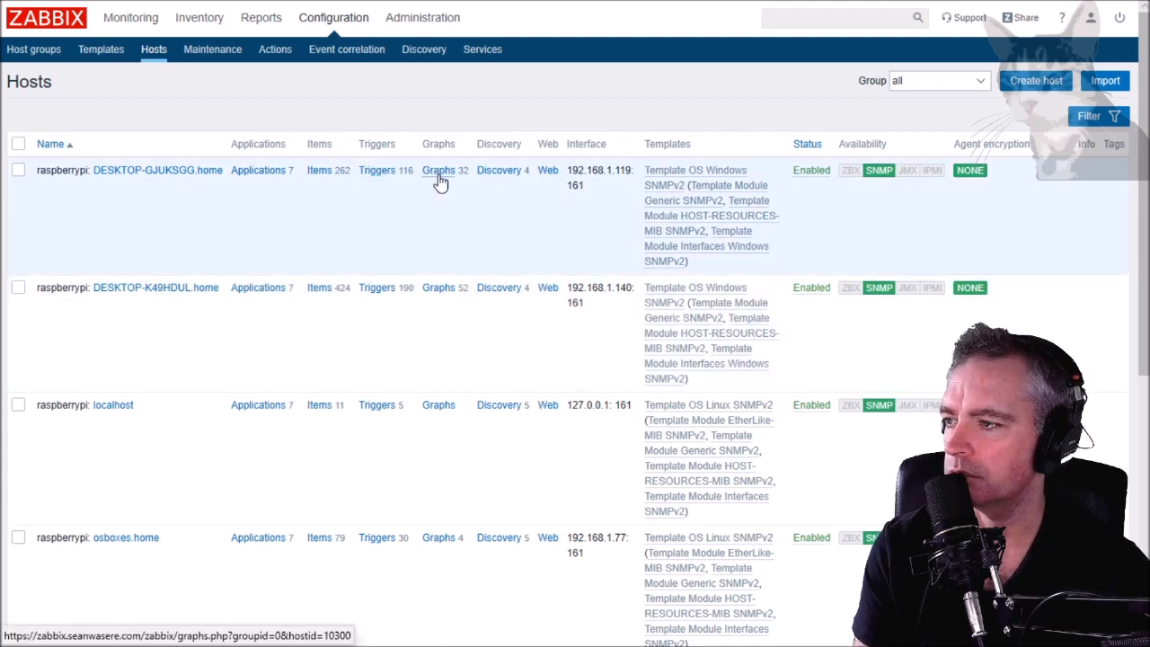
{"action": "scroll", "scroll_direction": "down", "scroll_amount": 3}
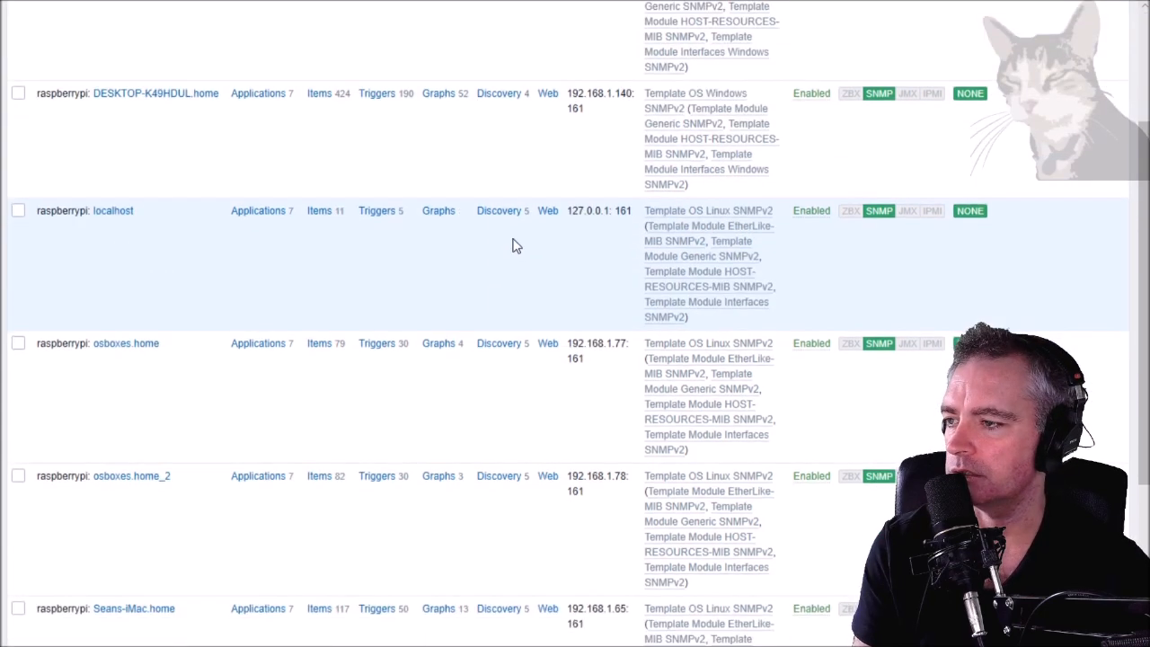
{"action": "scroll", "scroll_direction": "down", "scroll_amount": 3}
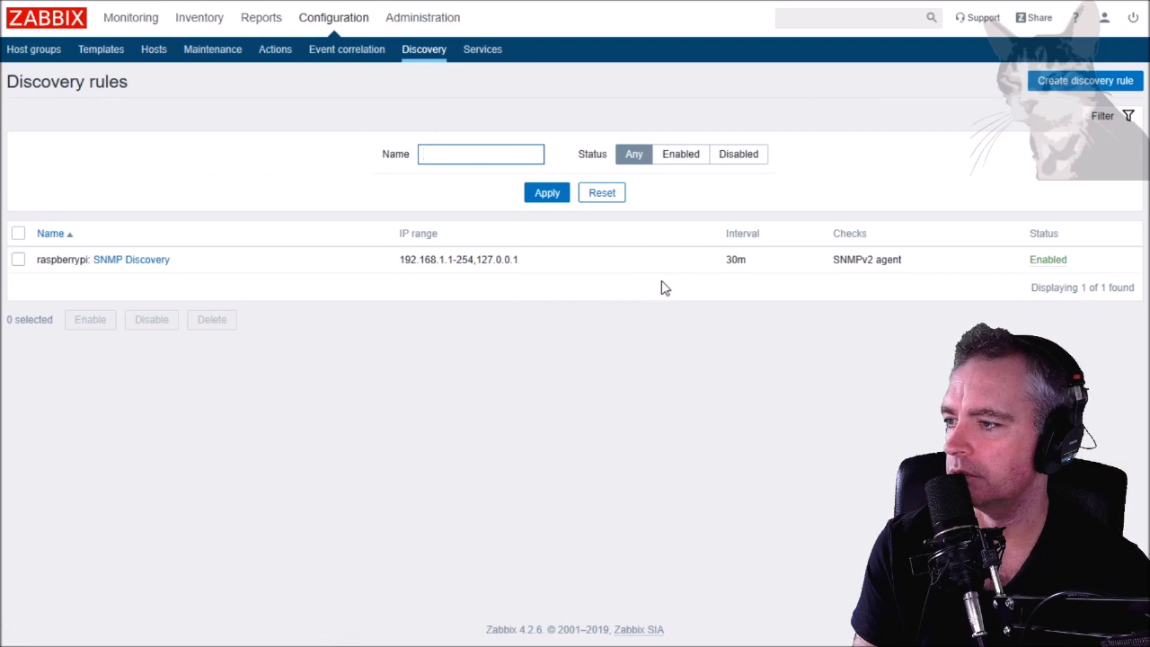
Step: Change the SNMP Discovery rule's update interval from 30m to 1h and save it
{"action": "left_click", "coordinate": [131, 259]}
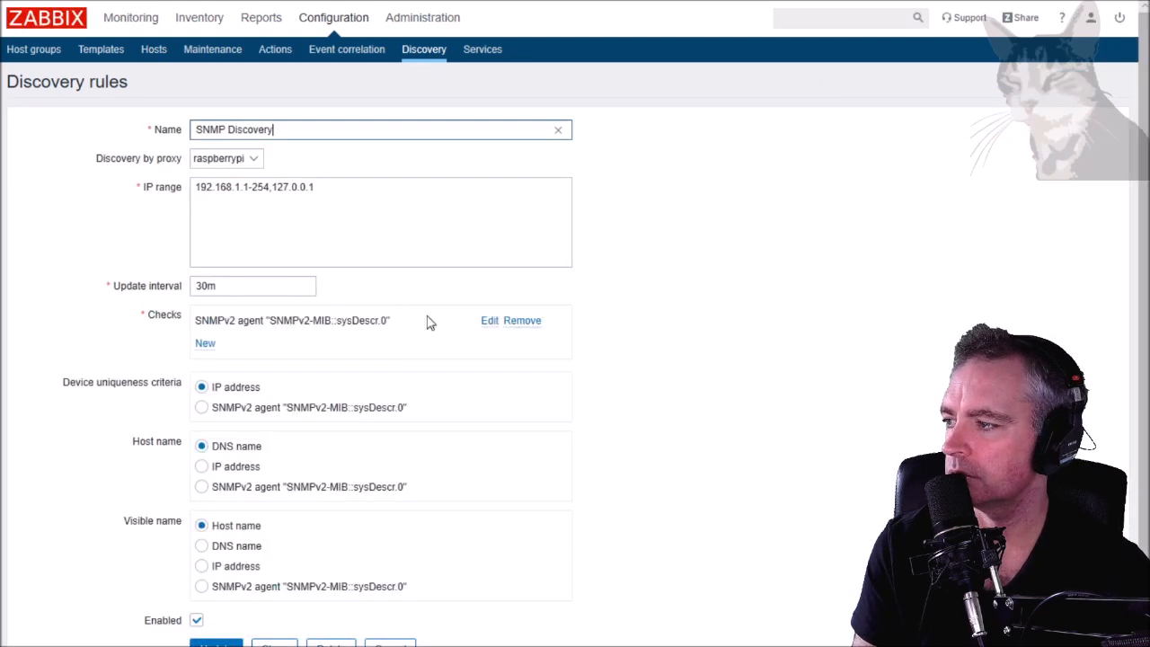
{"action": "type", "text": "1h"}
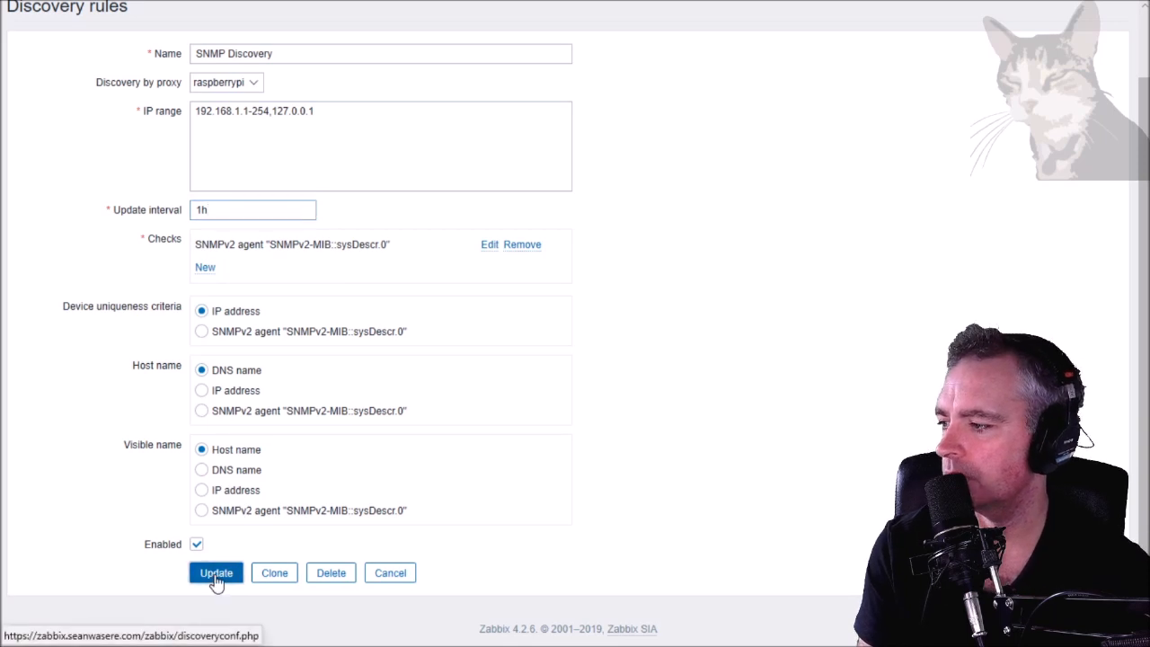
{"action": "left_click", "coordinate": [216, 573]}
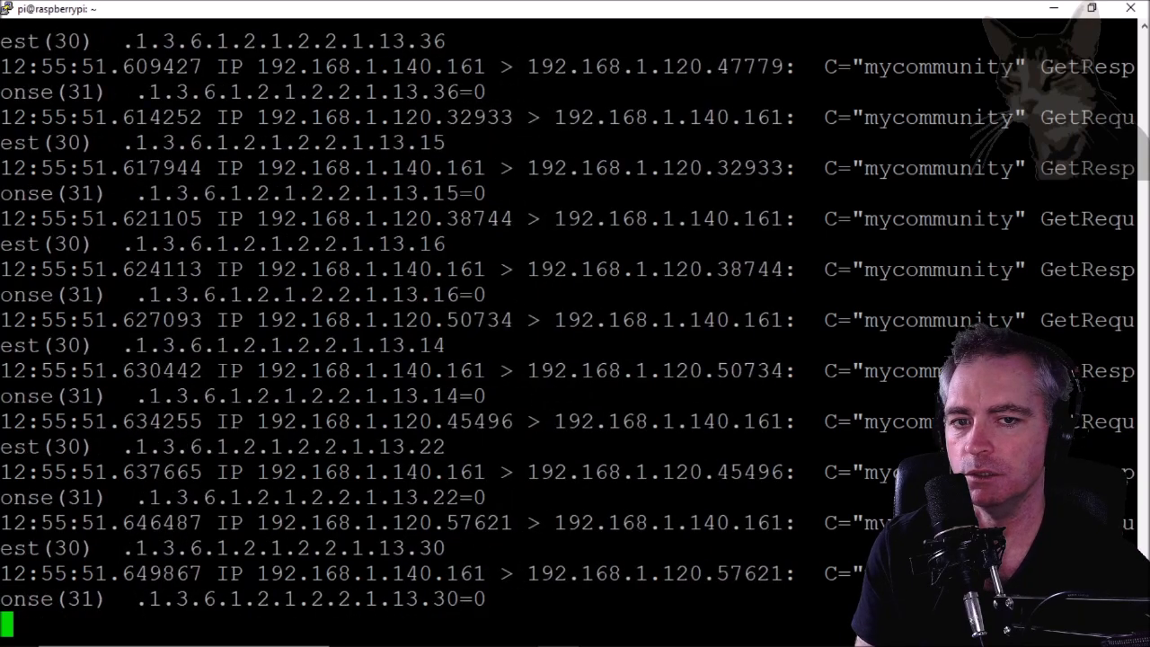
{"action": "scroll", "scroll_direction": "down", "scroll_amount": 3}
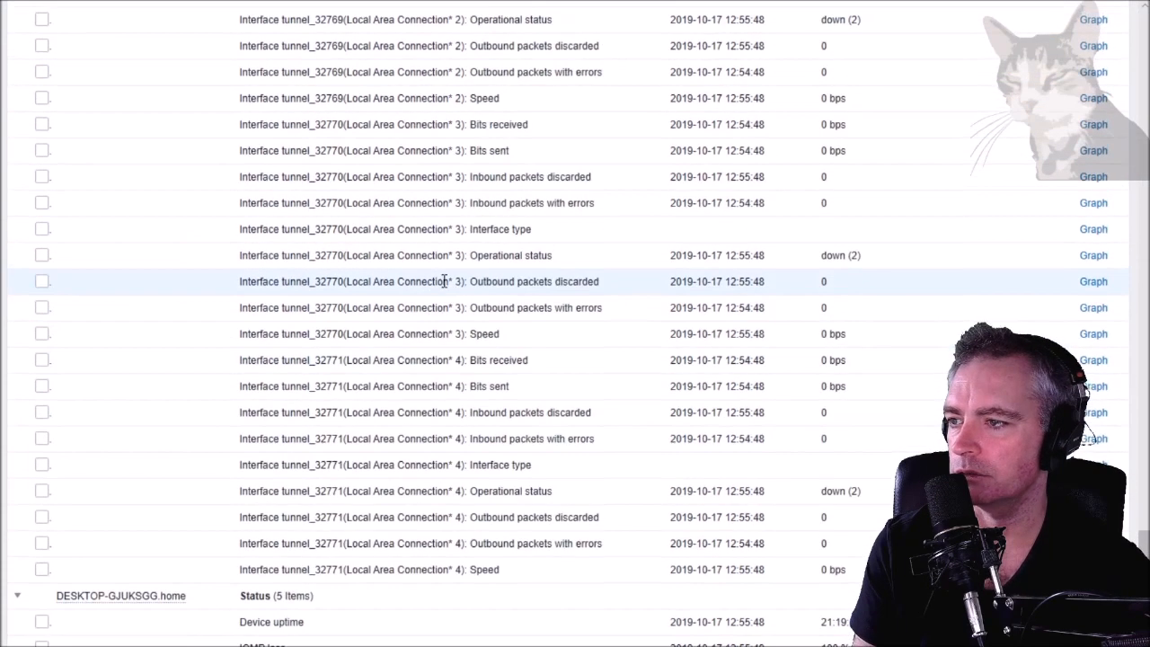
Step: Drop DESKTOP-GJUKSGG.home from the Latest data host filter and review Seans-iMac.home's values
{"action": "scroll", "scroll_direction": "down", "scroll_amount": 3}
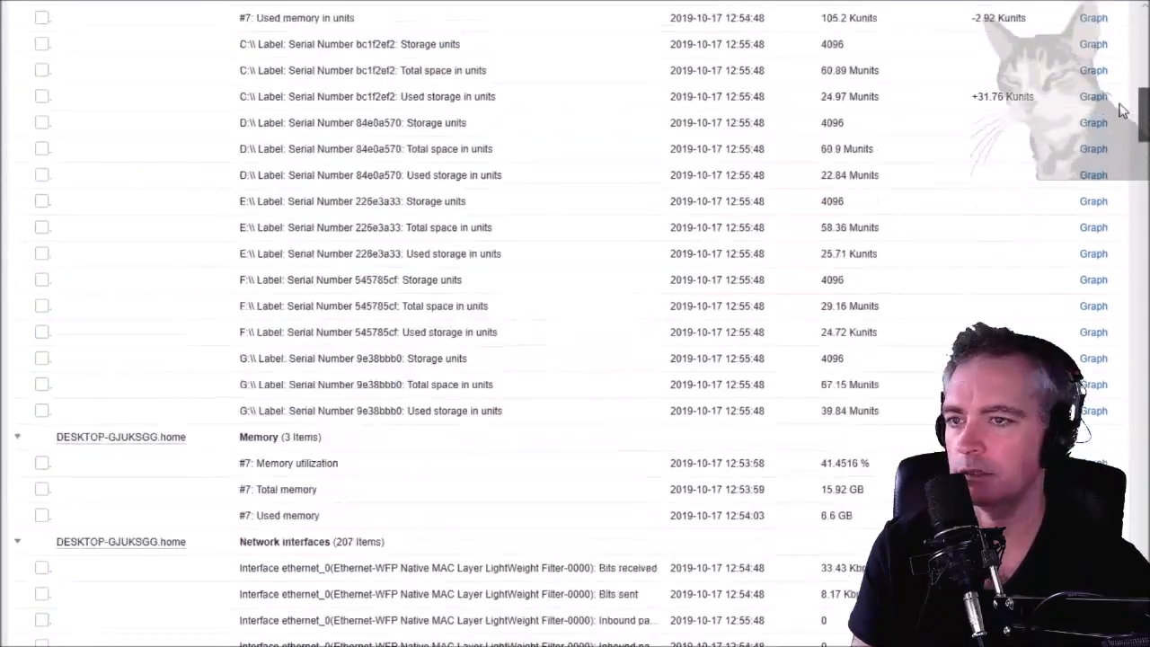
{"action": "scroll", "scroll_direction": "up", "scroll_amount": 3}
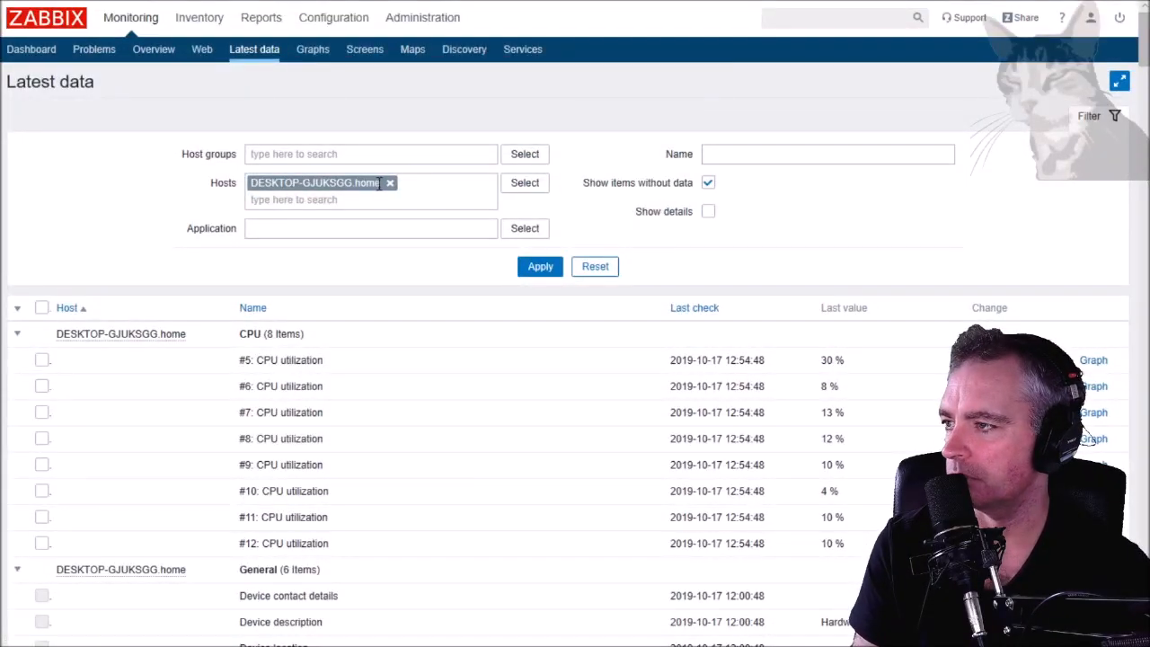
{"action": "left_click", "coordinate": [525, 183]}
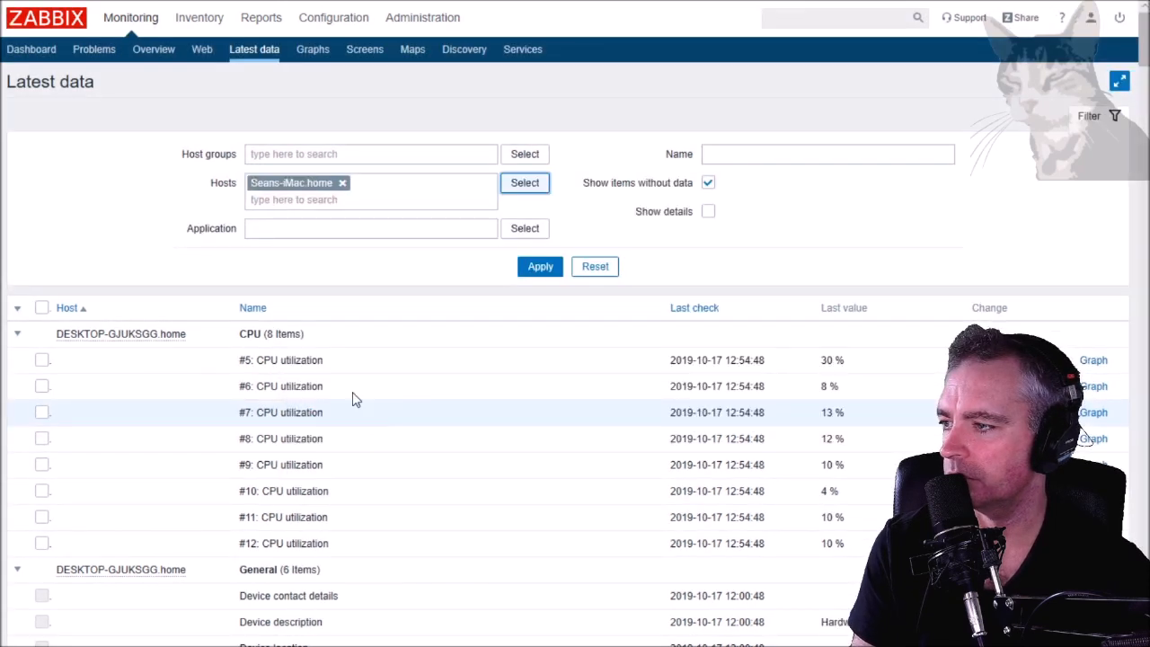
{"action": "scroll", "scroll_direction": "down", "scroll_amount": 3}
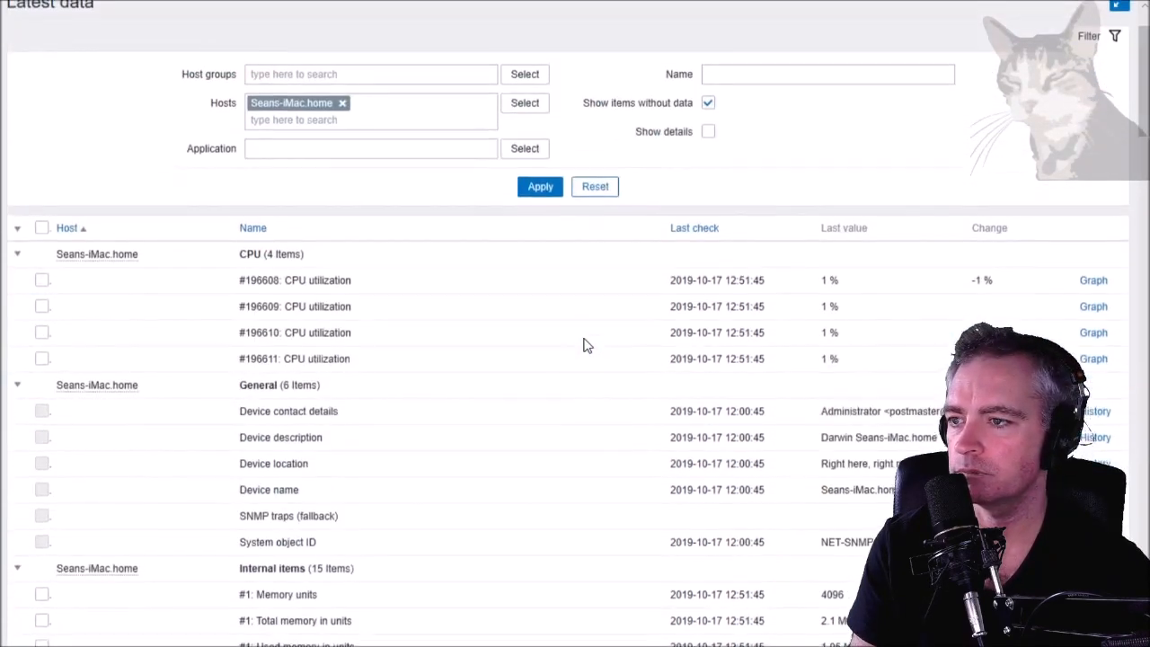
{"action": "scroll", "scroll_direction": "down", "scroll_amount": 3}
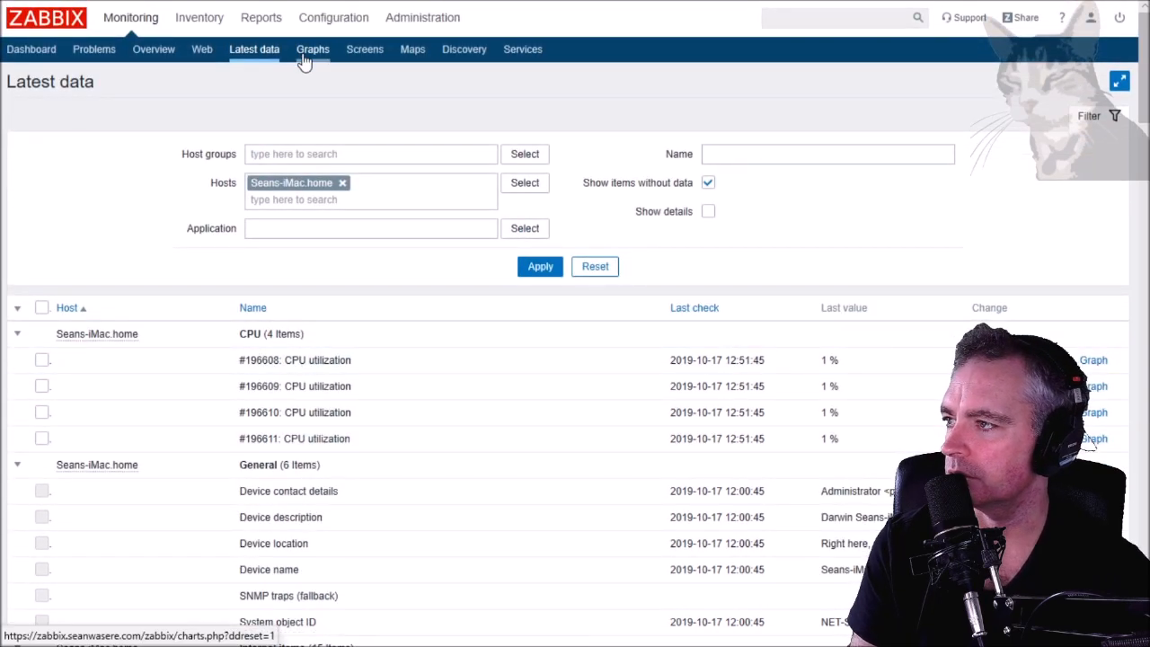
Step: Pick Seans-iMac.home on the Graphs page and show its memory and CPU utilization graphs
{"action": "left_click", "coordinate": [312, 49]}
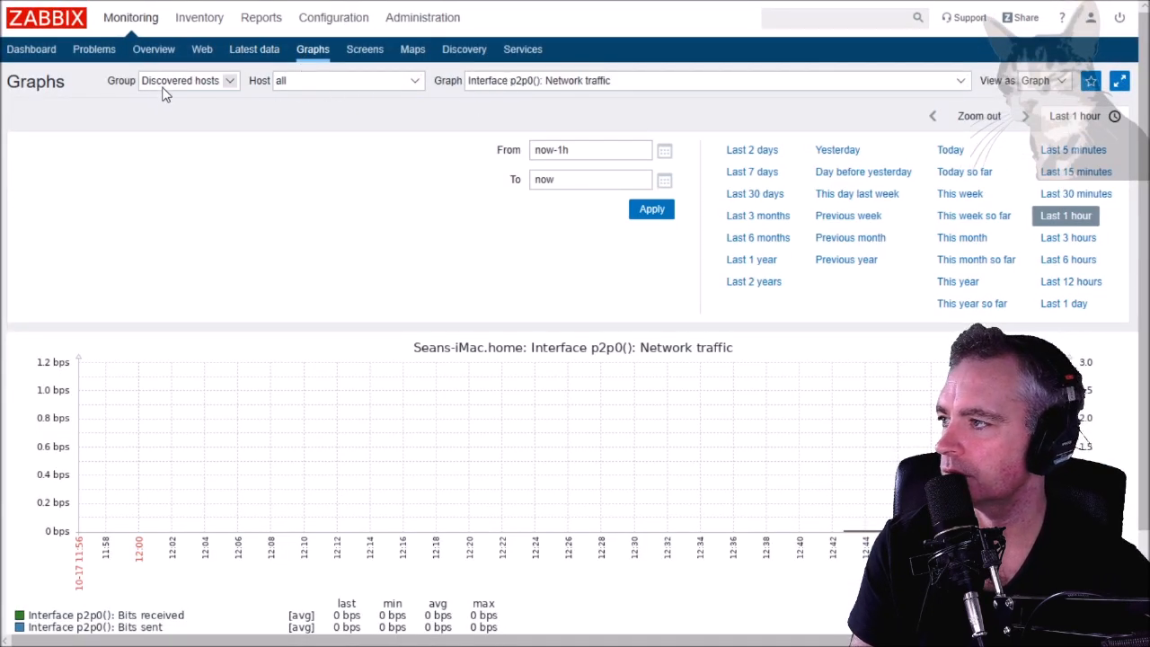
{"action": "left_click", "coordinate": [346, 80]}
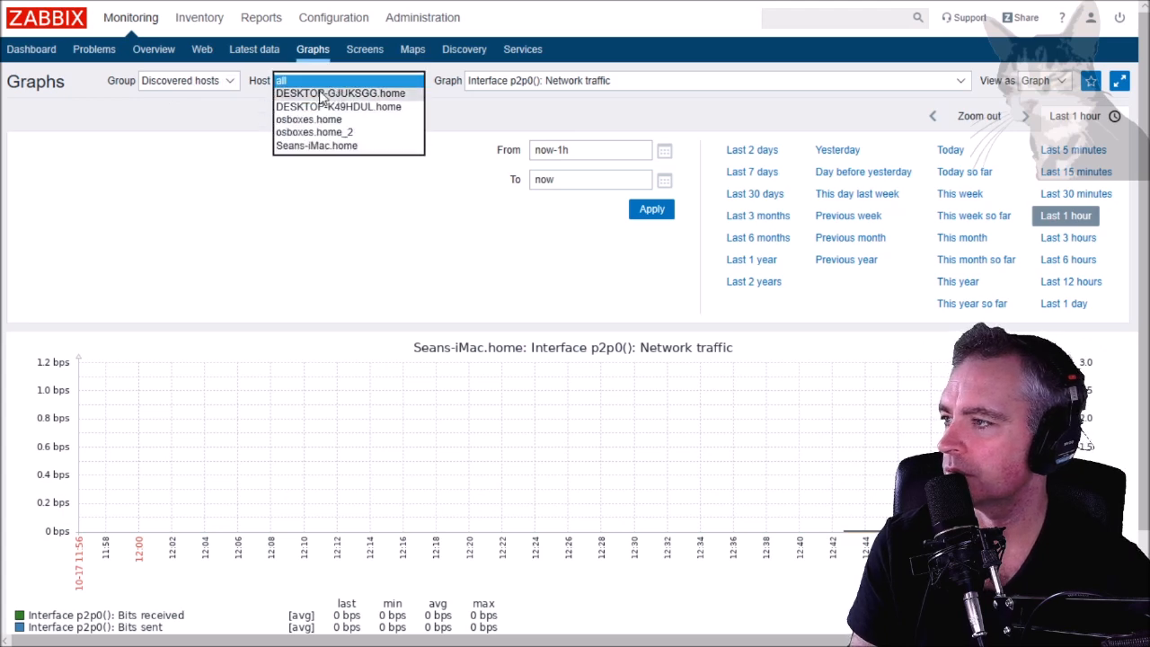
{"action": "left_click", "coordinate": [317, 146]}
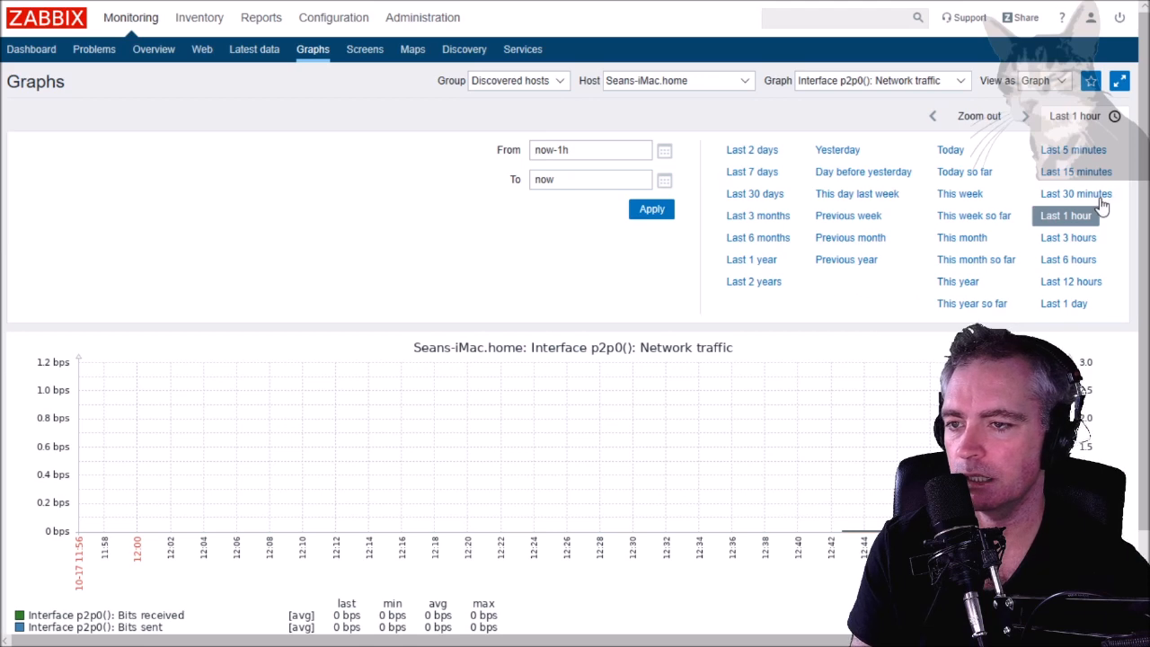
{"action": "left_click", "coordinate": [1073, 149]}
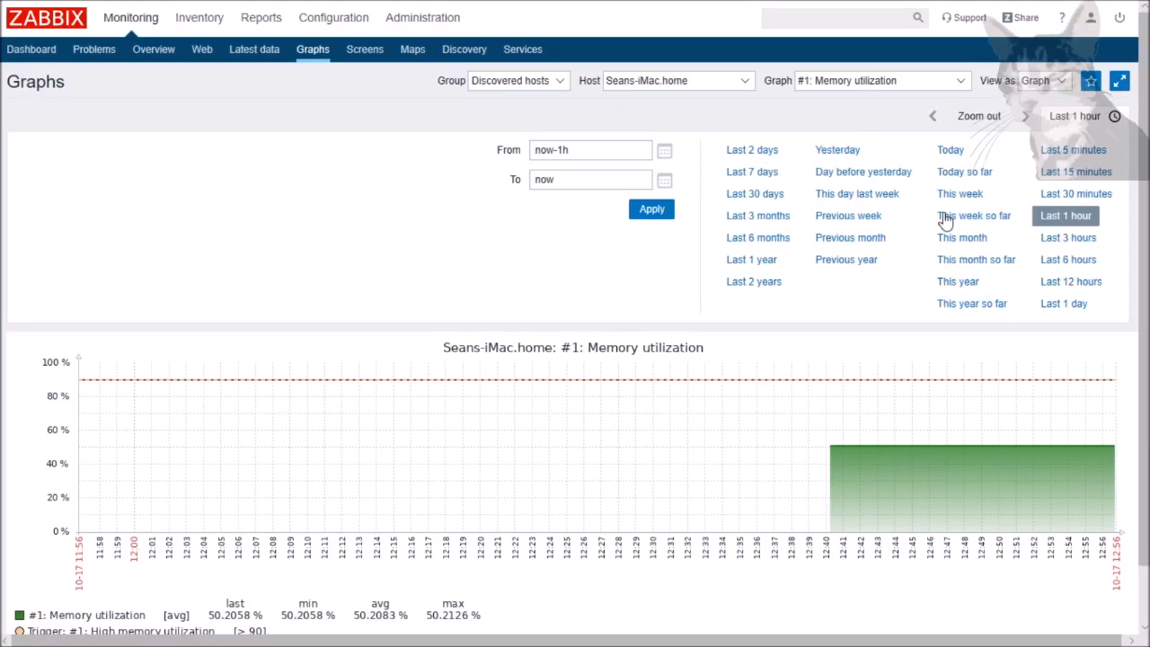
{"action": "left_click", "coordinate": [880, 80]}
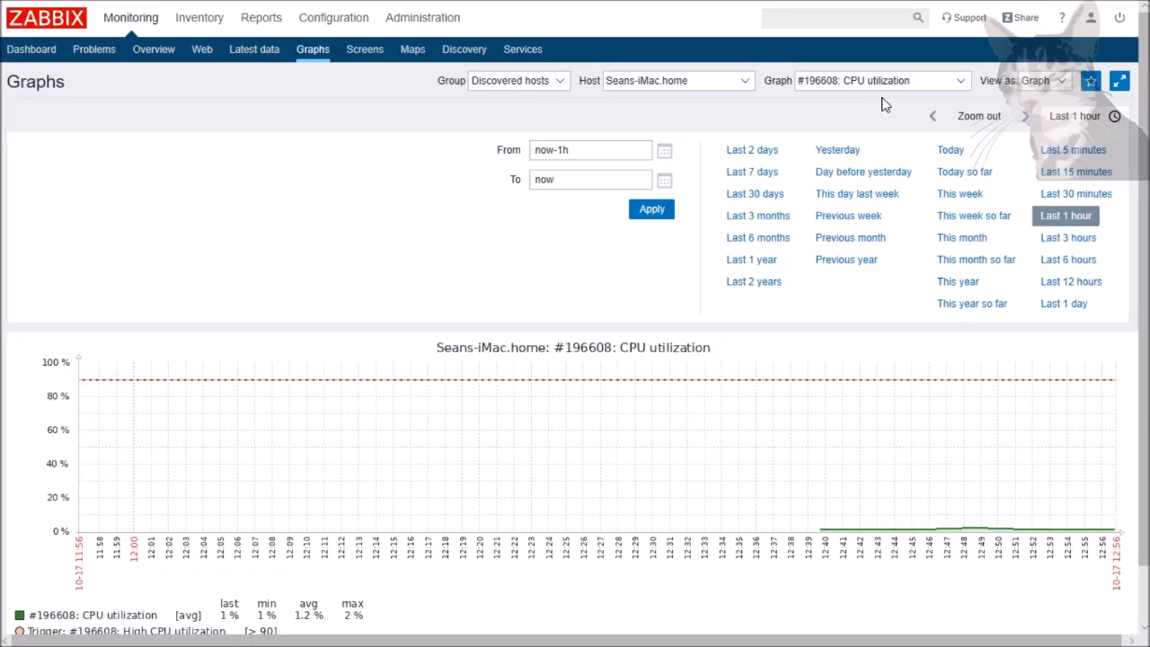
{"action": "left_click", "coordinate": [881, 80]}
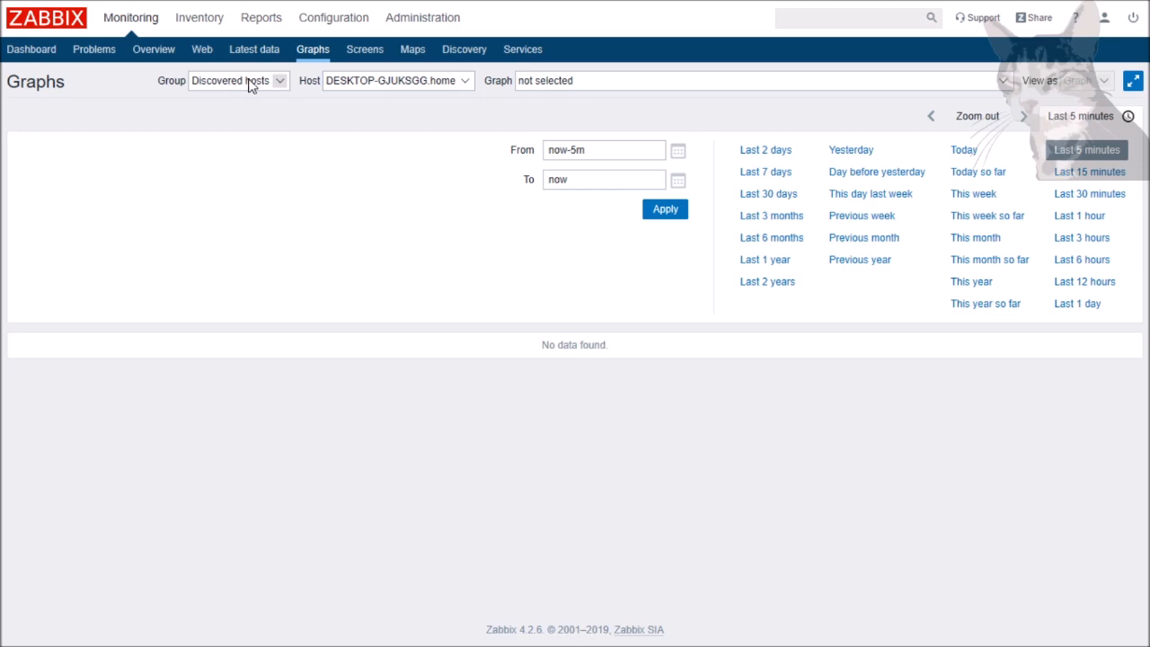
Step: View DESKTOP-GJUKSGG.home's CPU, memory and ethernet_0 graphs for 5 minutes, then list discovery rules
{"action": "left_click", "coordinate": [755, 80]}
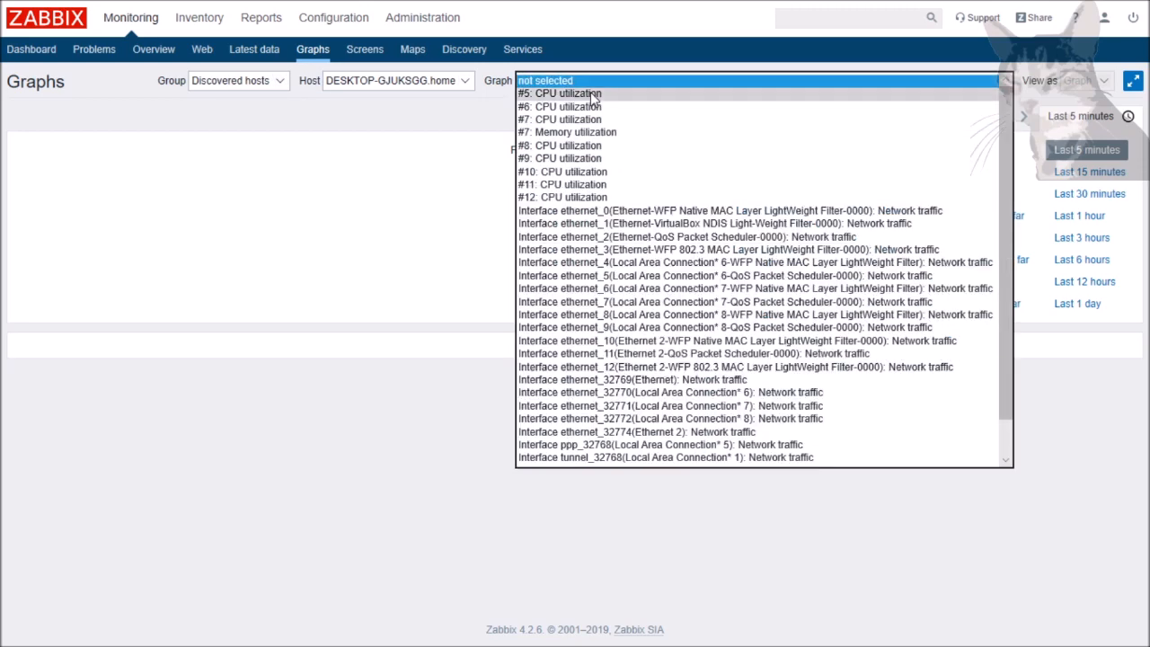
{"action": "left_click", "coordinate": [563, 93]}
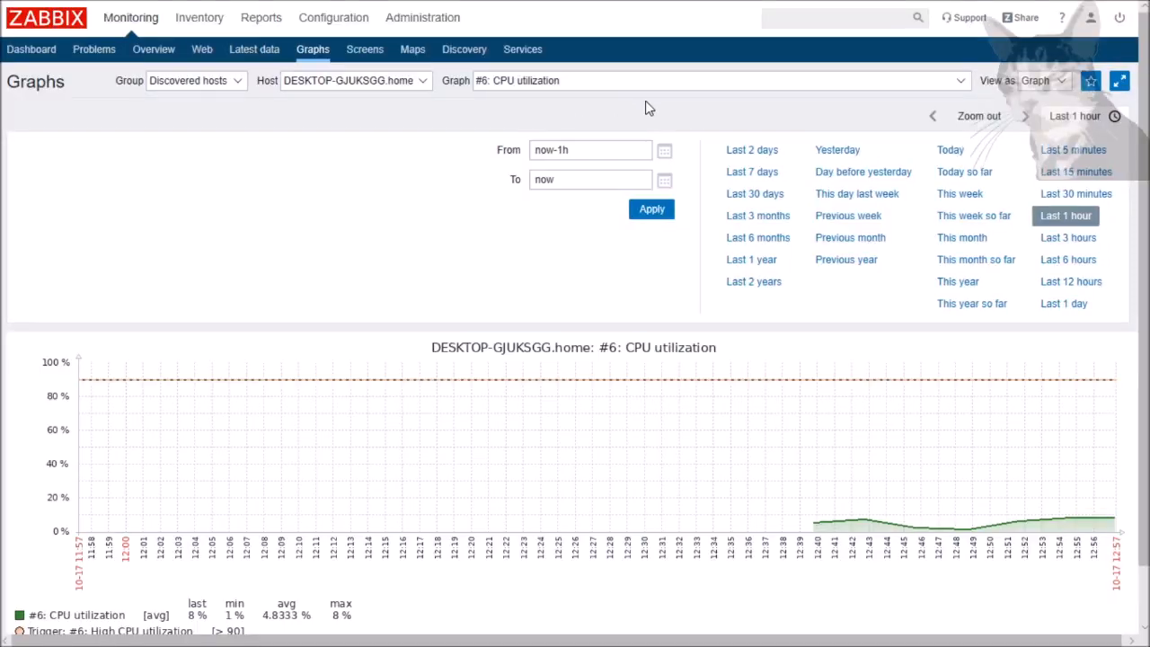
{"action": "left_click", "coordinate": [719, 80]}
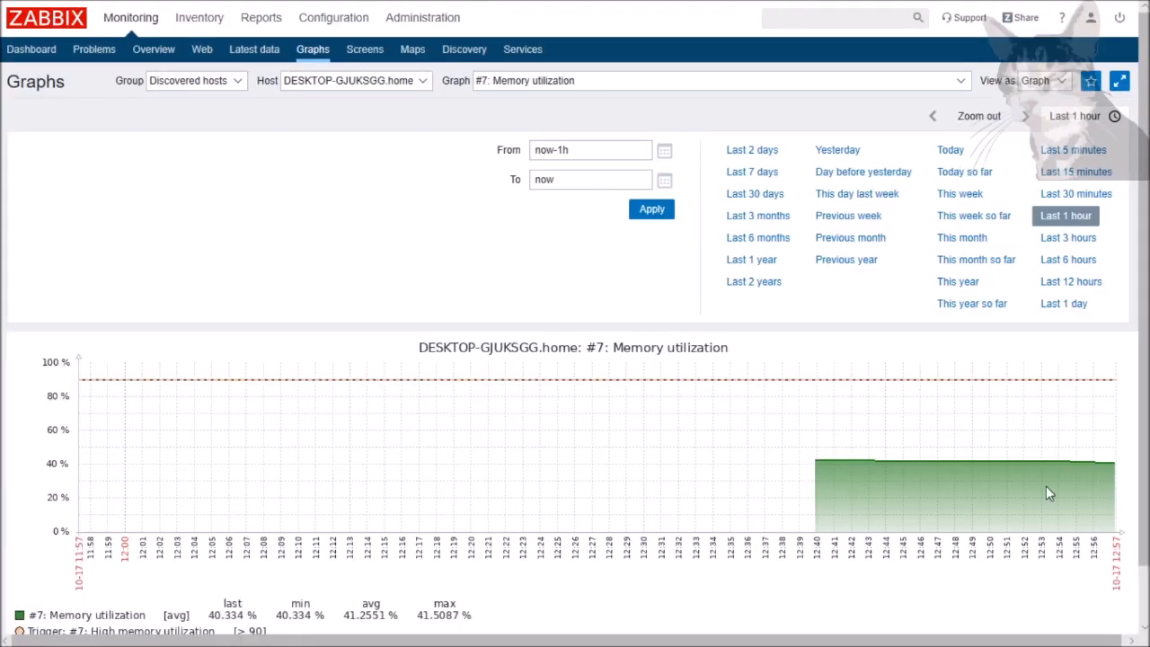
{"action": "left_click", "coordinate": [720, 80]}
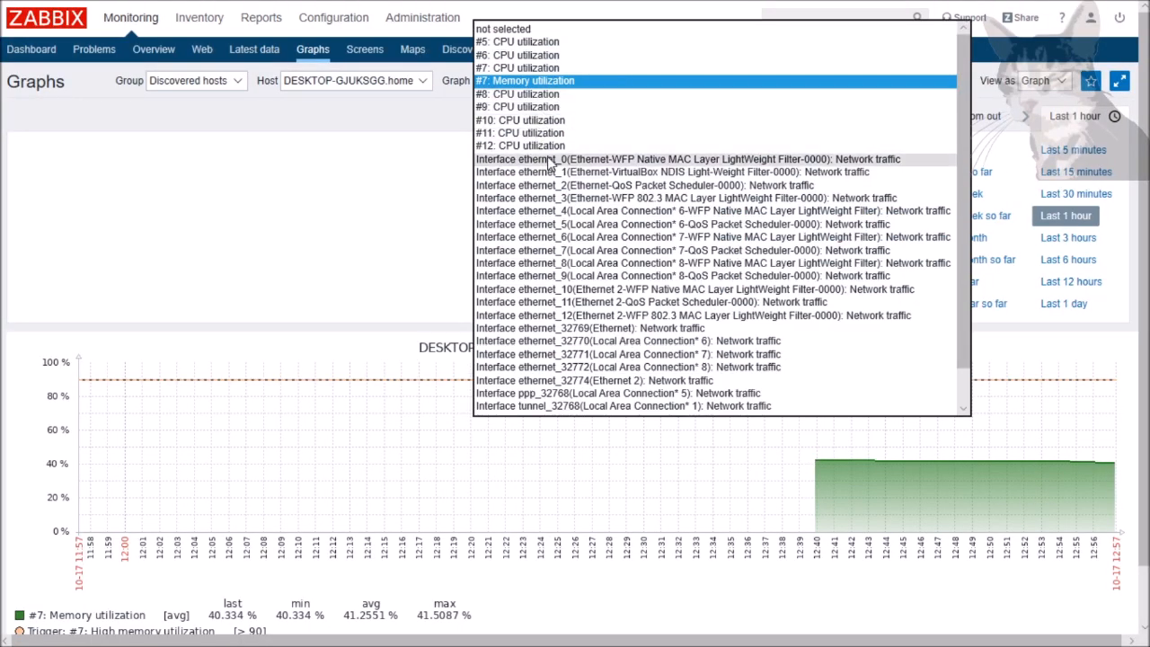
{"action": "left_click", "coordinate": [687, 159]}
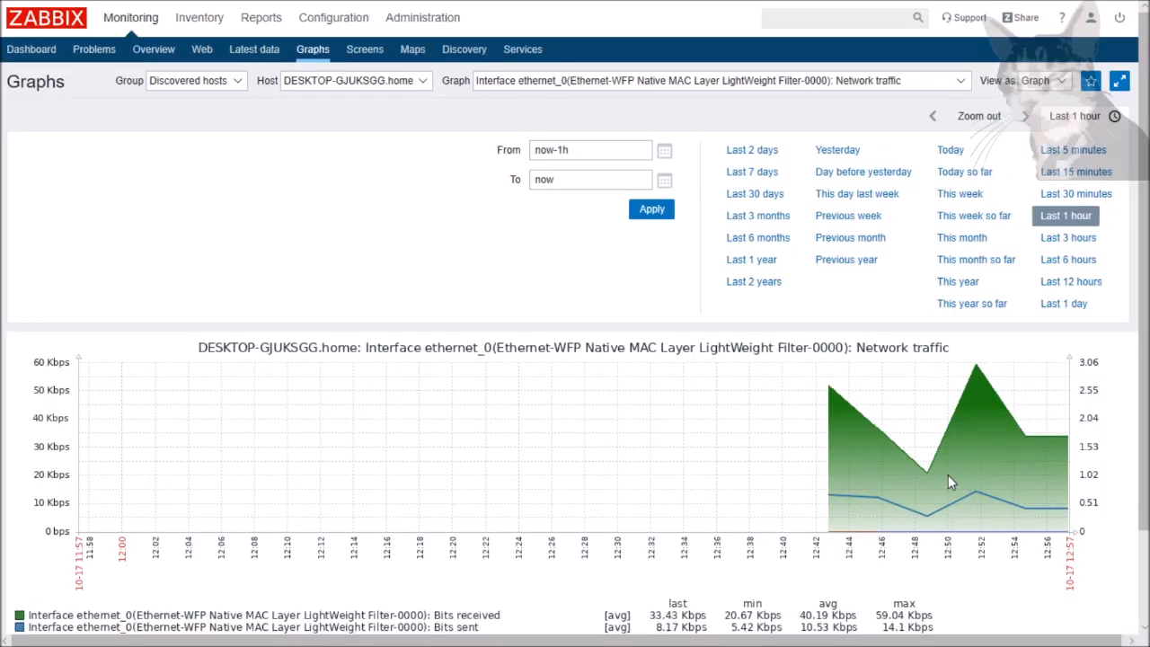
{"action": "left_click", "coordinate": [1074, 150]}
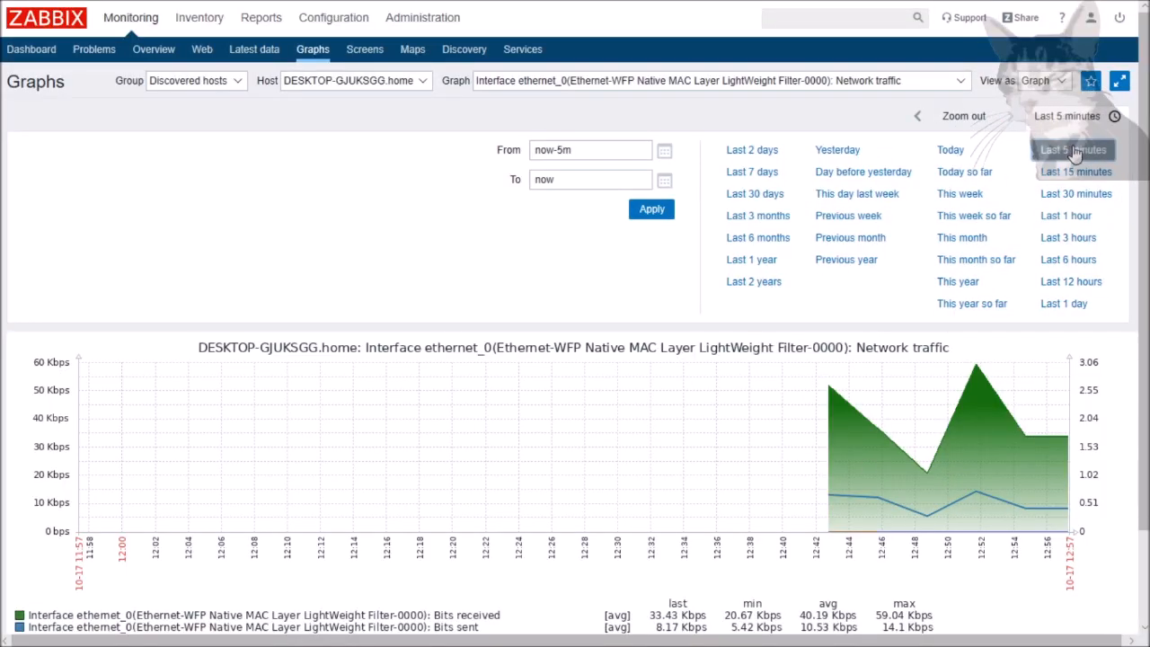
{"action": "left_click", "coordinate": [334, 17]}
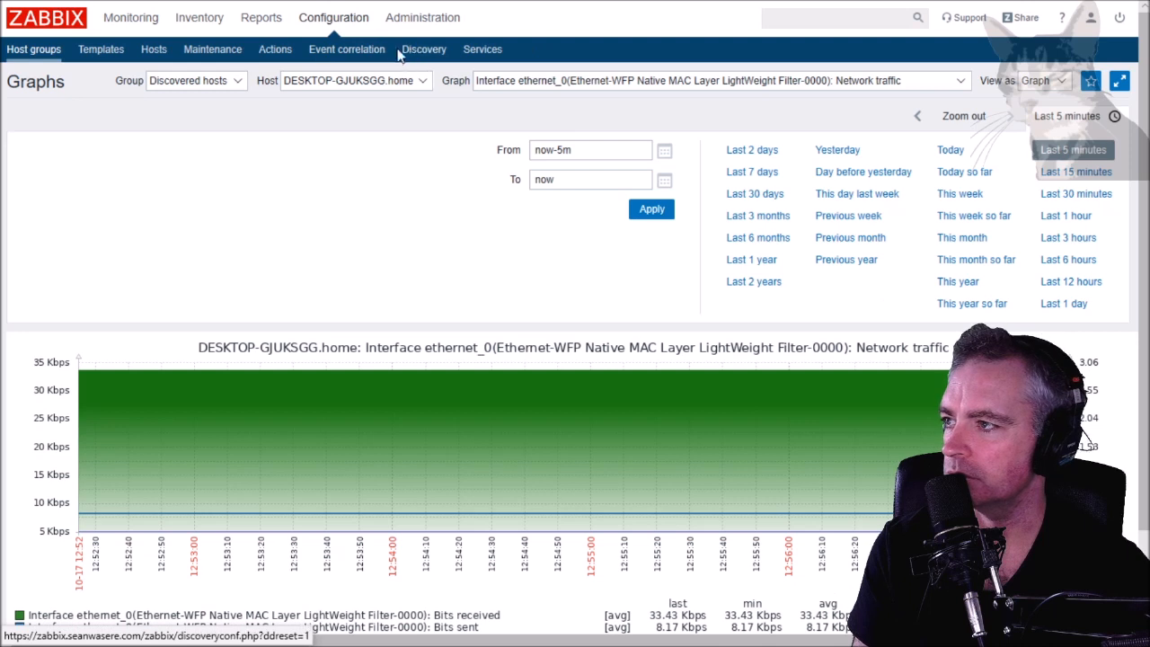
{"action": "left_click", "coordinate": [423, 49]}
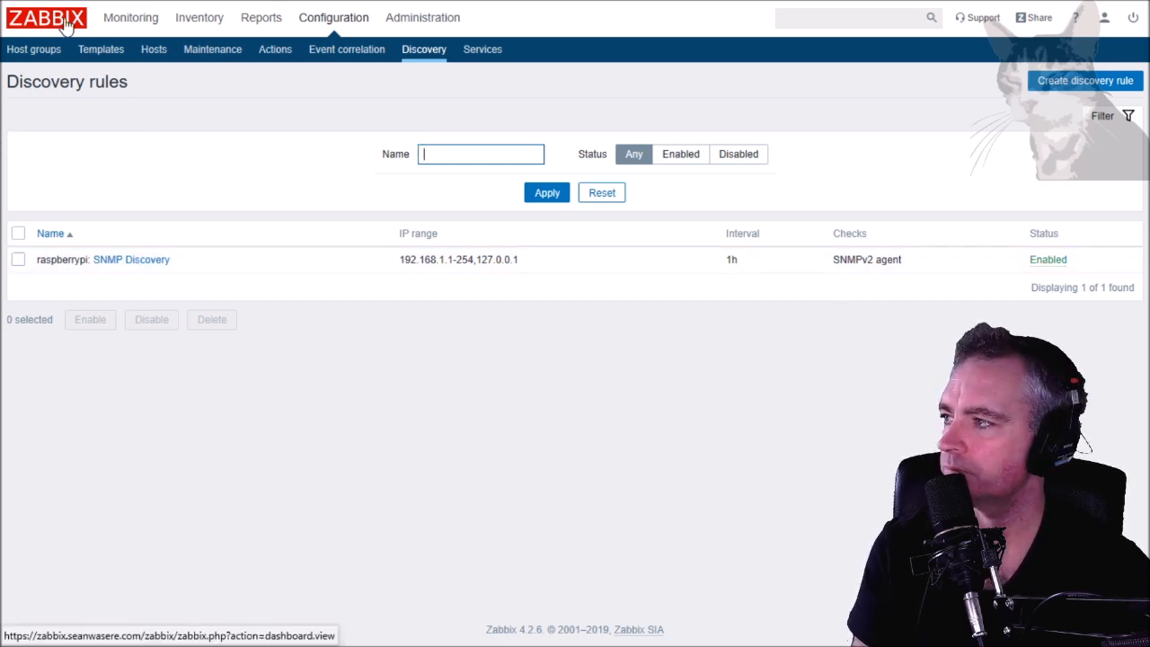
Step: Go to Monitoring > Dashboard to see the server health graphs
{"action": "left_click", "coordinate": [131, 17]}
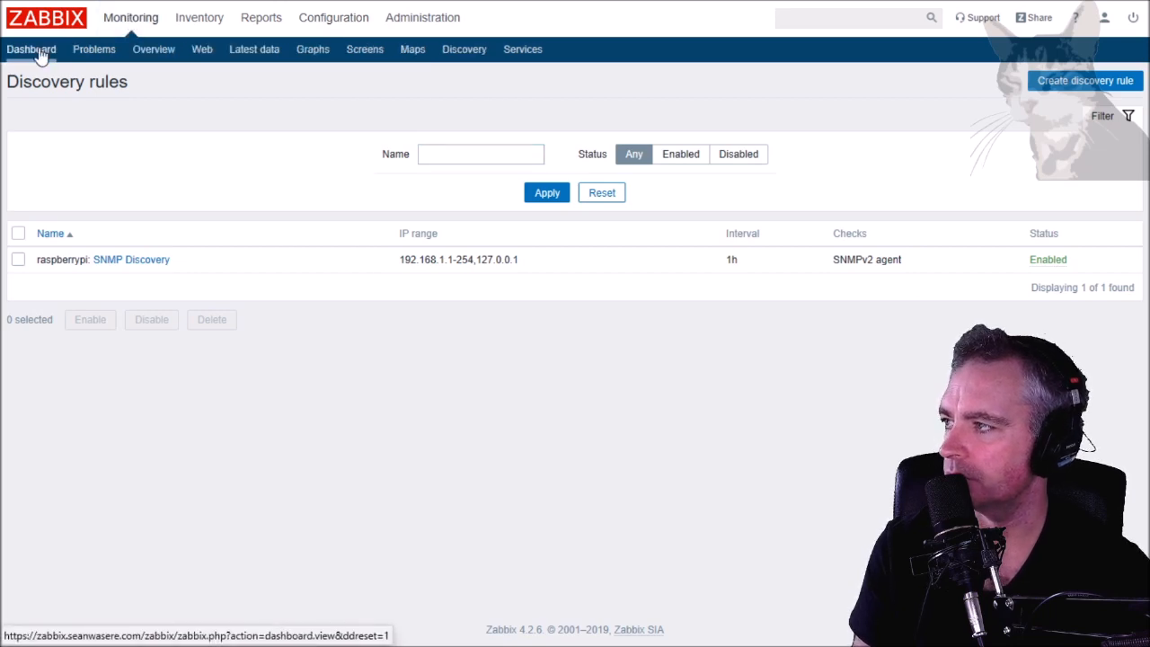
{"action": "left_click", "coordinate": [31, 49]}
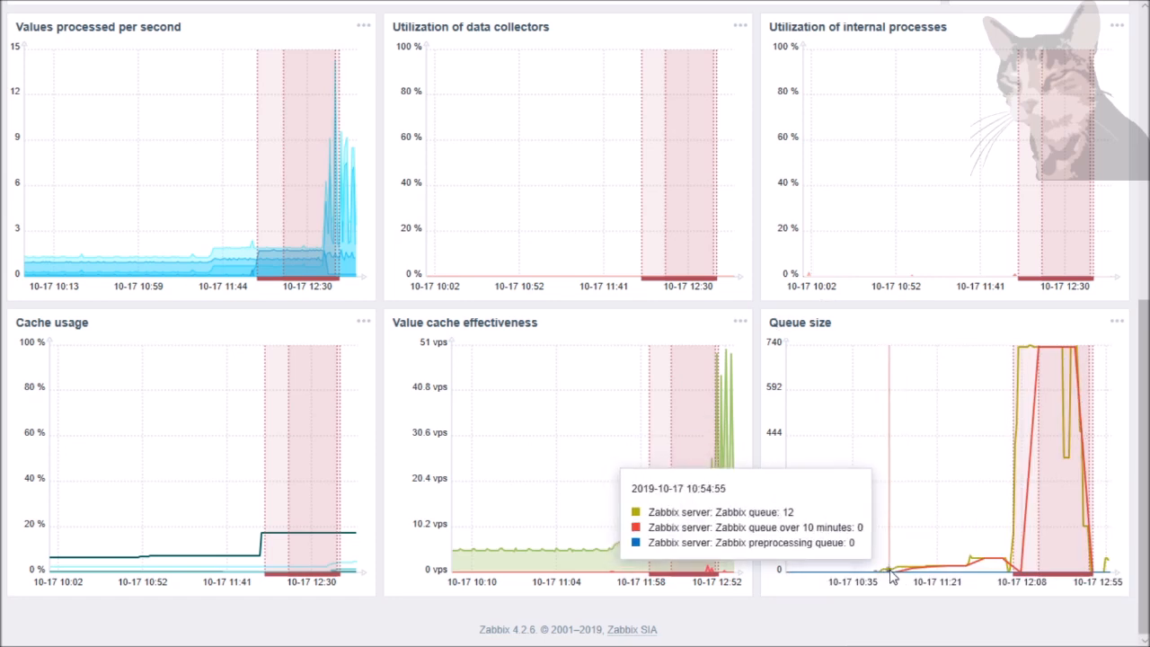
{"action": "mouse_move", "coordinate": [1005, 568]}
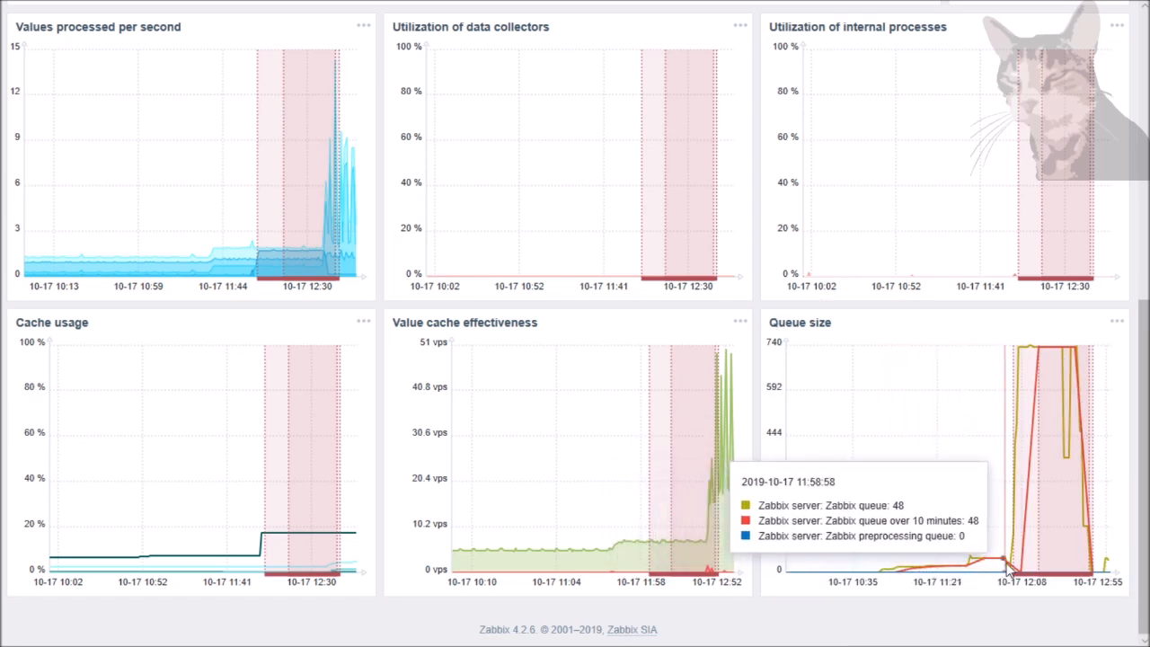
{"action": "mouse_move", "coordinate": [1020, 351]}
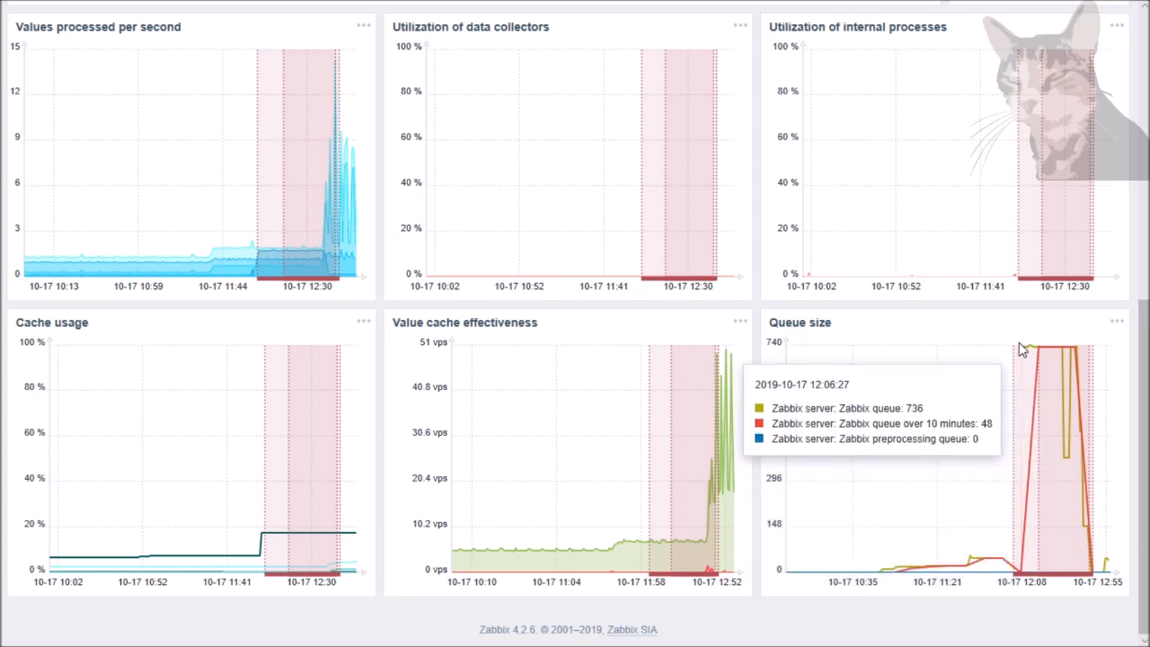
{"action": "mouse_move", "coordinate": [1076, 360]}
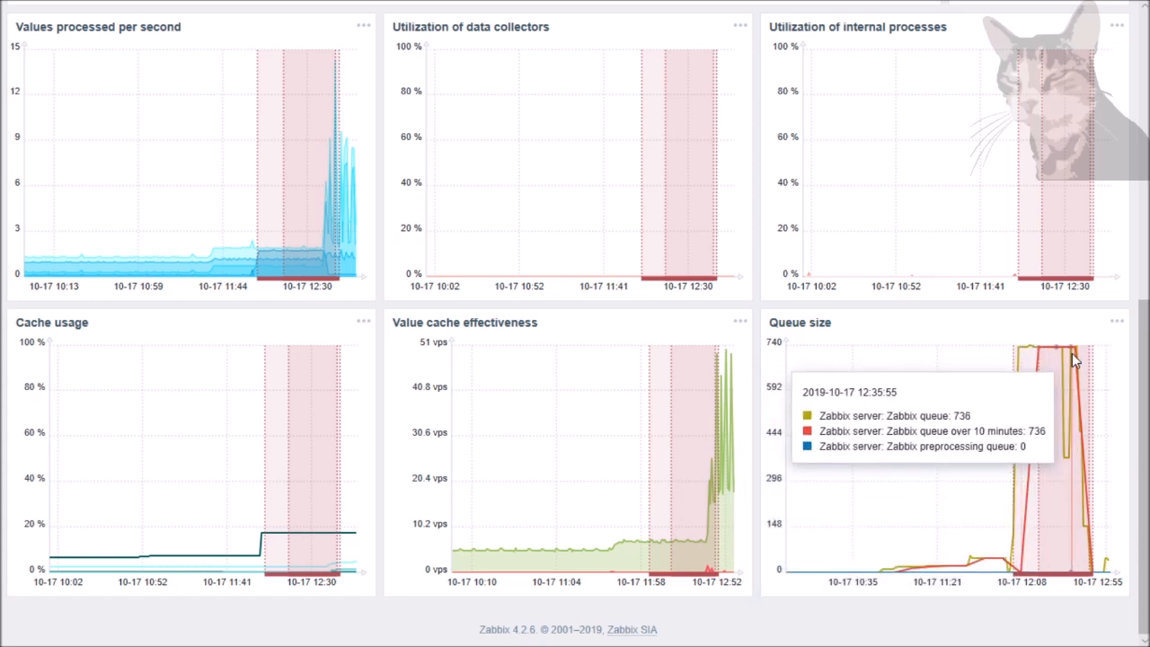
{"action": "mouse_move", "coordinate": [1103, 558]}
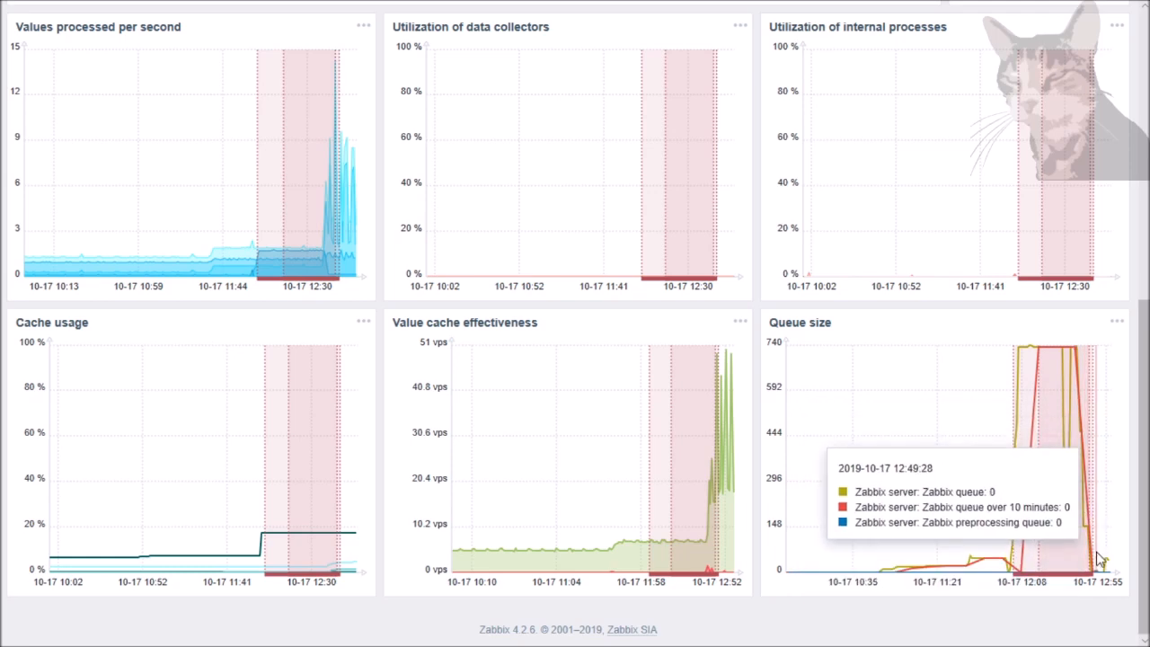
{"action": "mouse_move", "coordinate": [943, 574]}
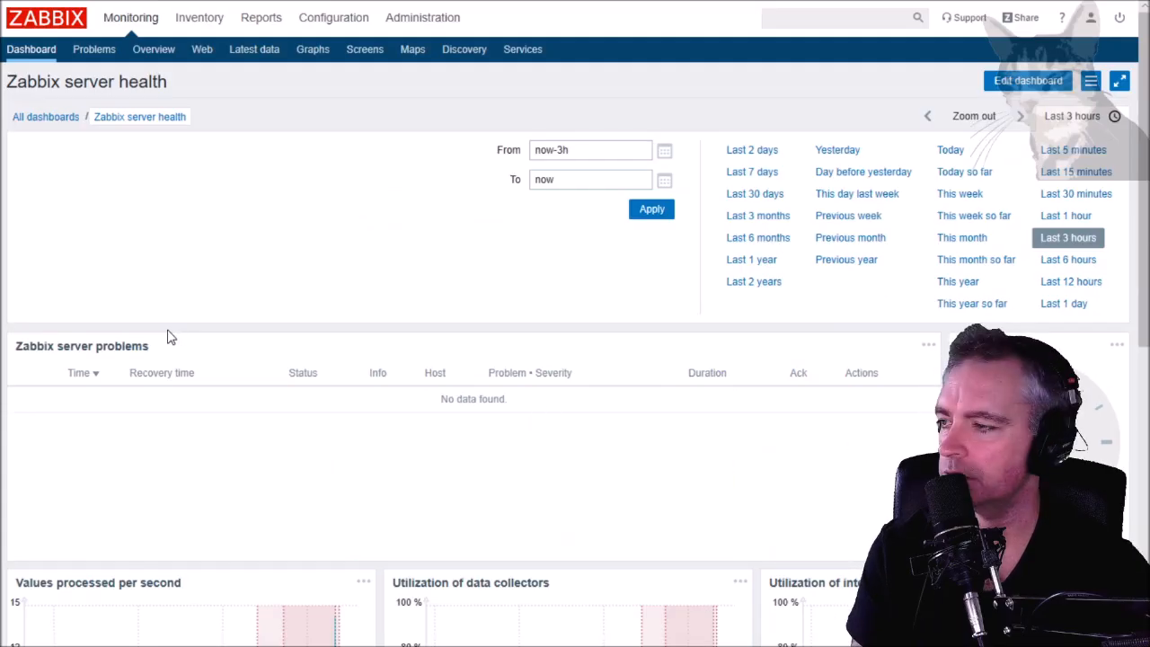
{"action": "mouse_move", "coordinate": [386, 120]}
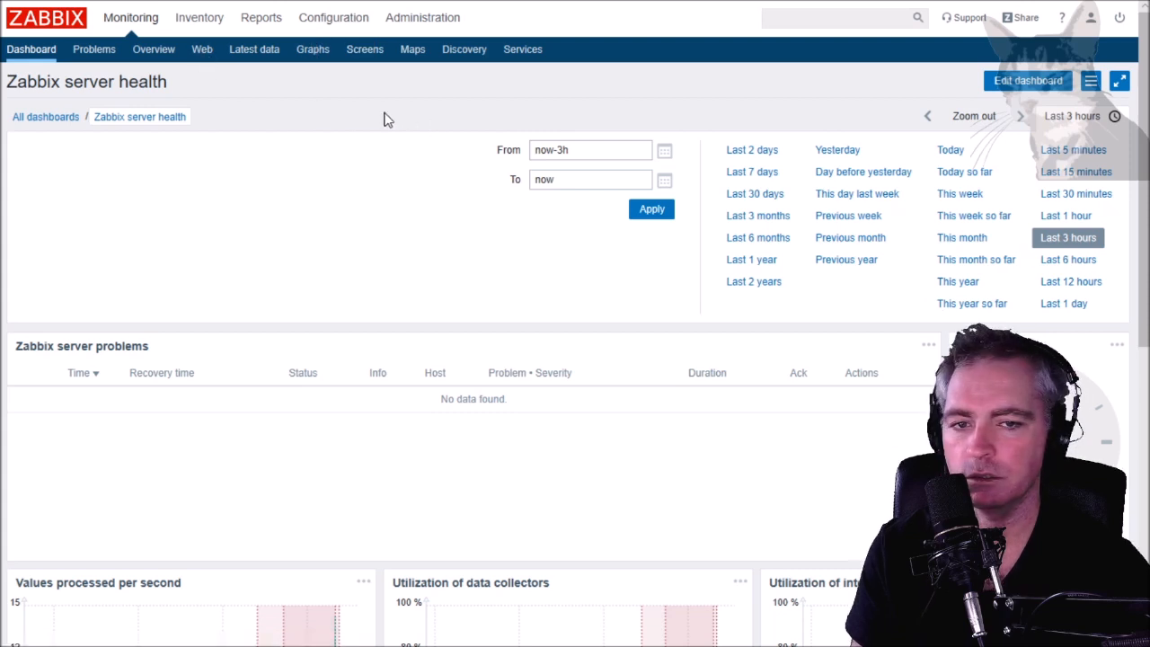
{"action": "mouse_move", "coordinate": [474, 201]}
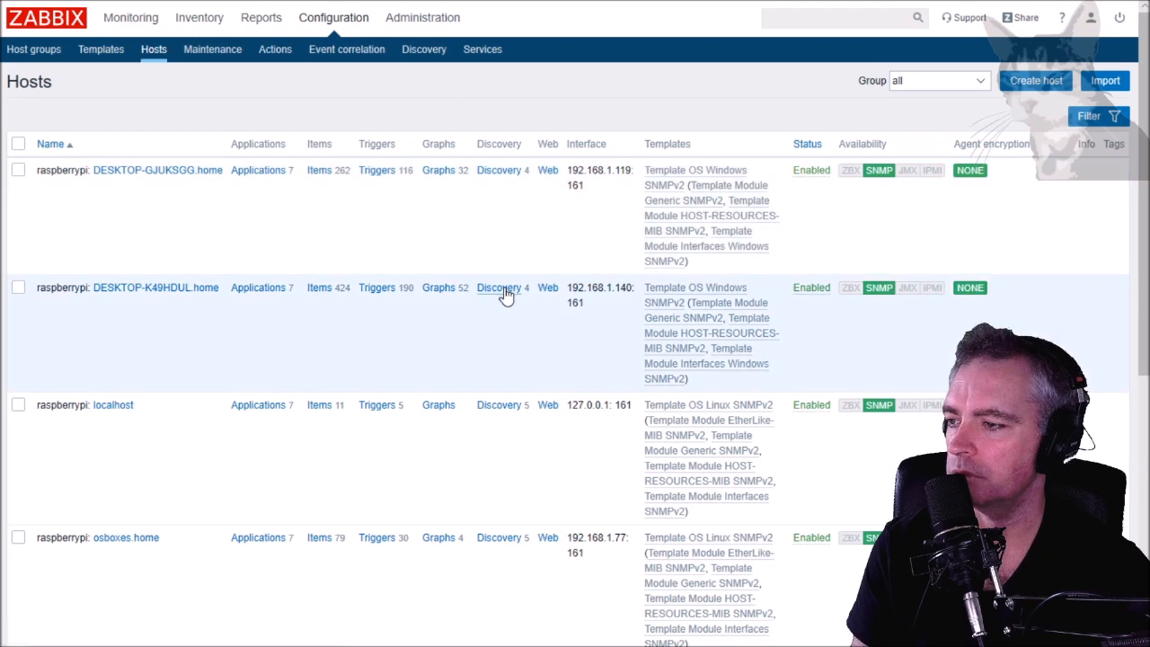
{"action": "scroll", "scroll_direction": "down", "scroll_amount": 3}
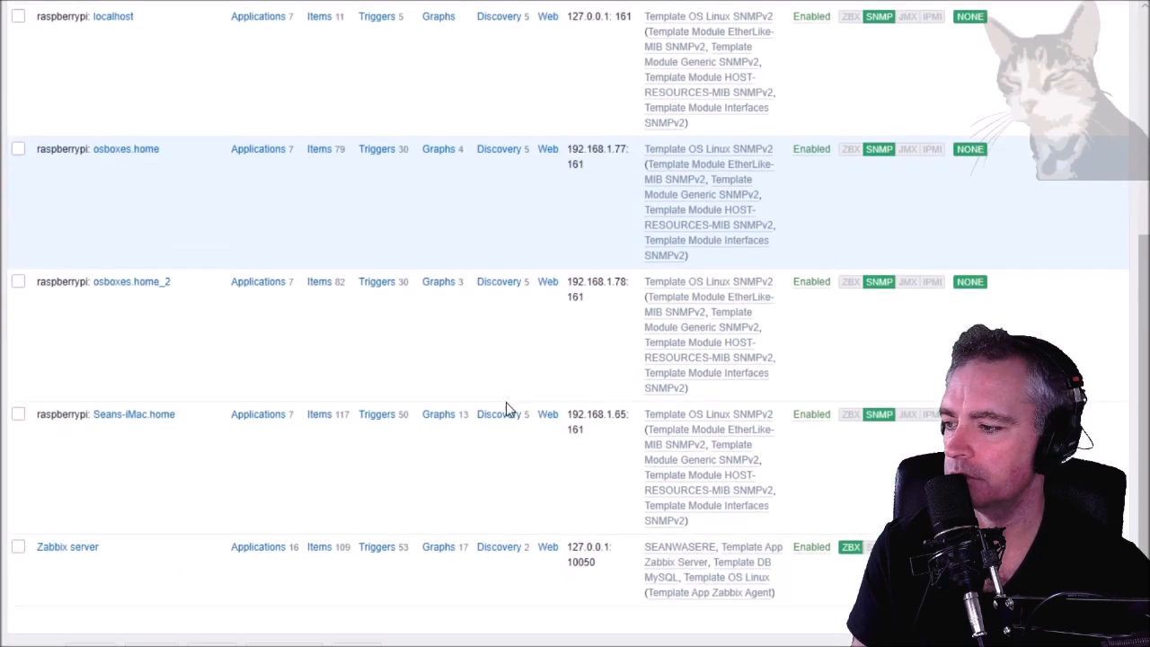